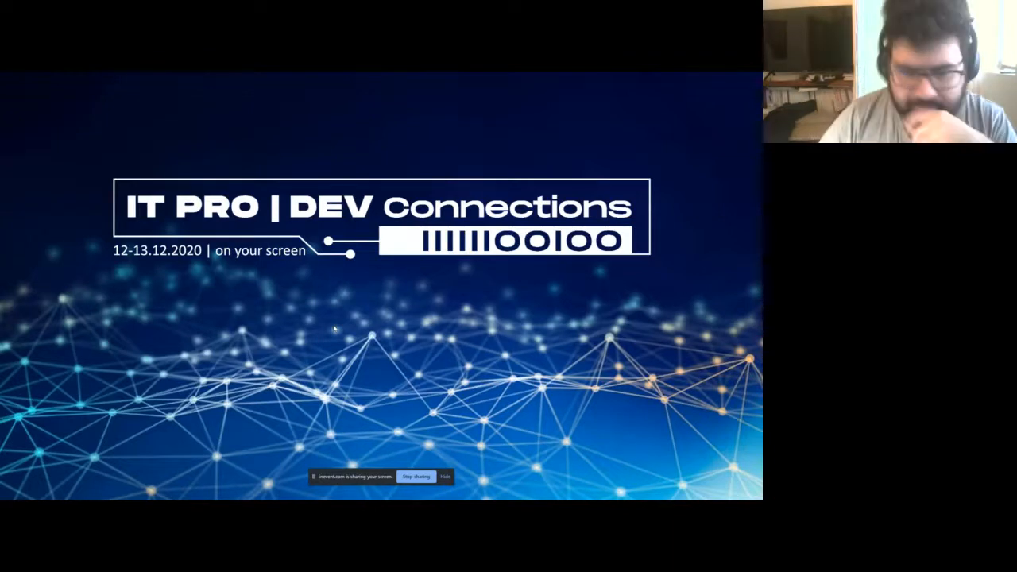
{"action": "mouse_move", "coordinate": [348, 324]}
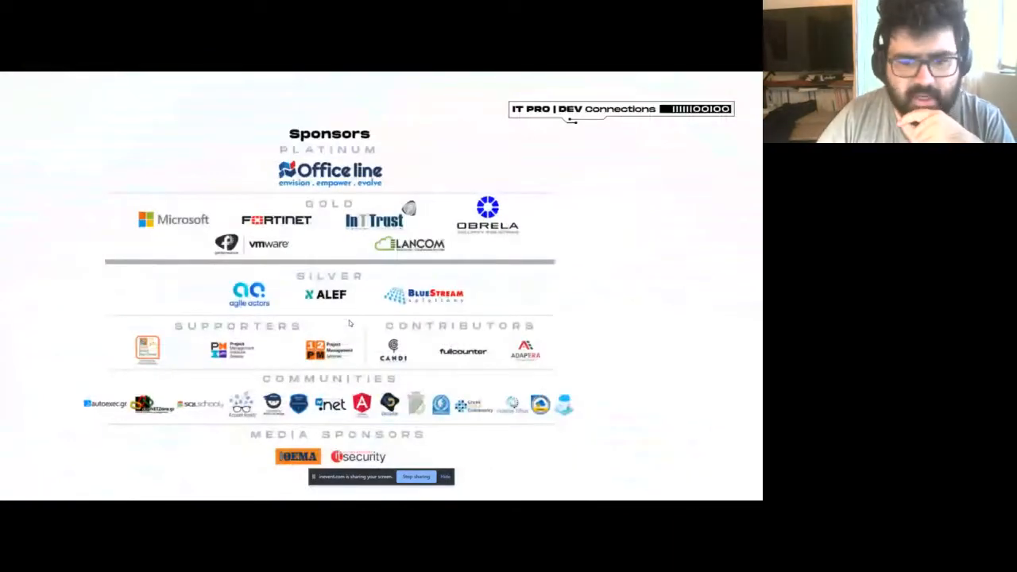
{"action": "mouse_move", "coordinate": [401, 253]}
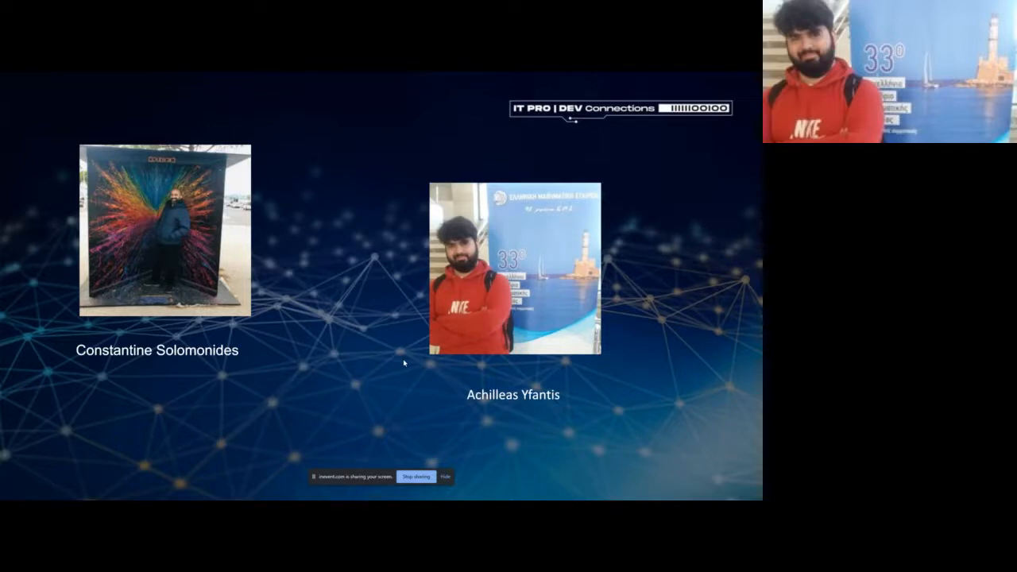
{"action": "mouse_move", "coordinate": [366, 294]}
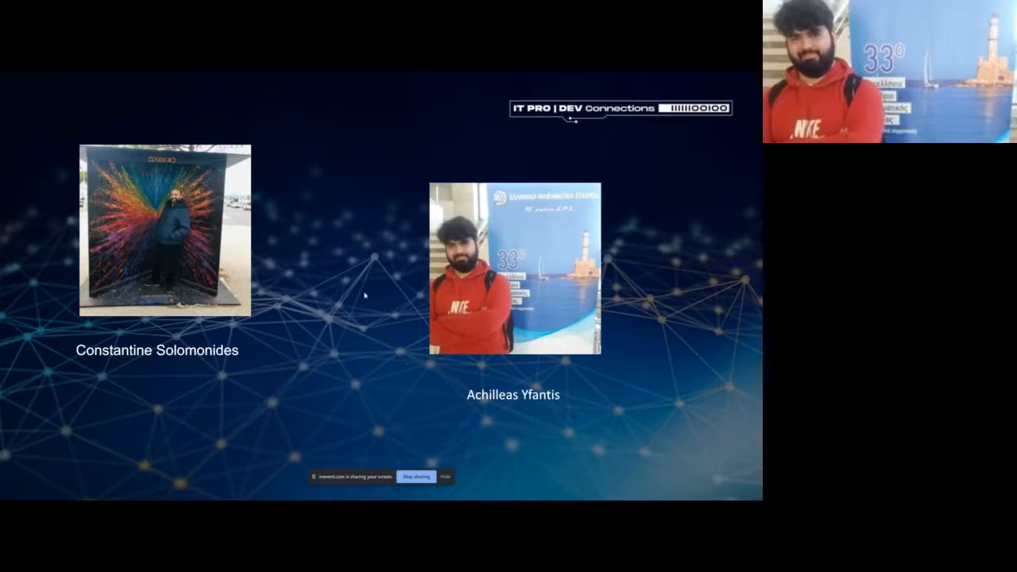
{"action": "mouse_move", "coordinate": [379, 304]}
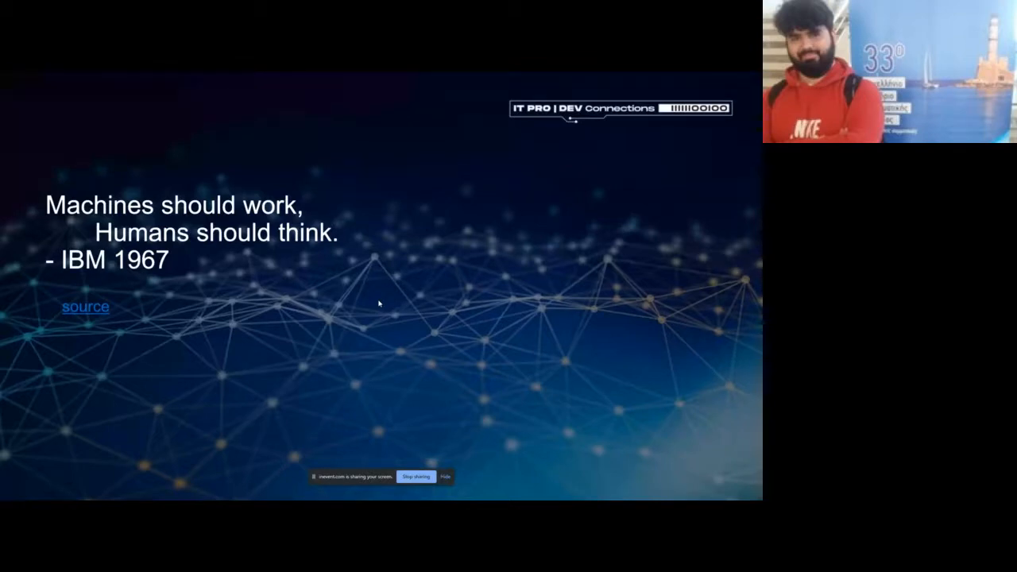
Step: Advance to the IBM 1967 'Machines should work, Humans should think' quote slide
{"action": "key", "text": "Right"}
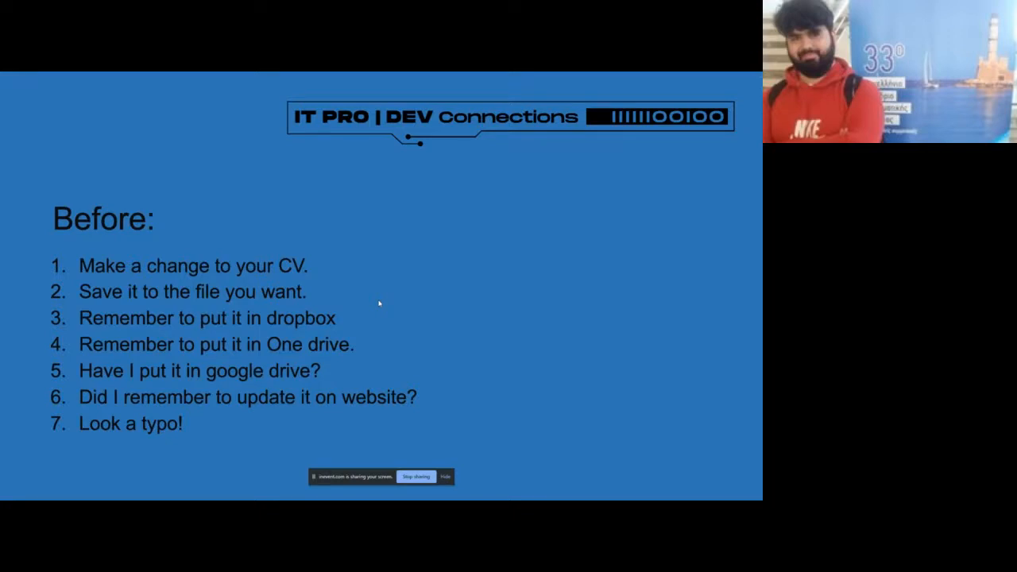
{"action": "mouse_move", "coordinate": [352, 315]}
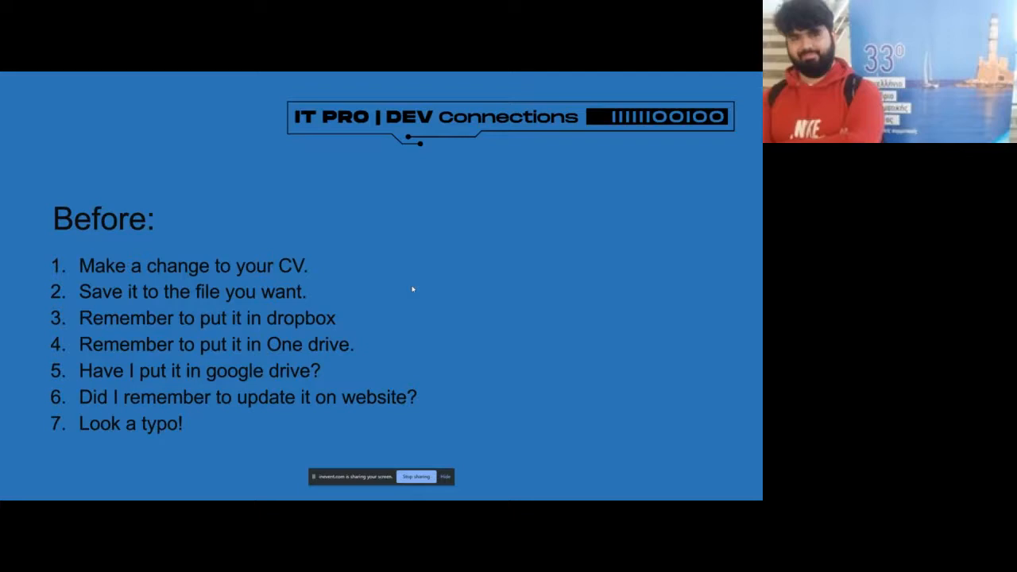
{"action": "mouse_move", "coordinate": [384, 262]}
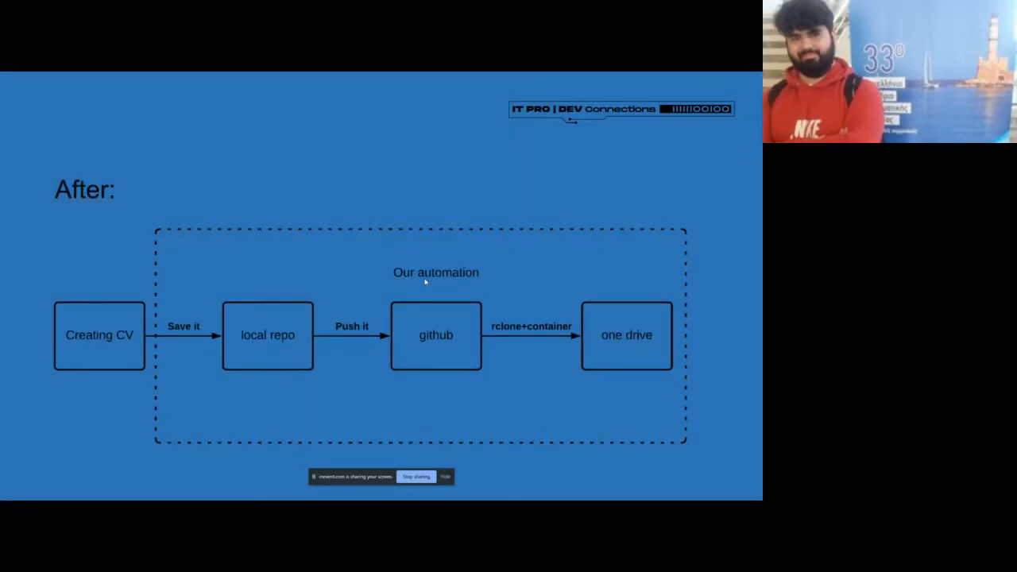
{"action": "mouse_move", "coordinate": [45, 312]}
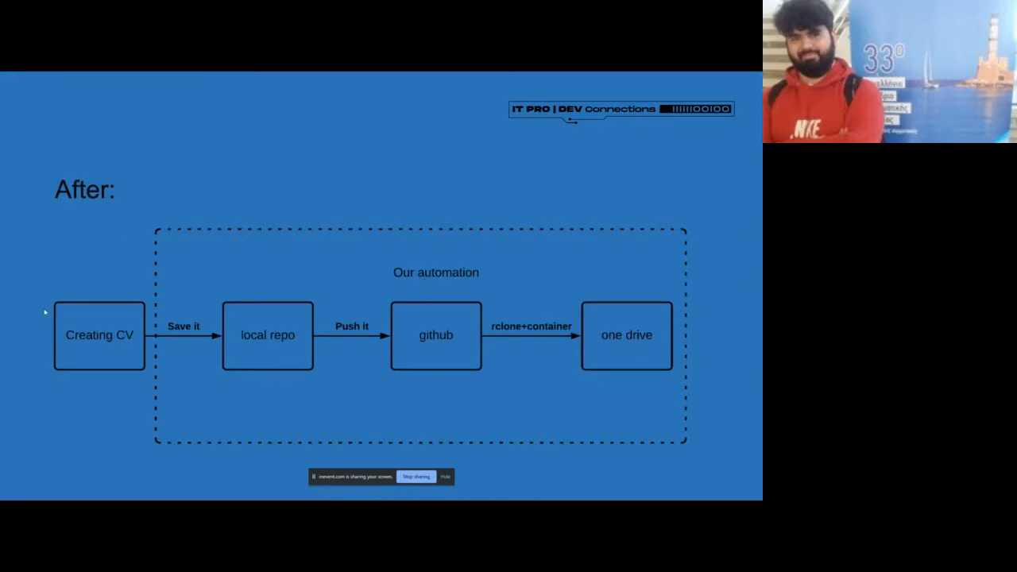
{"action": "mouse_move", "coordinate": [634, 286]}
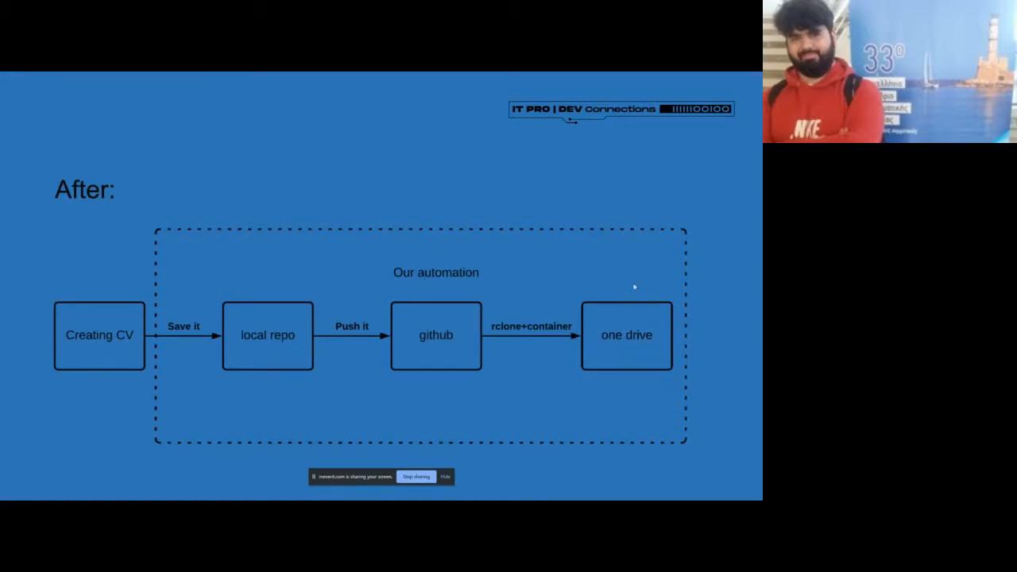
{"action": "mouse_move", "coordinate": [127, 283]}
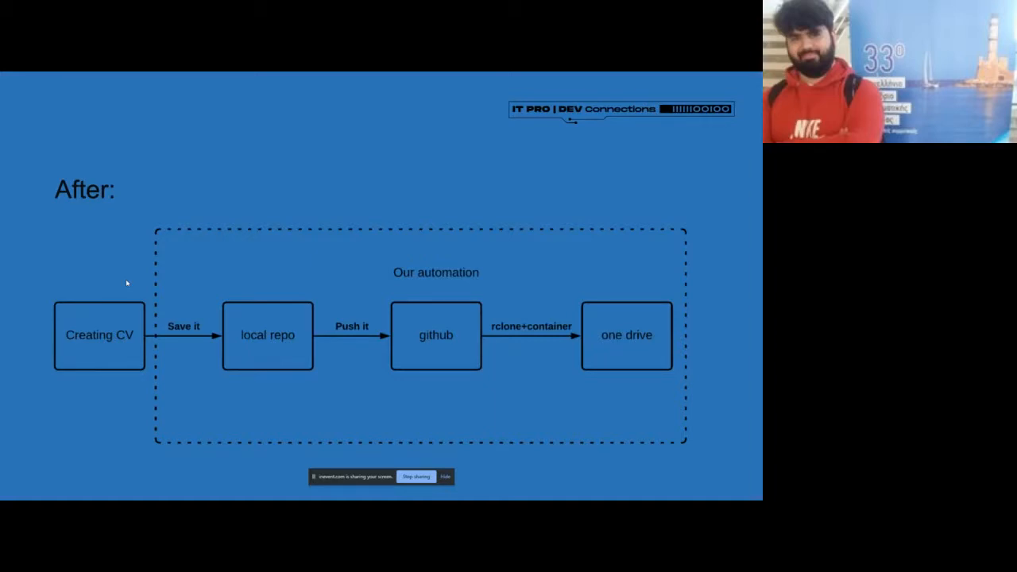
{"action": "mouse_move", "coordinate": [277, 280]}
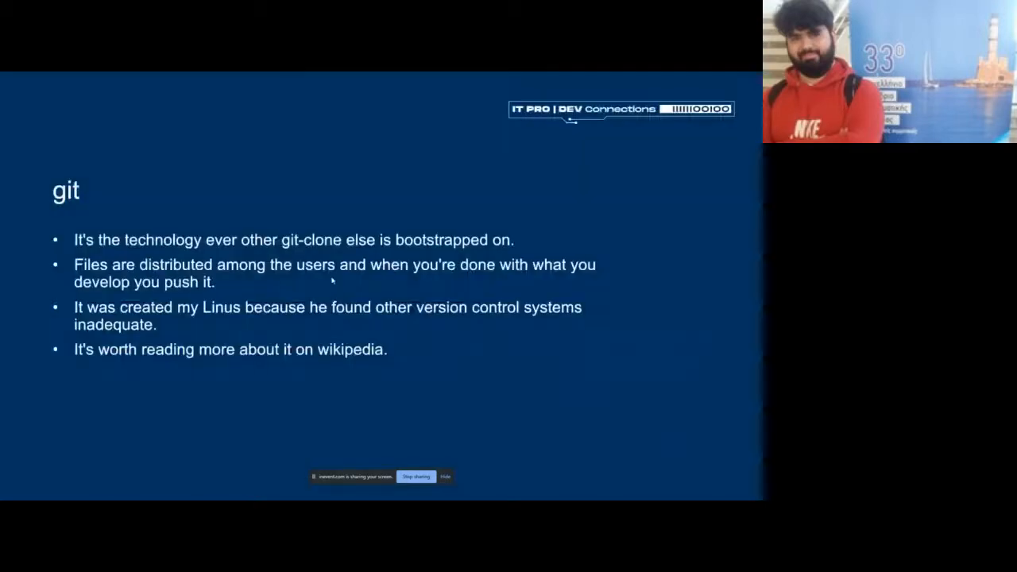
{"action": "mouse_move", "coordinate": [356, 277]}
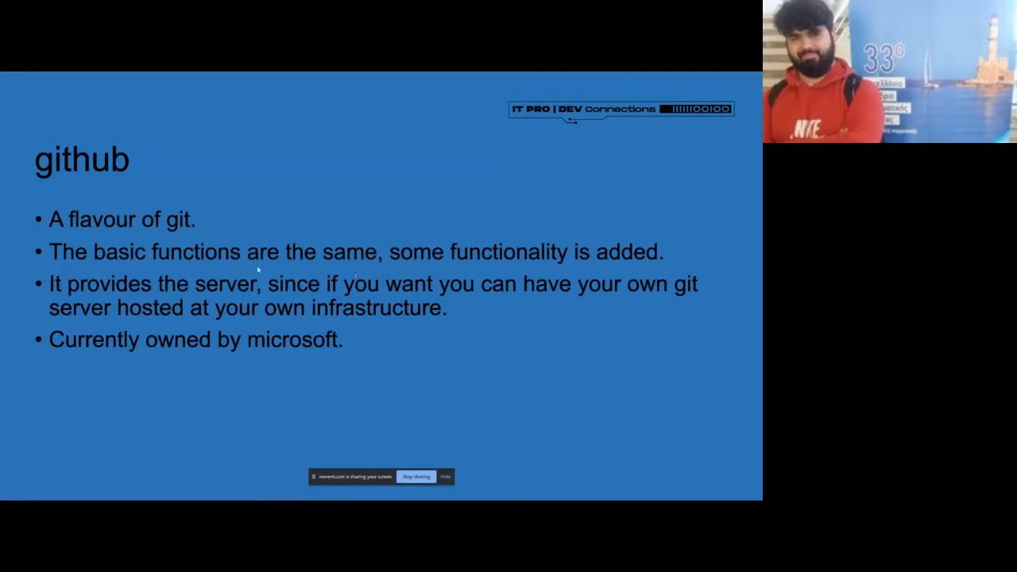
{"action": "mouse_move", "coordinate": [451, 315]}
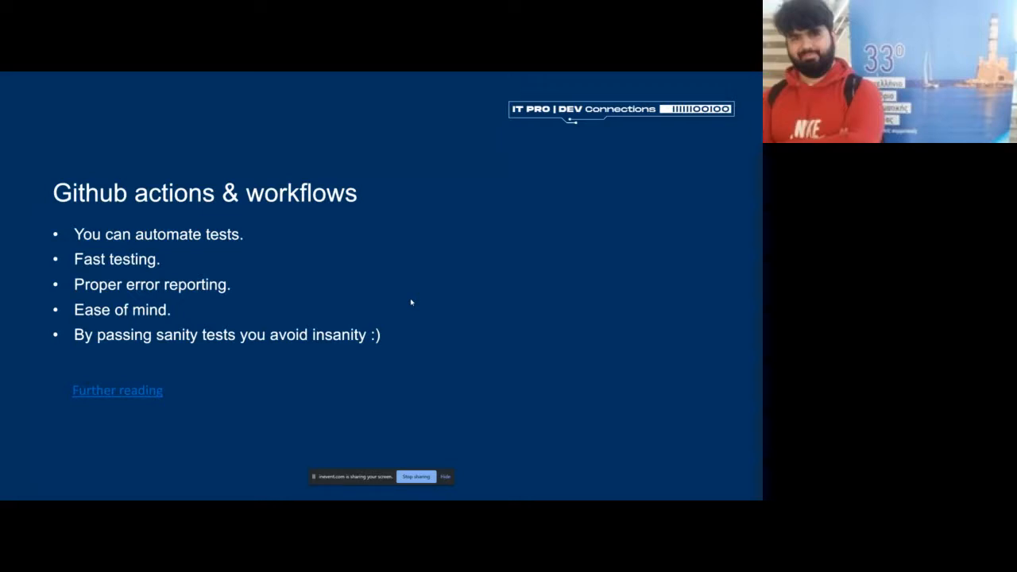
{"action": "mouse_move", "coordinate": [521, 251]}
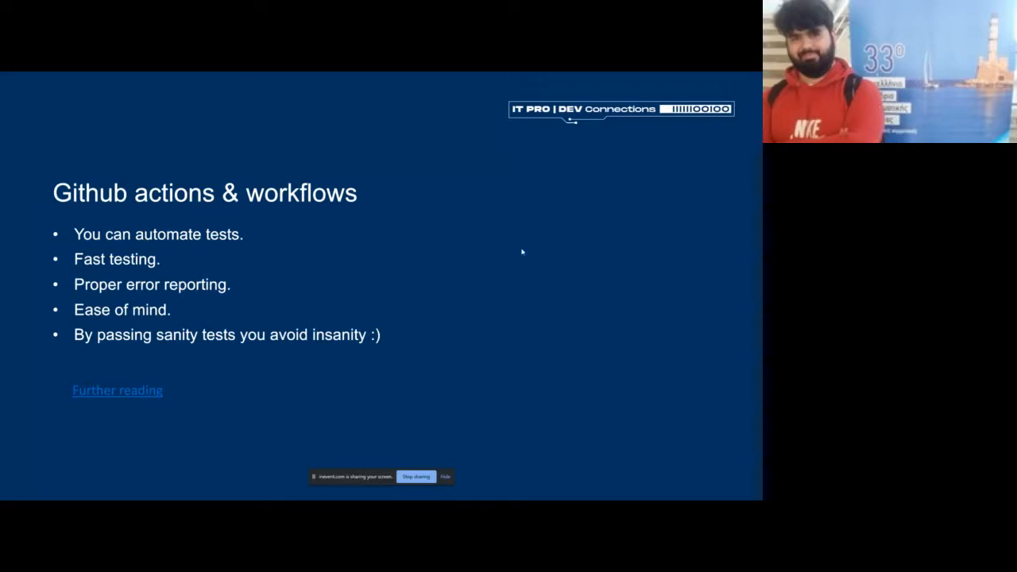
{"action": "mouse_move", "coordinate": [458, 283]}
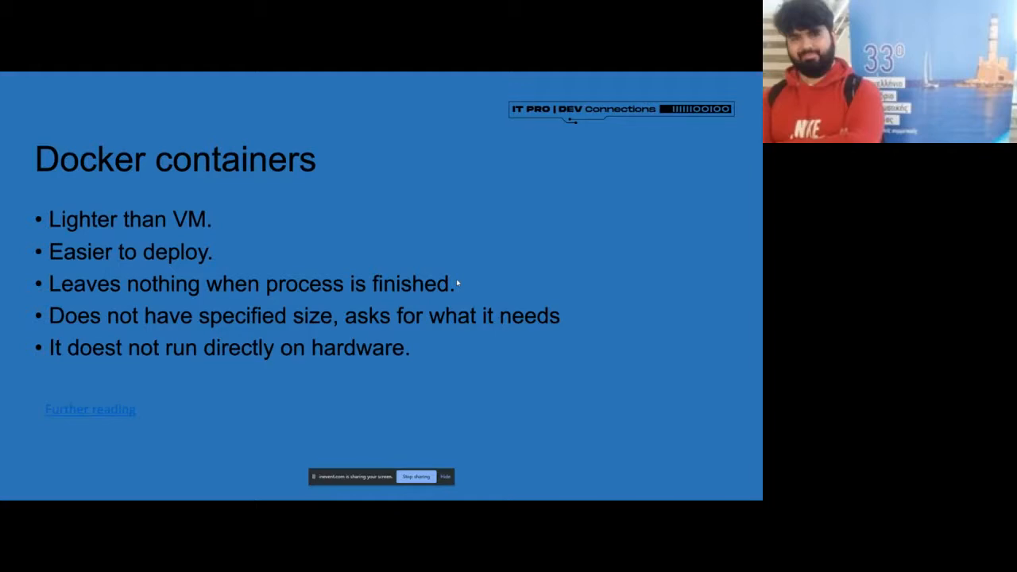
{"action": "mouse_move", "coordinate": [453, 279]}
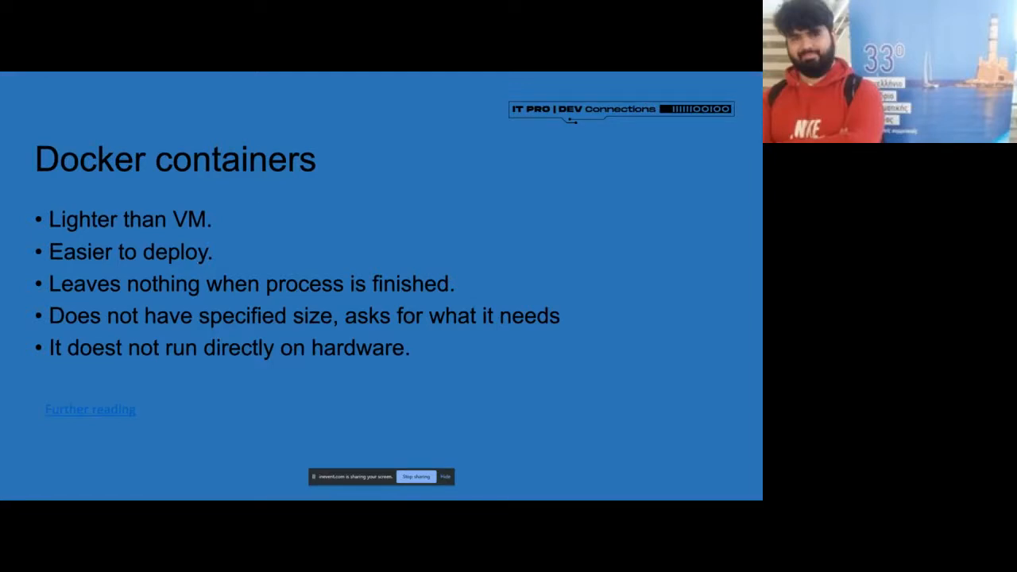
{"action": "mouse_move", "coordinate": [282, 245]}
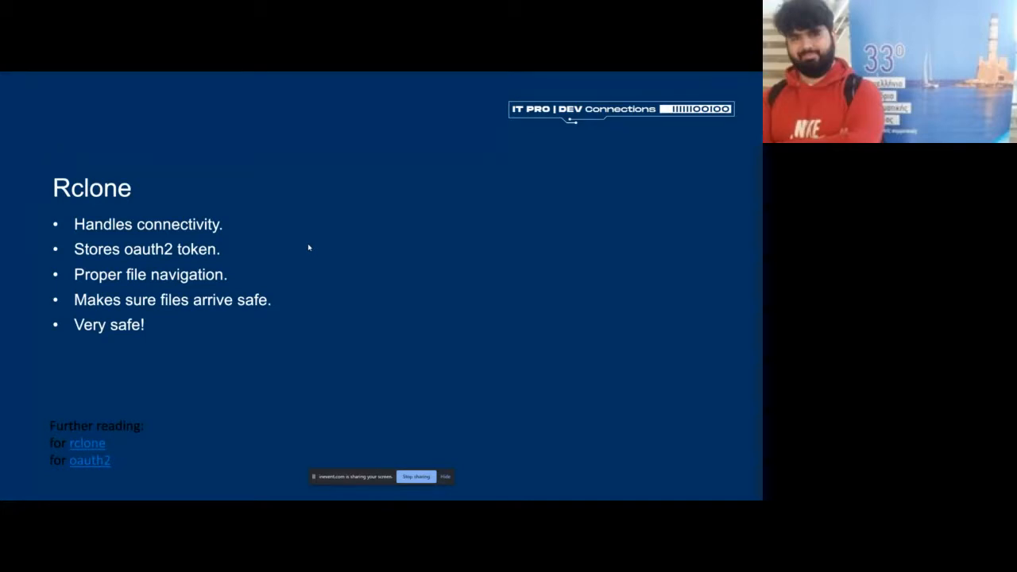
{"action": "mouse_move", "coordinate": [146, 294]}
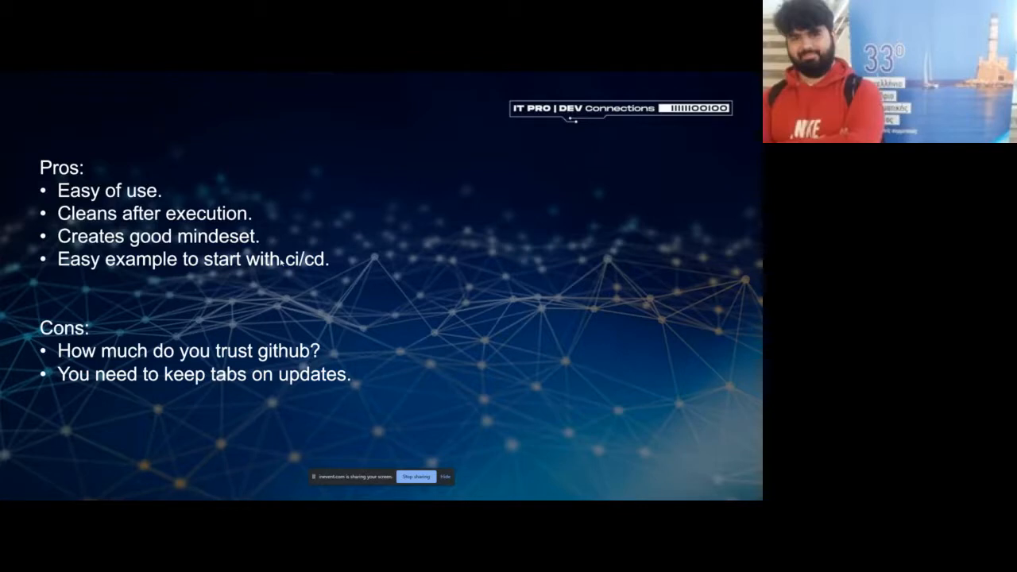
{"action": "mouse_move", "coordinate": [302, 276]}
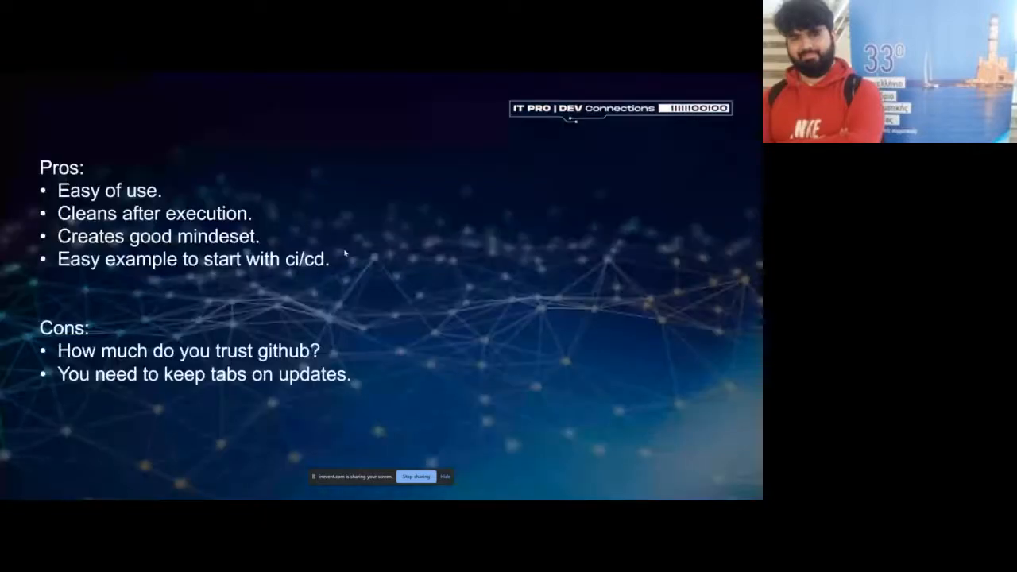
{"action": "mouse_move", "coordinate": [381, 458]}
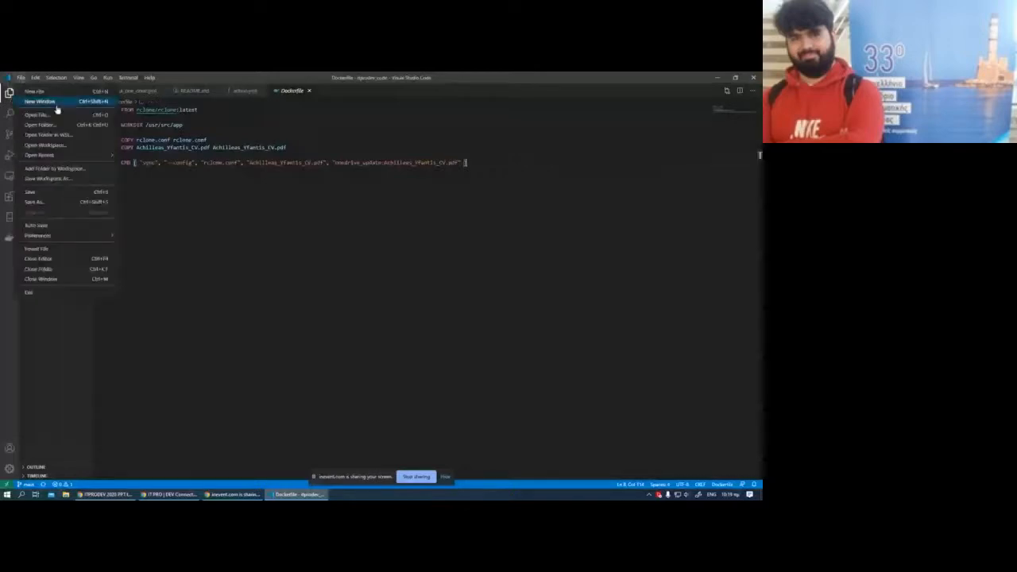
{"action": "mouse_move", "coordinate": [40, 124]}
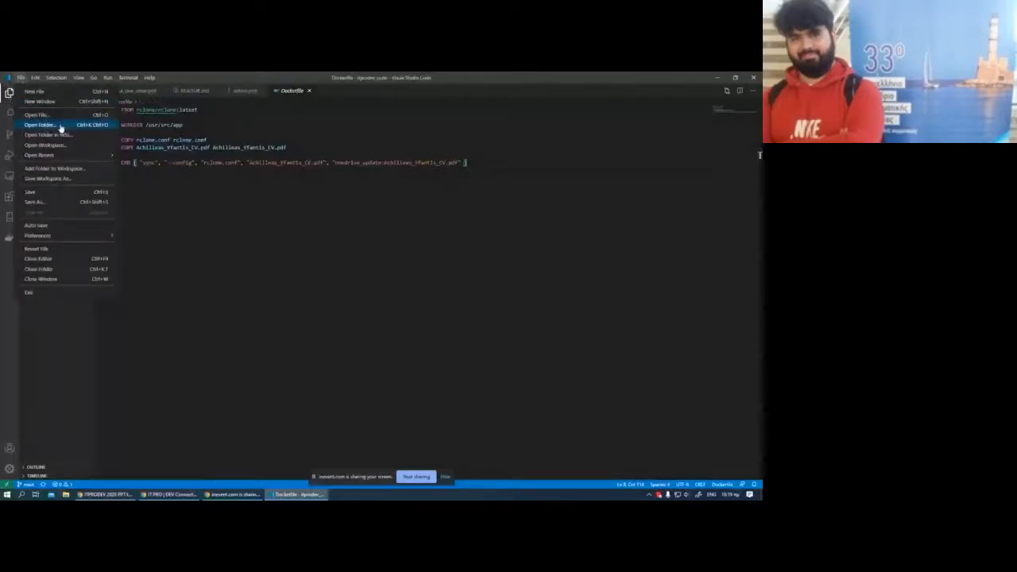
Step: Choose a different project folder via Open Folder and confirm loading it
{"action": "left_click", "coordinate": [41, 124]}
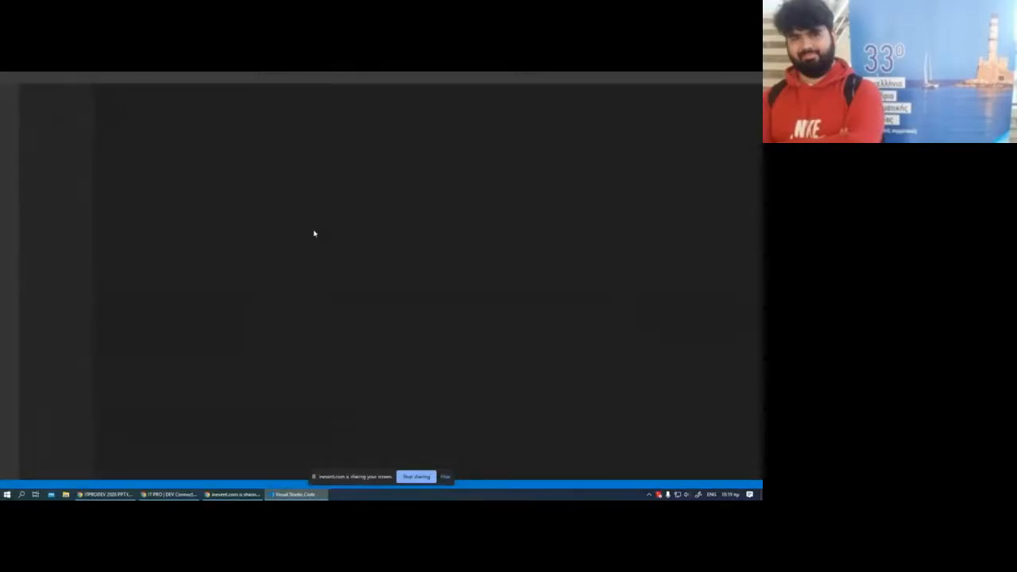
{"action": "left_click", "coordinate": [296, 494]}
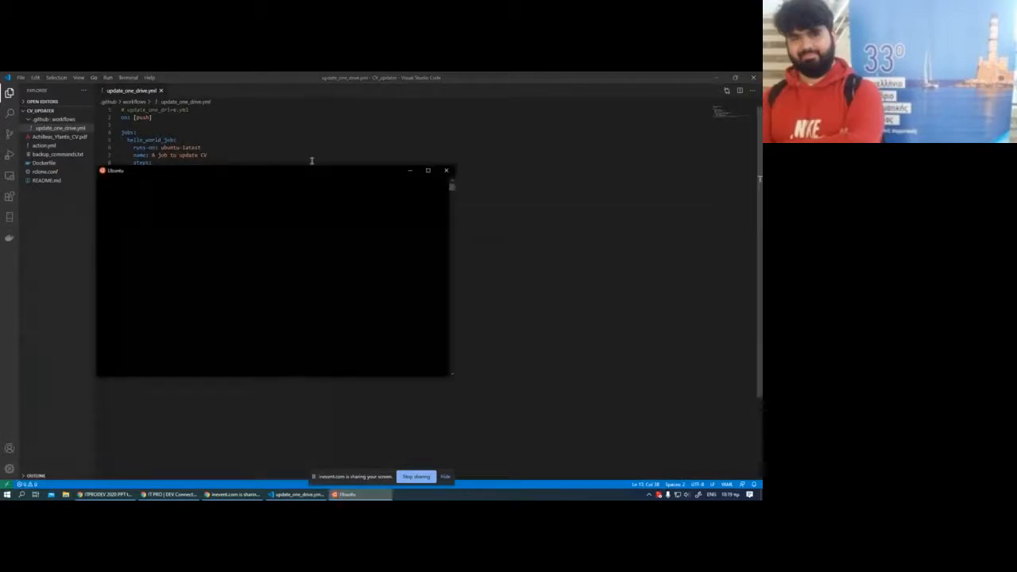
Step: Move the terminal up and cd into workflows and the github_repos folder on /mnt/e
{"action": "left_click_drag", "start_coordinate": [274, 170], "coordinate": [274, 130]}
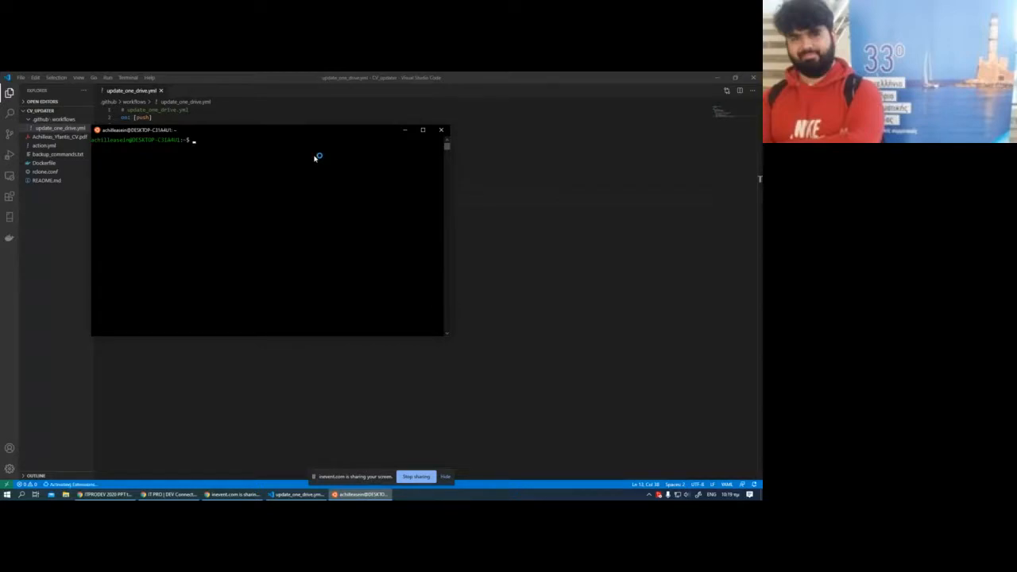
{"action": "key", "text": "ctrl+r"}
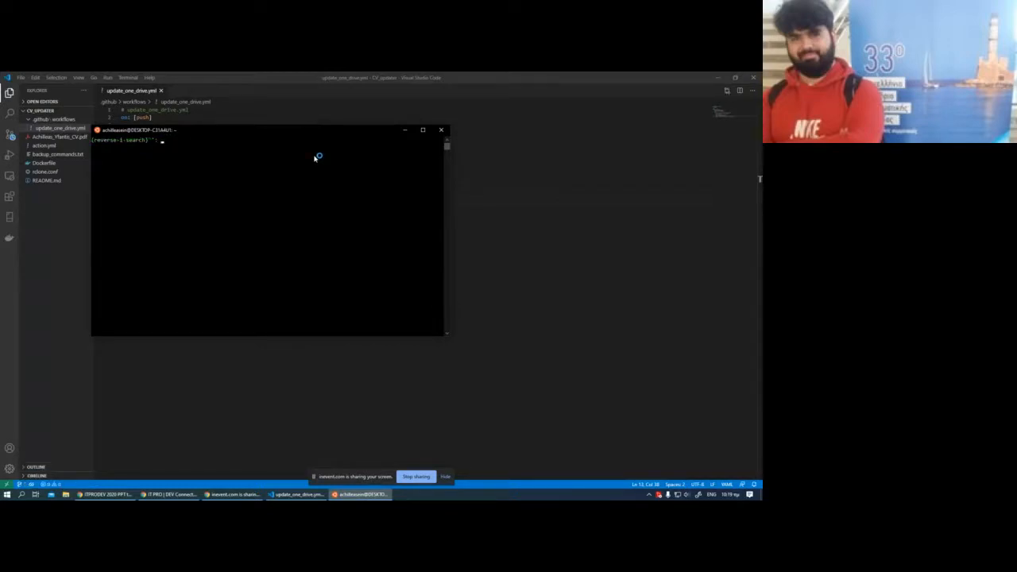
{"action": "type", "text": "cd workflows/"}
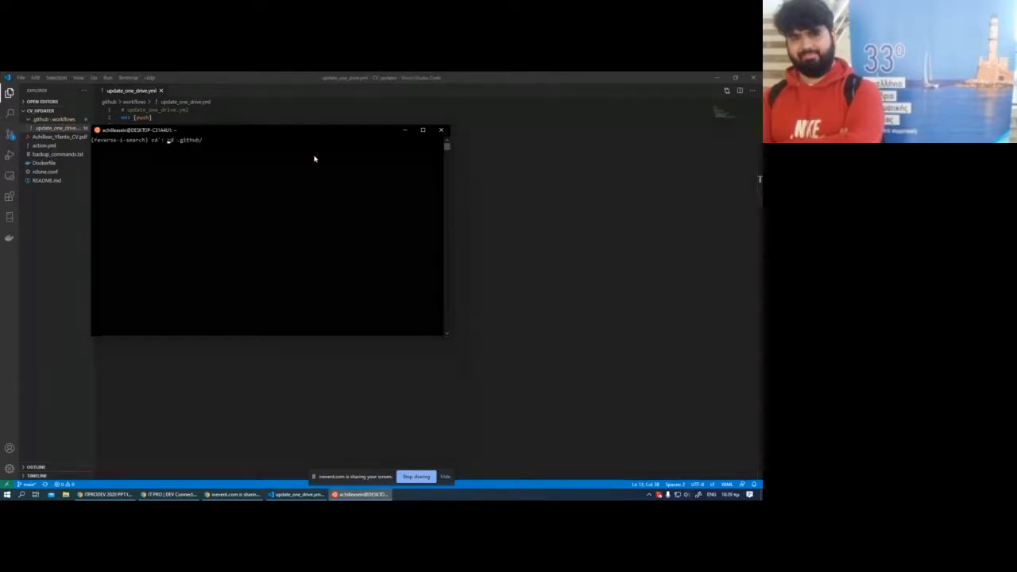
{"action": "key", "text": "Return"}
{"action": "type", "text": "cd CV"}
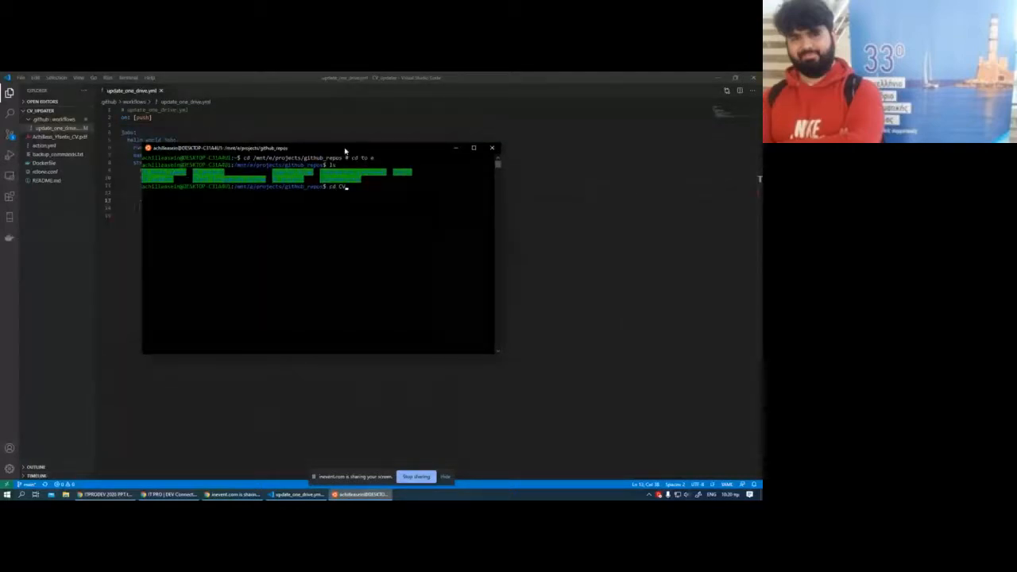
{"action": "key", "text": "Return"}
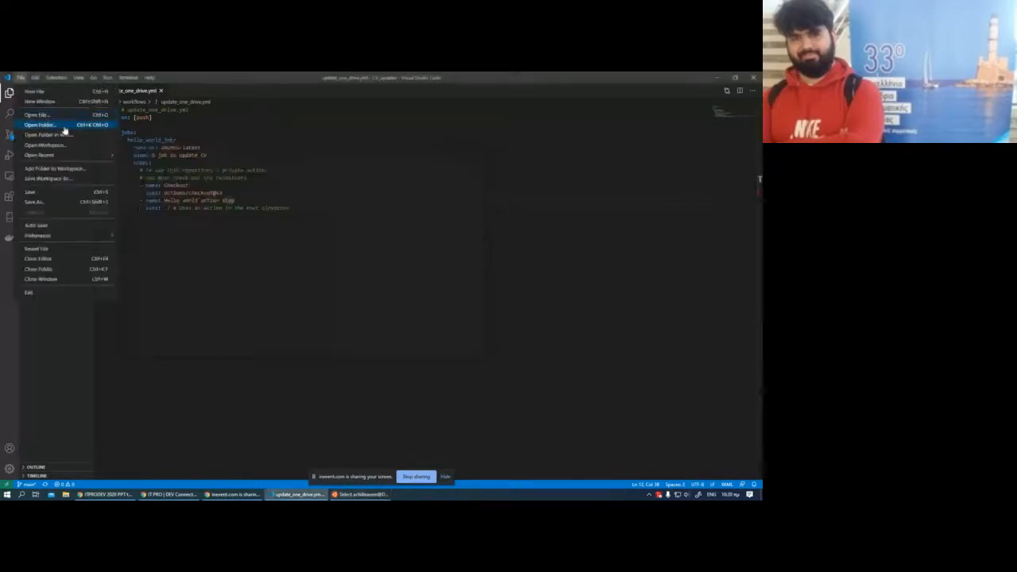
Step: Select the itprodev_code folder in github_repos and load it as the workspace
{"action": "left_click", "coordinate": [40, 124]}
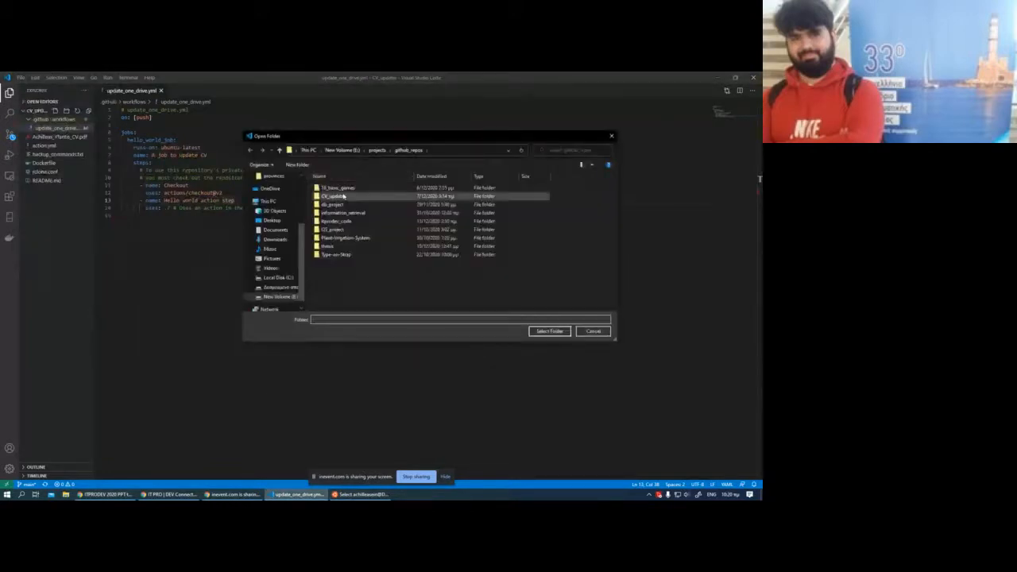
{"action": "left_click", "coordinate": [332, 229]}
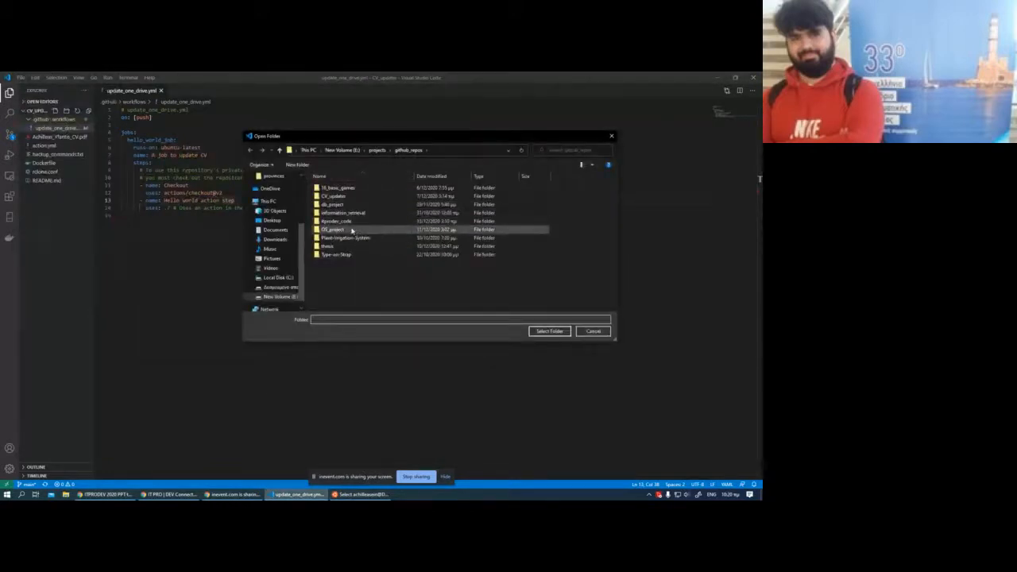
{"action": "left_click", "coordinate": [595, 332]}
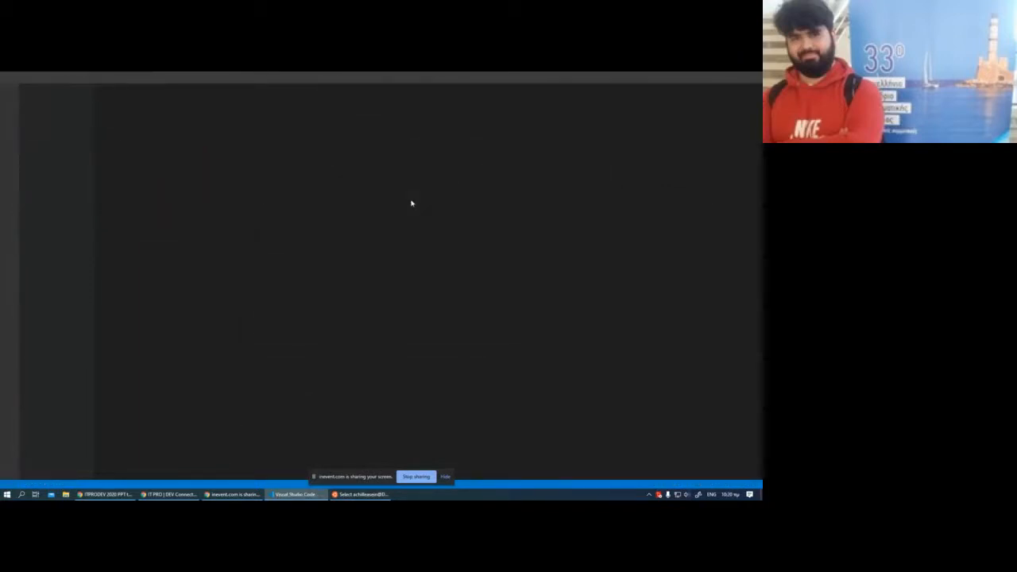
{"action": "left_click", "coordinate": [296, 495]}
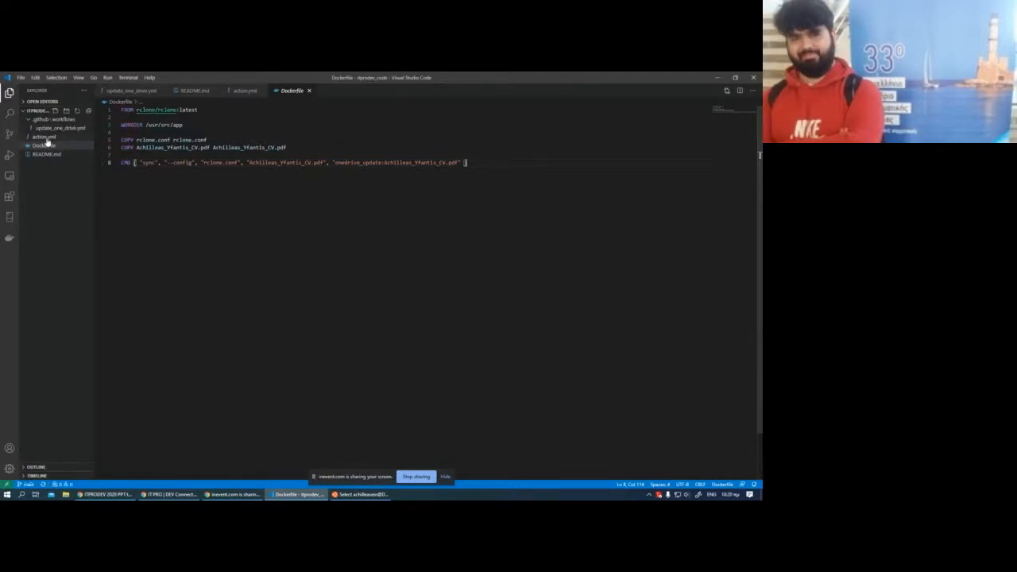
Step: Show action.yml from the Explorer and select its whole contents
{"action": "left_click", "coordinate": [45, 136]}
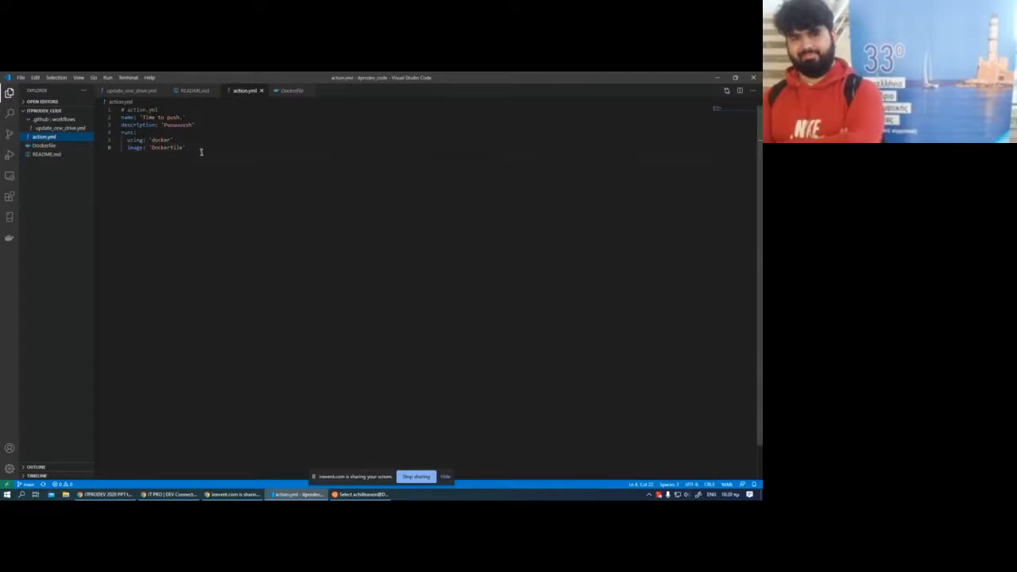
{"action": "mouse_move", "coordinate": [215, 155]}
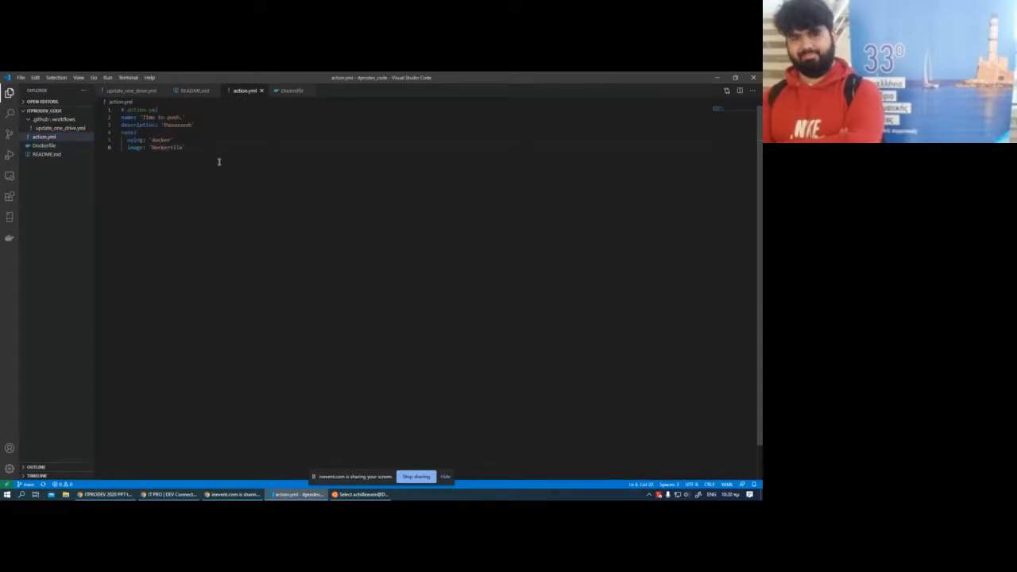
{"action": "key", "text": "ctrl+a"}
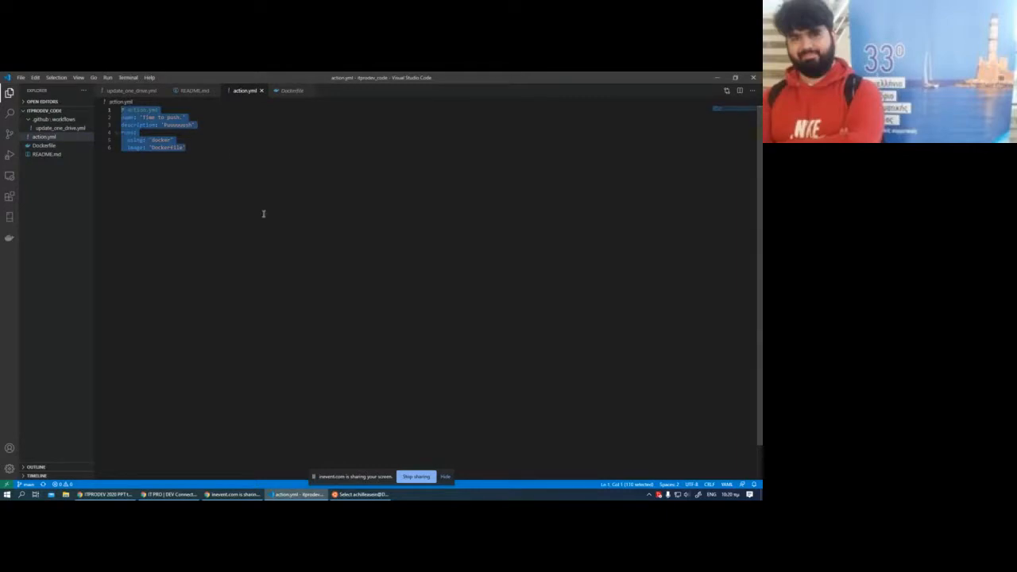
{"action": "left_click", "coordinate": [226, 152]}
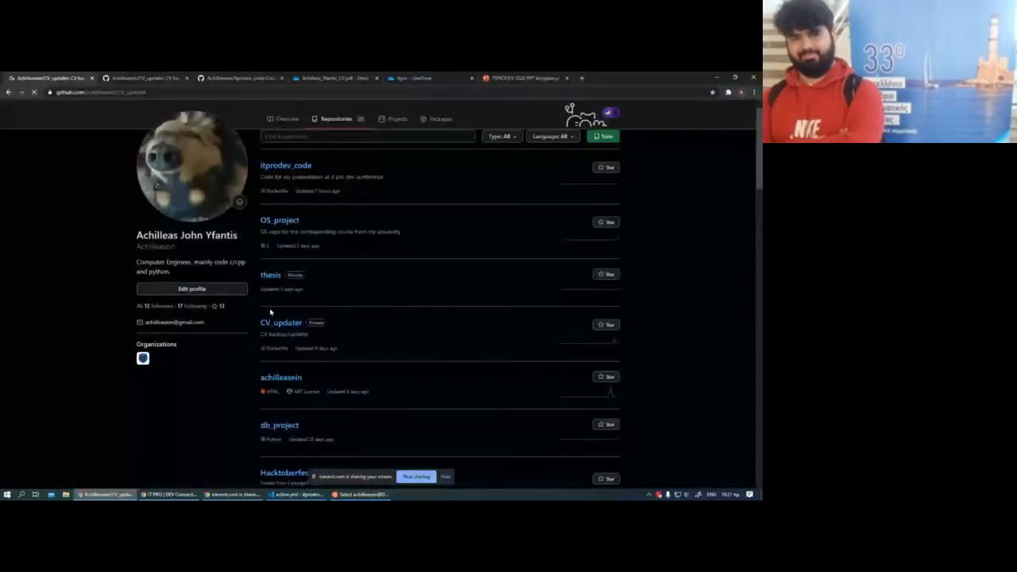
Step: In CV_updater's Actions, show the successful 'making sure it works' run, then return to the editor
{"action": "left_click", "coordinate": [280, 321]}
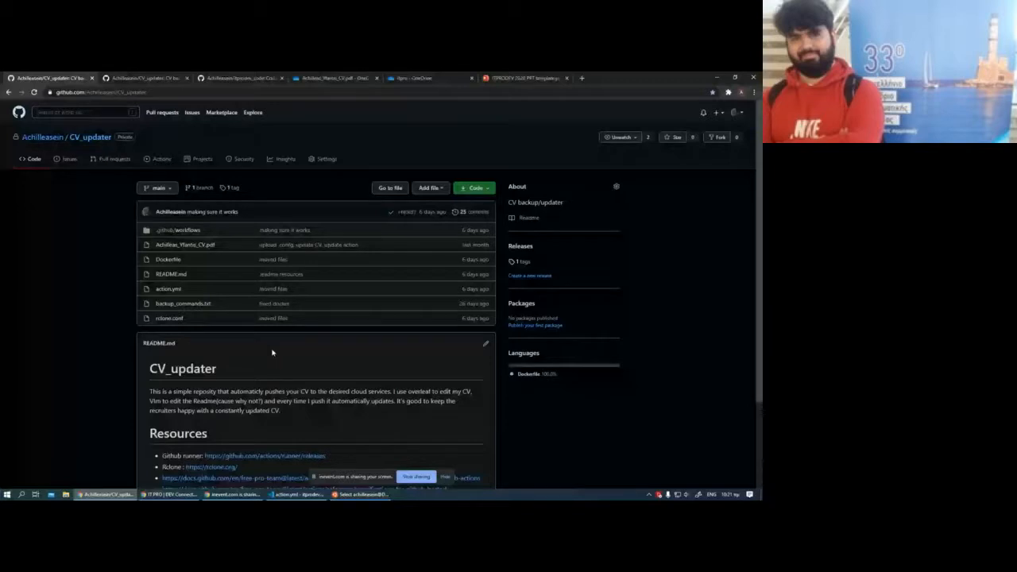
{"action": "mouse_move", "coordinate": [155, 204]}
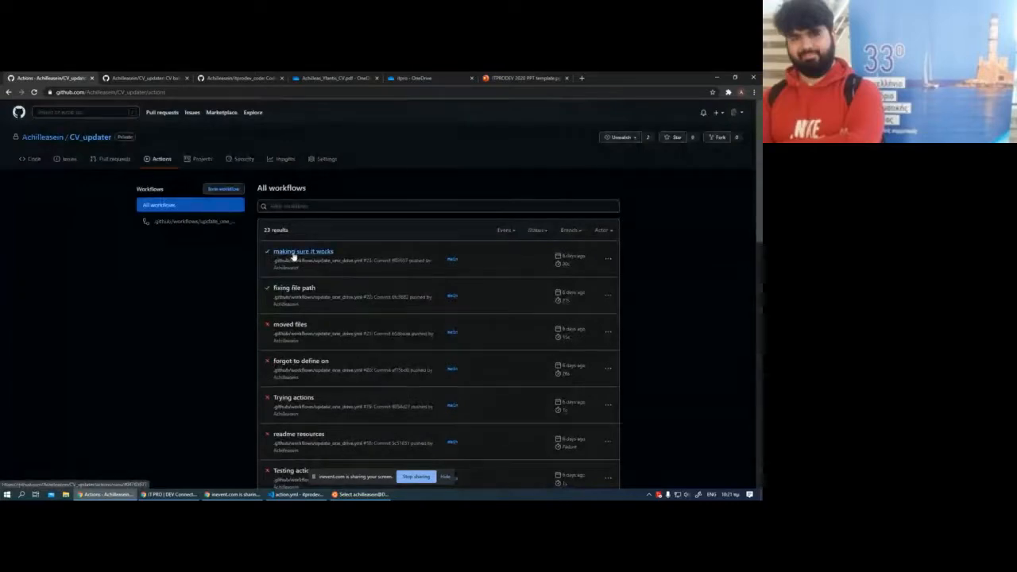
{"action": "left_click", "coordinate": [302, 251]}
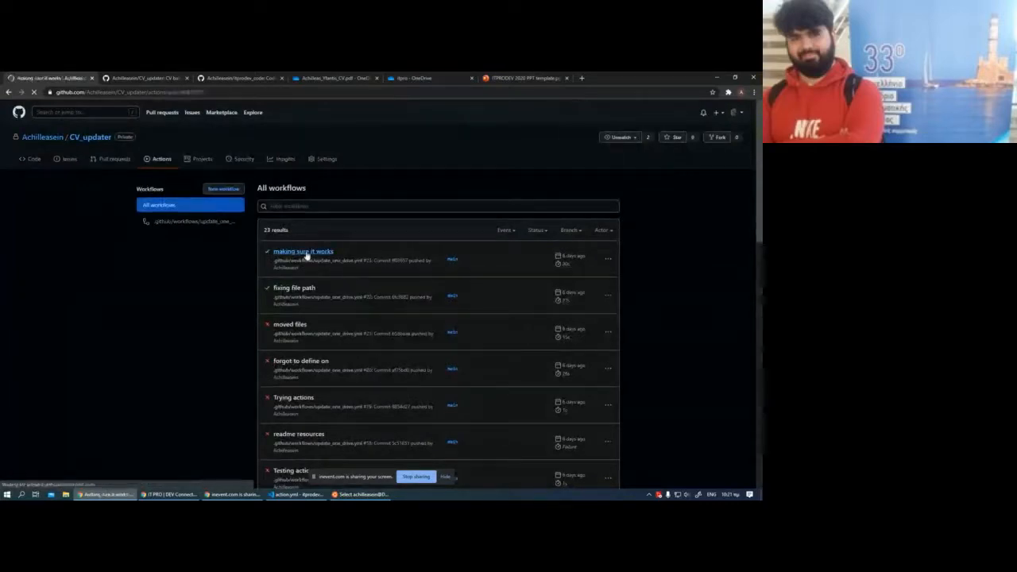
{"action": "left_click", "coordinate": [302, 251]}
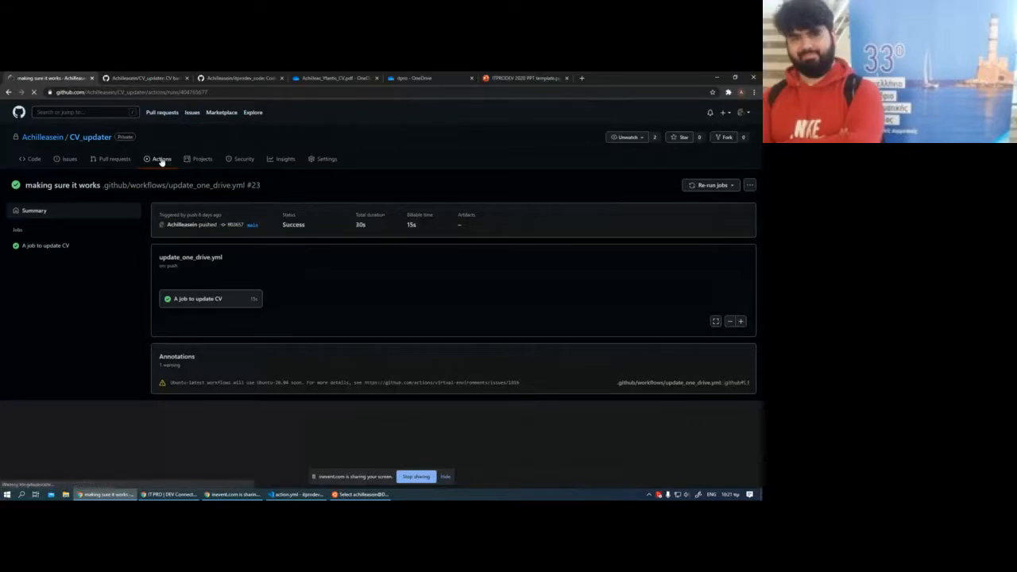
{"action": "left_click", "coordinate": [161, 159]}
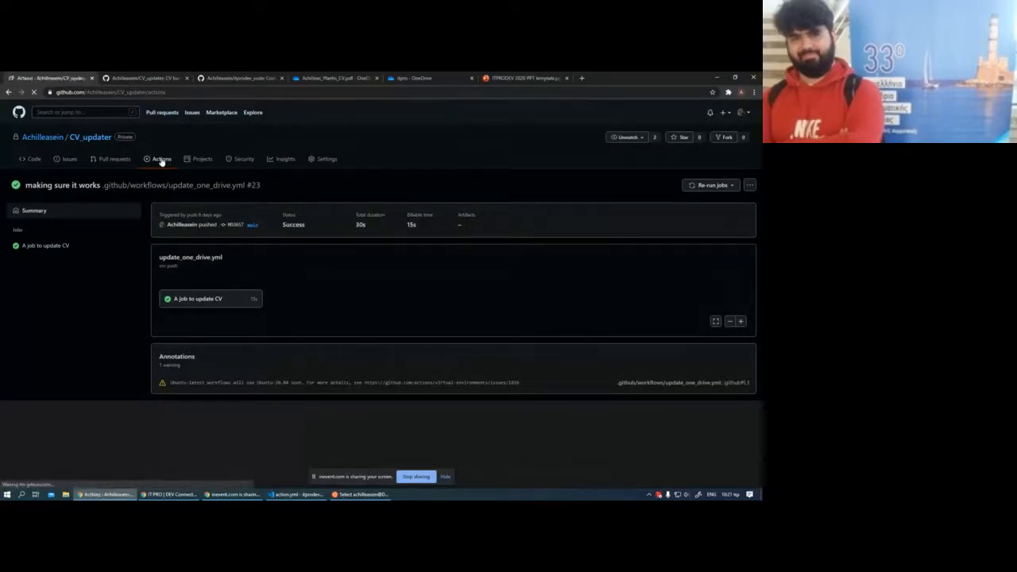
{"action": "left_click", "coordinate": [295, 494]}
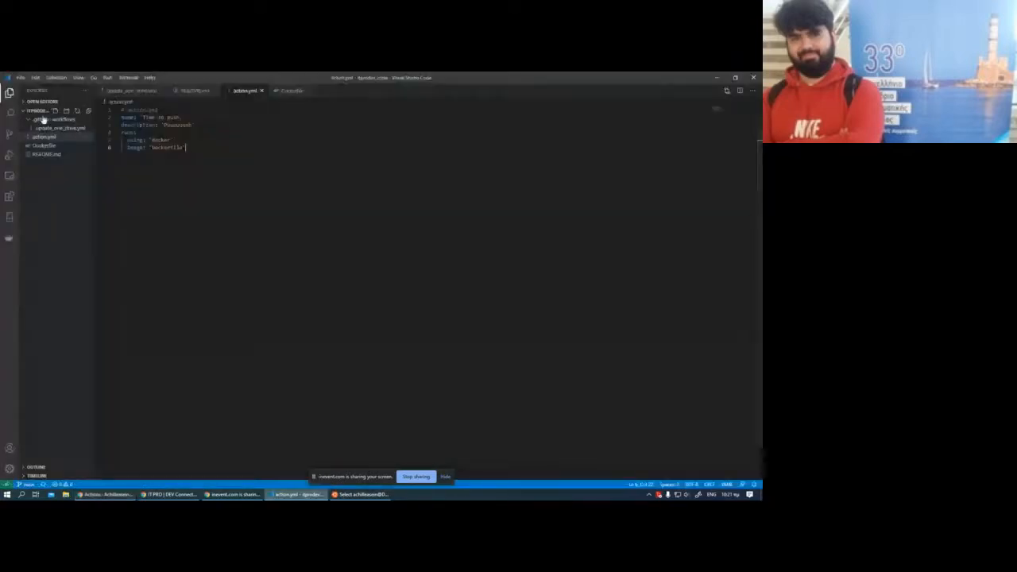
Step: Show update_one_drive.yml and highlight hello_world_job and its ubuntu-latest runner
{"action": "left_click", "coordinate": [60, 127]}
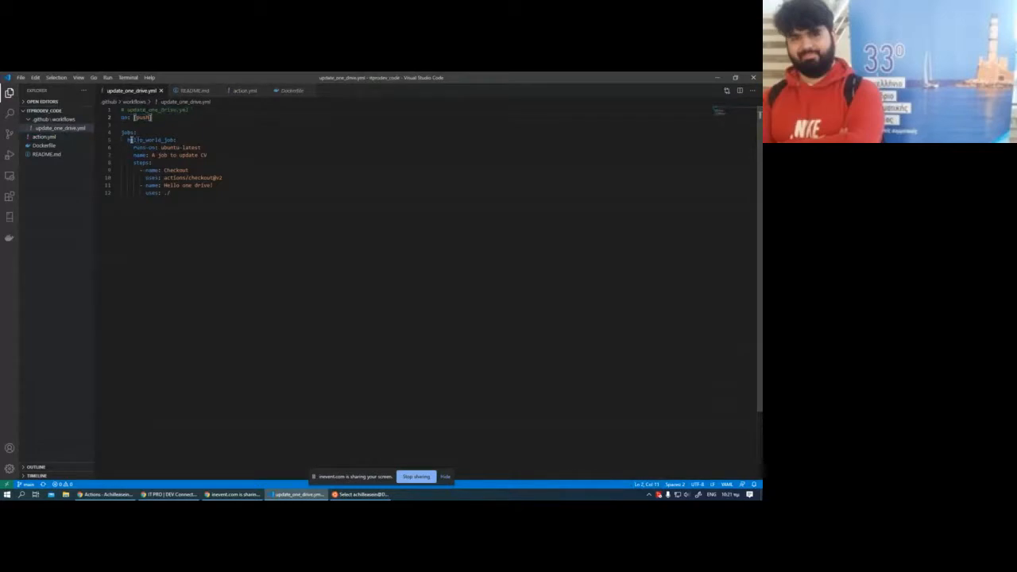
{"action": "double_click", "coordinate": [176, 147]}
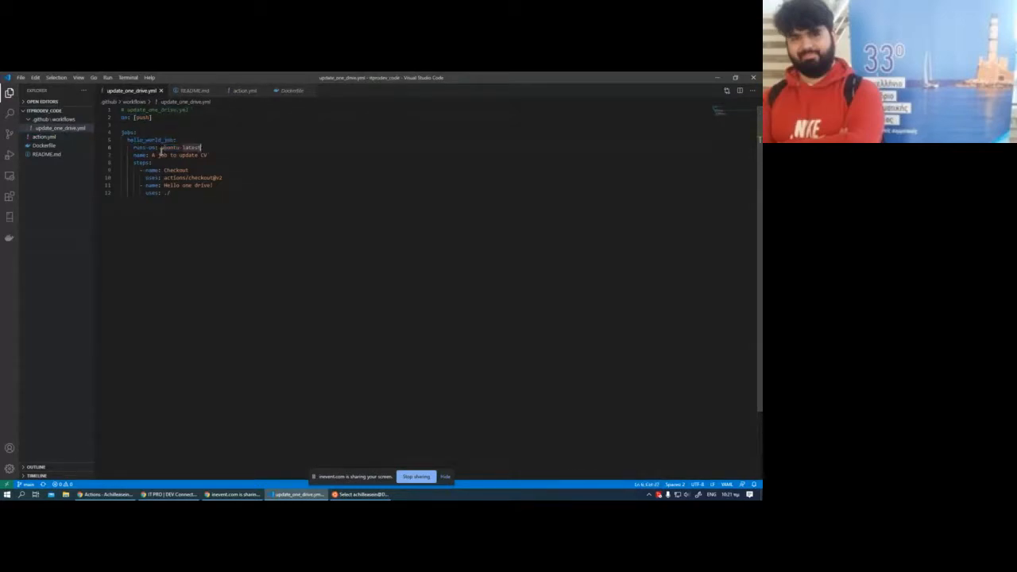
{"action": "double_click", "coordinate": [178, 156]}
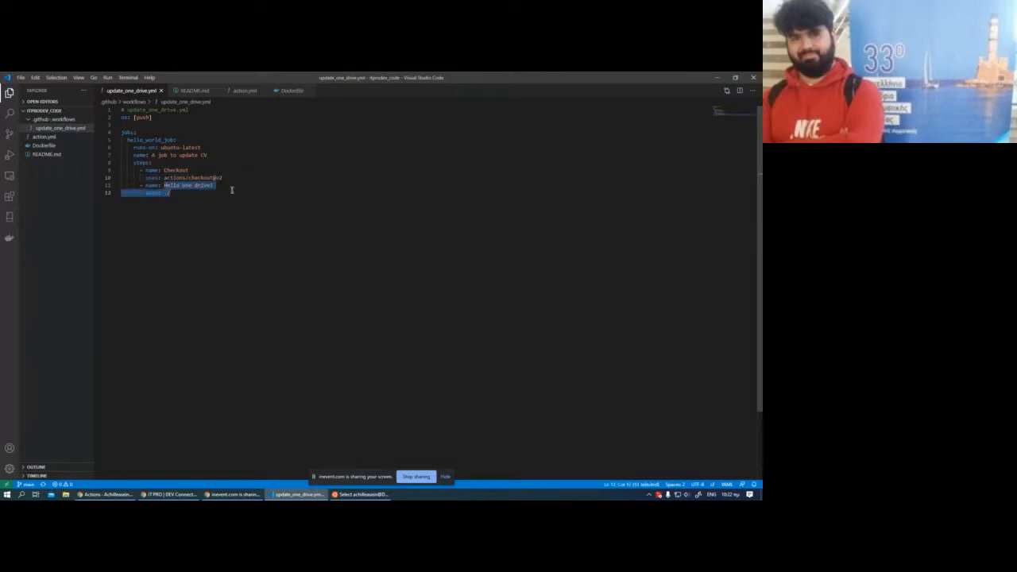
{"action": "left_click", "coordinate": [169, 192]}
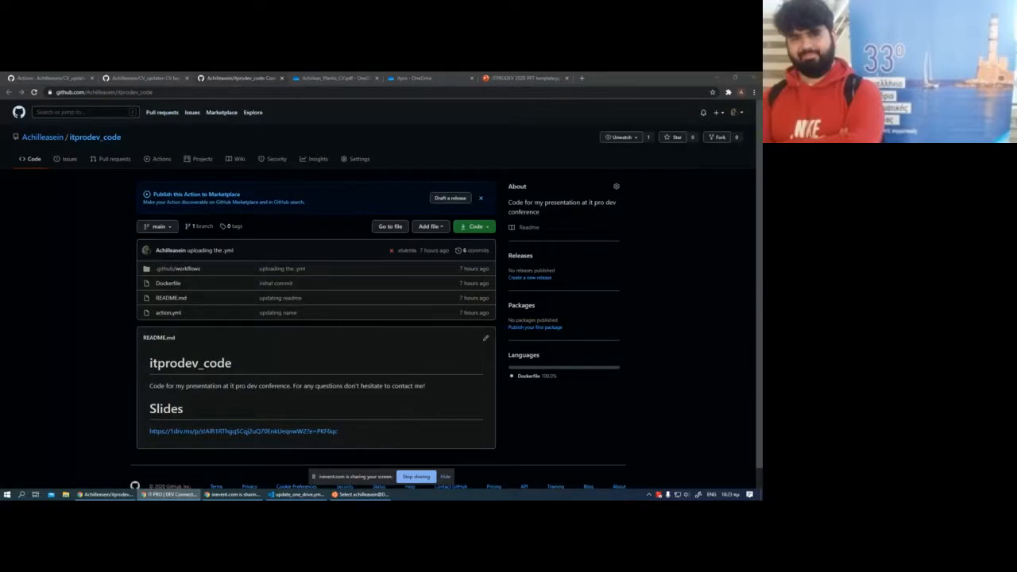
{"action": "mouse_move", "coordinate": [334, 464]}
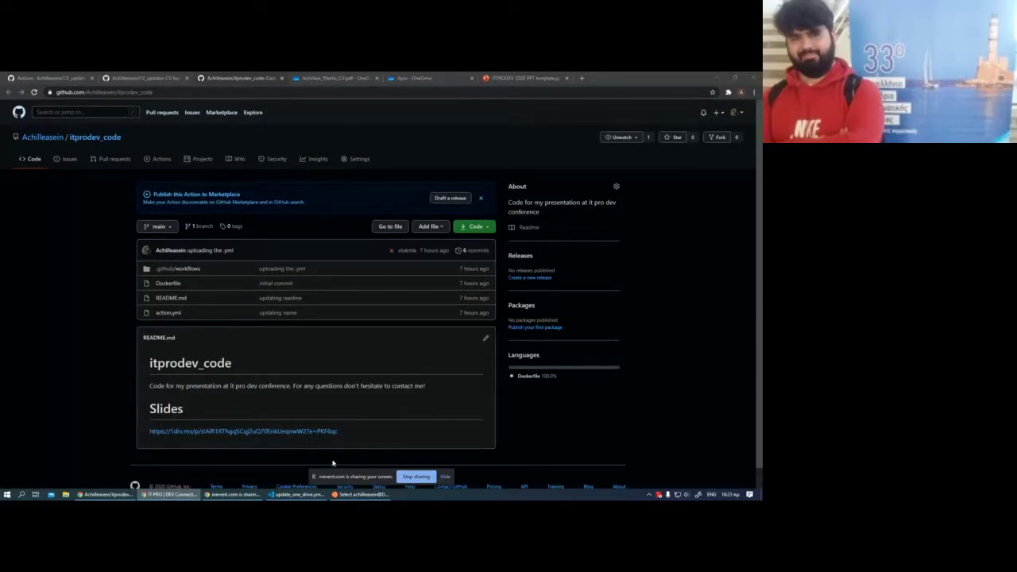
{"action": "mouse_move", "coordinate": [178, 362]}
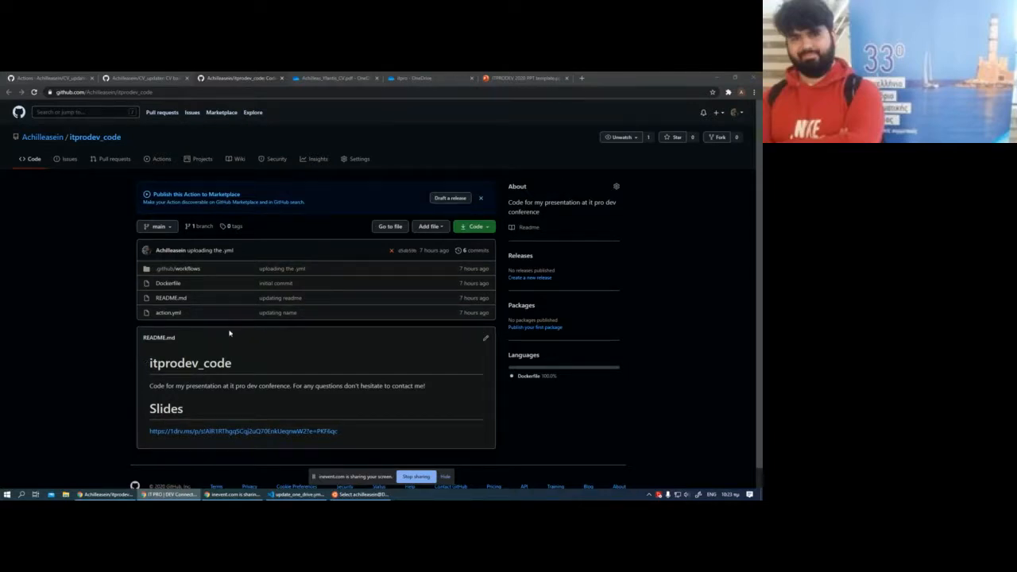
{"action": "mouse_move", "coordinate": [254, 246]}
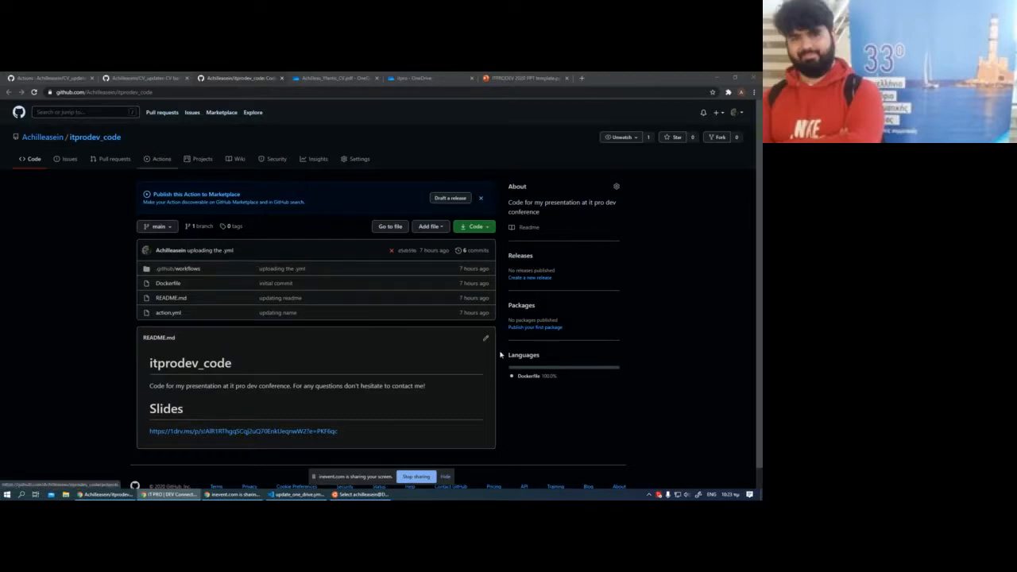
Step: List the workflow runs of itprodev_code and then CV_updater, returning to the editor
{"action": "left_click", "coordinate": [162, 159]}
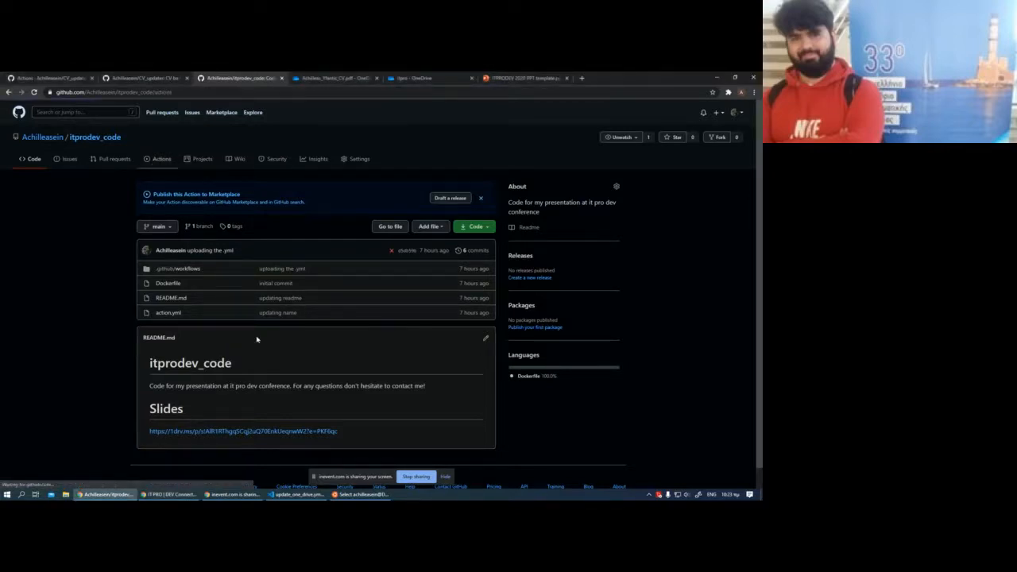
{"action": "left_click", "coordinate": [162, 159]}
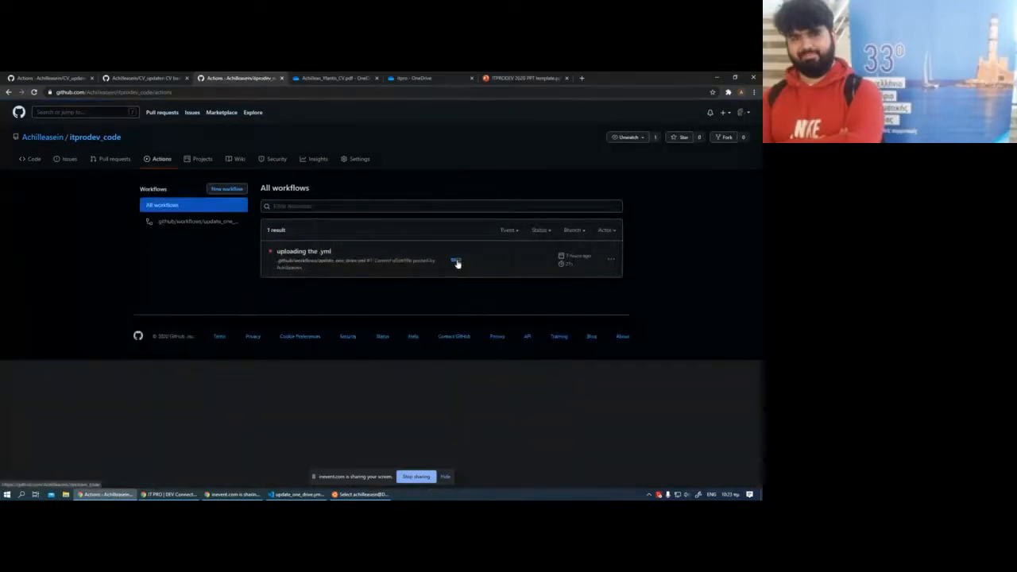
{"action": "left_click", "coordinate": [304, 251]}
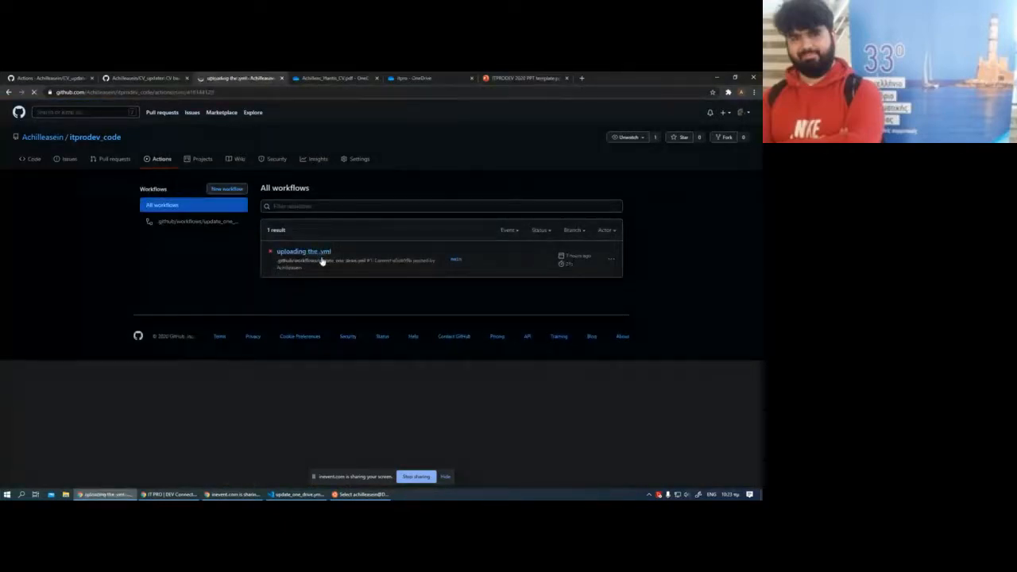
{"action": "left_click", "coordinate": [304, 251]}
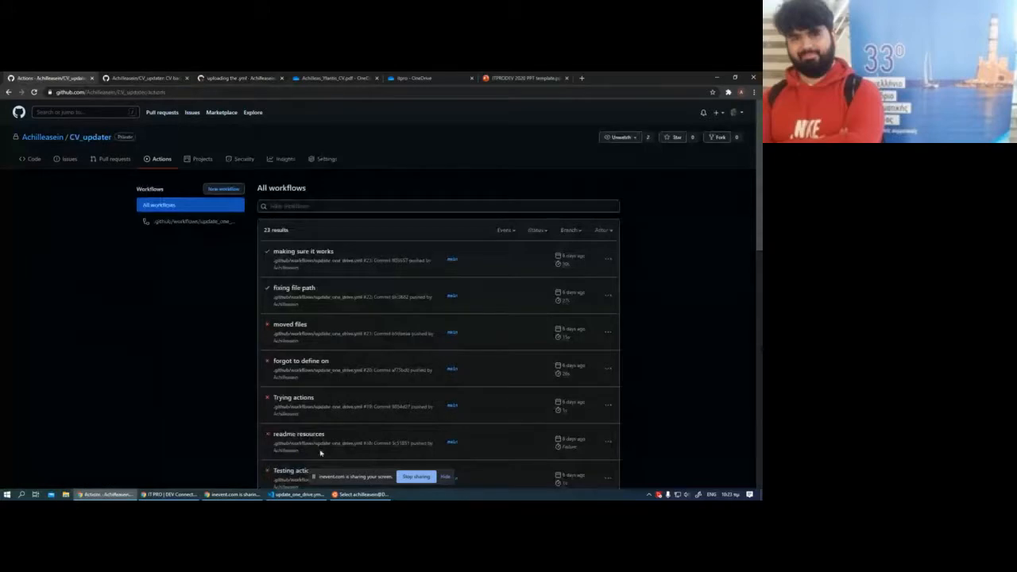
{"action": "left_click", "coordinate": [299, 494]}
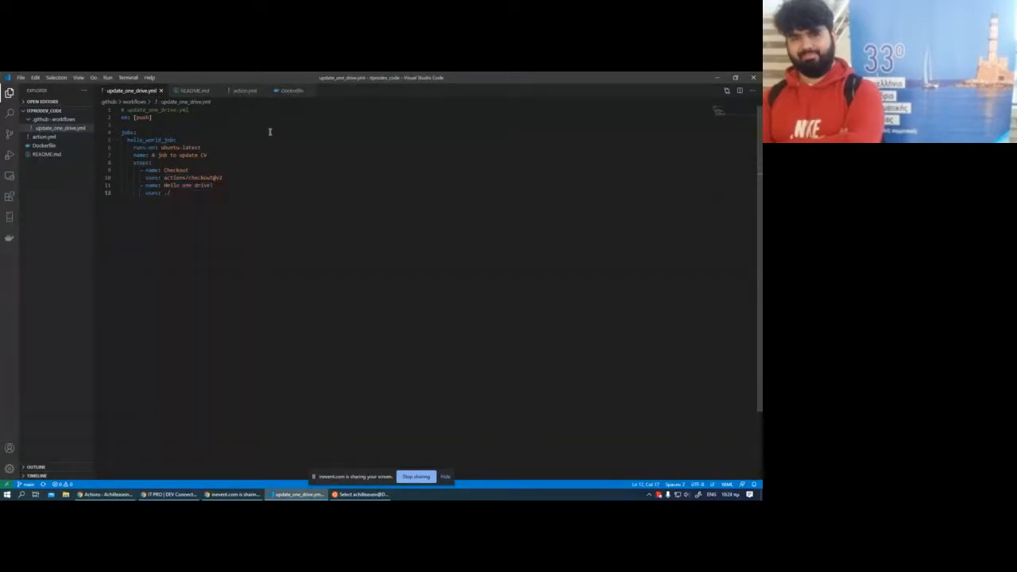
Step: Highlight 'docker' under runs in action.yml and show the Dockerfile it uses as image
{"action": "left_click", "coordinate": [44, 136]}
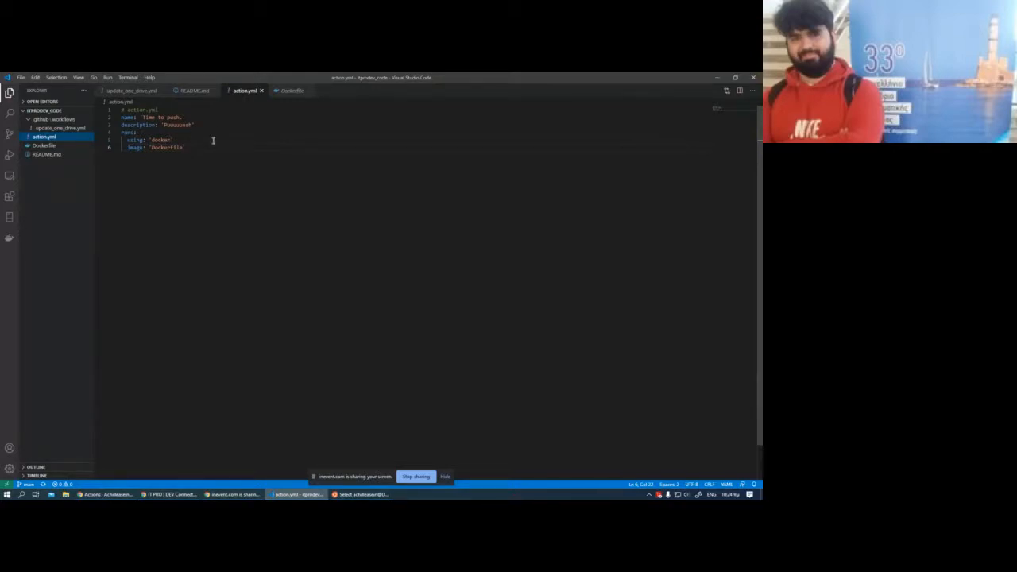
{"action": "left_click", "coordinate": [147, 117]}
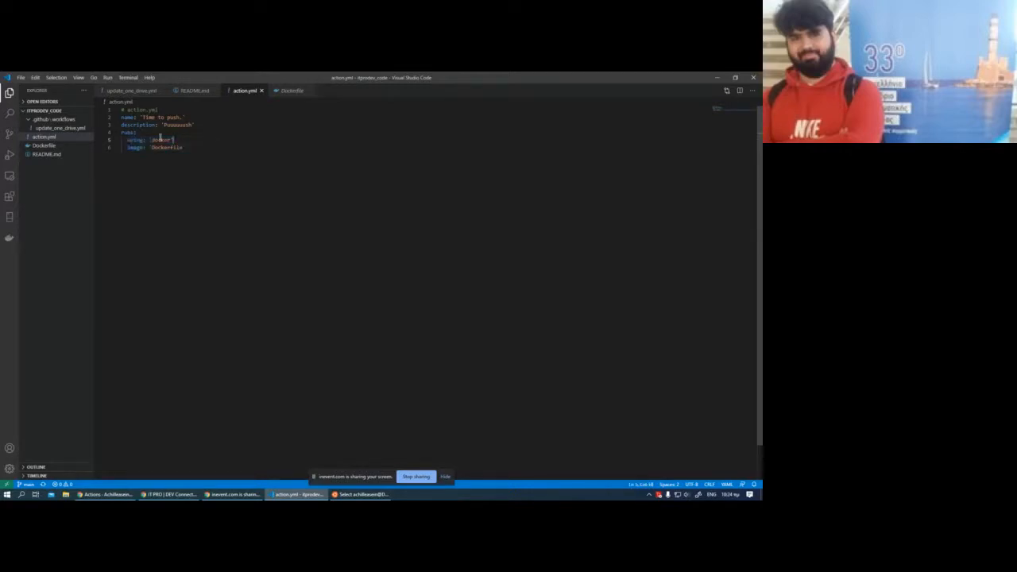
{"action": "double_click", "coordinate": [160, 140]}
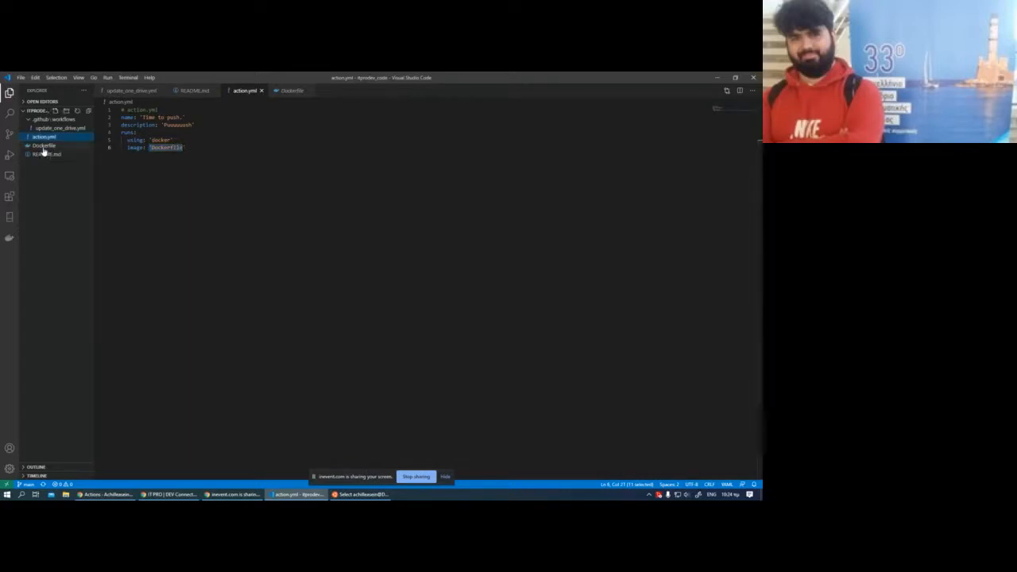
{"action": "left_click", "coordinate": [45, 146]}
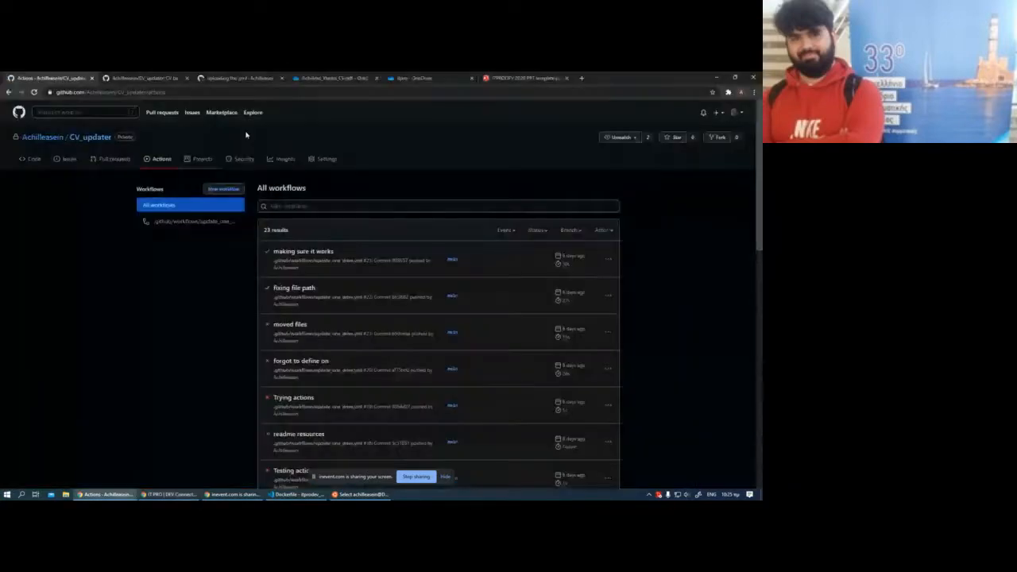
Step: Search Chrome for 'rclone docker container' and pick the rclone/rclone Docker Hub result
{"action": "left_click", "coordinate": [677, 78]}
{"action": "type", "text": "rclone"}
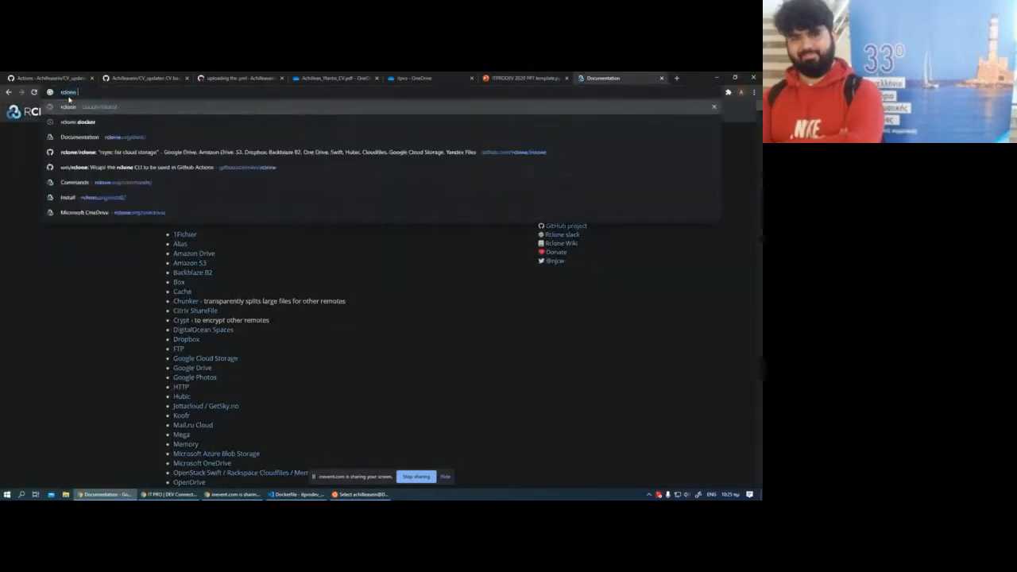
{"action": "type", "text": "docker"}
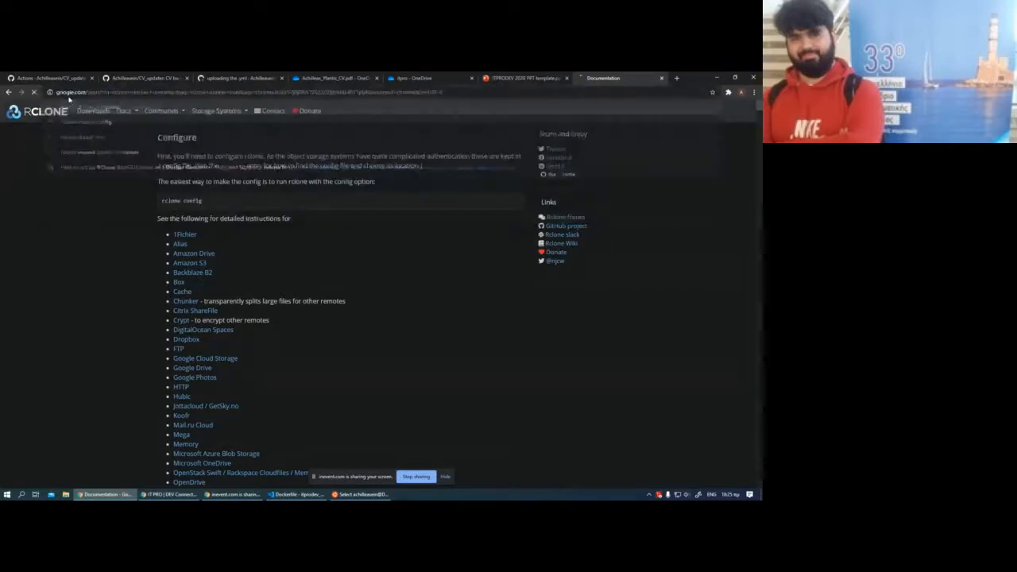
{"action": "left_click", "coordinate": [10, 92]}
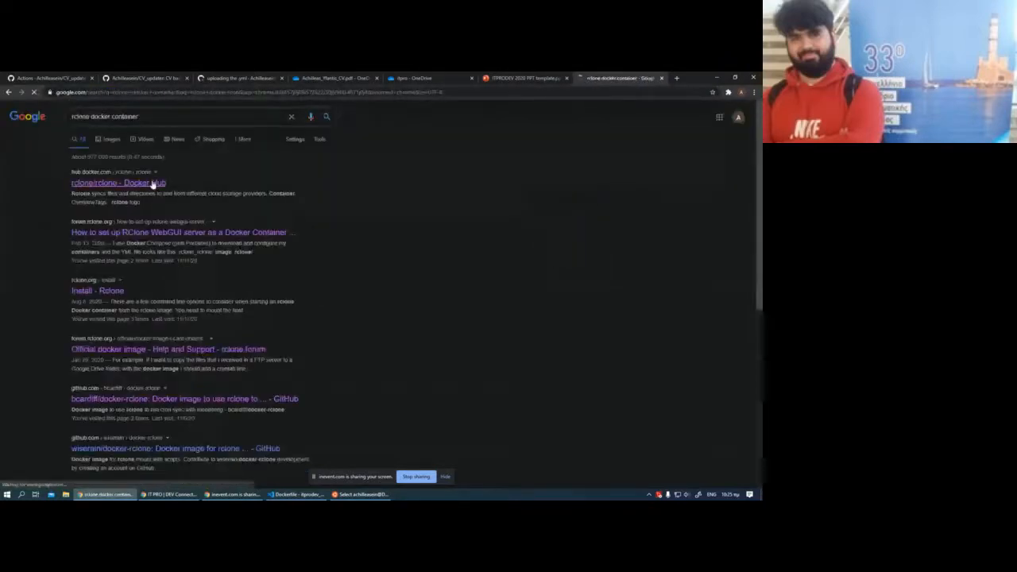
{"action": "left_click", "coordinate": [117, 182]}
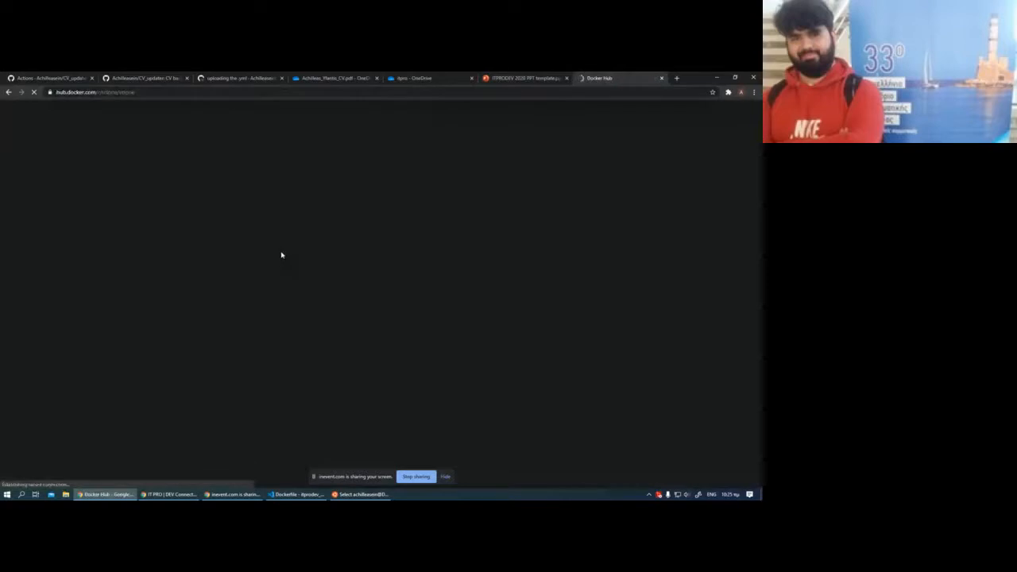
{"action": "mouse_move", "coordinate": [344, 242]}
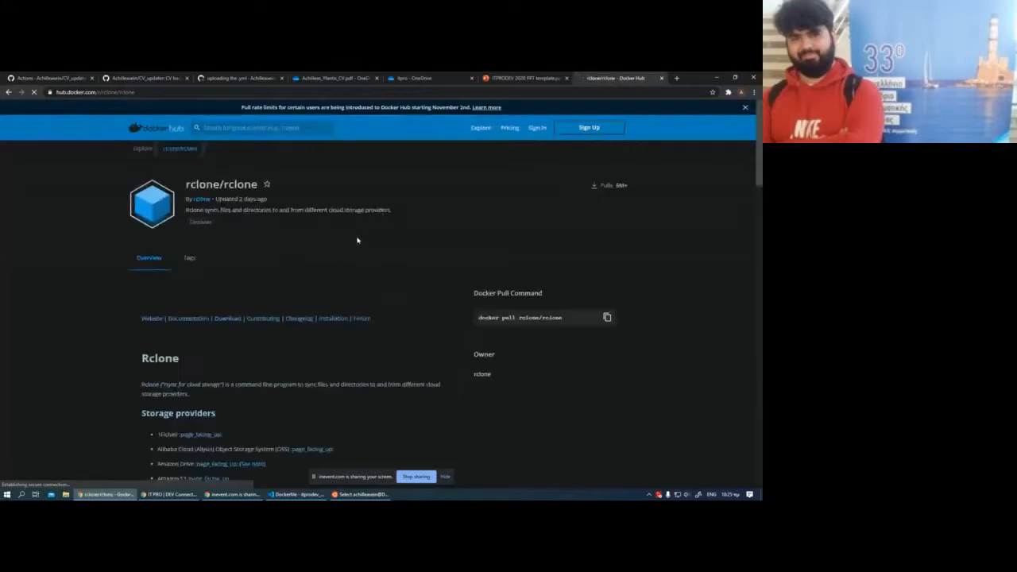
Step: Scroll the rclone/rclone page through Storage providers, Features and Installation, then return to GitHub's workflow runs
{"action": "scroll", "scroll_direction": "down", "scroll_amount": 3}
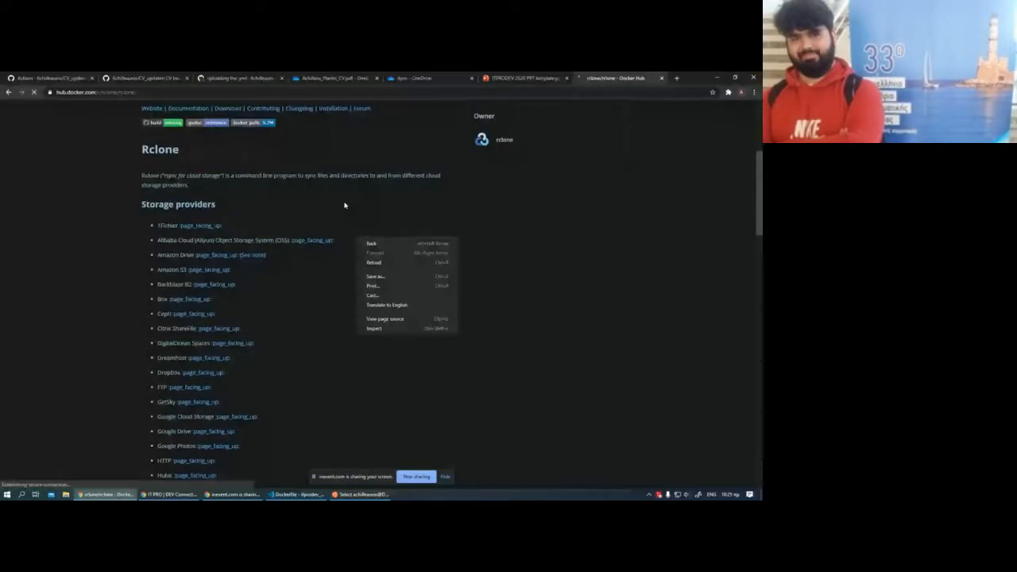
{"action": "scroll", "scroll_direction": "down", "scroll_amount": 3}
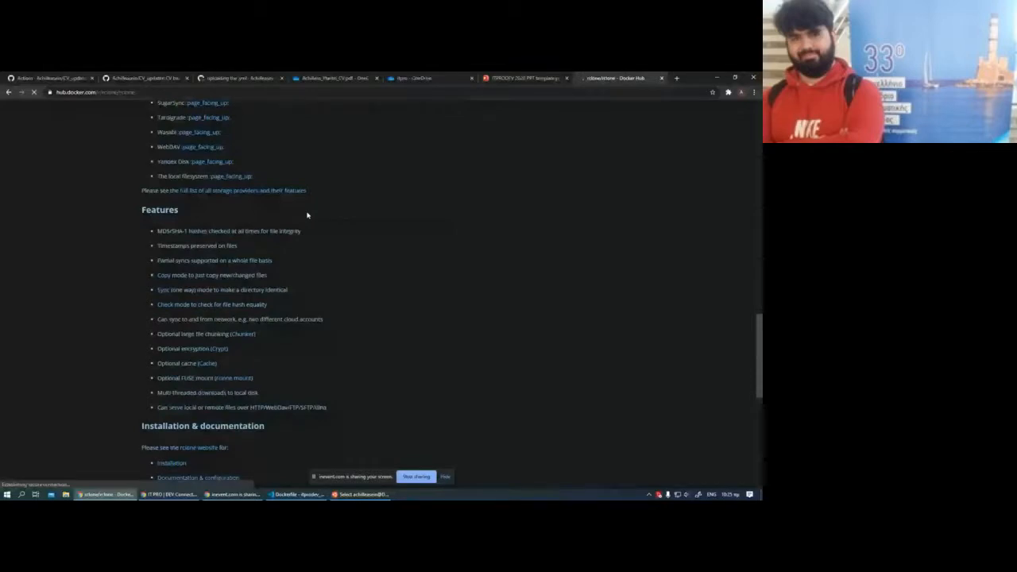
{"action": "scroll", "scroll_direction": "down", "scroll_amount": 3}
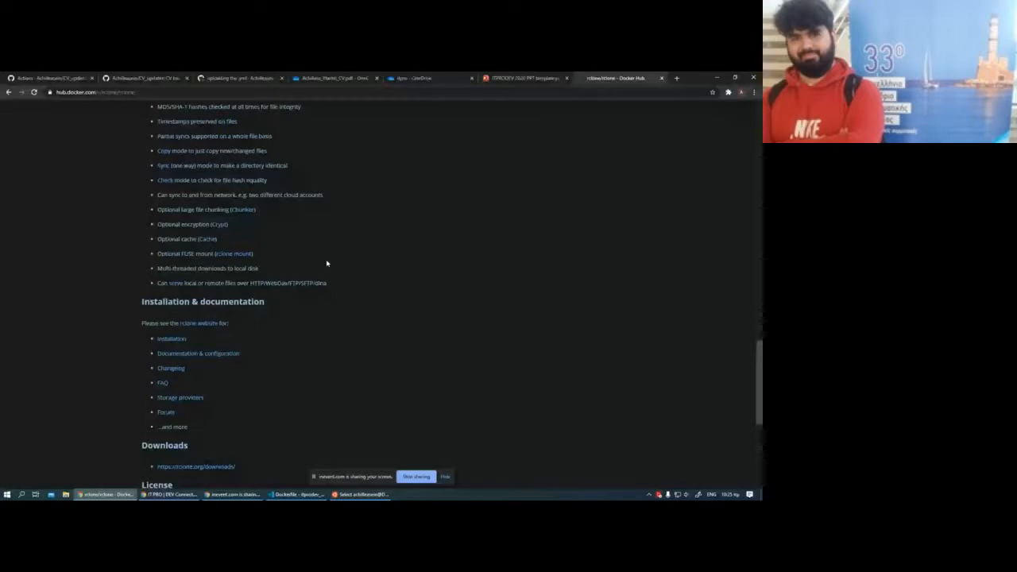
{"action": "scroll", "scroll_direction": "up", "scroll_amount": 3}
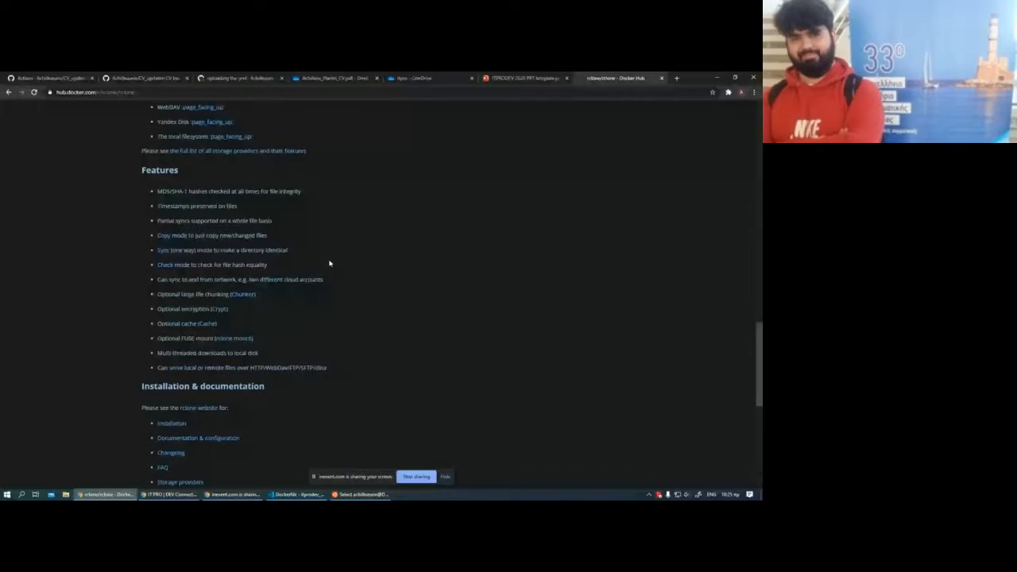
{"action": "left_click", "coordinate": [48, 78]}
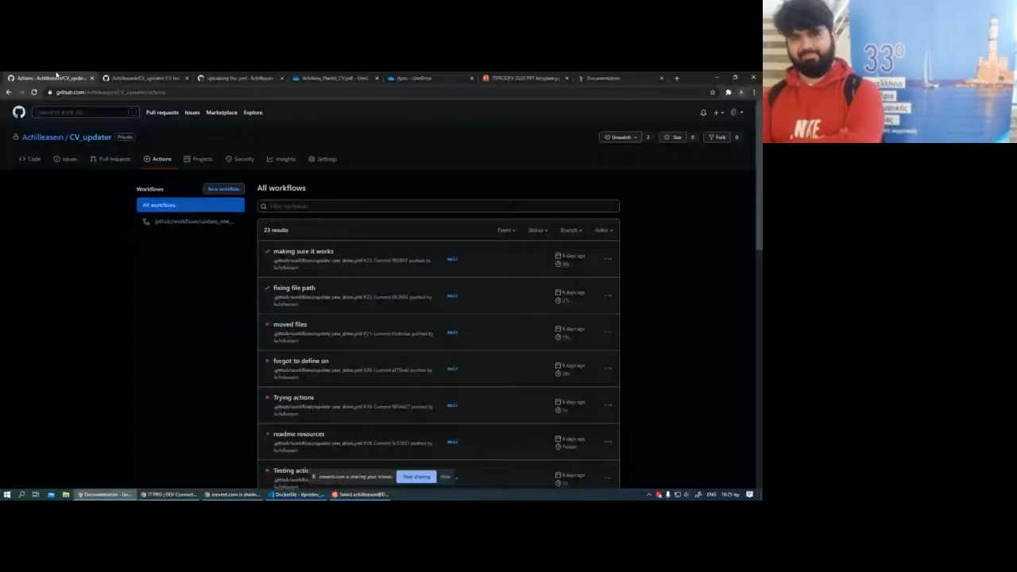
Step: Bring Visual Studio Code back to the front with the Dockerfile built from rclone/rclone:latest
{"action": "left_click", "coordinate": [296, 495]}
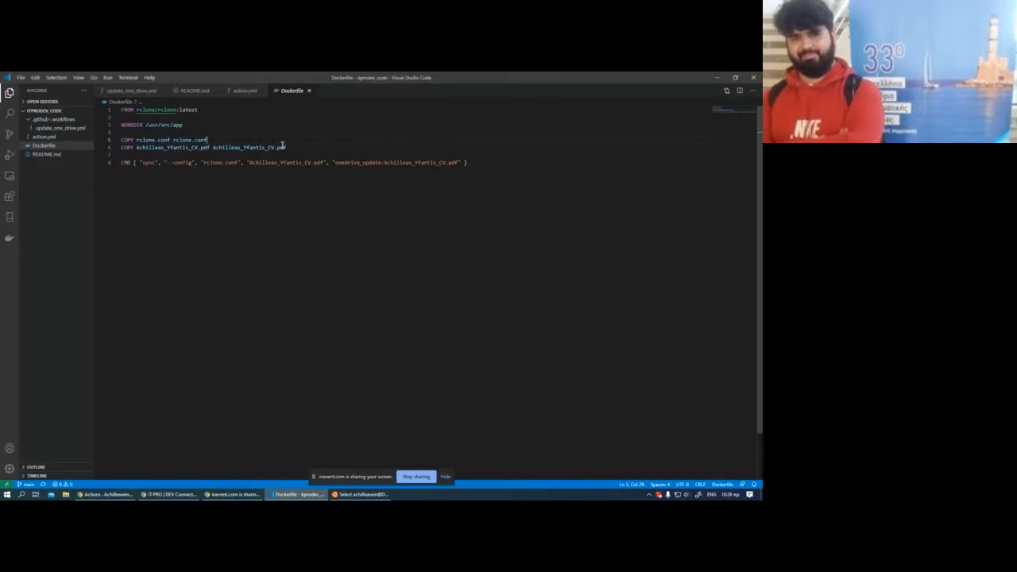
{"action": "mouse_move", "coordinate": [290, 253]}
{"action": "type", "text": "one"}
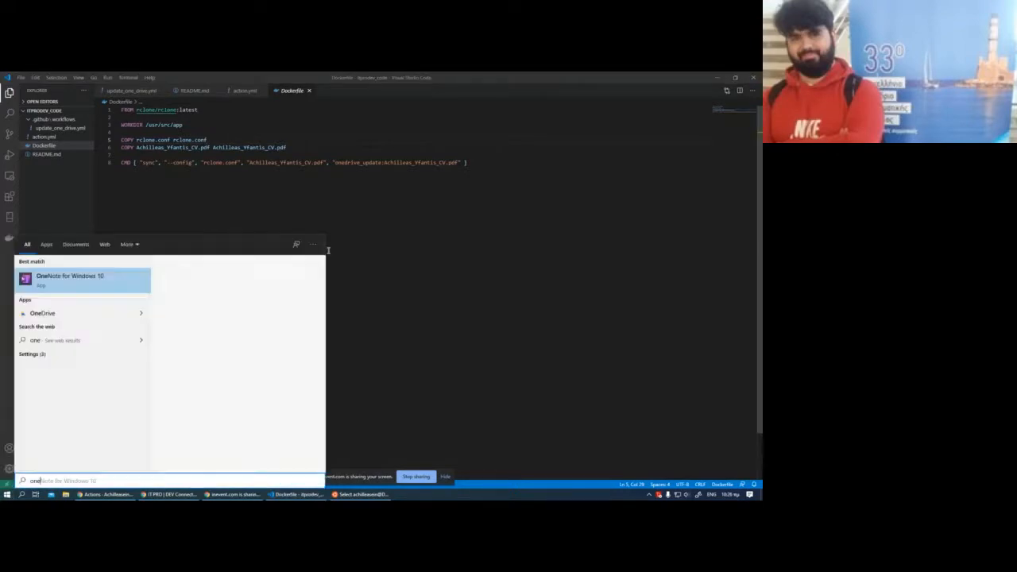
Step: In OneNote, sketch a github box containing an ubuntu VM box with nested labelled boxes and a diagonal arrow
{"action": "left_click", "coordinate": [70, 280]}
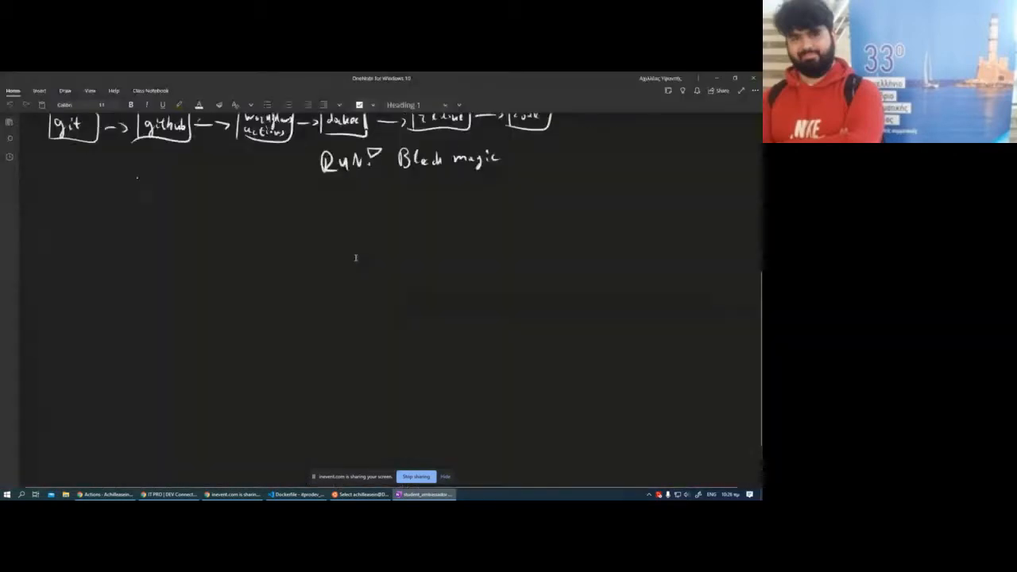
{"action": "left_click", "coordinate": [65, 89]}
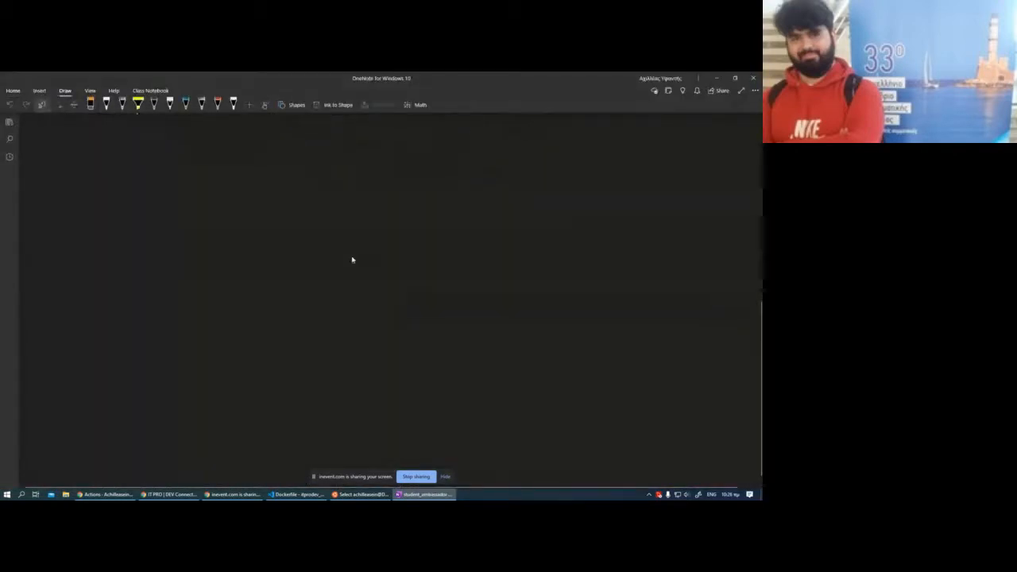
{"action": "left_click_drag", "start_coordinate": [119, 405], "coordinate": [146, 397]}
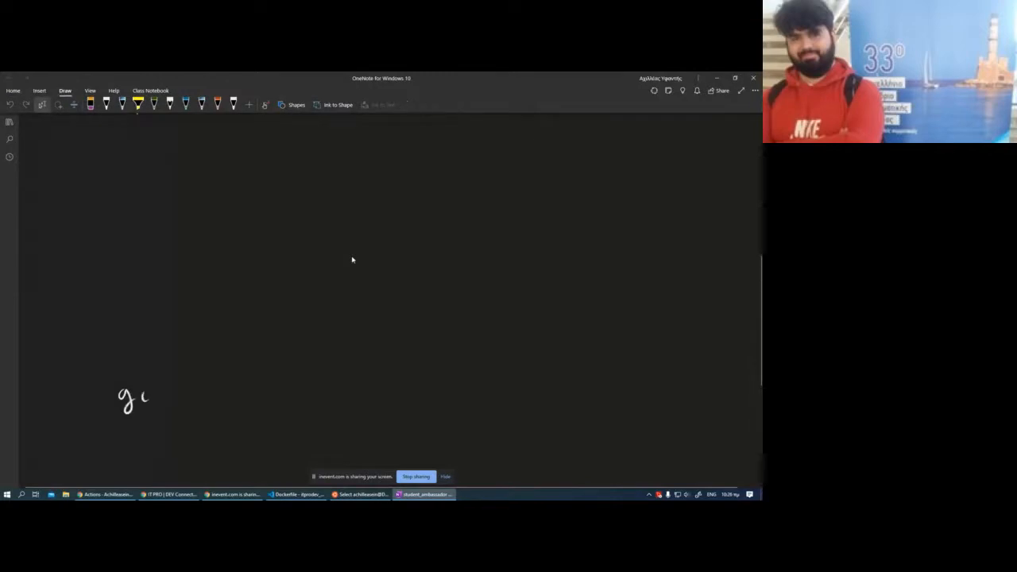
{"action": "left_click_drag", "start_coordinate": [143, 398], "coordinate": [199, 394]}
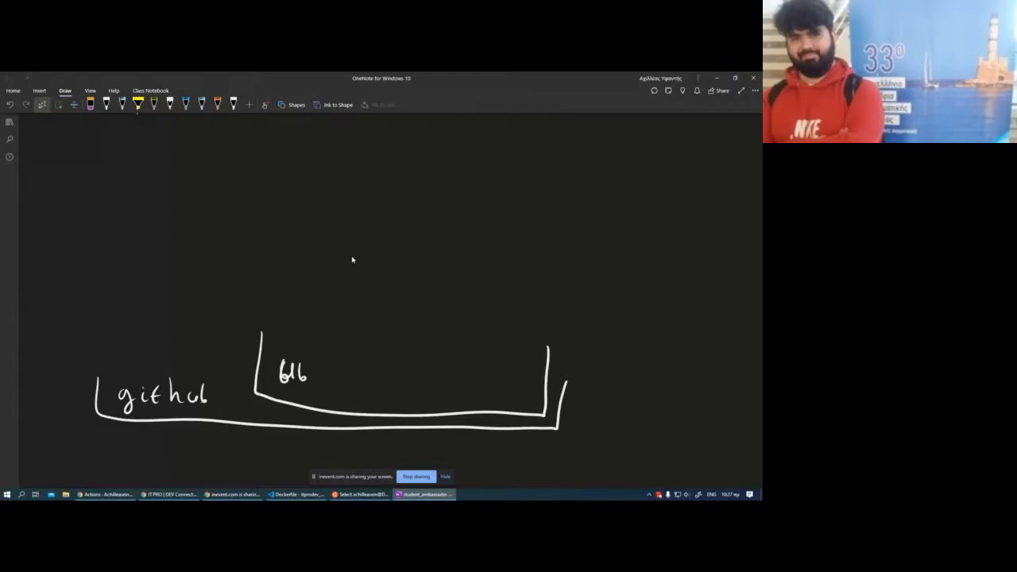
{"action": "left_click_drag", "start_coordinate": [305, 374], "coordinate": [357, 378]}
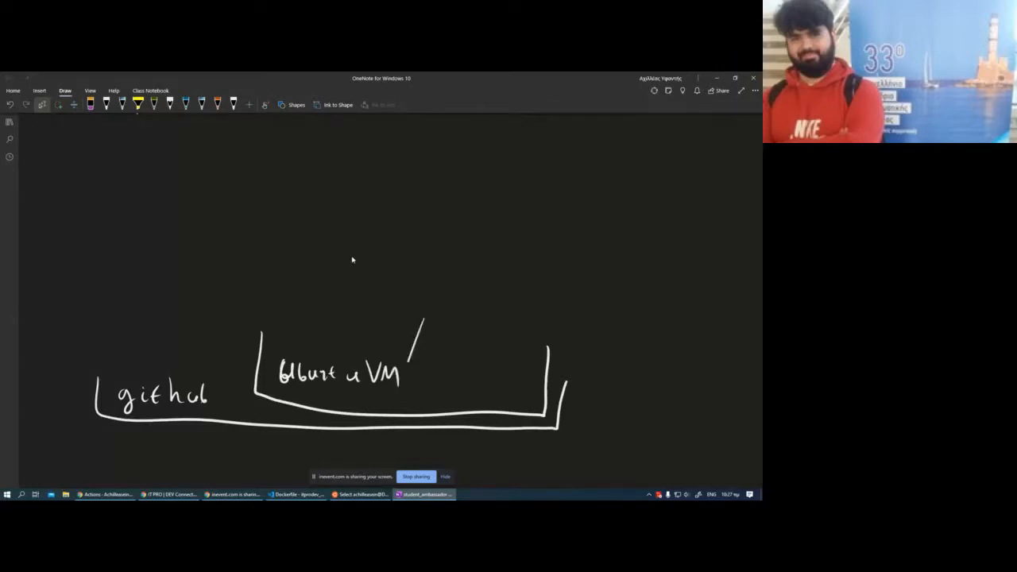
{"action": "left_click_drag", "start_coordinate": [410, 329], "coordinate": [525, 390]}
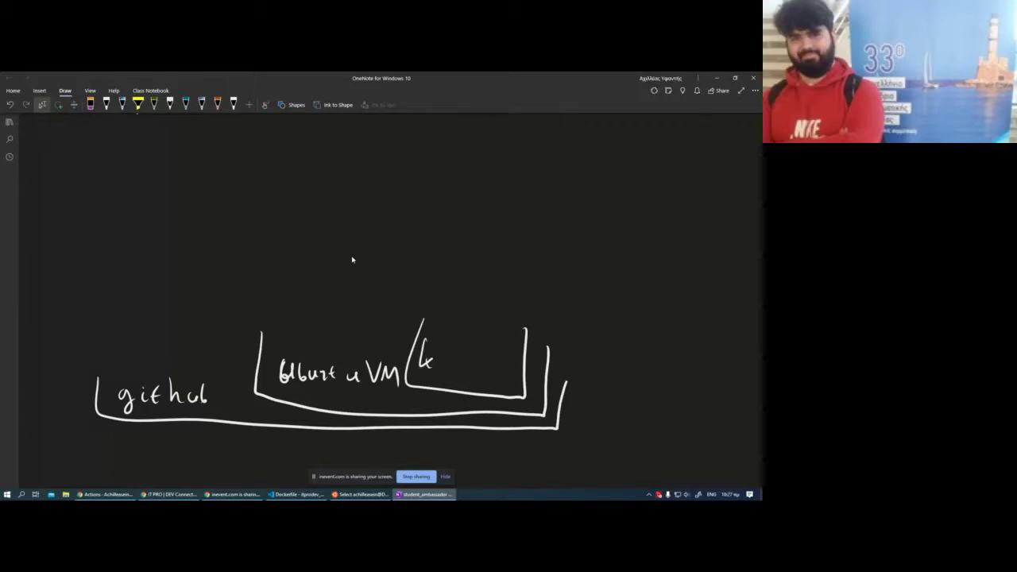
{"action": "left_click_drag", "start_coordinate": [429, 350], "coordinate": [453, 369]}
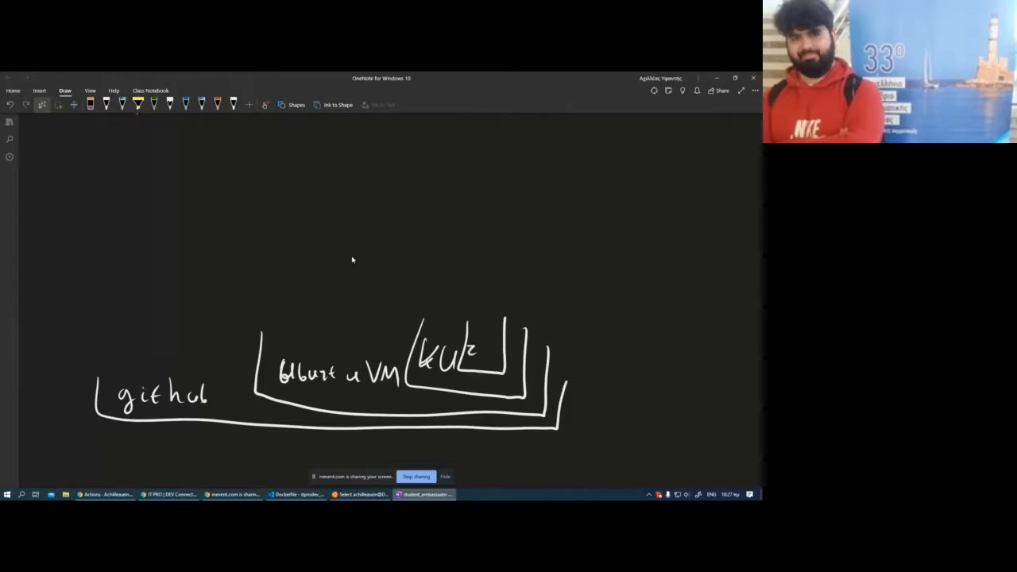
{"action": "left_click_drag", "start_coordinate": [474, 349], "coordinate": [501, 353]}
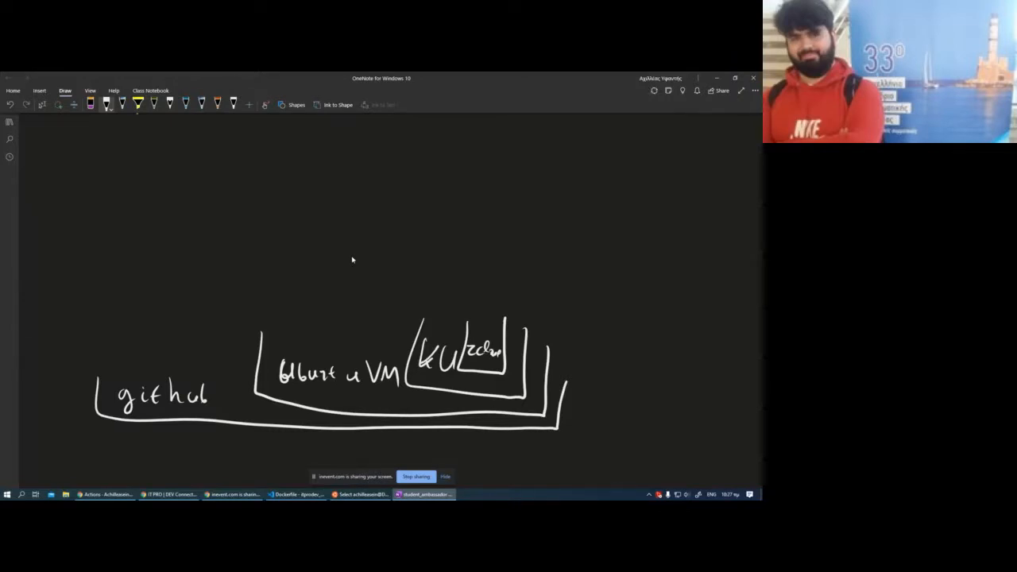
{"action": "left_click_drag", "start_coordinate": [254, 430], "coordinate": [287, 397]}
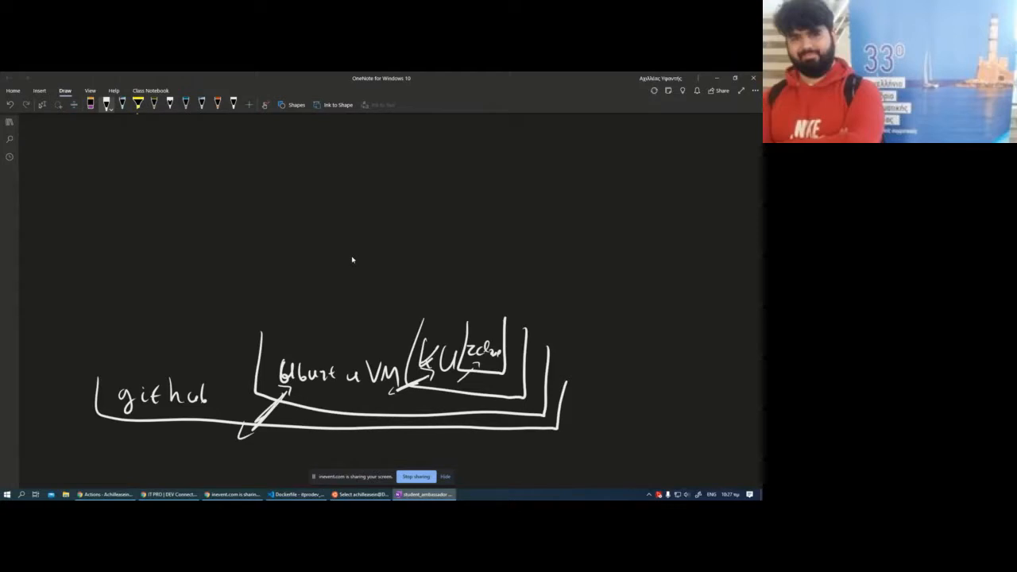
Step: Write .pdf and .conf above github, box them with an arrow into the VM, then return to GitHub Actions
{"action": "left_click_drag", "start_coordinate": [124, 350], "coordinate": [134, 347]}
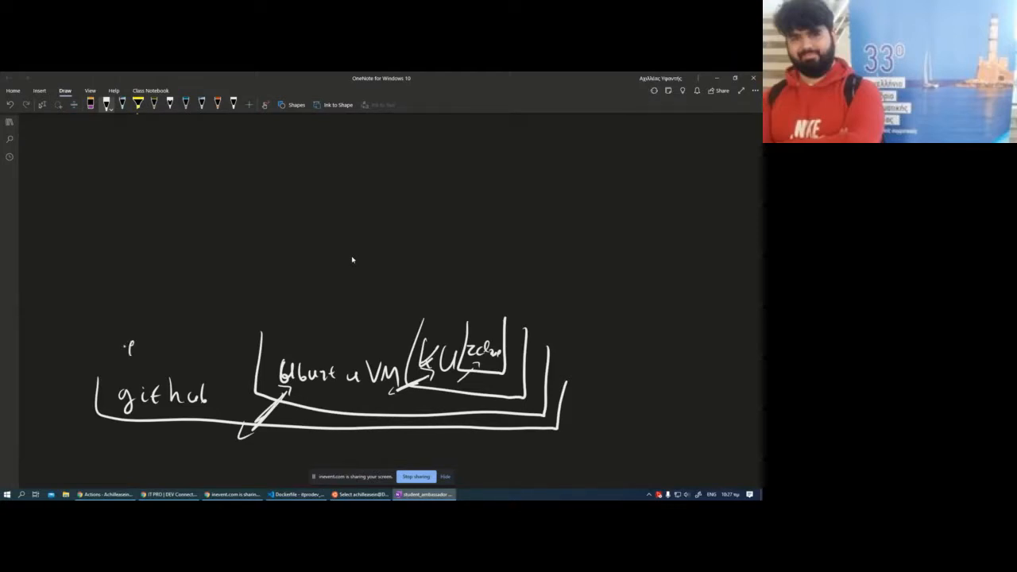
{"action": "left_click_drag", "start_coordinate": [127, 341], "coordinate": [156, 365]}
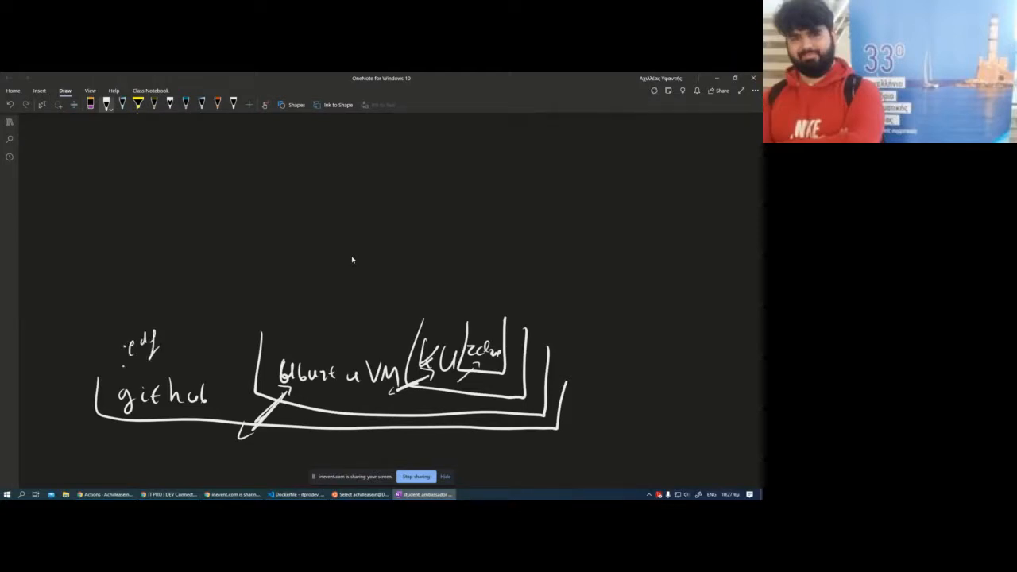
{"action": "left_click_drag", "start_coordinate": [127, 362], "coordinate": [167, 368]}
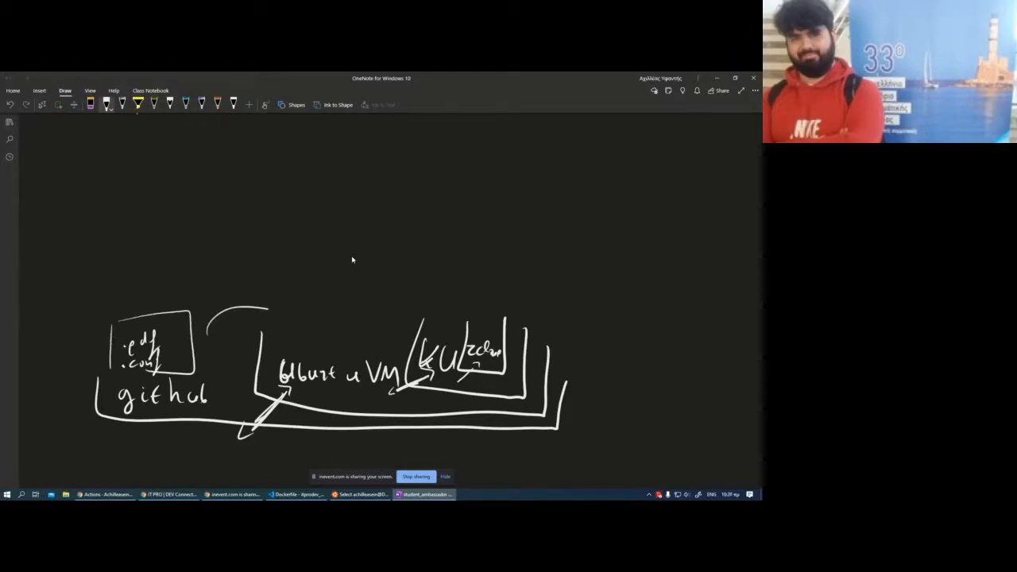
{"action": "left_click_drag", "start_coordinate": [239, 310], "coordinate": [278, 342]}
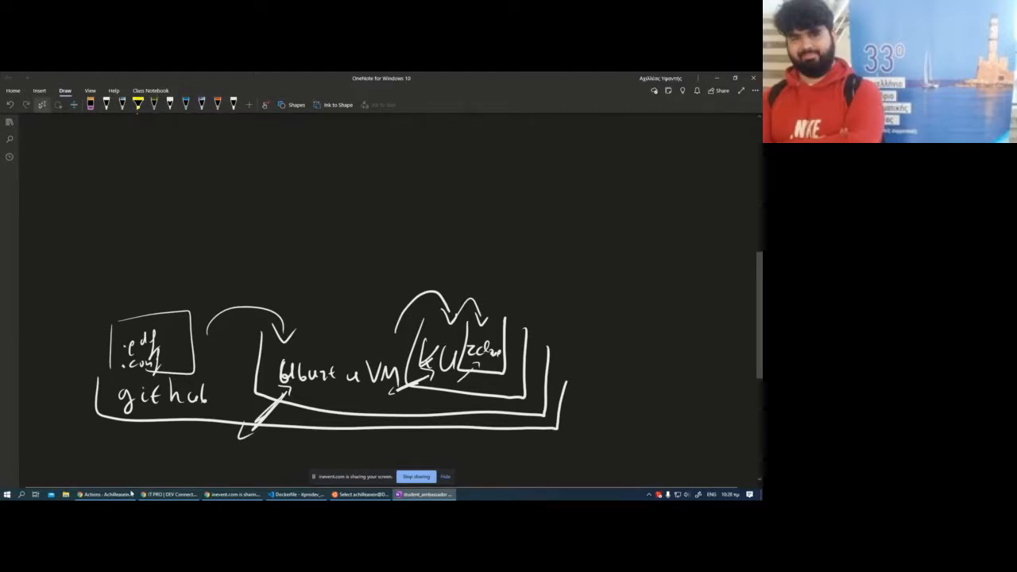
{"action": "left_click", "coordinate": [104, 493]}
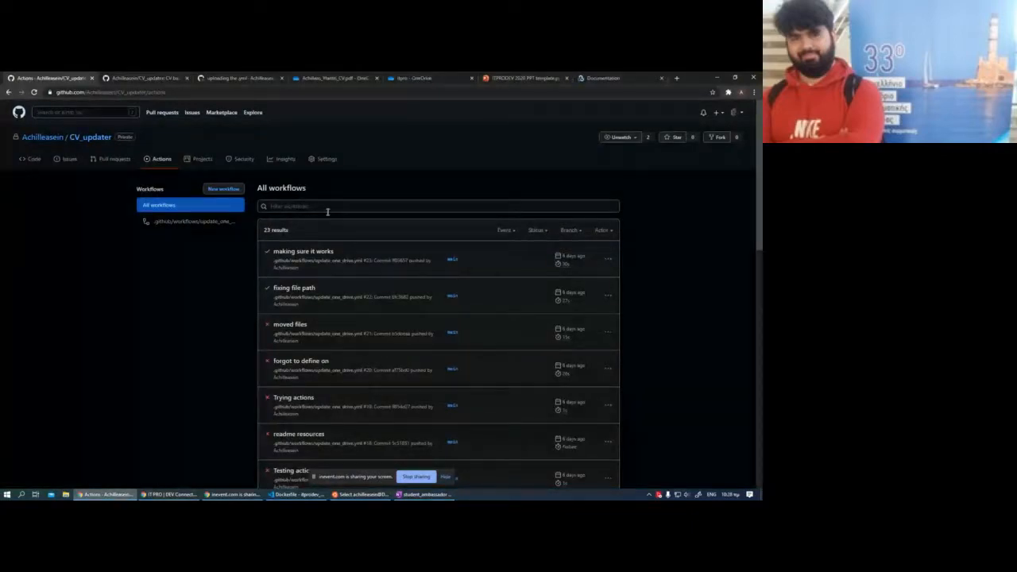
Step: Highlight the Dockerfile CMD's sync, --config, rclone.conf and OneDrive destination arguments in turn
{"action": "left_click", "coordinate": [299, 495]}
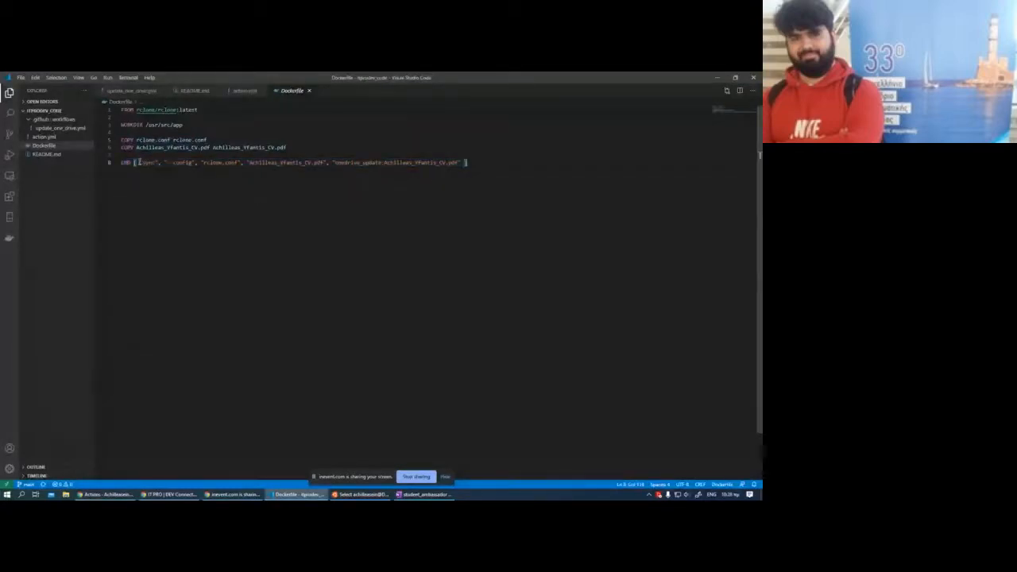
{"action": "double_click", "coordinate": [150, 162]}
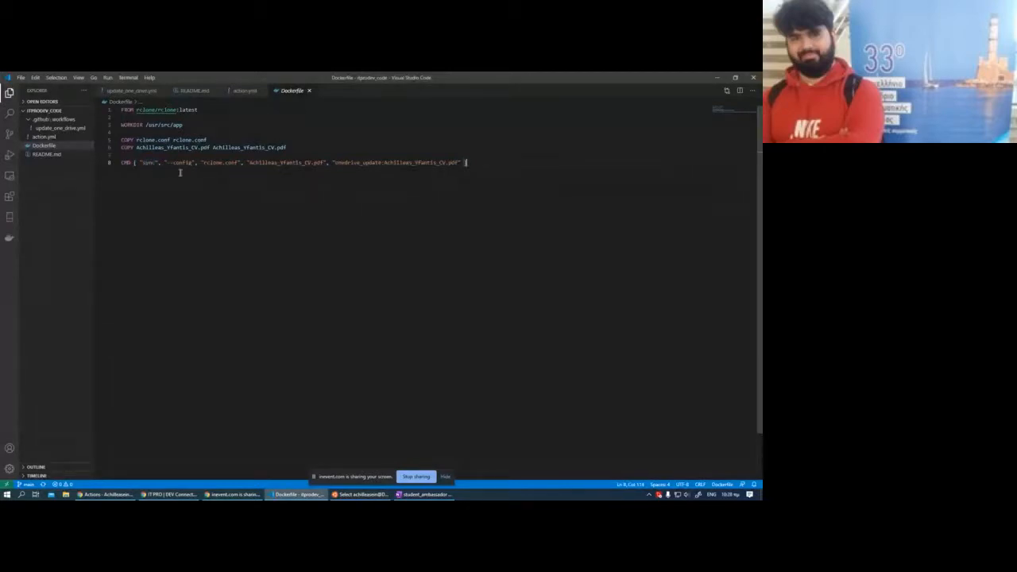
{"action": "double_click", "coordinate": [181, 162]}
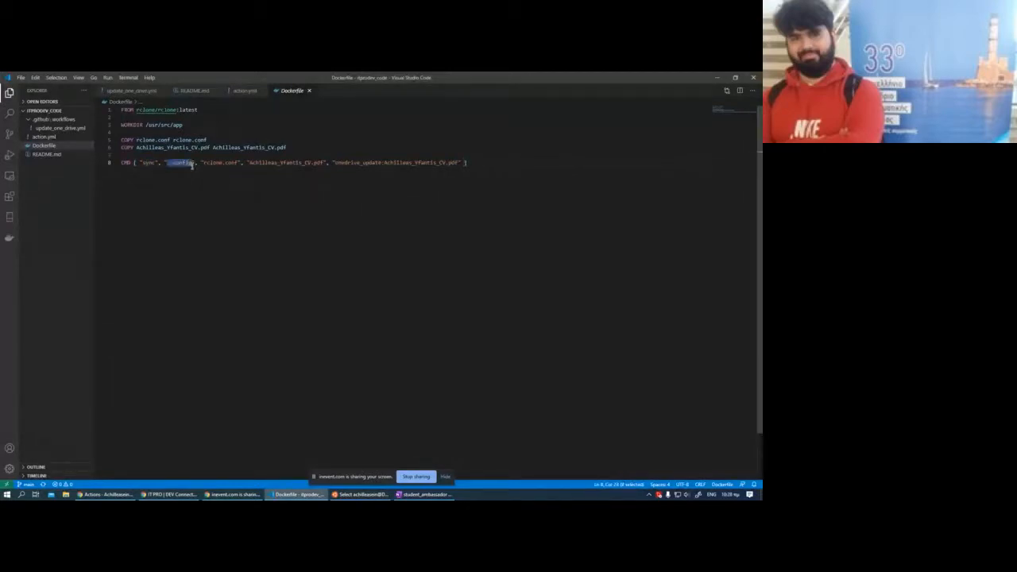
{"action": "left_click_drag", "start_coordinate": [169, 162], "coordinate": [238, 162]}
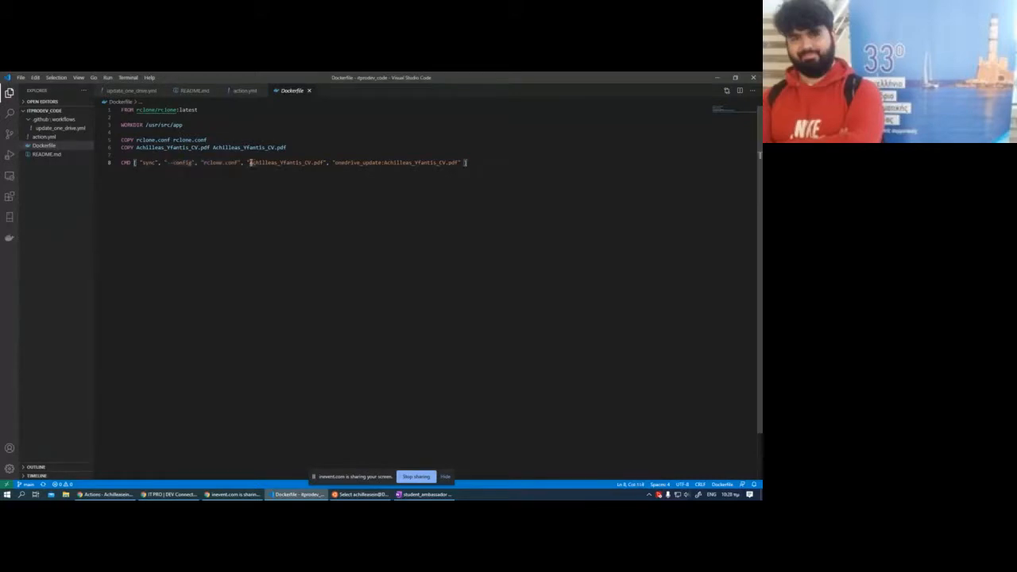
{"action": "double_click", "coordinate": [286, 162]}
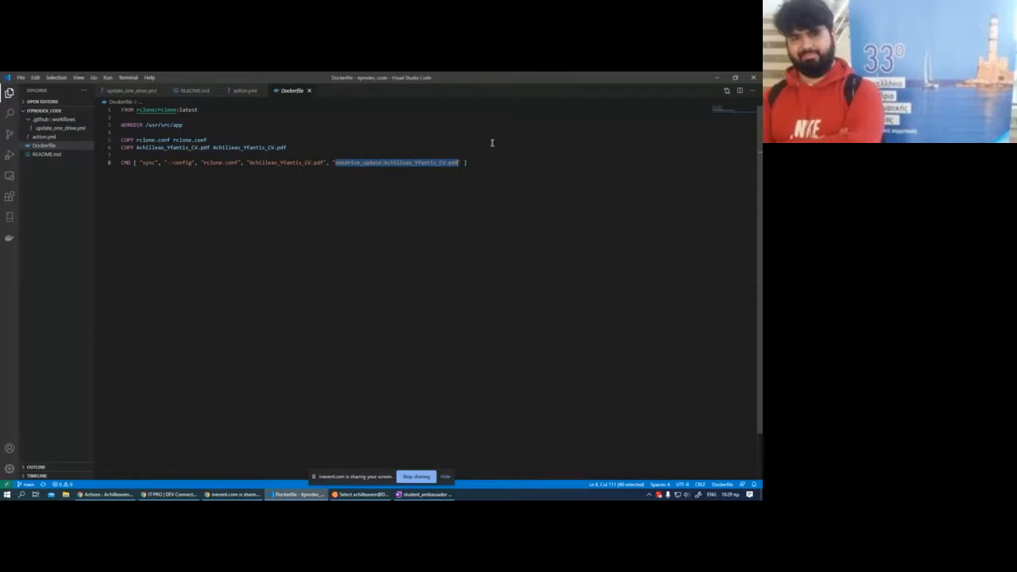
{"action": "mouse_move", "coordinate": [534, 343]}
{"action": "type", "text": "comm"}
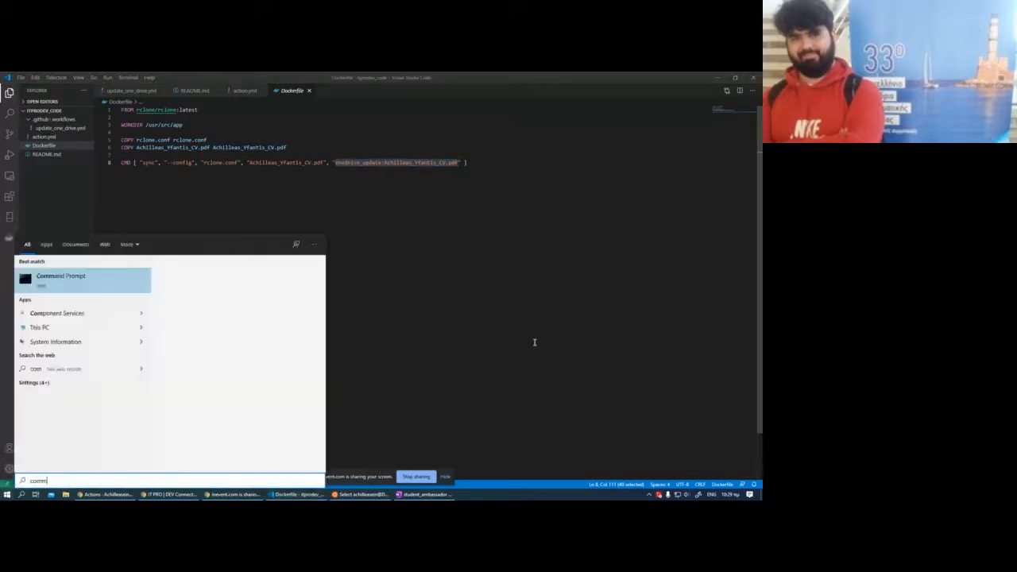
Step: In Command Prompt, run dir and cd through Program Files toward the CV_updater repo to list its files
{"action": "left_click", "coordinate": [61, 276]}
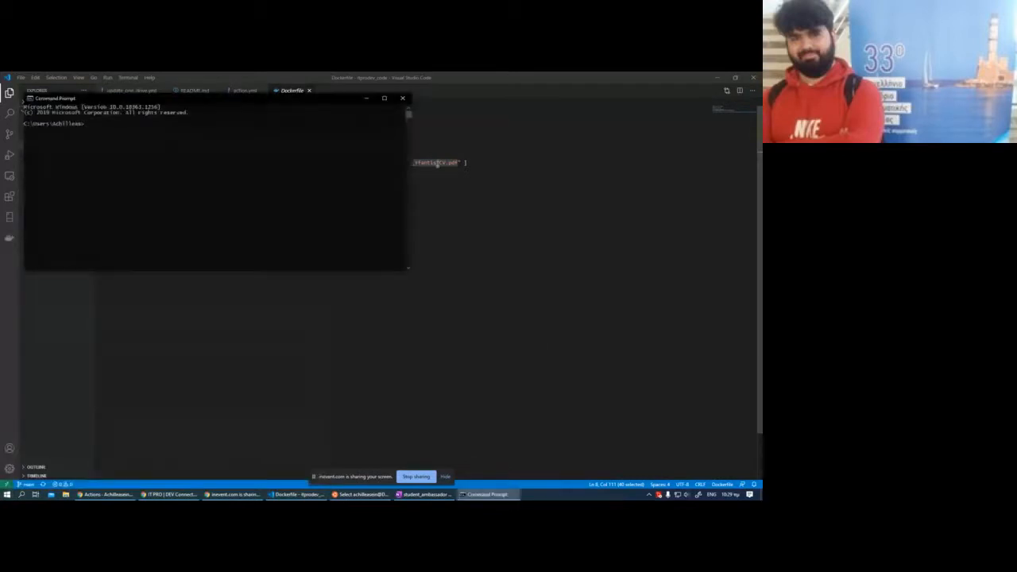
{"action": "left_click_drag", "start_coordinate": [214, 99], "coordinate": [363, 174]}
{"action": "type", "text": "E:"}
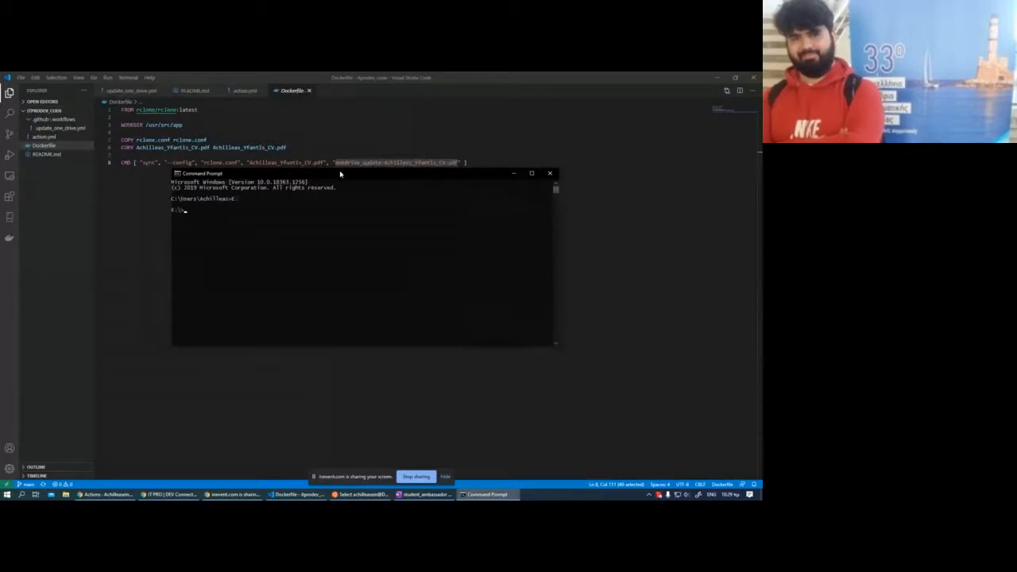
{"action": "type", "text": "dir"}
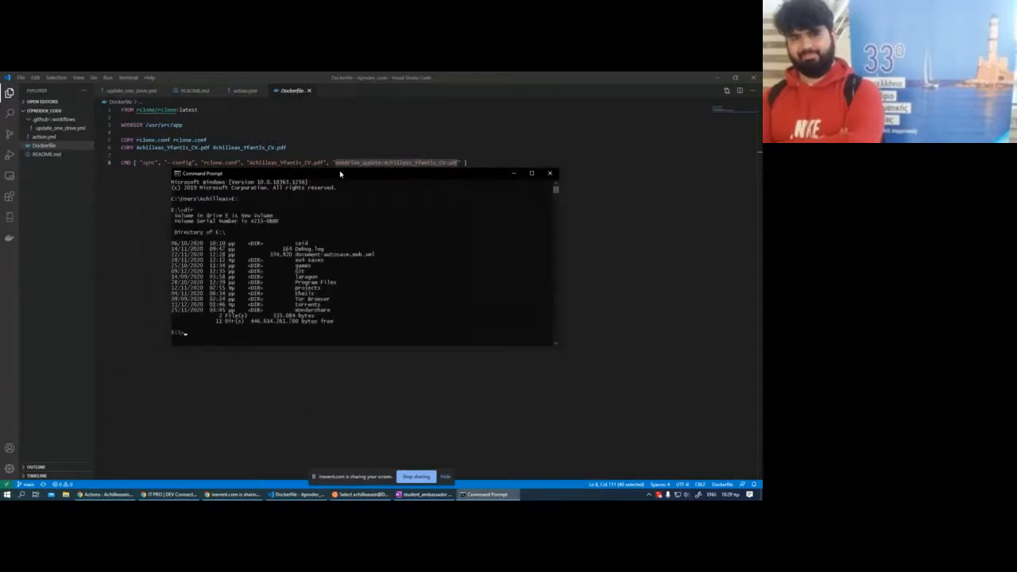
{"action": "type", "text": "cd \"Program Files\""}
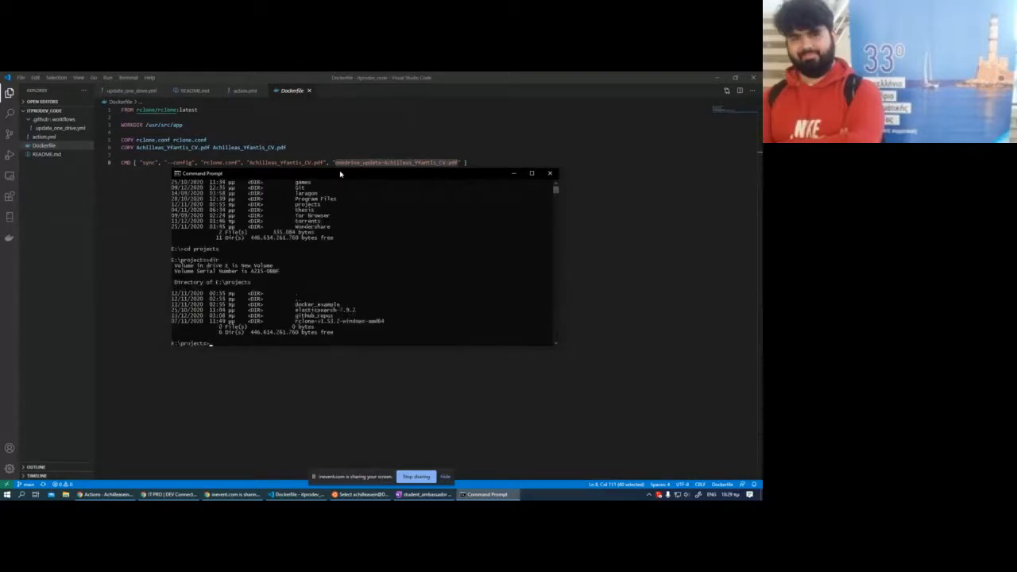
{"action": "type", "text": "cd gi"}
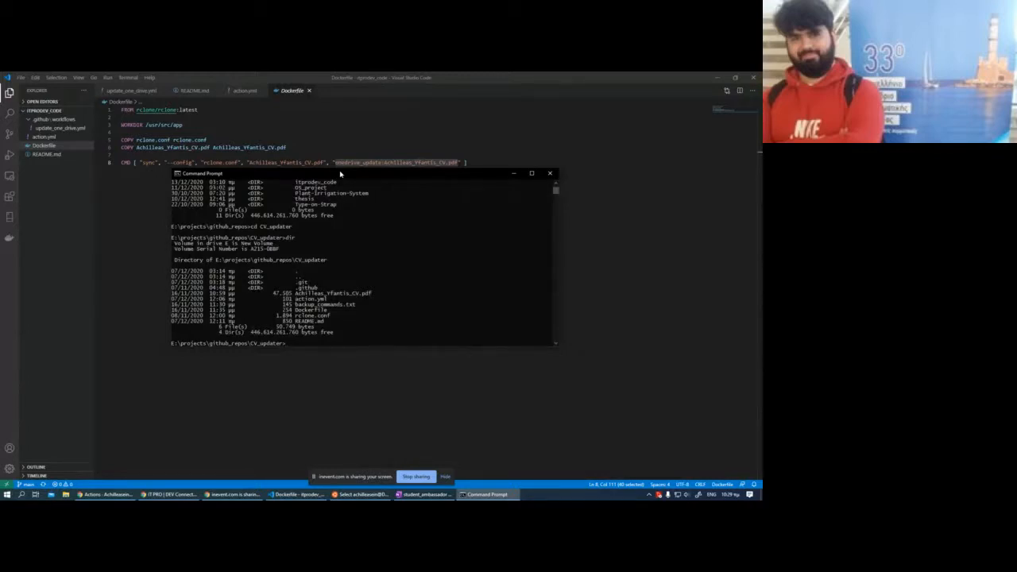
{"action": "mouse_move", "coordinate": [426, 124]}
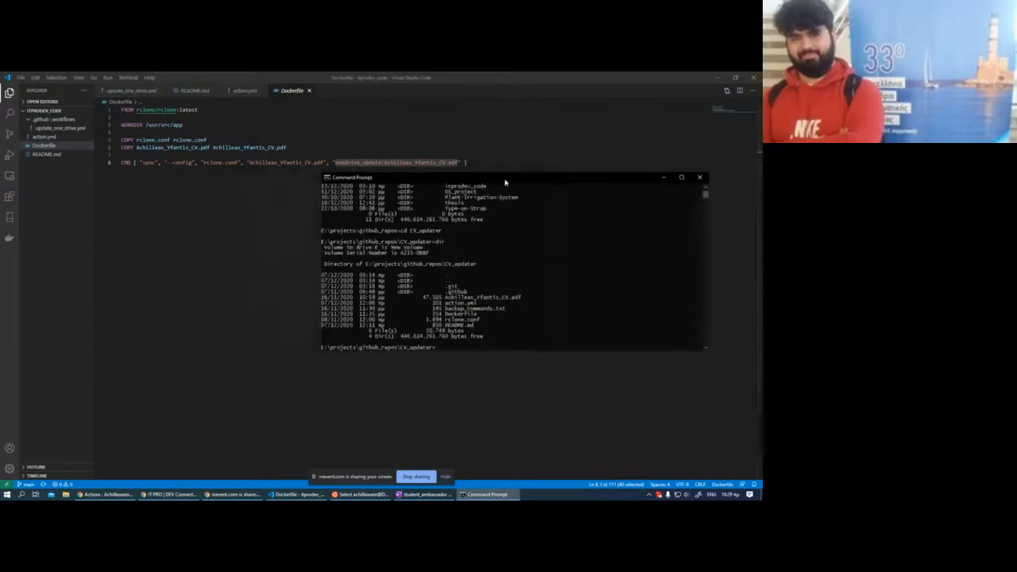
{"action": "type", "text": "rcl"}
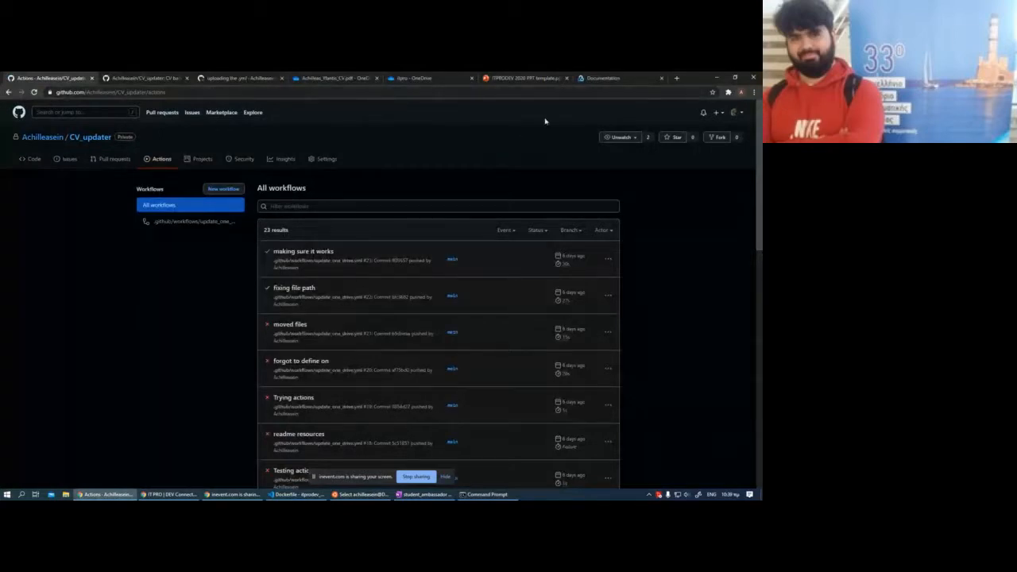
Step: Show the CV_updater repository's README on GitHub, then open backup_commands.txt in Visual Studio Code
{"action": "left_click", "coordinate": [143, 78]}
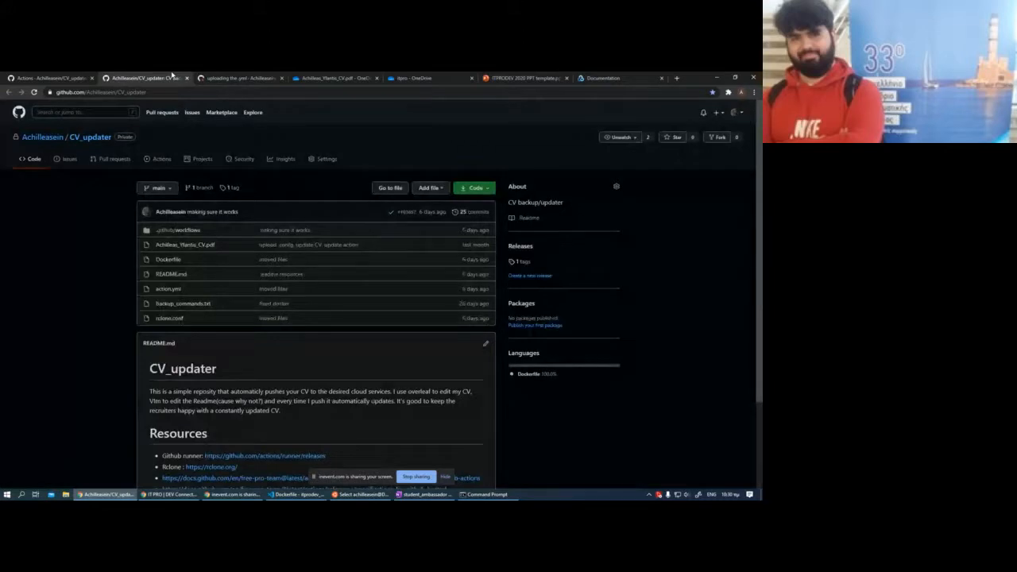
{"action": "scroll", "scroll_direction": "down", "scroll_amount": 3}
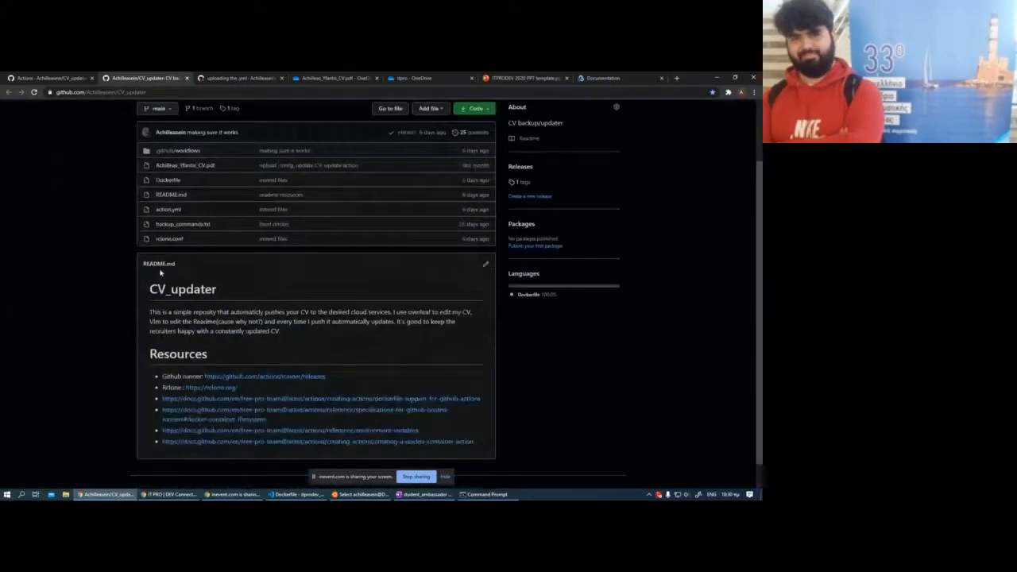
{"action": "scroll", "scroll_direction": "up", "scroll_amount": 3}
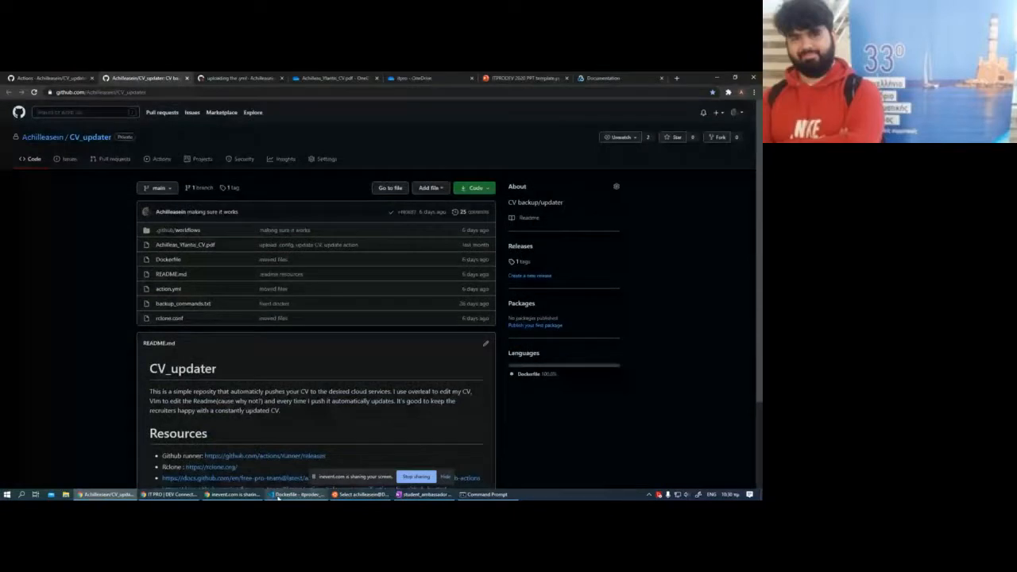
{"action": "left_click", "coordinate": [282, 495]}
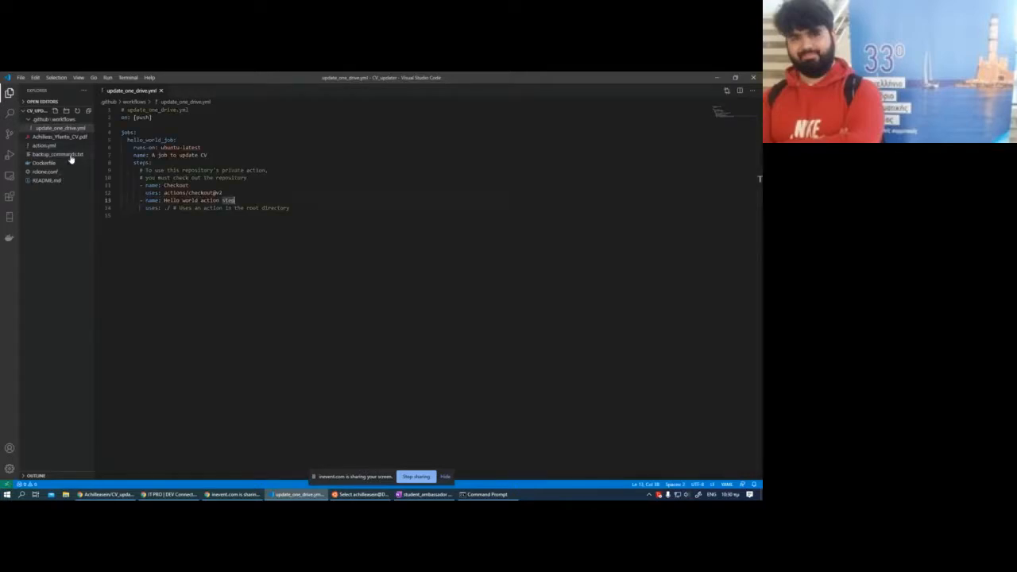
{"action": "left_click", "coordinate": [57, 154]}
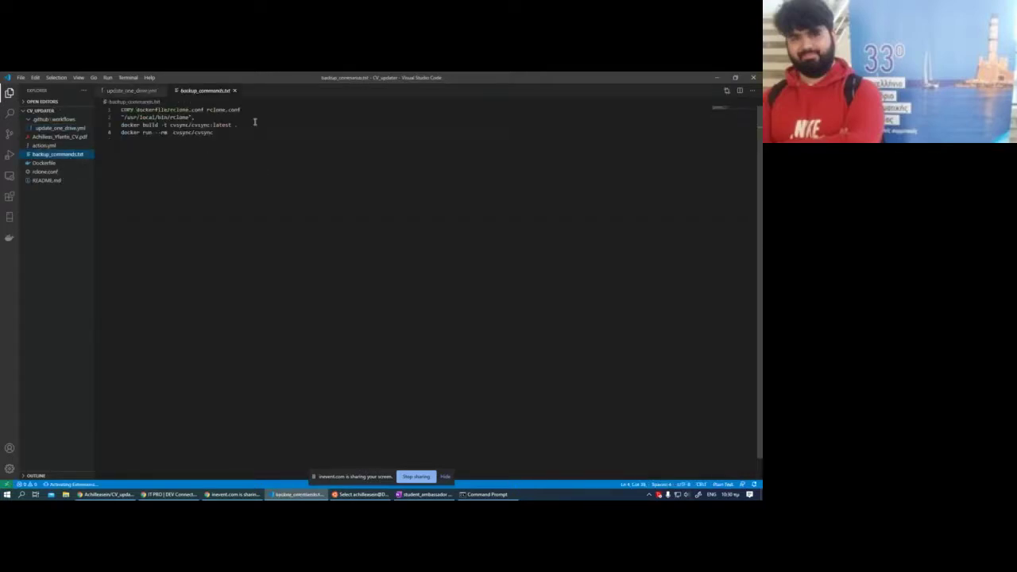
Step: Browse the github_repos project folders in the Open Folder dialog, then move over to Chrome
{"action": "key", "text": "ctrl+a"}
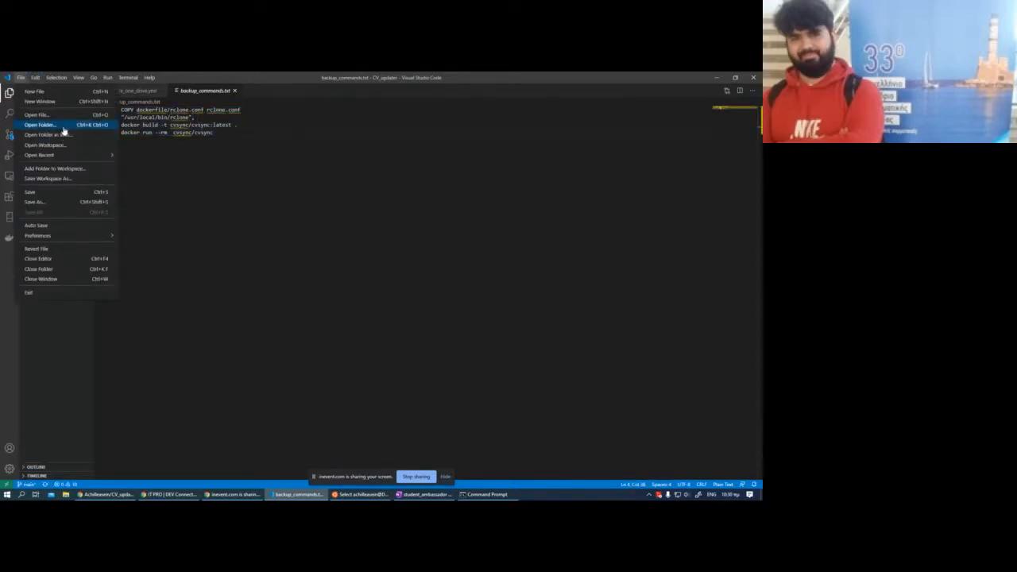
{"action": "left_click", "coordinate": [40, 124]}
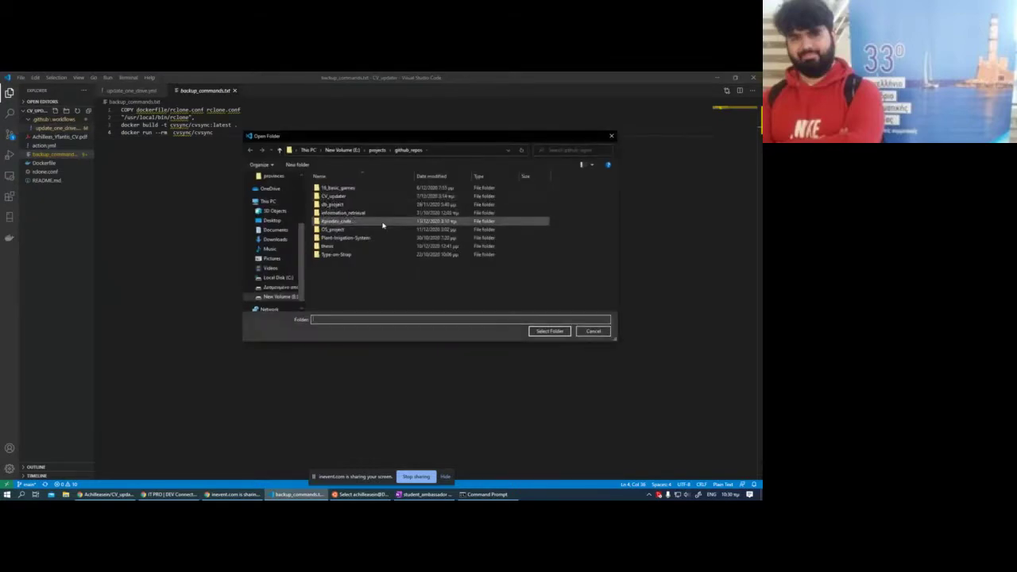
{"action": "mouse_move", "coordinate": [344, 213]}
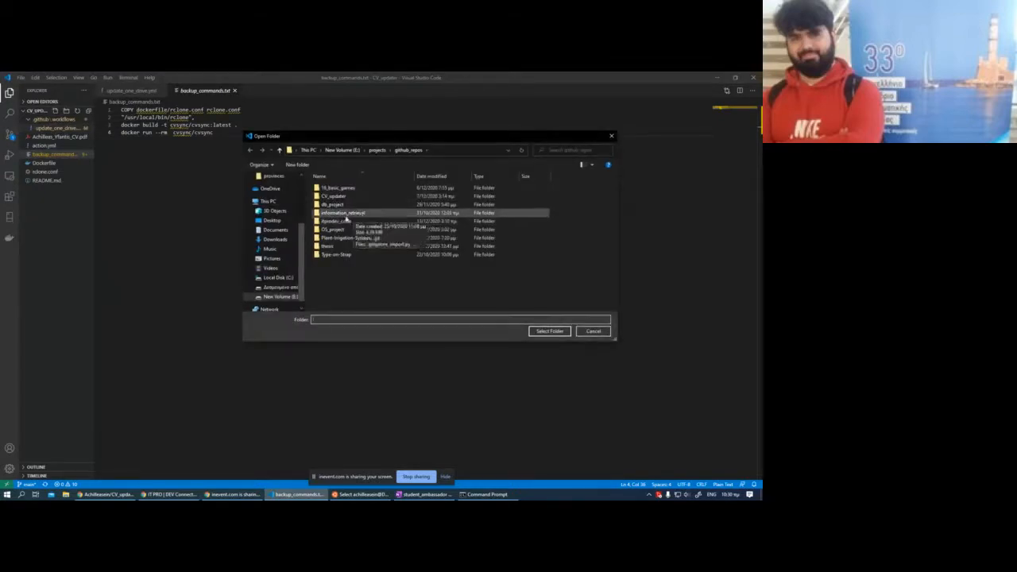
{"action": "left_click", "coordinate": [337, 221]}
{"action": "type", "text": "configure r"}
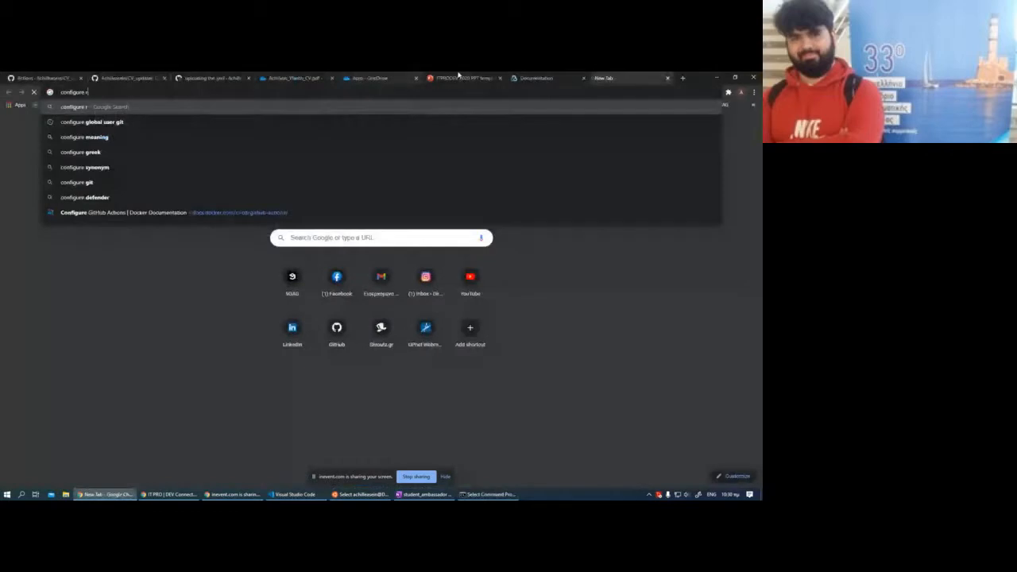
Step: Run the 'configure rclone' search and reach the rclone config documentation page
{"action": "key", "text": "Return"}
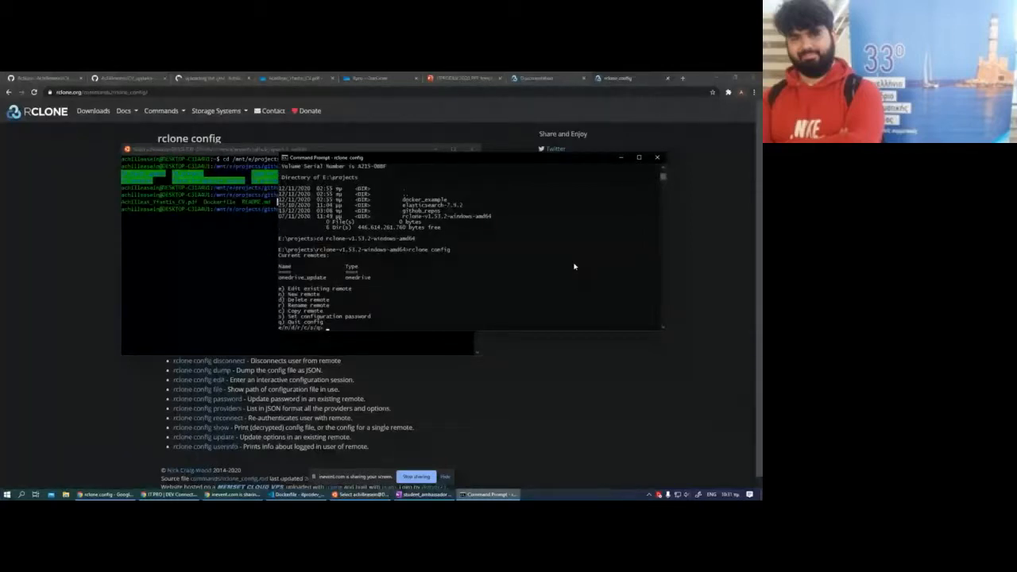
{"action": "type", "text": "e"}
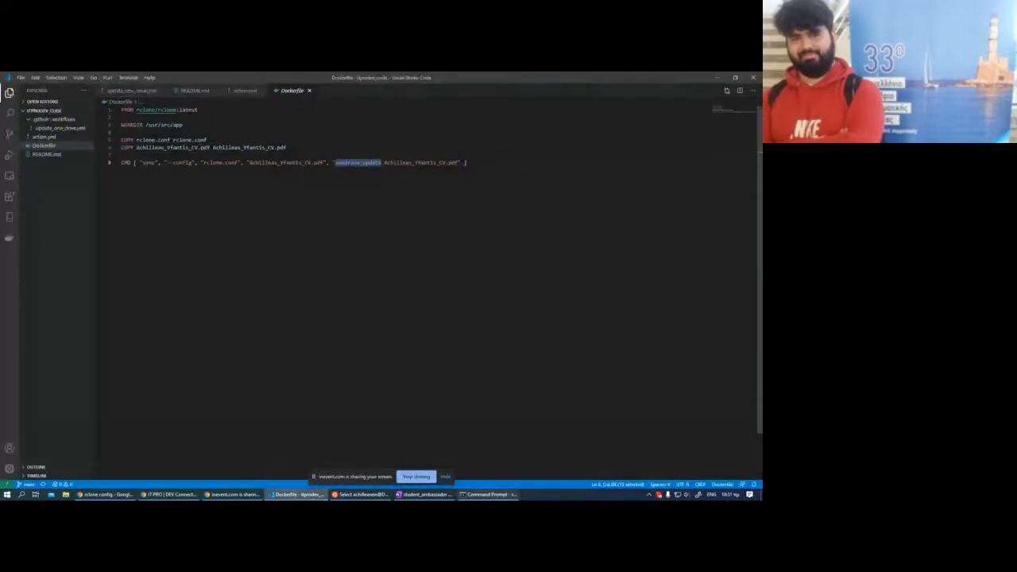
Step: Run rclone config, start a new remote named google for Drive, then close the terminal abandoning it
{"action": "left_click", "coordinate": [489, 494]}
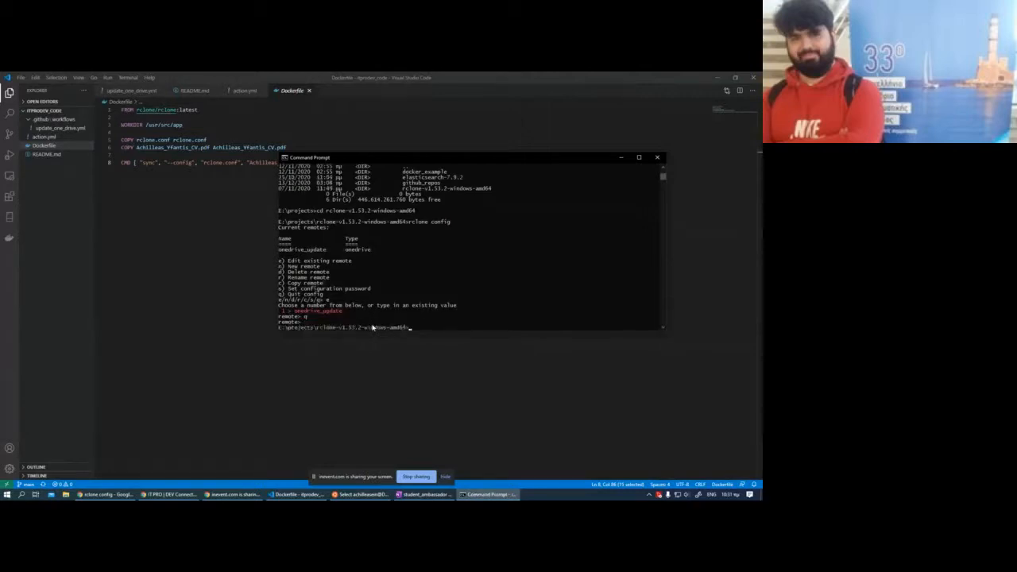
{"action": "type", "text": "rclone config"}
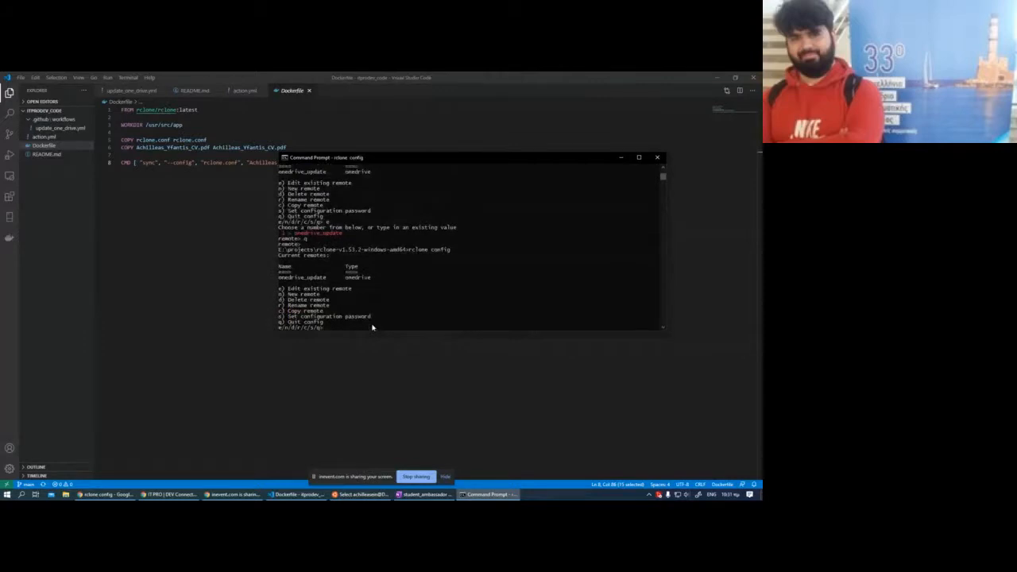
{"action": "type", "text": "n"}
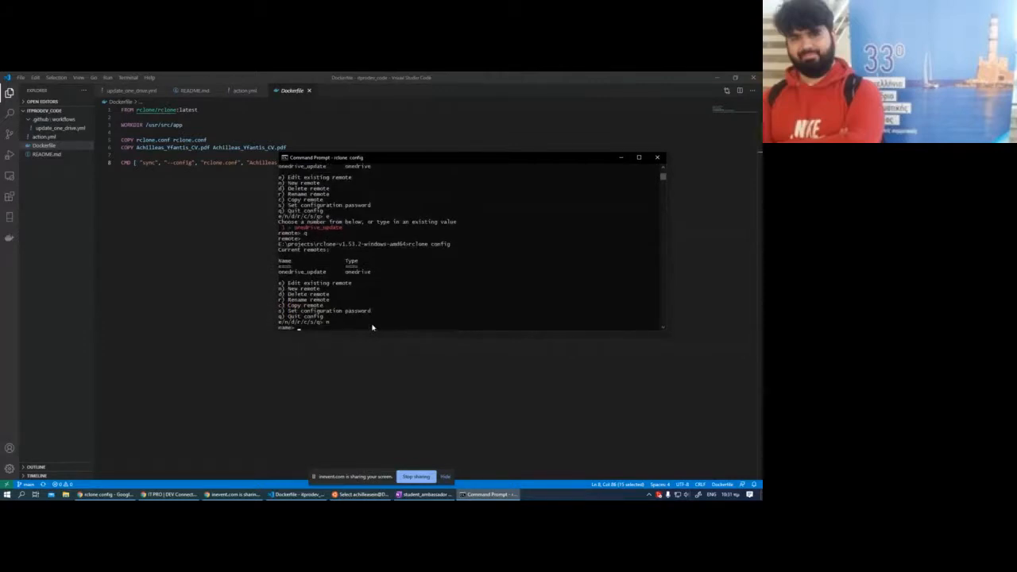
{"action": "type", "text": "google"}
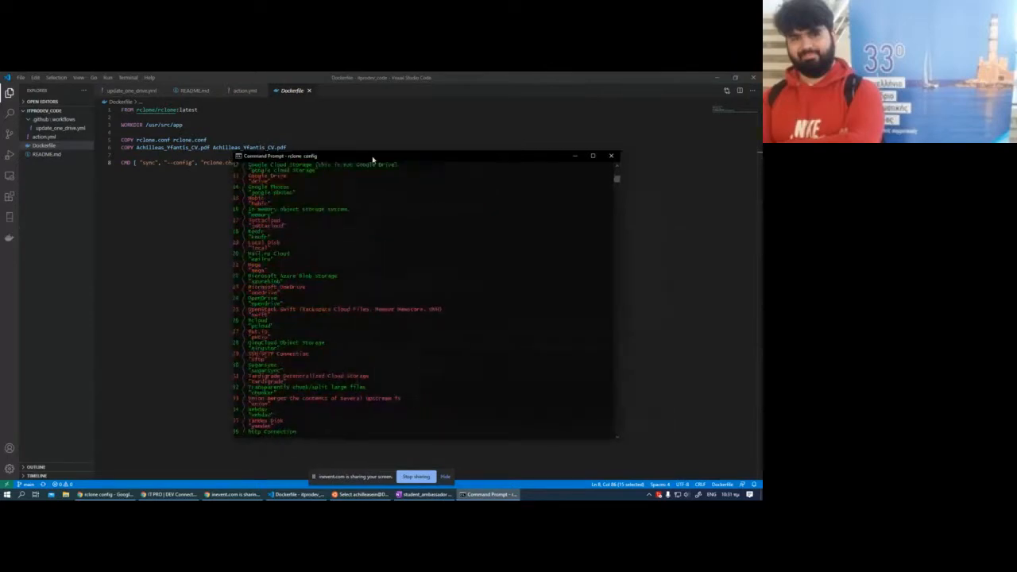
{"action": "scroll", "scroll_direction": "up", "scroll_amount": 3}
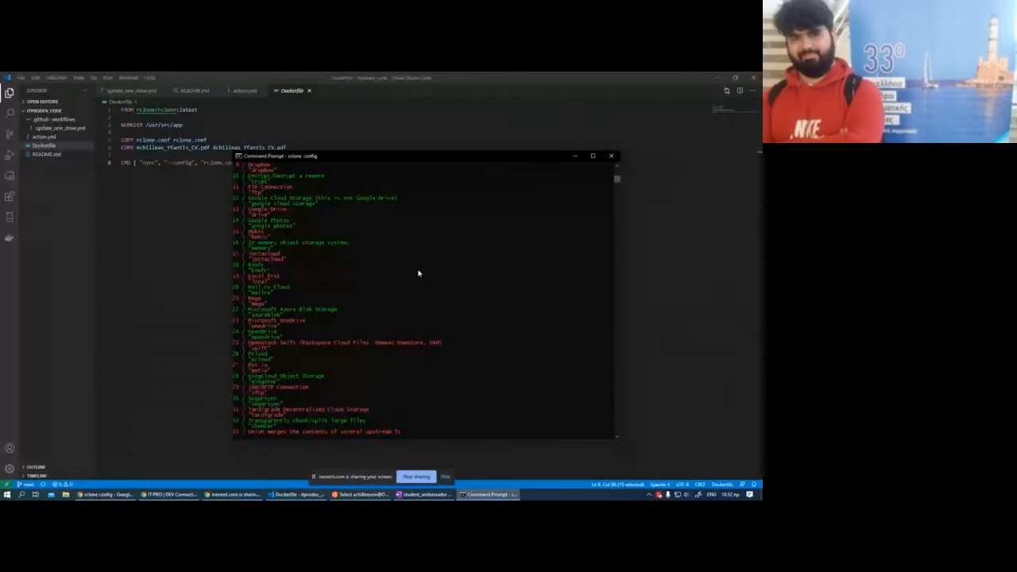
{"action": "mouse_move", "coordinate": [405, 276]}
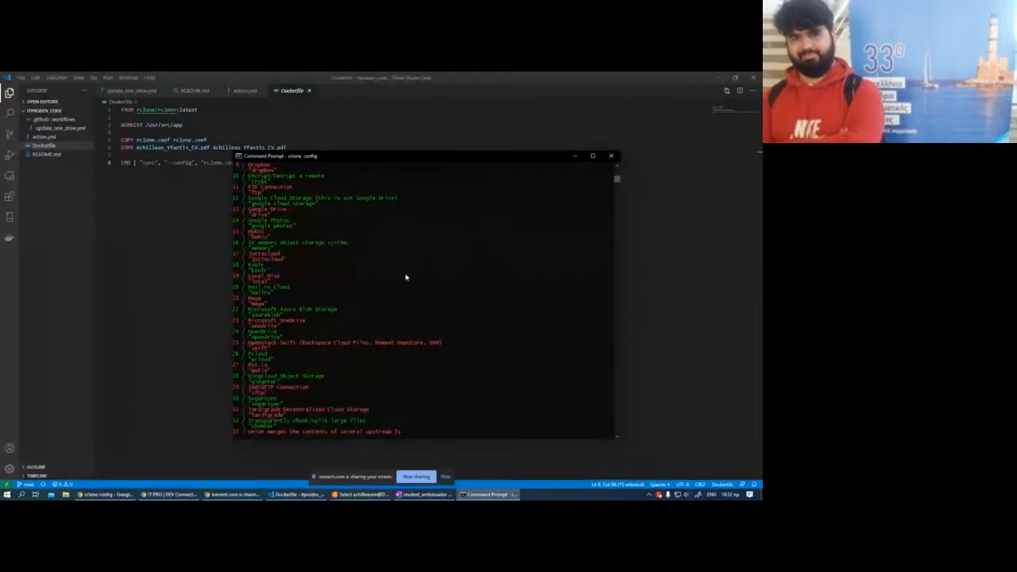
{"action": "mouse_move", "coordinate": [252, 209]}
{"action": "type", "text": "13"}
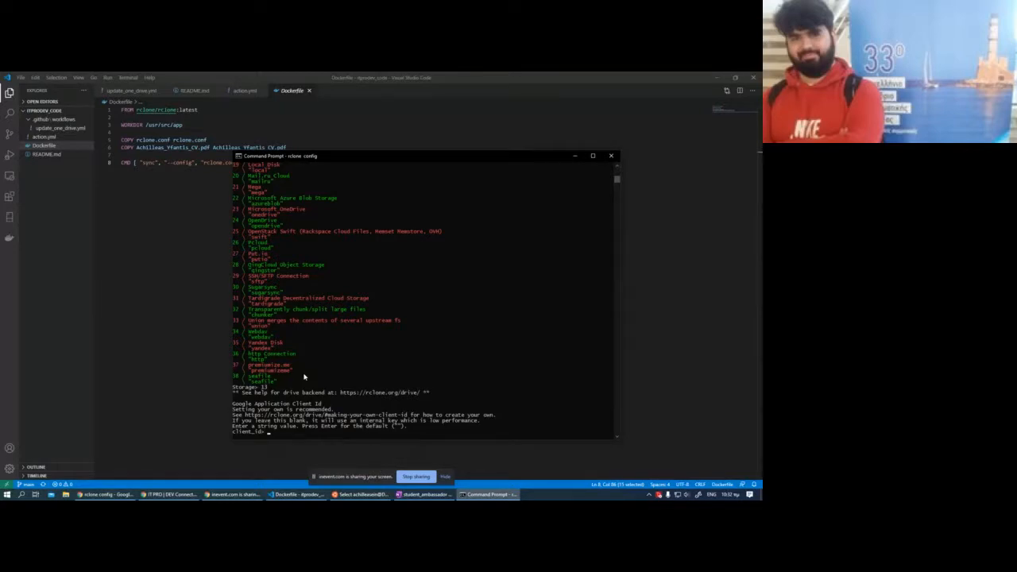
{"action": "left_click_drag", "start_coordinate": [305, 155], "coordinate": [425, 145]}
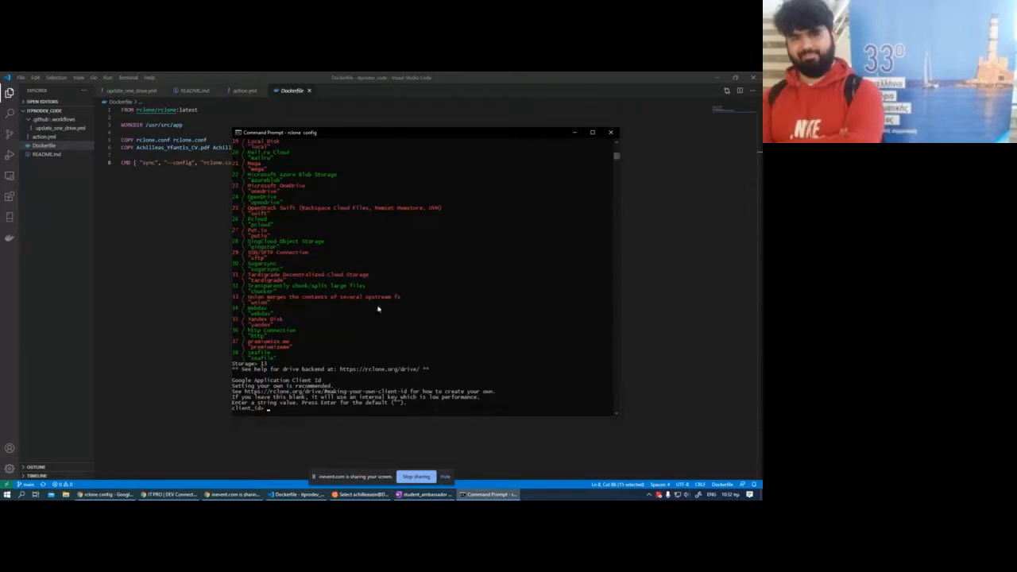
{"action": "mouse_move", "coordinate": [610, 134]}
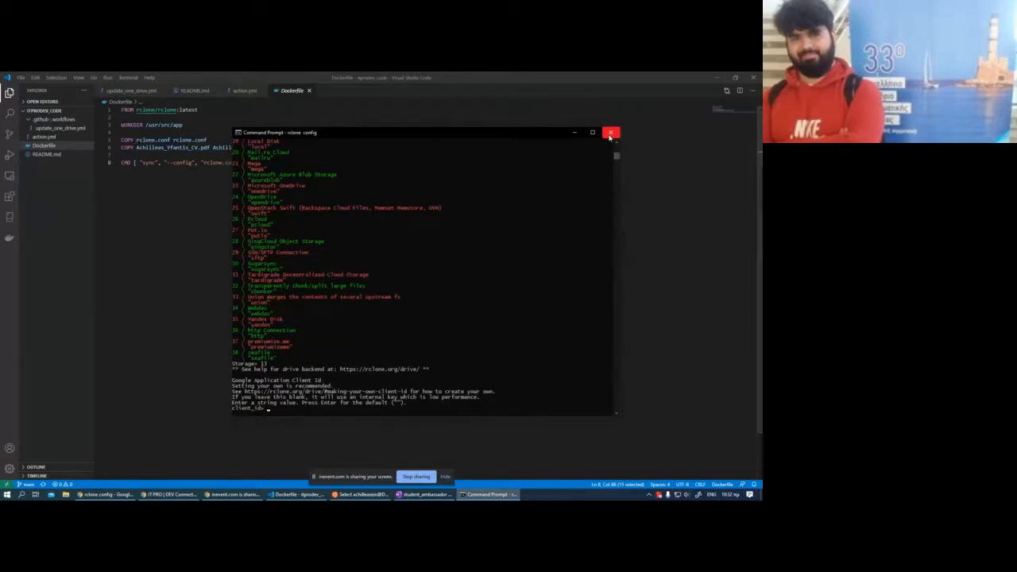
{"action": "left_click", "coordinate": [610, 132]}
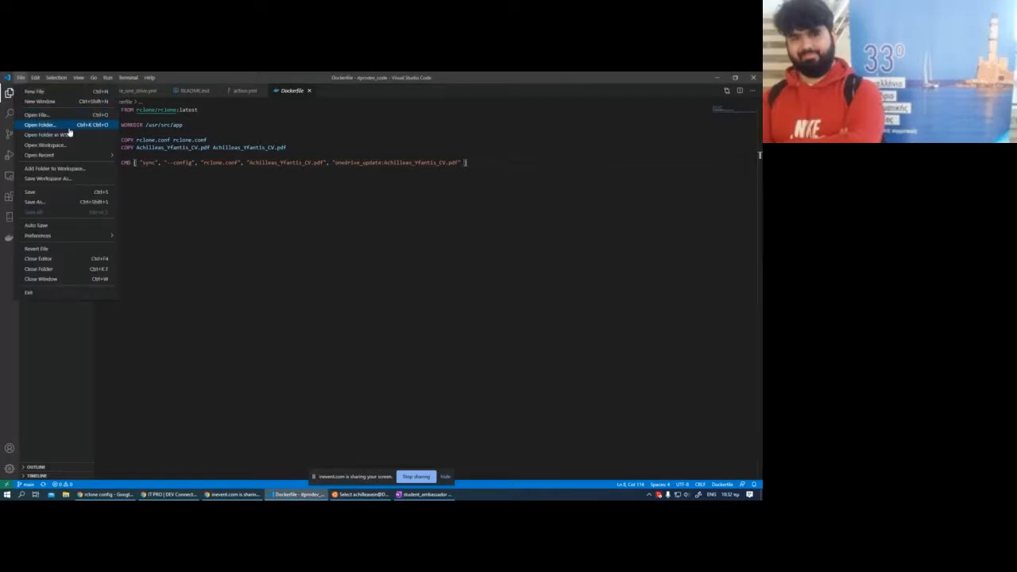
Step: Bring up the Open Folder picker over github_repos, then switch to the Overleaf tab in Chrome
{"action": "left_click", "coordinate": [40, 124]}
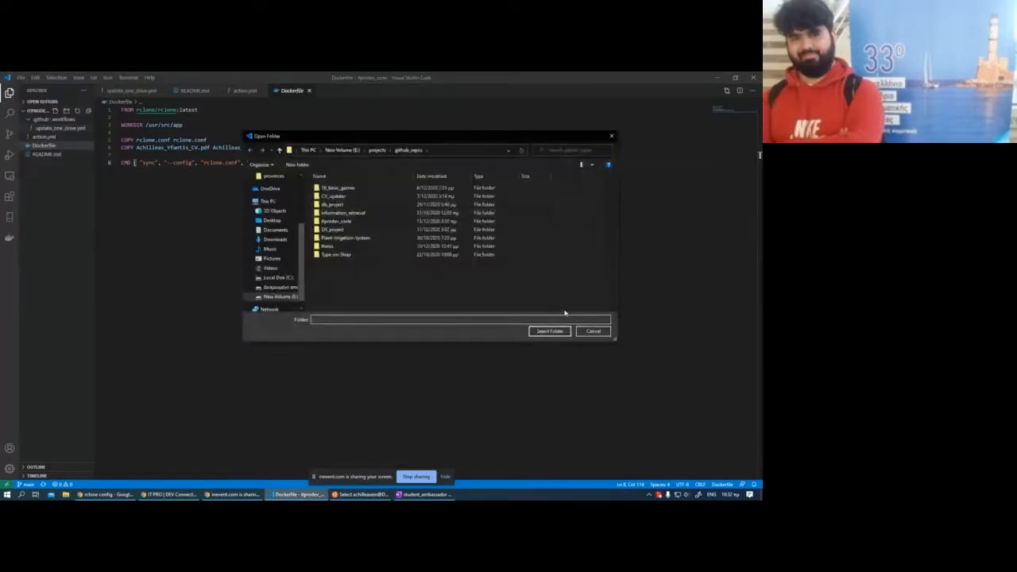
{"action": "left_click", "coordinate": [593, 332]}
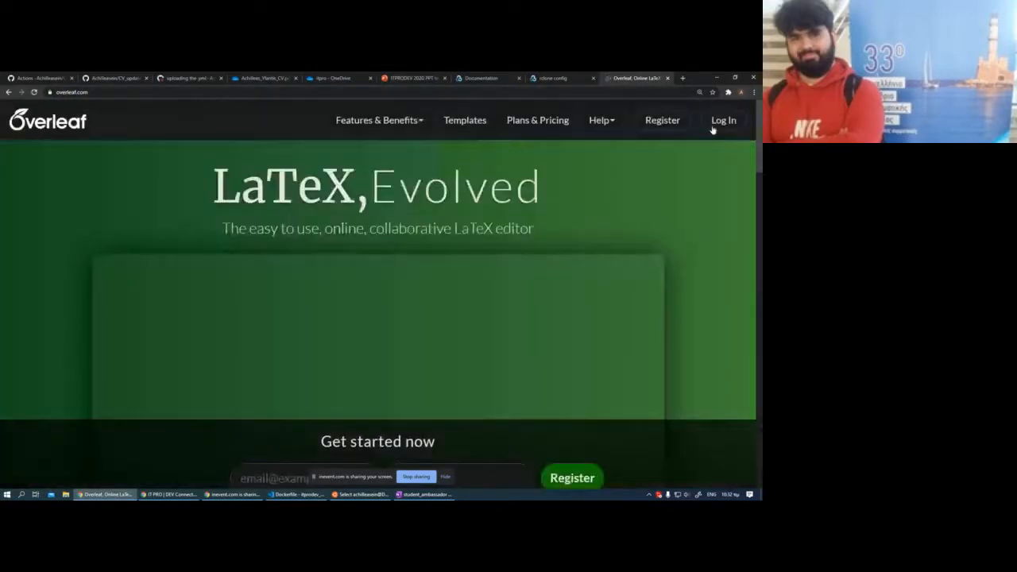
Step: Log in to Overleaf with the Google account and land on the projects list
{"action": "left_click", "coordinate": [722, 120]}
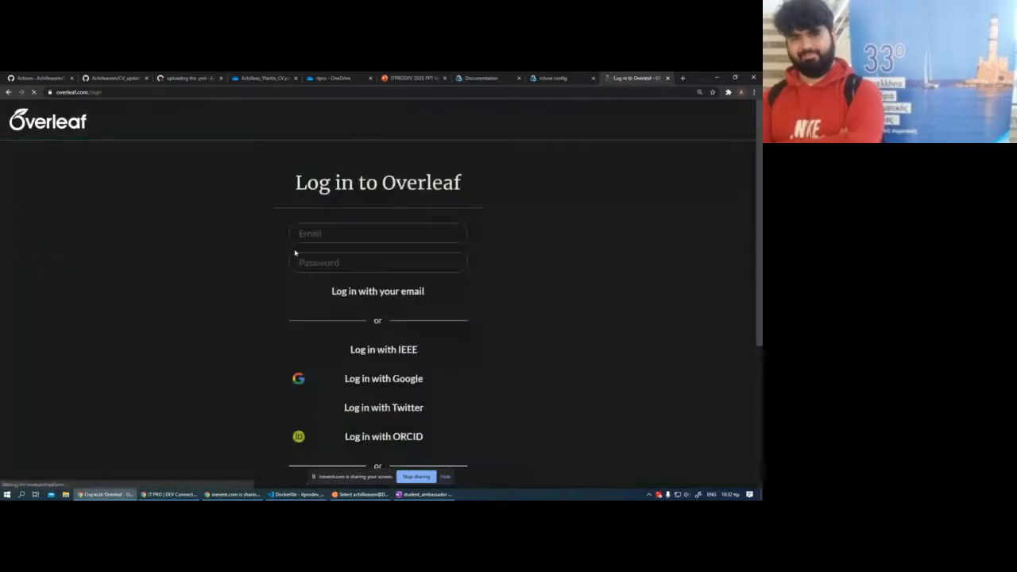
{"action": "left_click", "coordinate": [378, 234]}
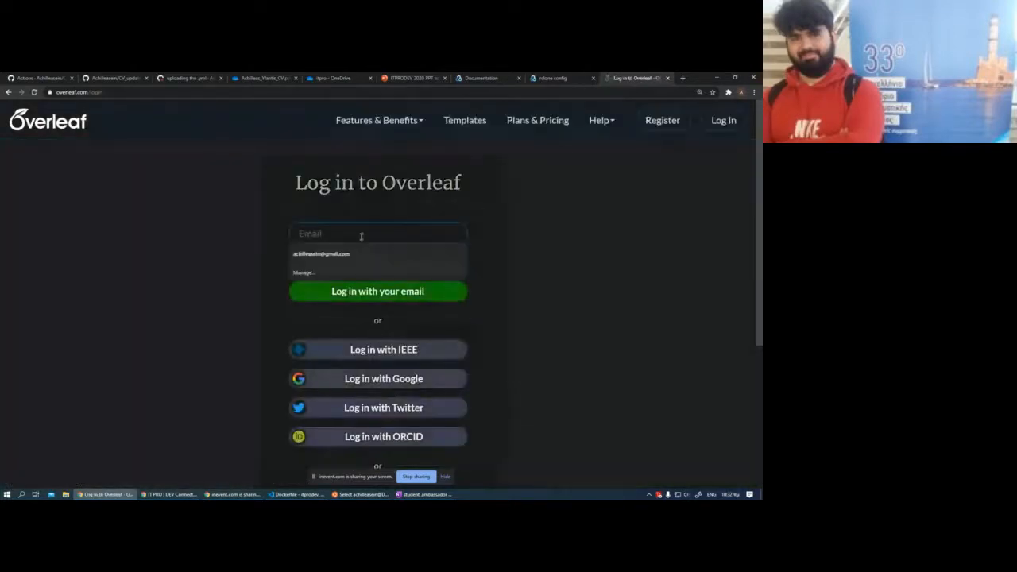
{"action": "left_click", "coordinate": [383, 379]}
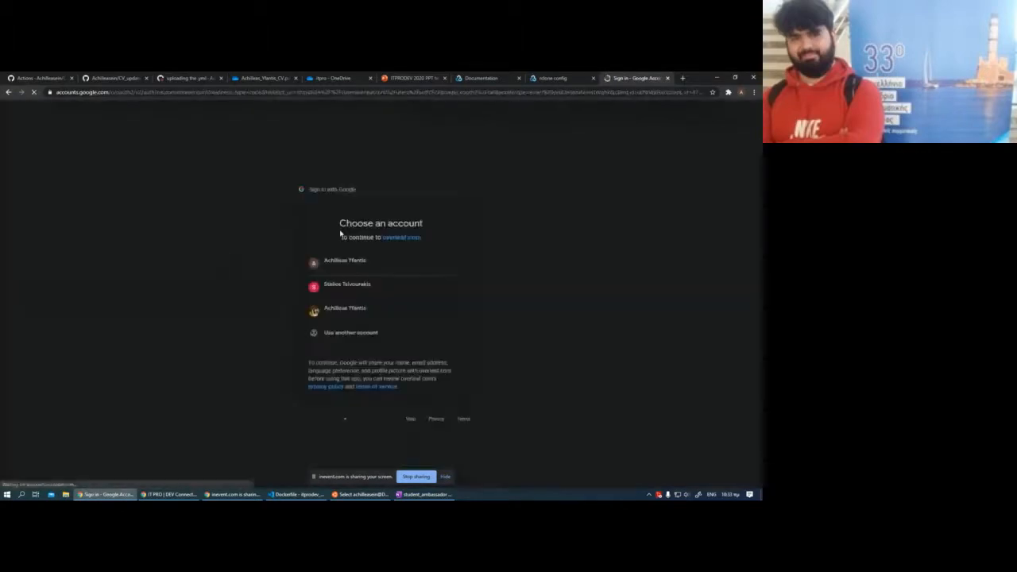
{"action": "left_click", "coordinate": [345, 261]}
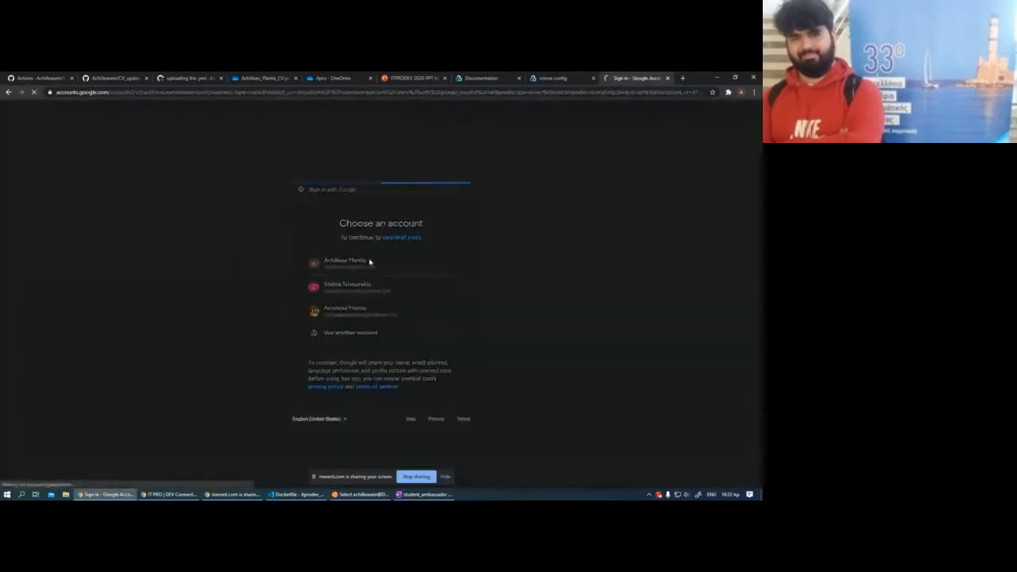
{"action": "left_click", "coordinate": [346, 262]}
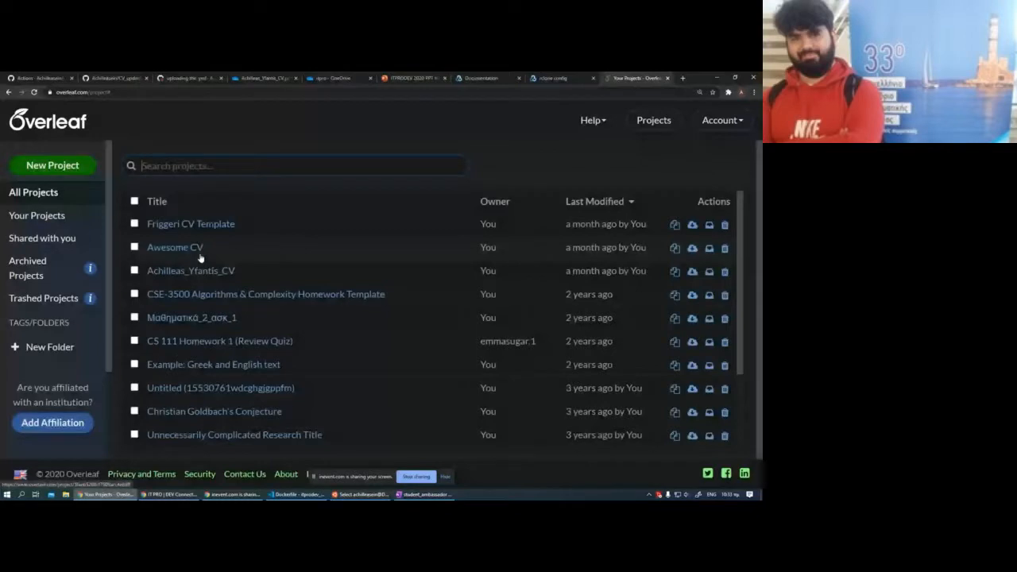
{"action": "left_click", "coordinate": [191, 270]}
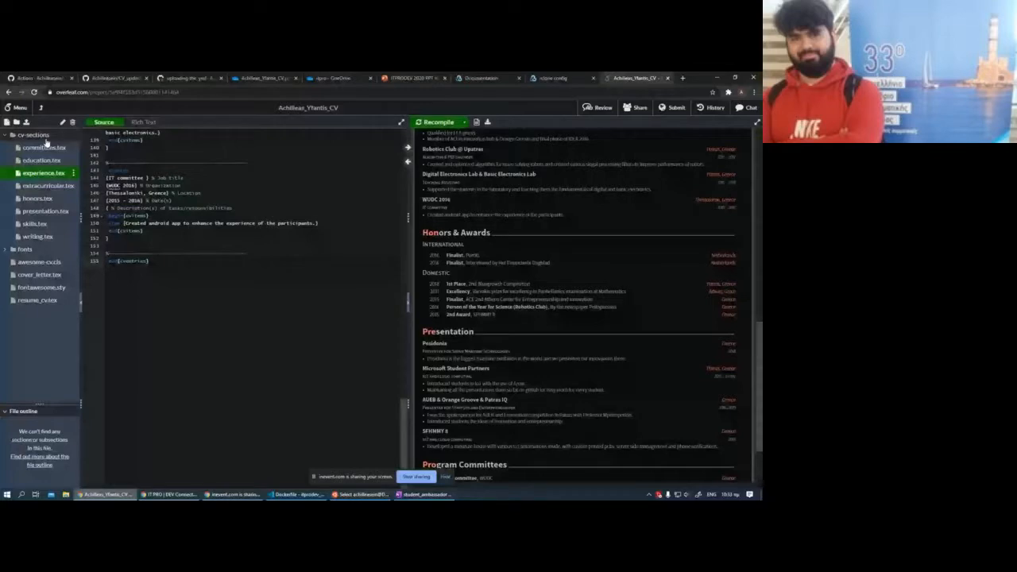
{"action": "left_click", "coordinate": [38, 298]}
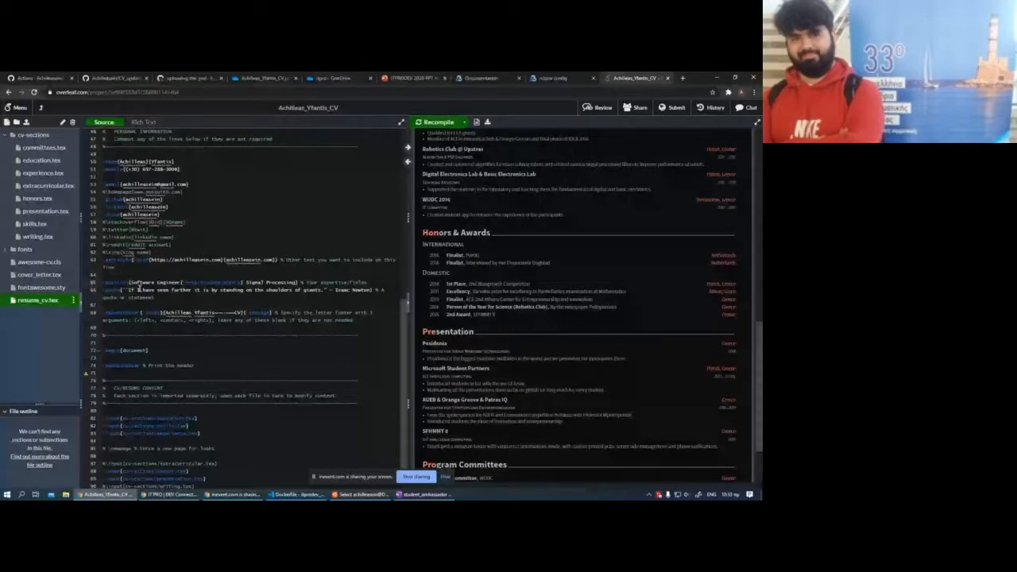
{"action": "left_click", "coordinate": [435, 121]}
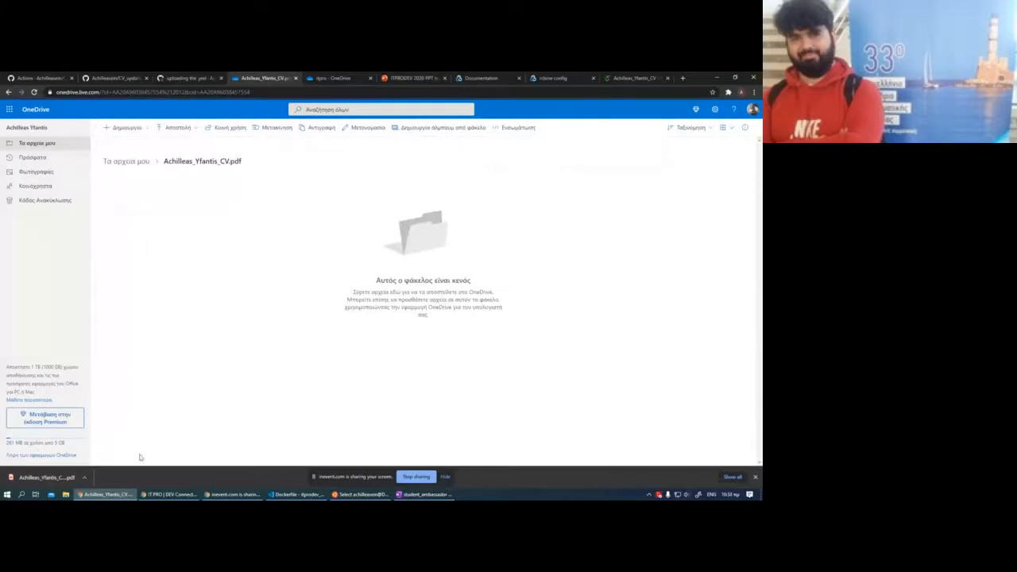
{"action": "mouse_move", "coordinate": [355, 245]}
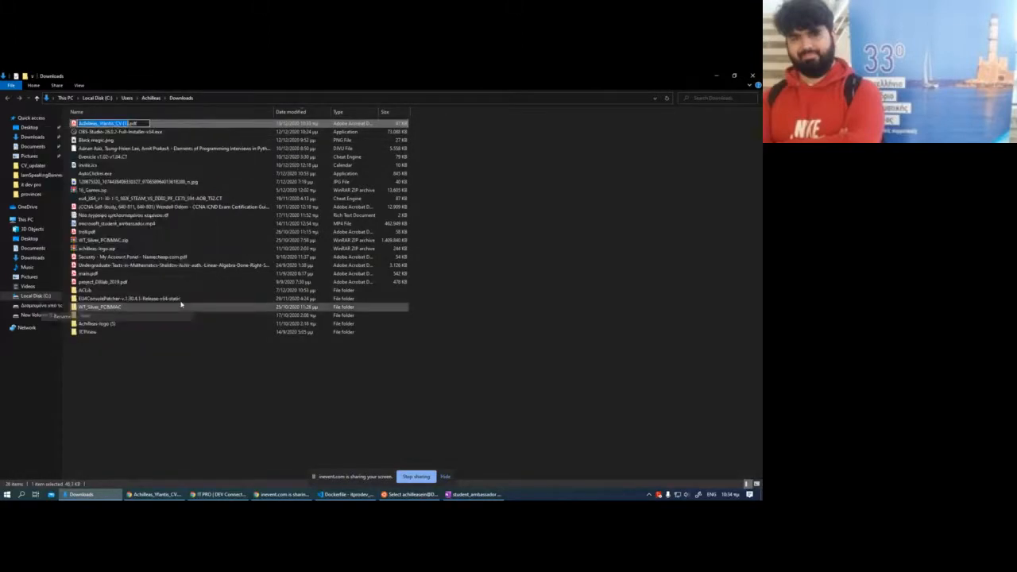
{"action": "left_click", "coordinate": [159, 298]}
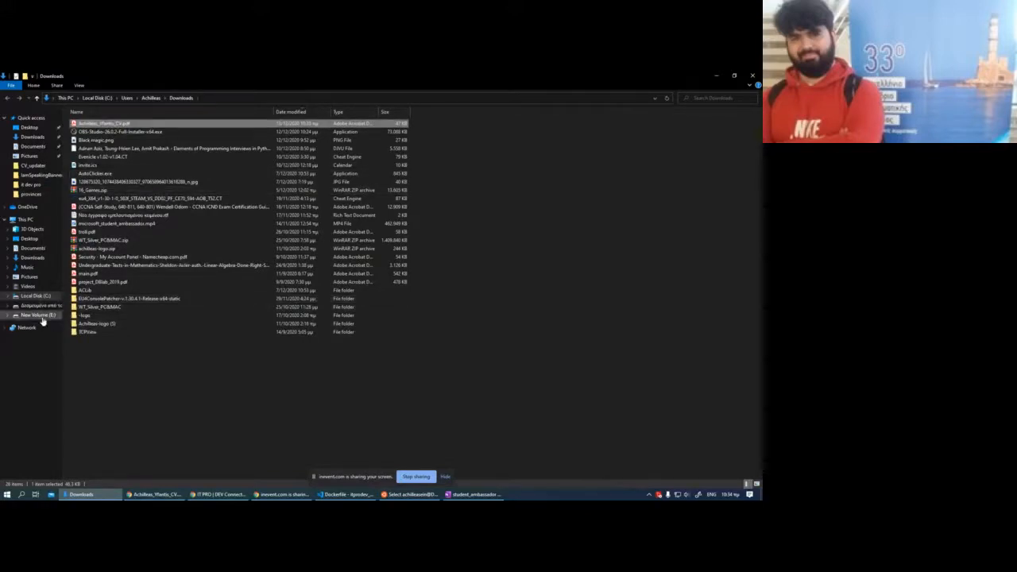
Step: Navigate File Explorer to E:\projects\github_repos\CV_updater
{"action": "left_click", "coordinate": [38, 314]}
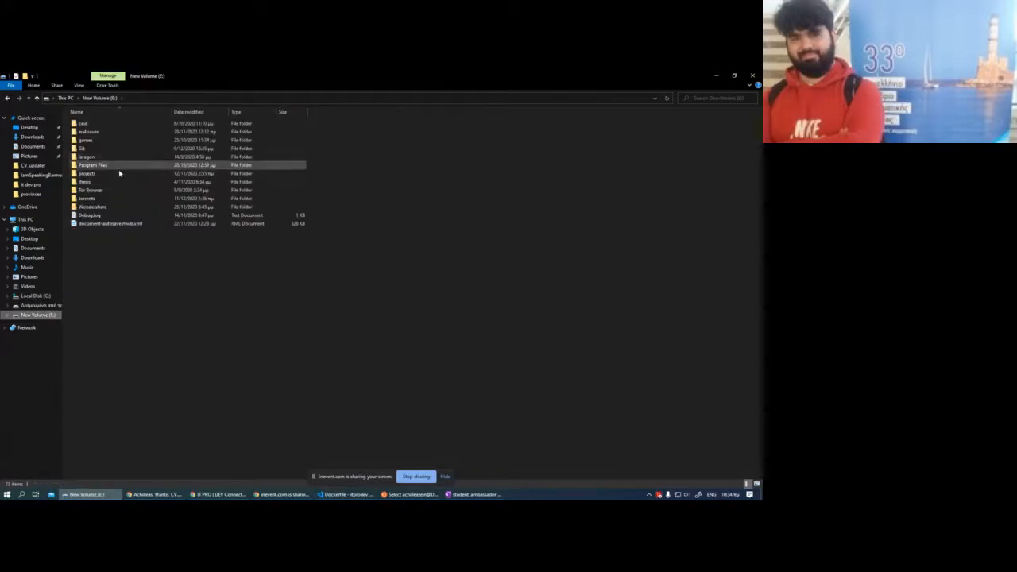
{"action": "left_click", "coordinate": [87, 173]}
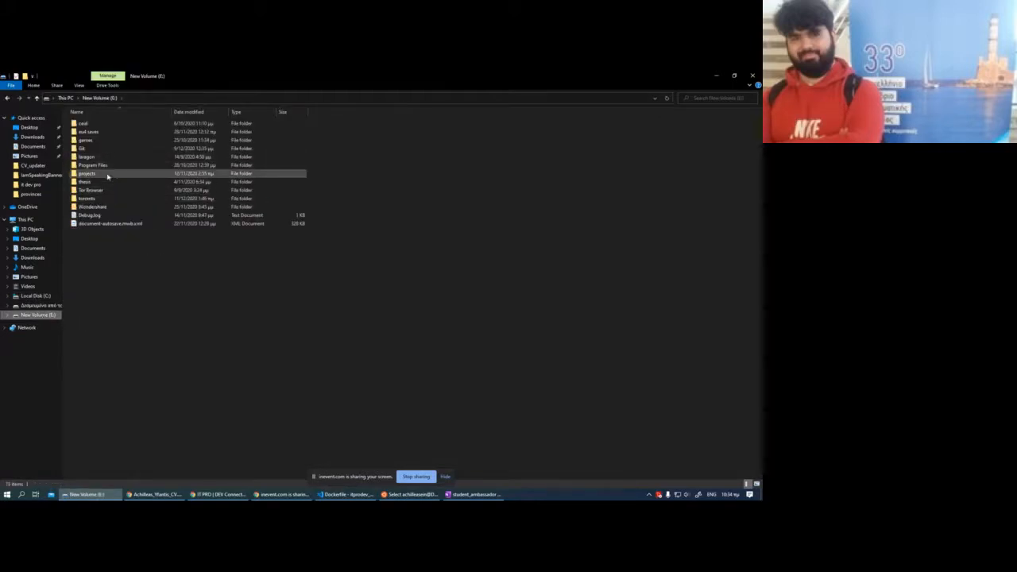
{"action": "double_click", "coordinate": [86, 173]}
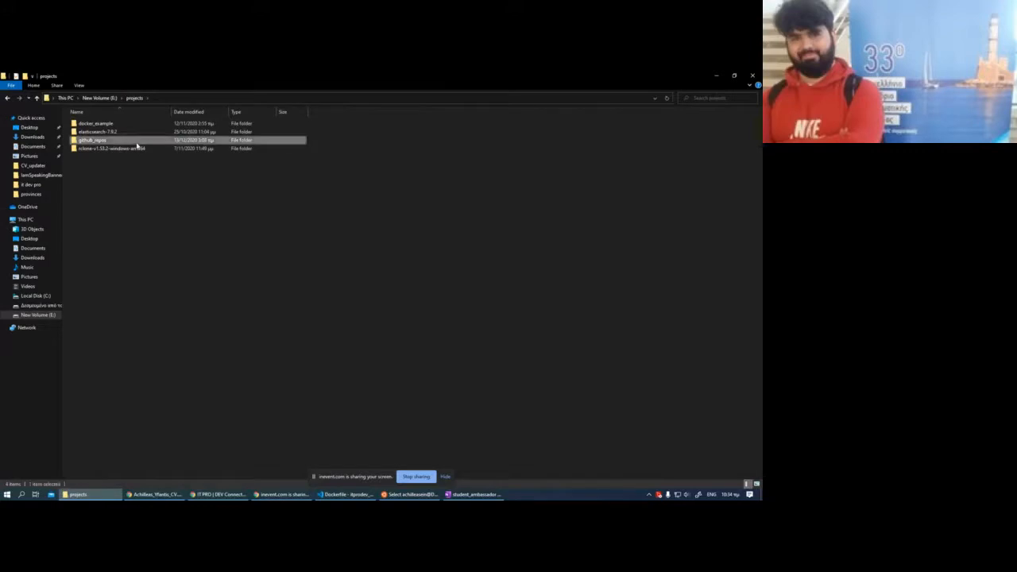
{"action": "double_click", "coordinate": [92, 140]}
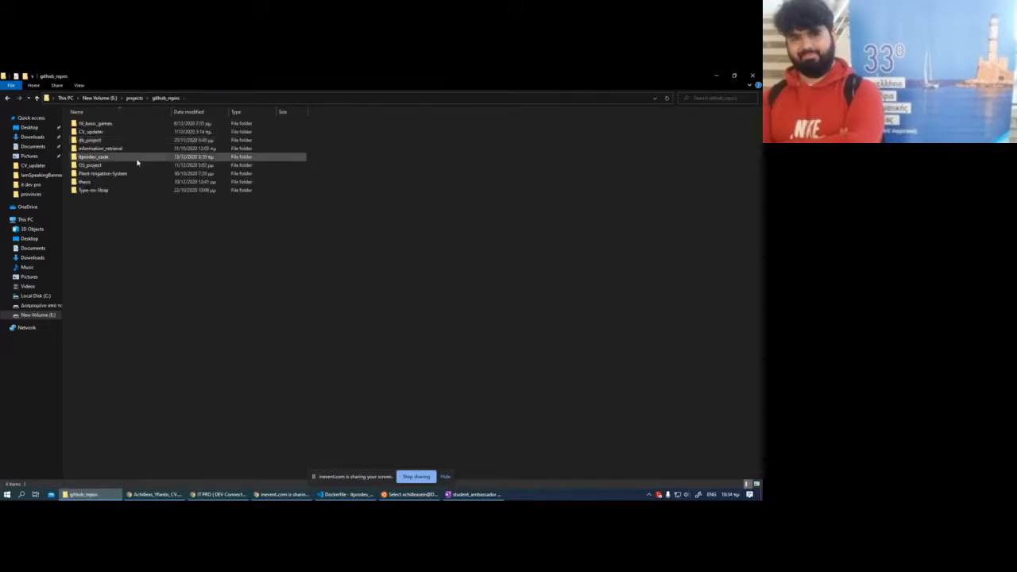
{"action": "double_click", "coordinate": [92, 130]}
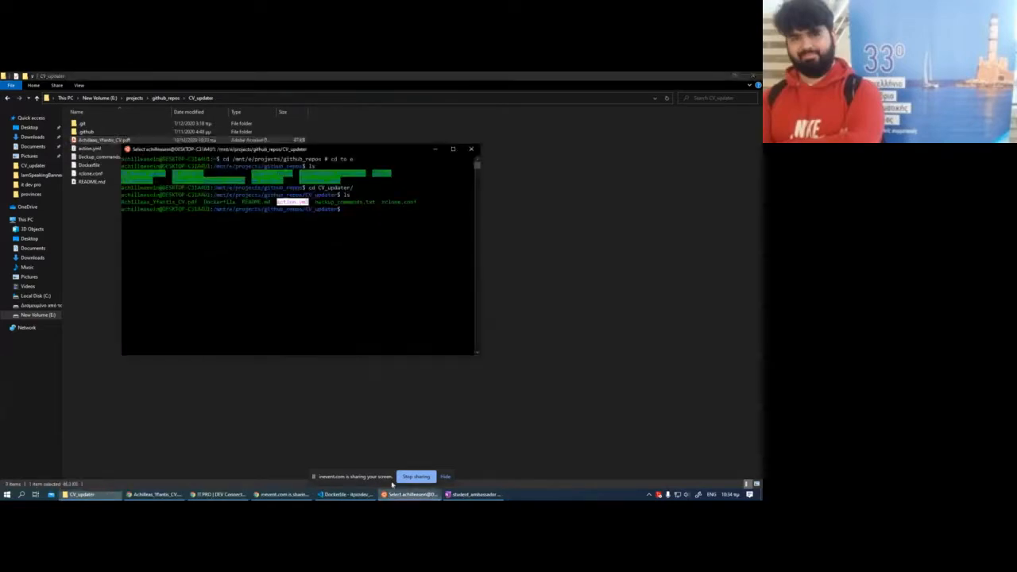
Step: Stage, commit as 'updated my CV', and push the new CV PDF to GitHub
{"action": "key", "text": "Return"}
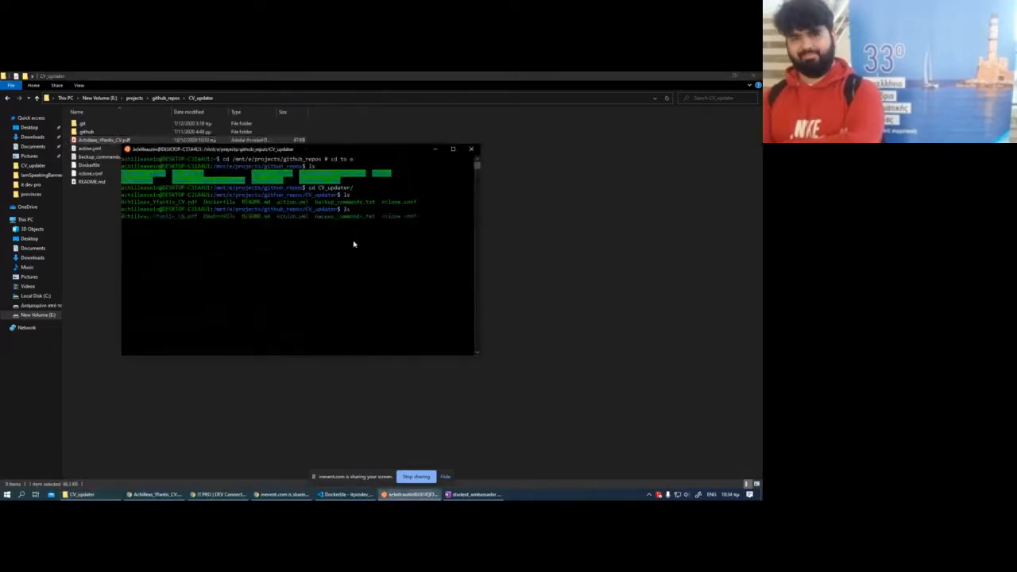
{"action": "type", "text": "git commit"}
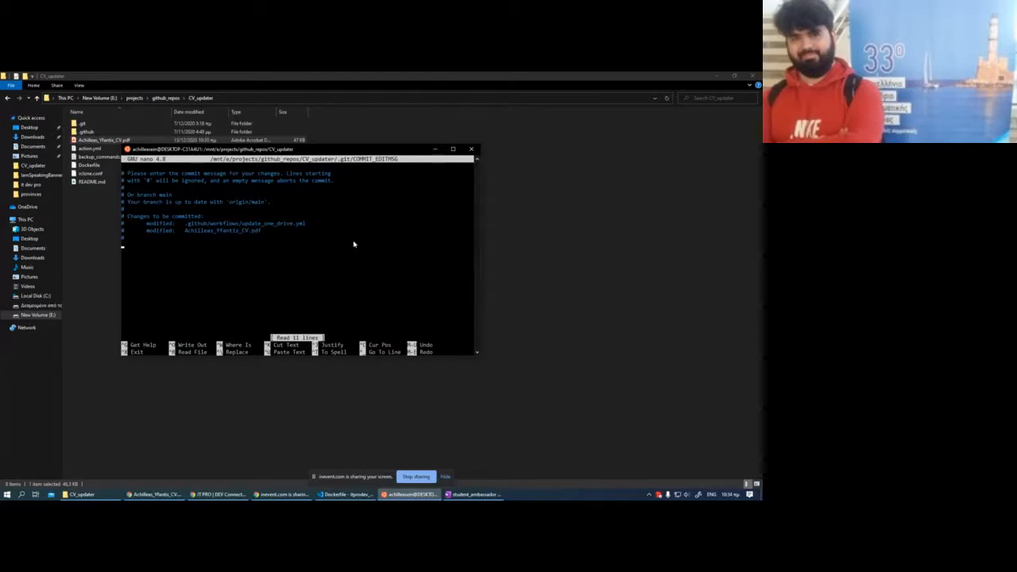
{"action": "type", "text": "updated my"}
{"action": "type", "text": "git push"}
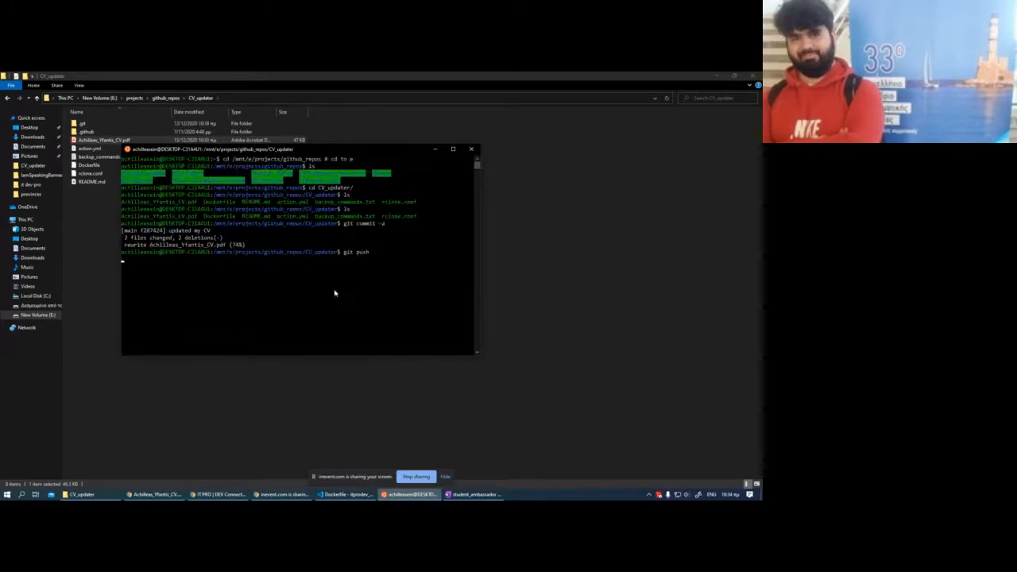
{"action": "key", "text": "Return"}
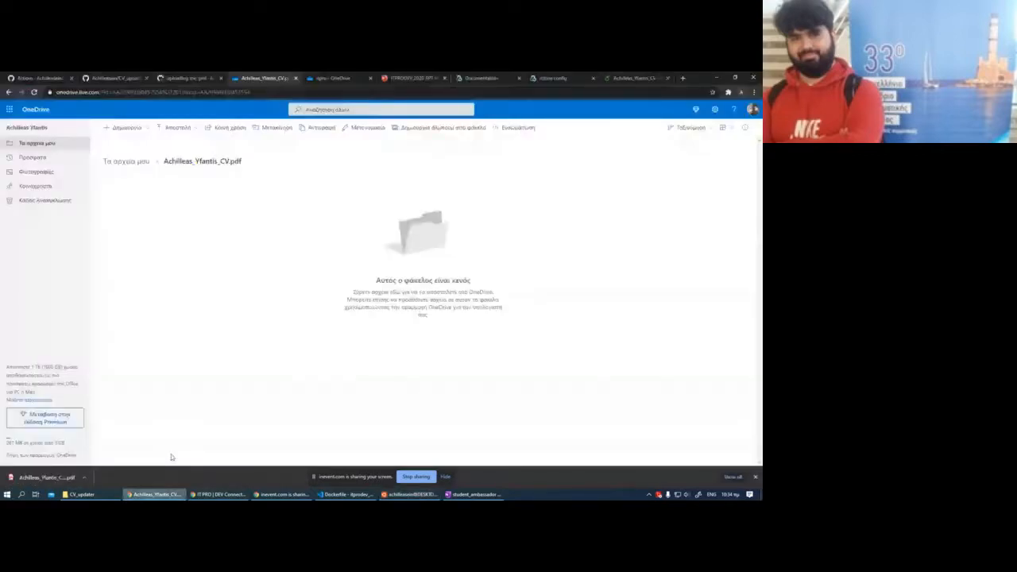
Step: In the CV_updater repo's Actions, open the 'updated my CV' run and its 'A job to update CV' job
{"action": "left_click", "coordinate": [114, 78]}
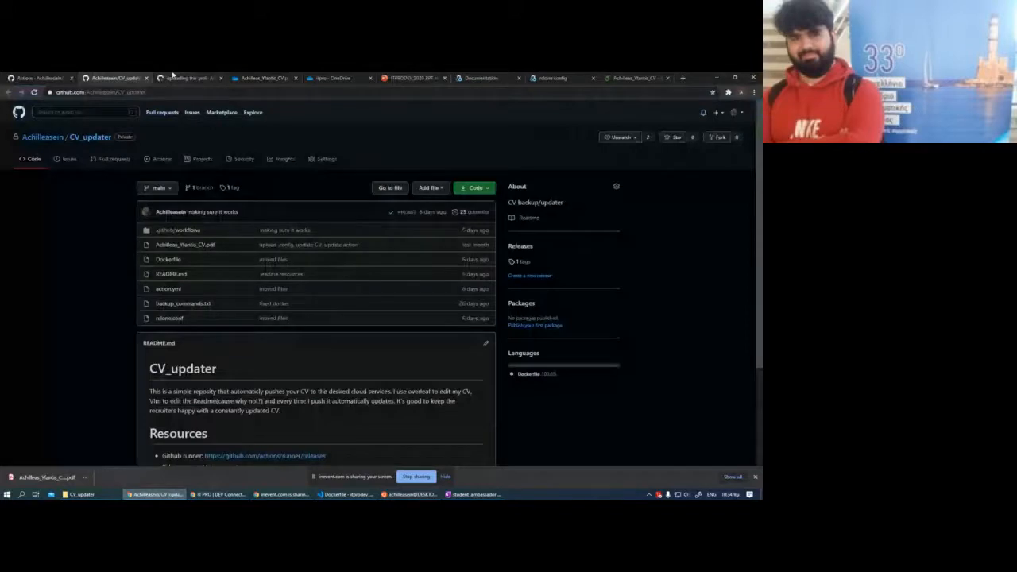
{"action": "left_click", "coordinate": [187, 78]}
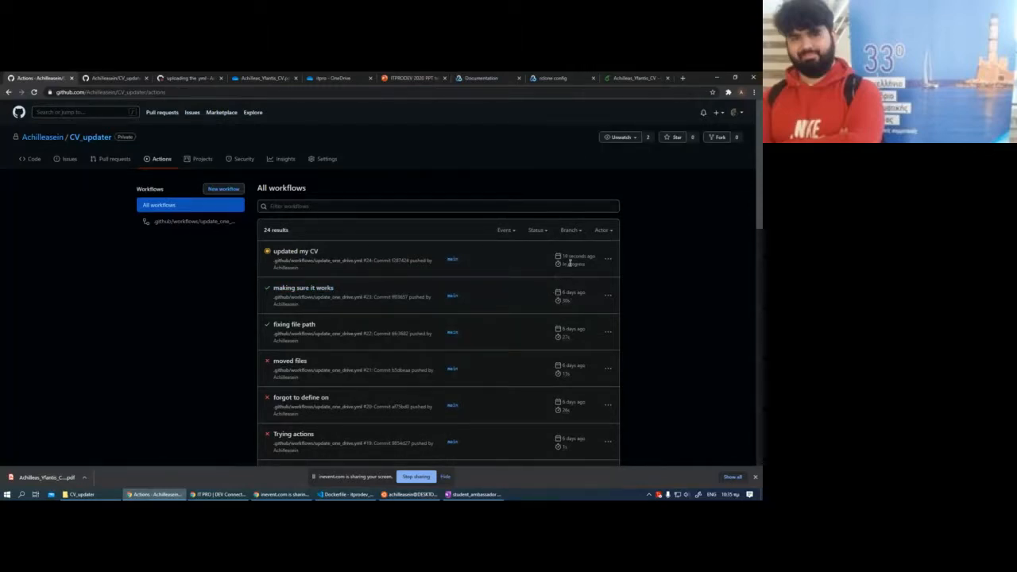
{"action": "mouse_move", "coordinate": [560, 264]}
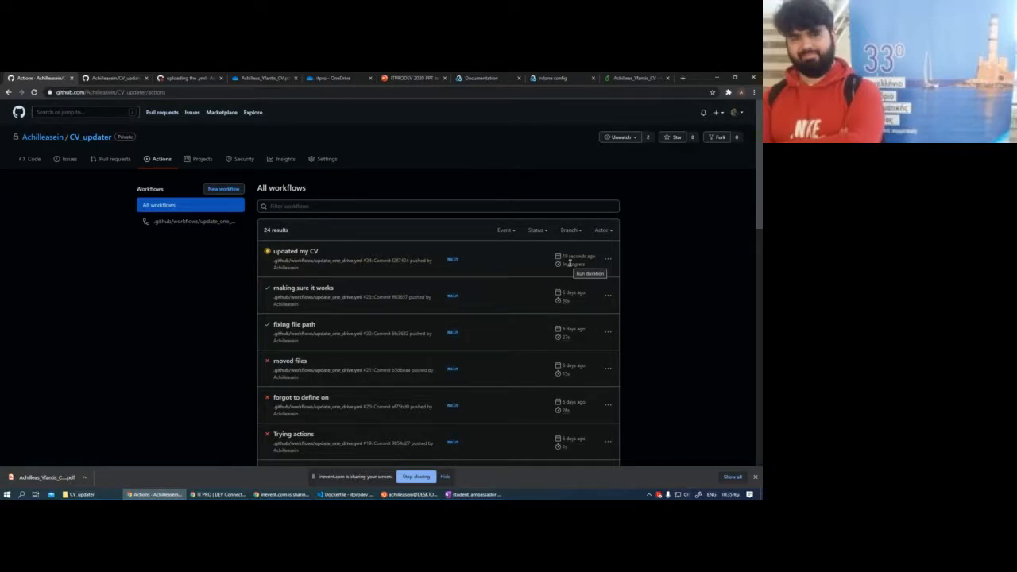
{"action": "mouse_move", "coordinate": [540, 267]}
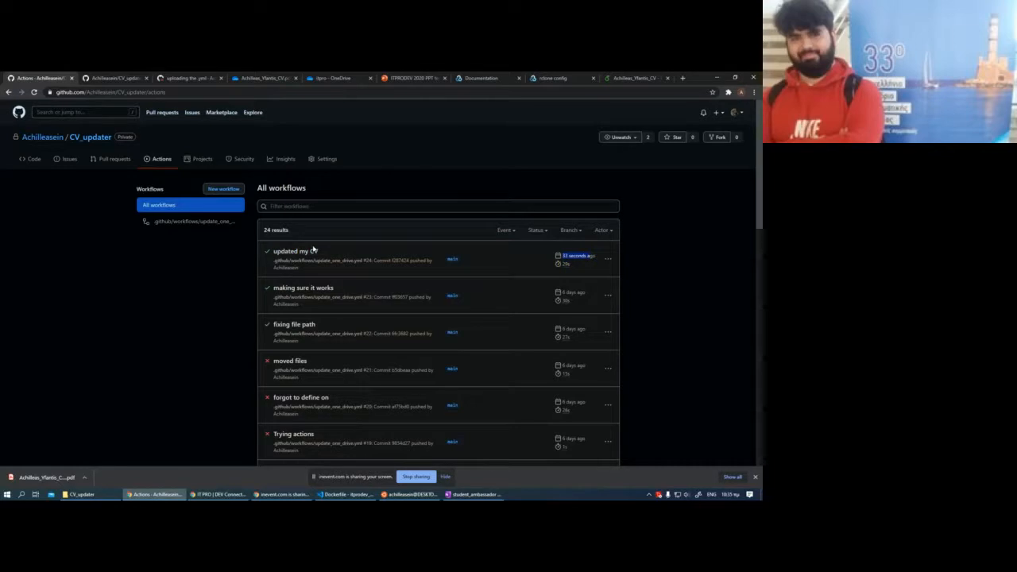
{"action": "left_click", "coordinate": [296, 252]}
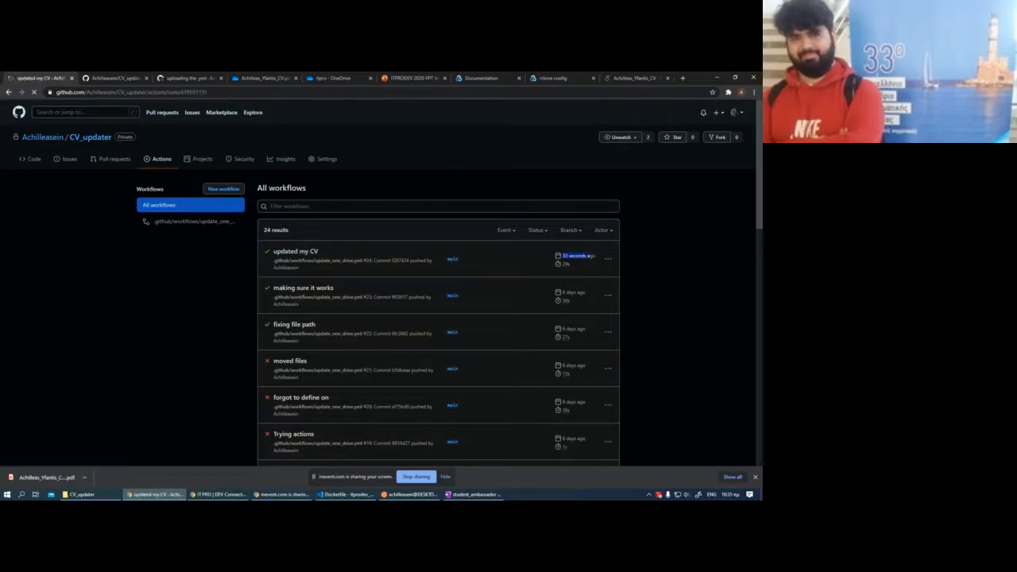
{"action": "left_click", "coordinate": [295, 251]}
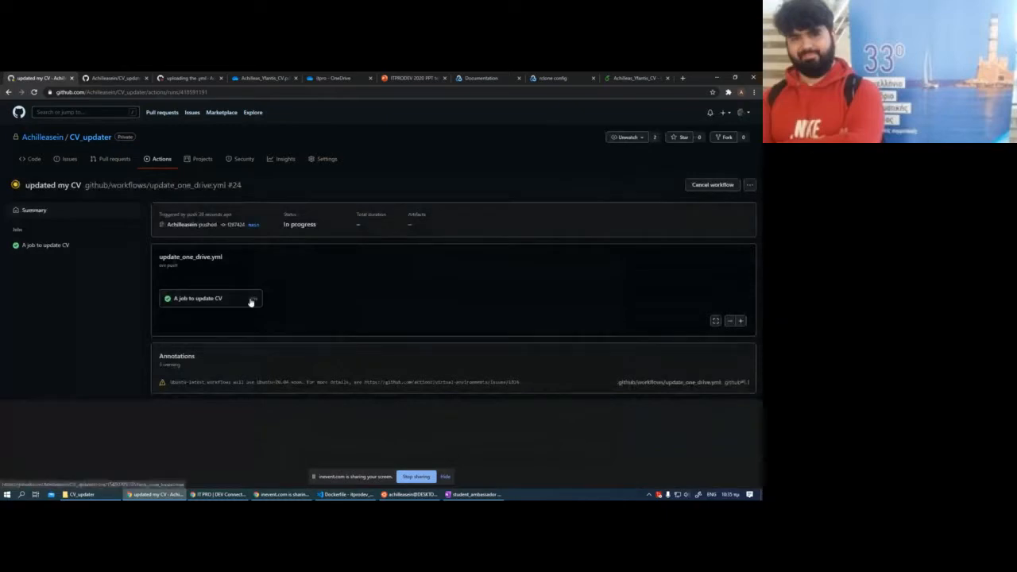
{"action": "left_click", "coordinate": [197, 299]}
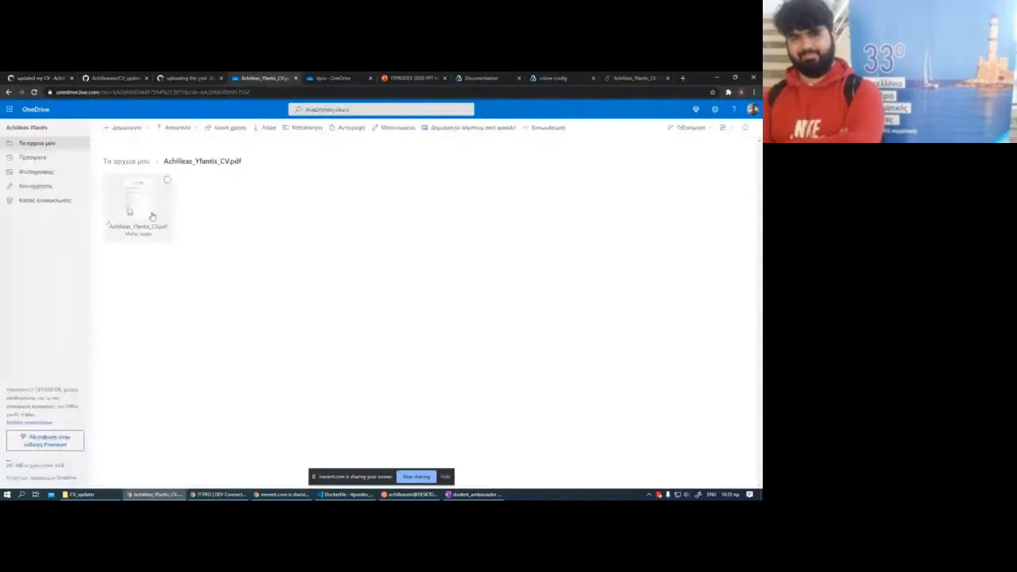
Step: Open the CV PDF the workflow just synced into the OneDrive CV folder
{"action": "double_click", "coordinate": [137, 198]}
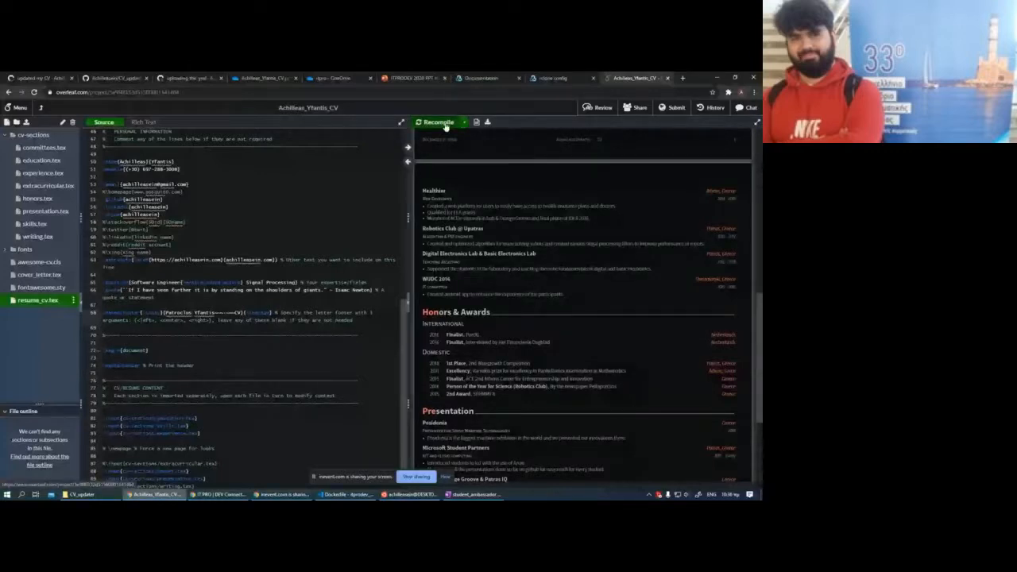
{"action": "left_click", "coordinate": [436, 121]}
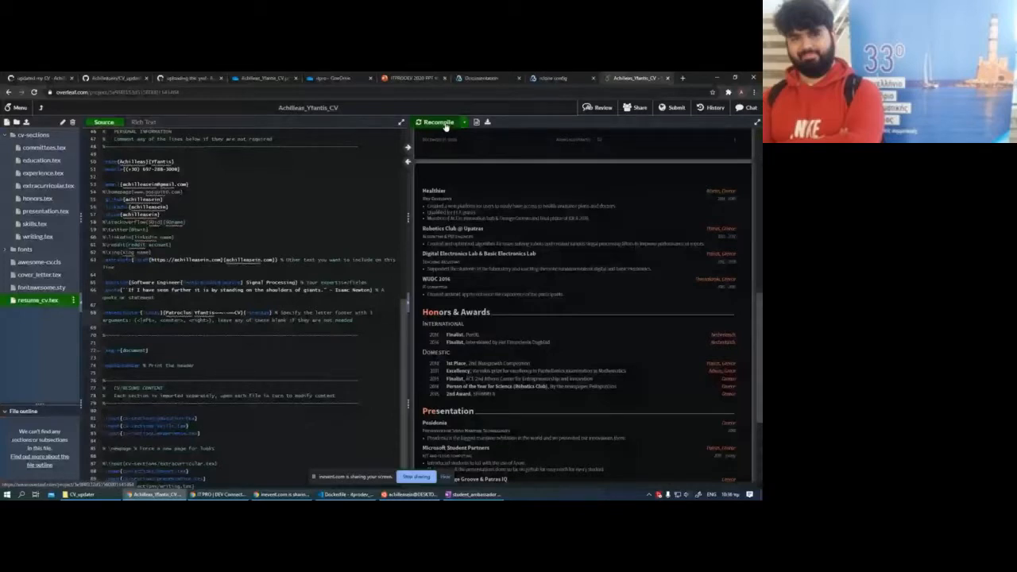
{"action": "left_click", "coordinate": [438, 121]}
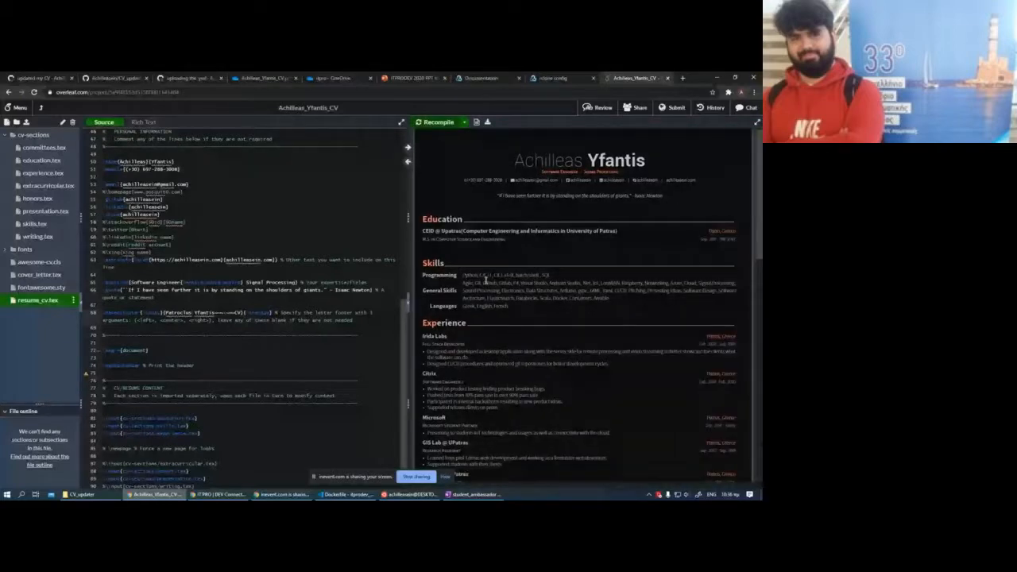
{"action": "scroll", "scroll_direction": "down", "scroll_amount": 3}
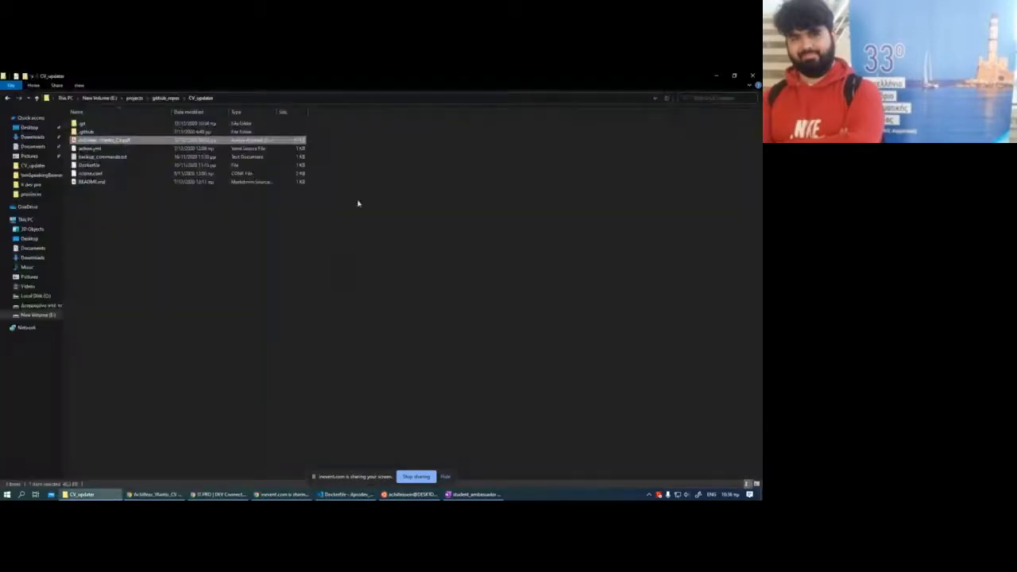
Step: Permanently delete the old CV PDF from the repository folder
{"action": "key", "text": "Delete"}
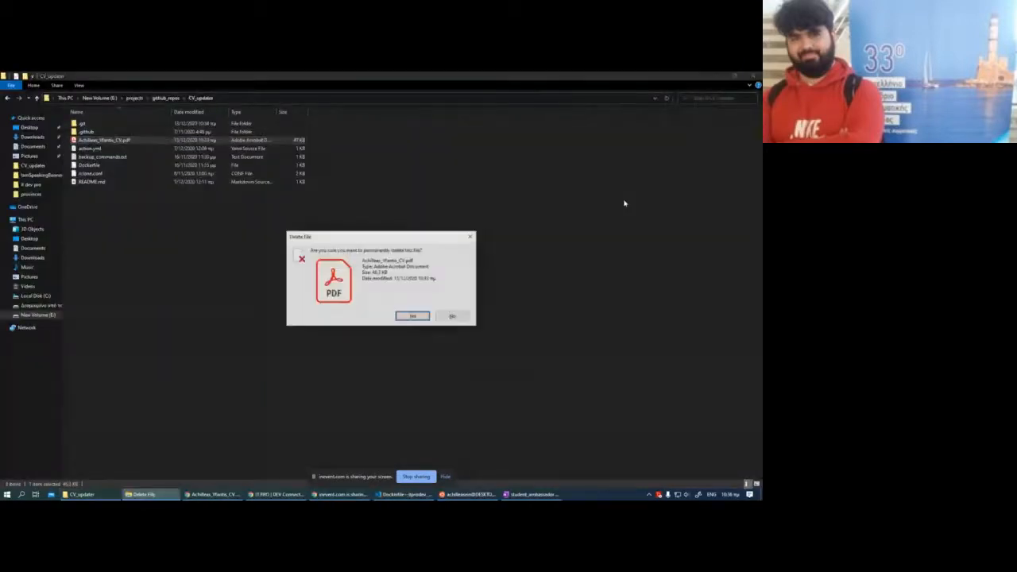
{"action": "left_click", "coordinate": [413, 315]}
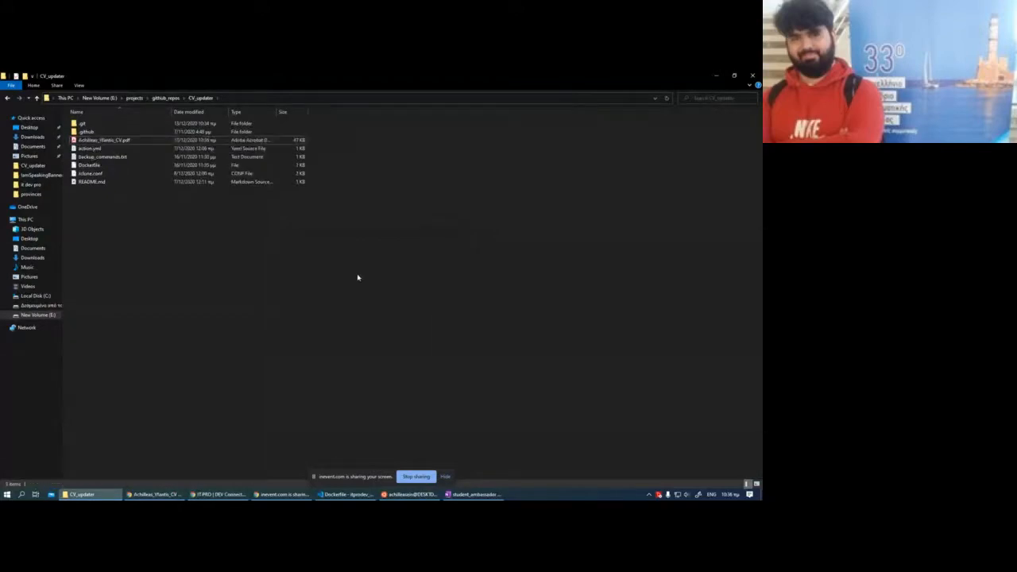
{"action": "left_click", "coordinate": [410, 495]}
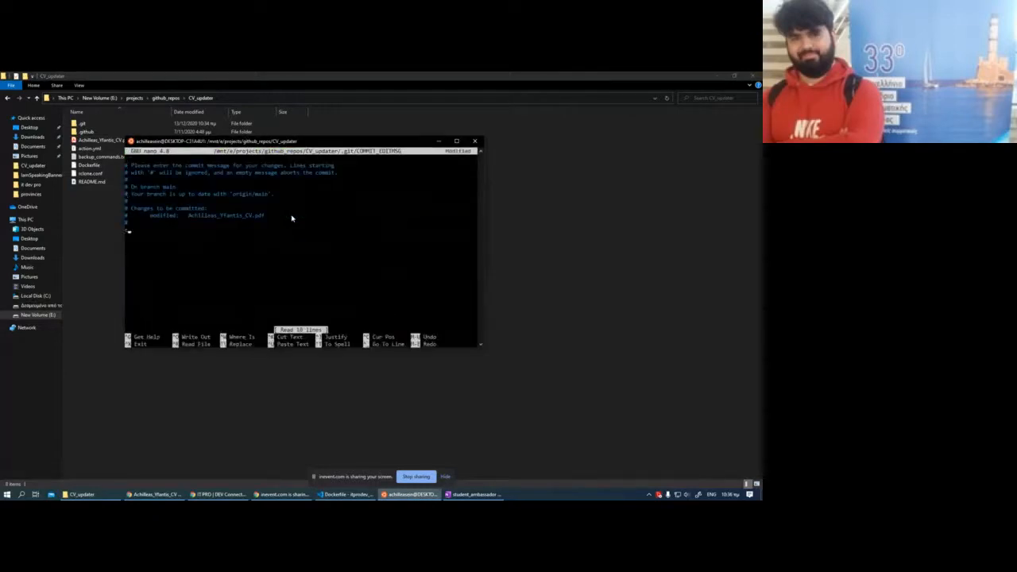
Step: Commit the change in Git Bash with the message 'changing my legal name'
{"action": "type", "text": "changing my"}
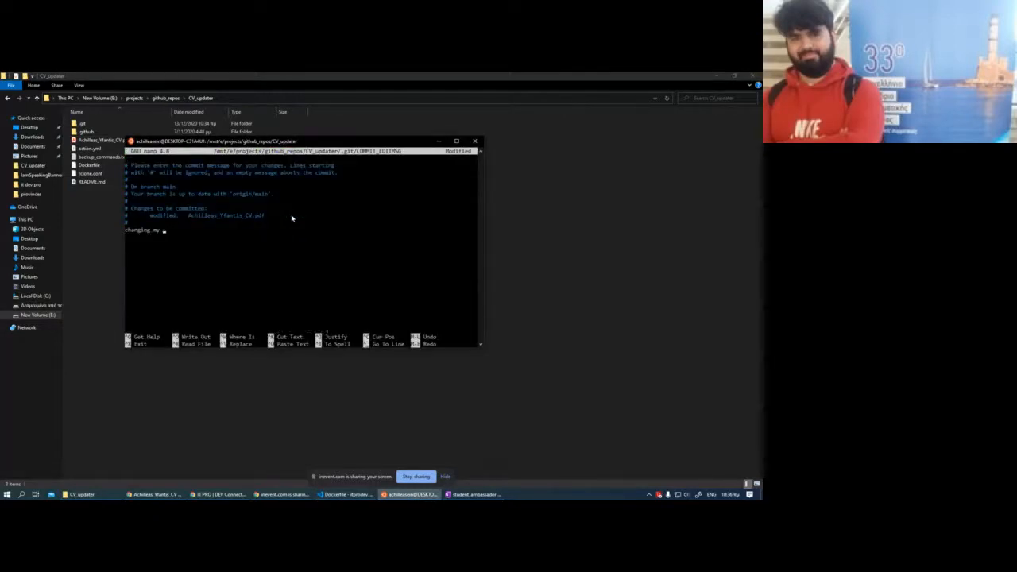
{"action": "type", "text": "legal name"}
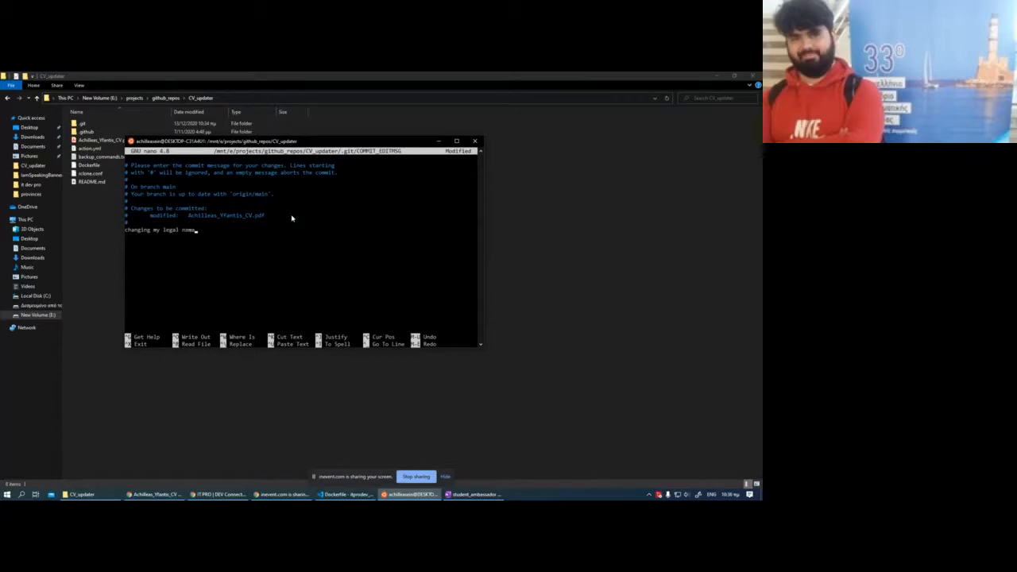
{"action": "key", "text": "ctrl+x"}
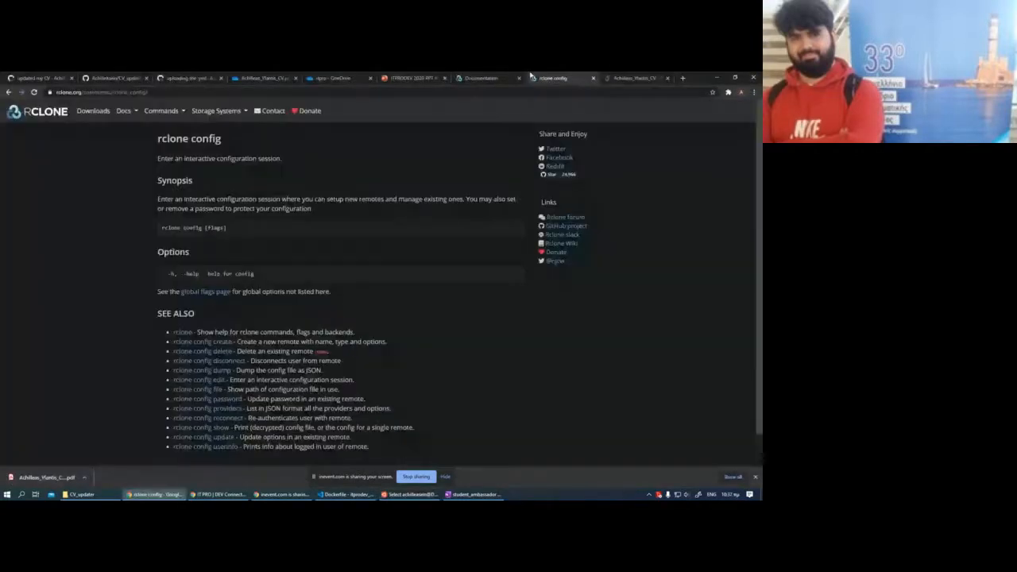
Step: Check the OneDrive CV copy, then review the passing 'updated my CV' run and return to the runs list
{"action": "left_click", "coordinate": [413, 77]}
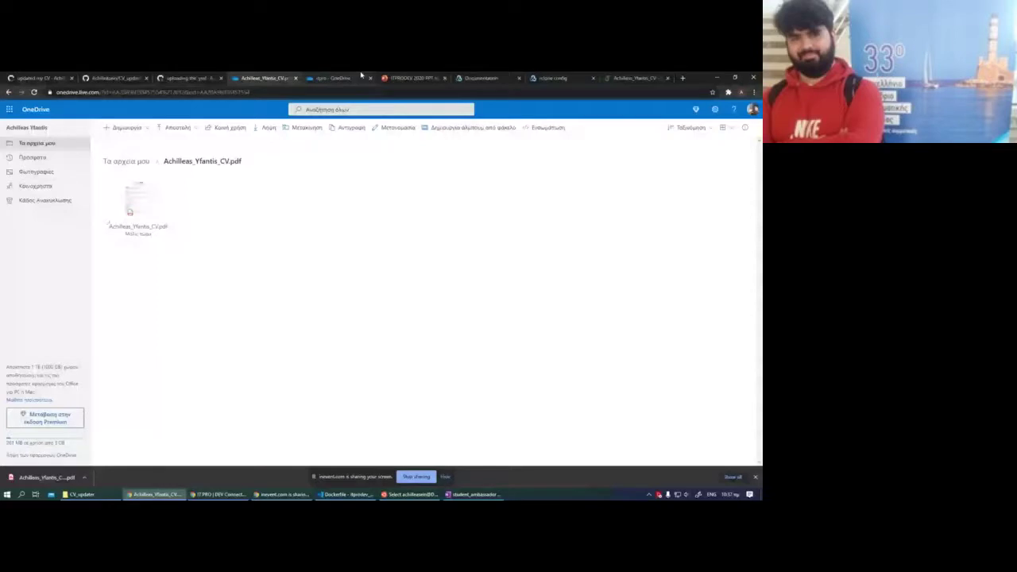
{"action": "left_click", "coordinate": [40, 78]}
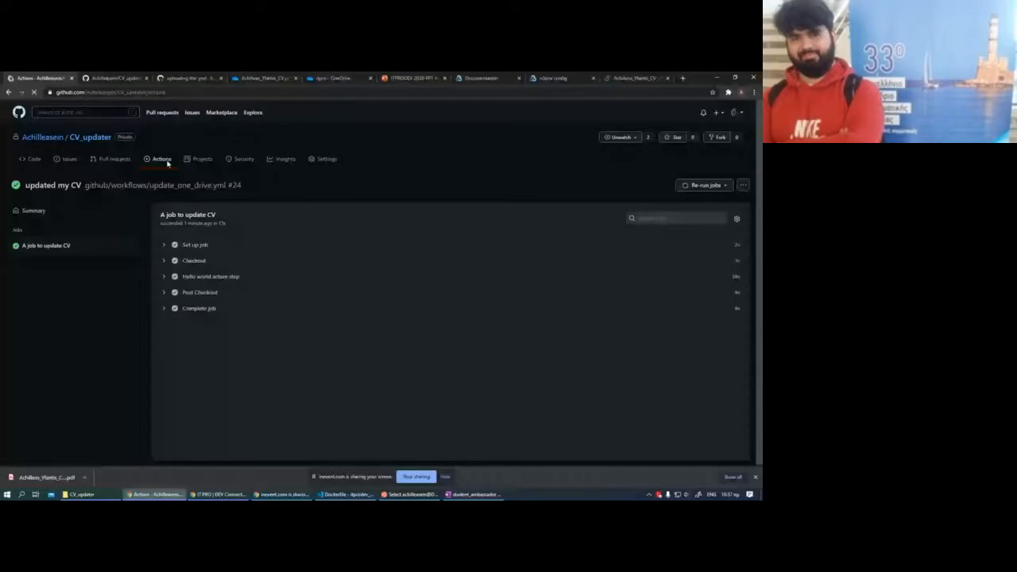
{"action": "left_click", "coordinate": [162, 159]}
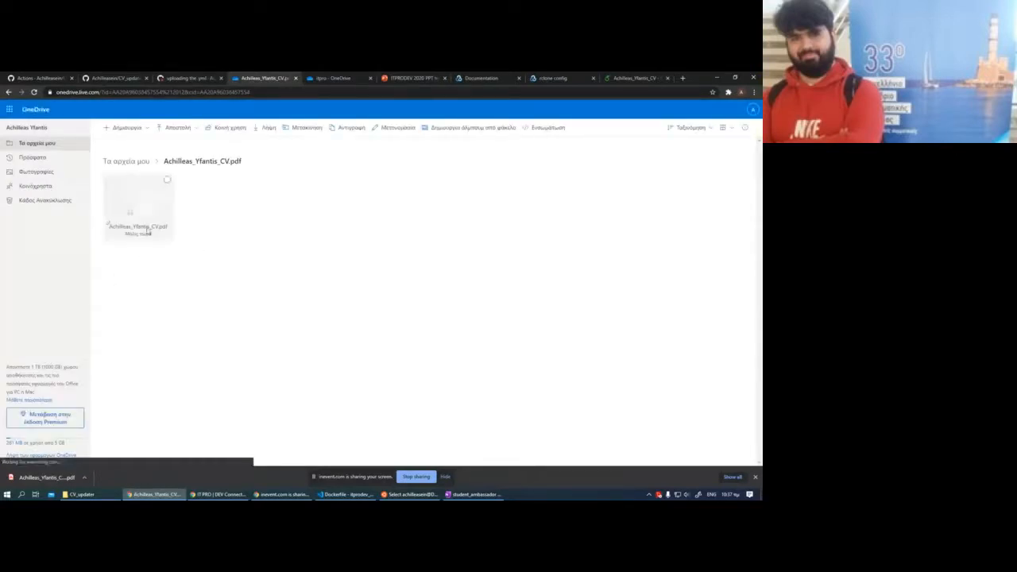
Step: Preview the synced CV PDF in OneDrive, scrolling through its pages, then return to GitHub
{"action": "double_click", "coordinate": [137, 199]}
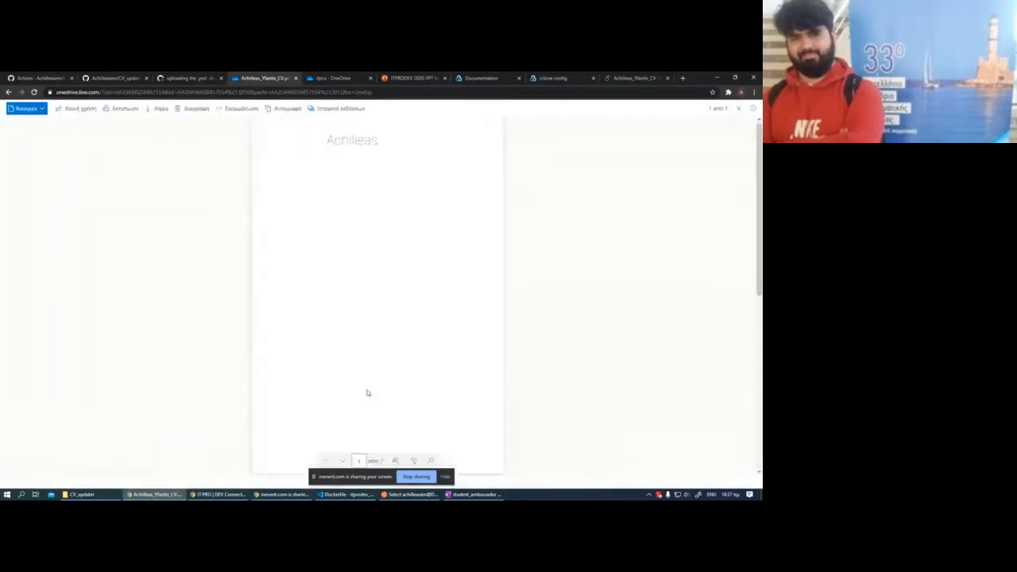
{"action": "scroll", "scroll_direction": "down", "scroll_amount": 3}
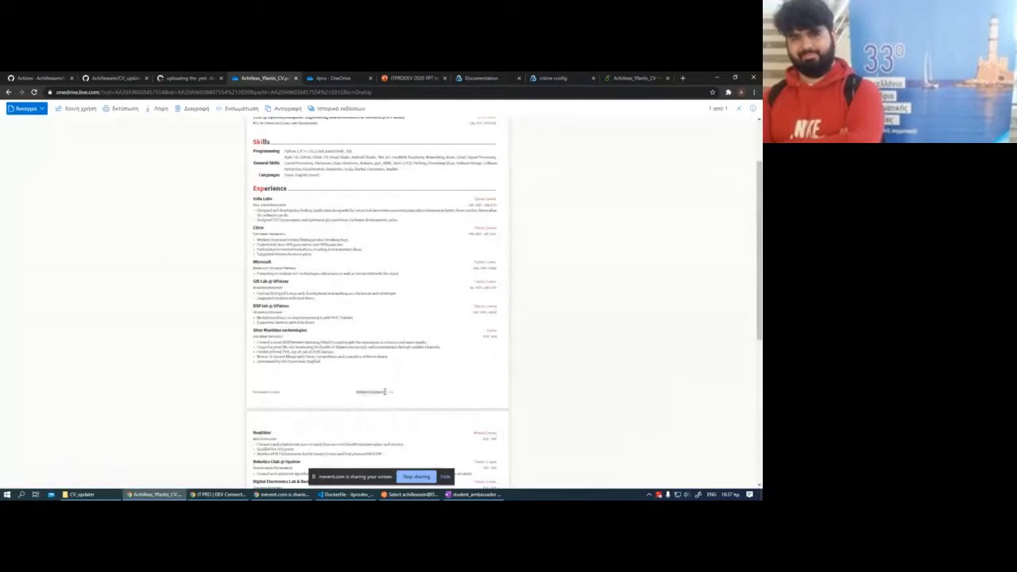
{"action": "scroll", "scroll_direction": "up", "scroll_amount": 3}
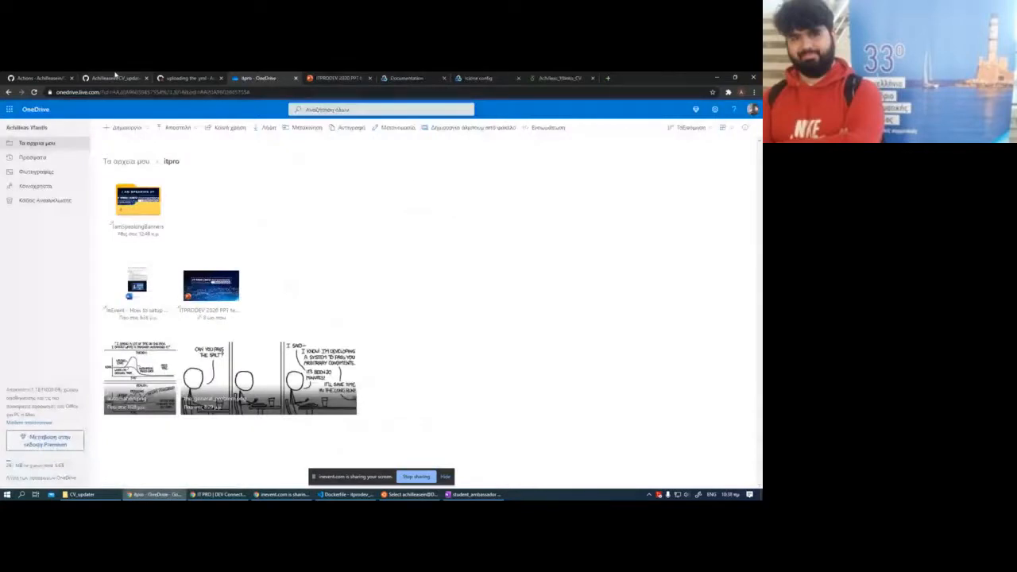
{"action": "left_click", "coordinate": [39, 78]}
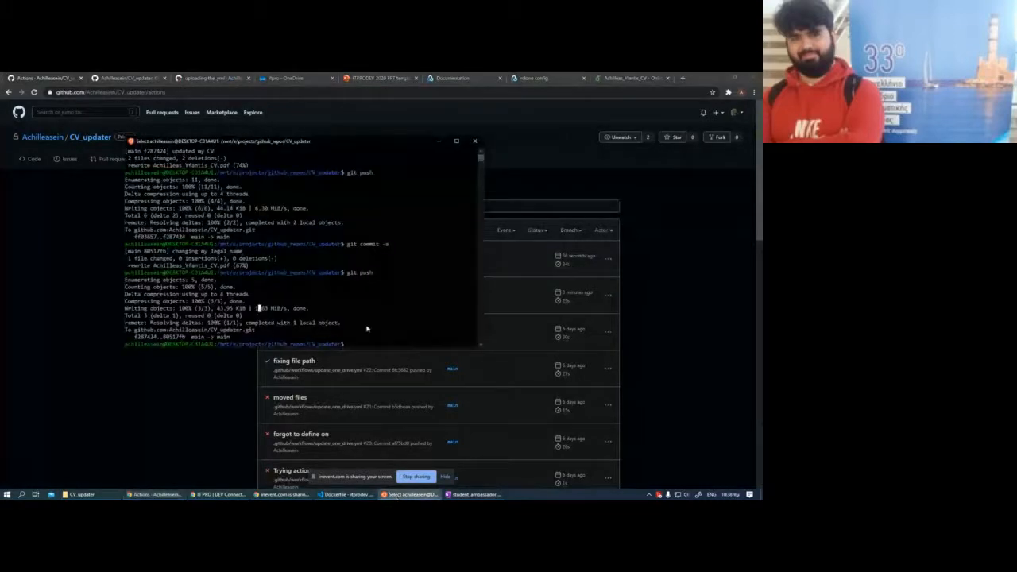
{"action": "mouse_move", "coordinate": [284, 200]}
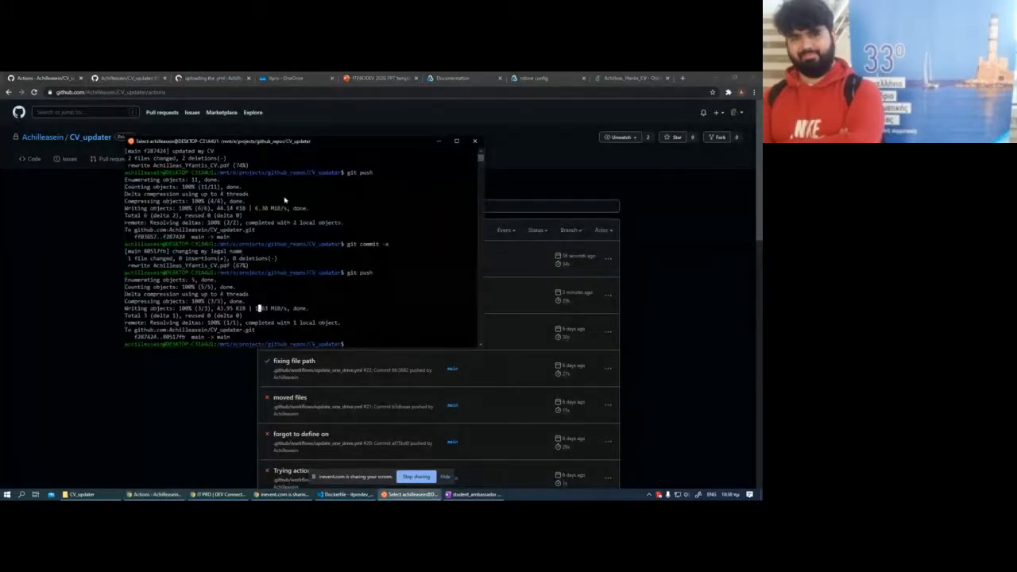
{"action": "type", "text": "do"}
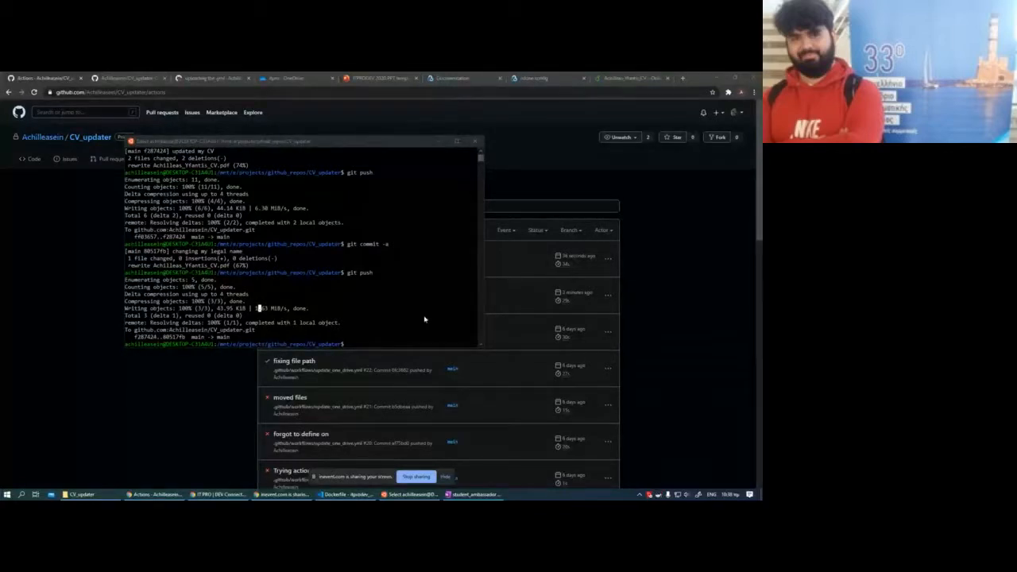
{"action": "mouse_move", "coordinate": [242, 187]}
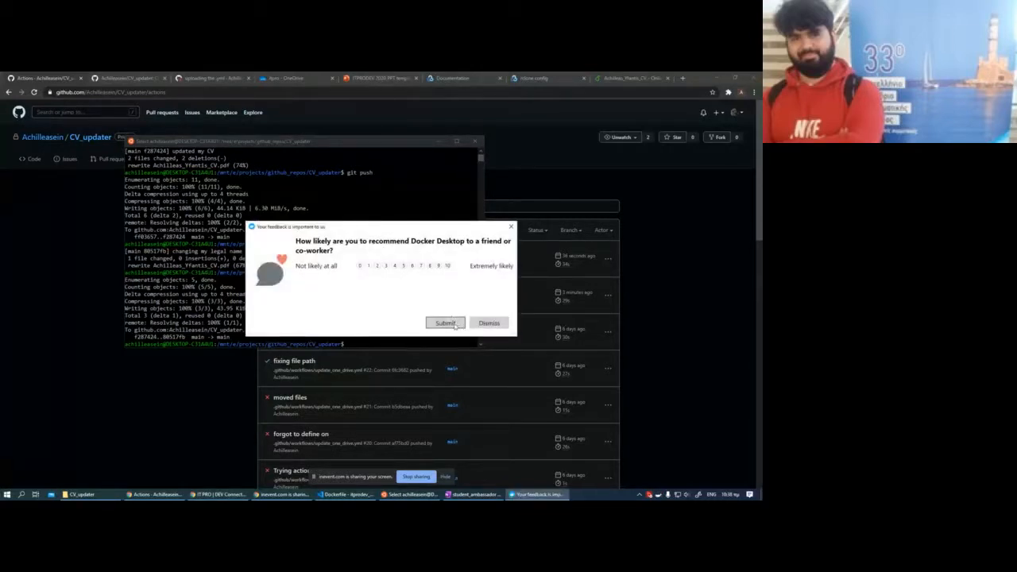
{"action": "left_click", "coordinate": [448, 265]}
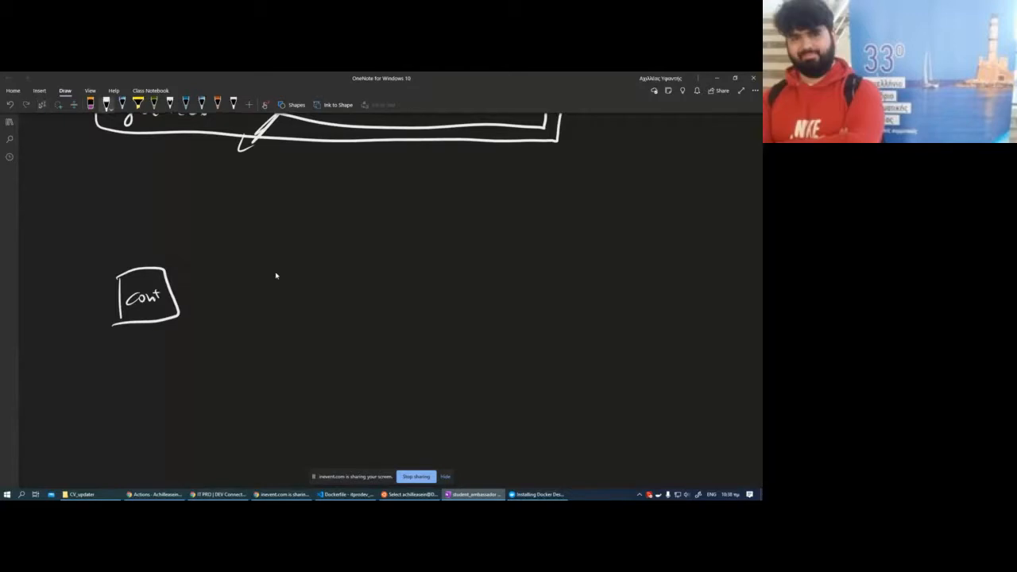
Step: Erase the old sketch and ink '1) rclone' underlined on the OneNote page
{"action": "left_click_drag", "start_coordinate": [120, 365], "coordinate": [134, 378]}
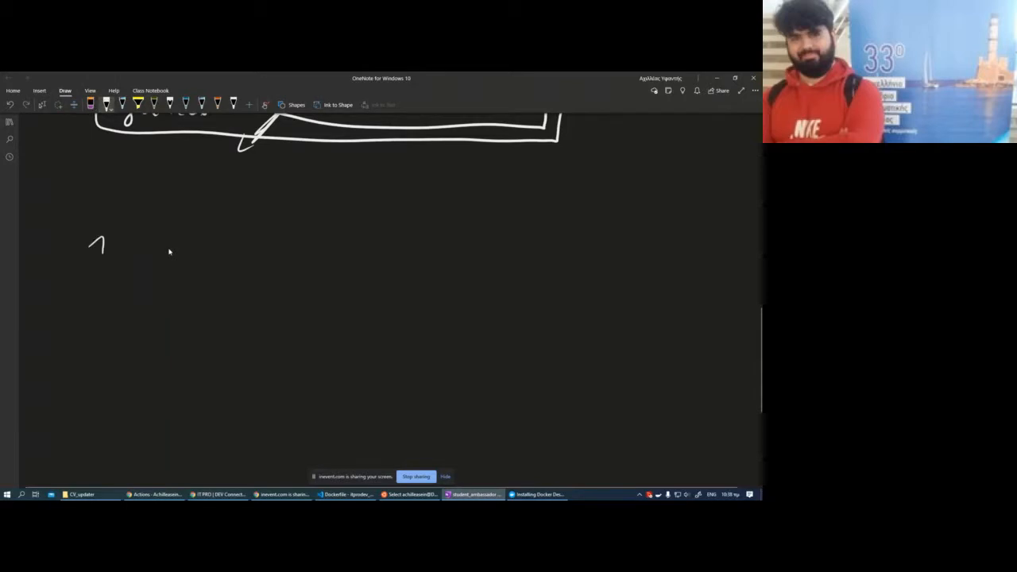
{"action": "left_click_drag", "start_coordinate": [108, 238], "coordinate": [178, 246]}
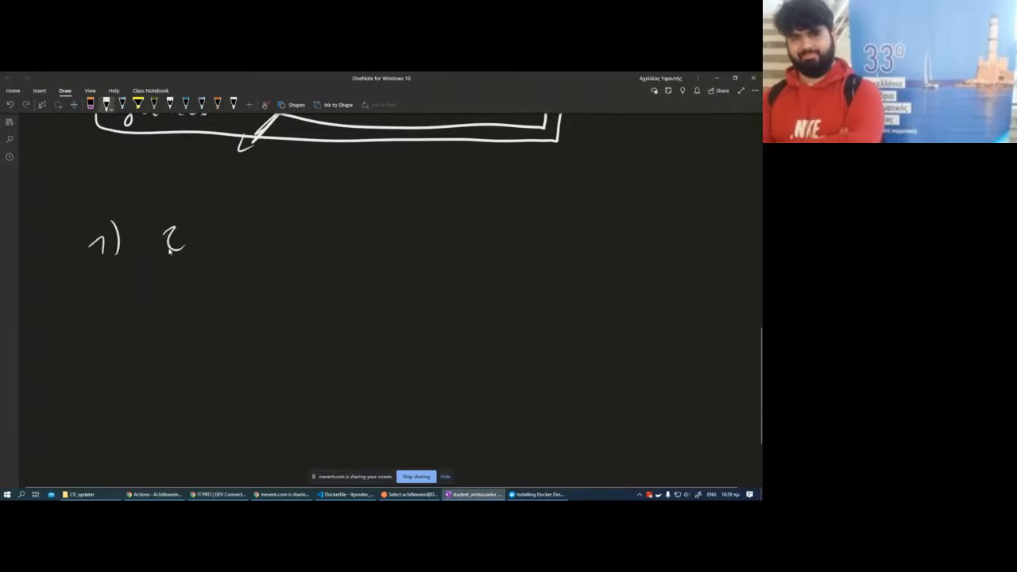
{"action": "left_click_drag", "start_coordinate": [199, 231], "coordinate": [278, 230]}
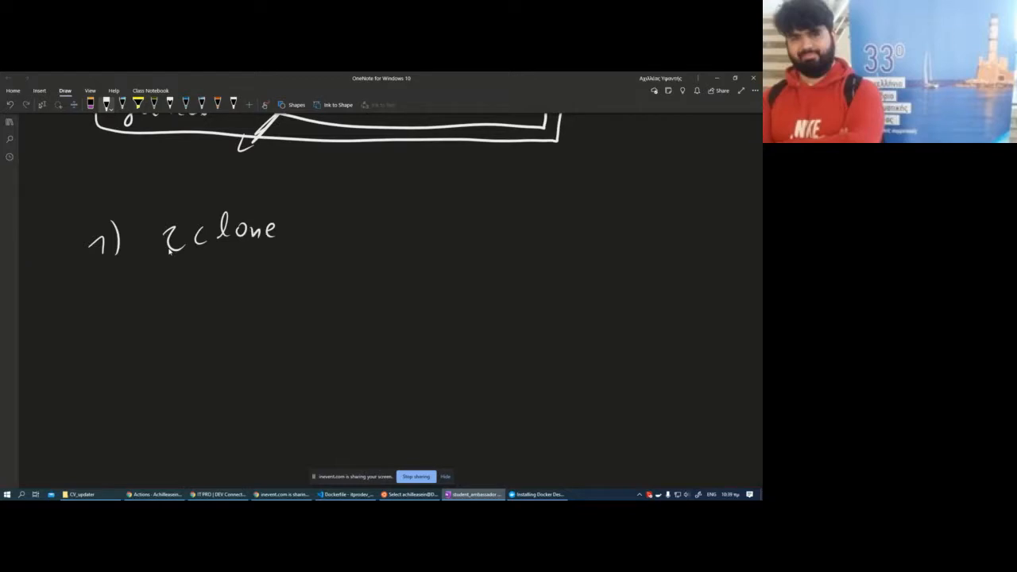
{"action": "left_click_drag", "start_coordinate": [251, 255], "coordinate": [271, 255]}
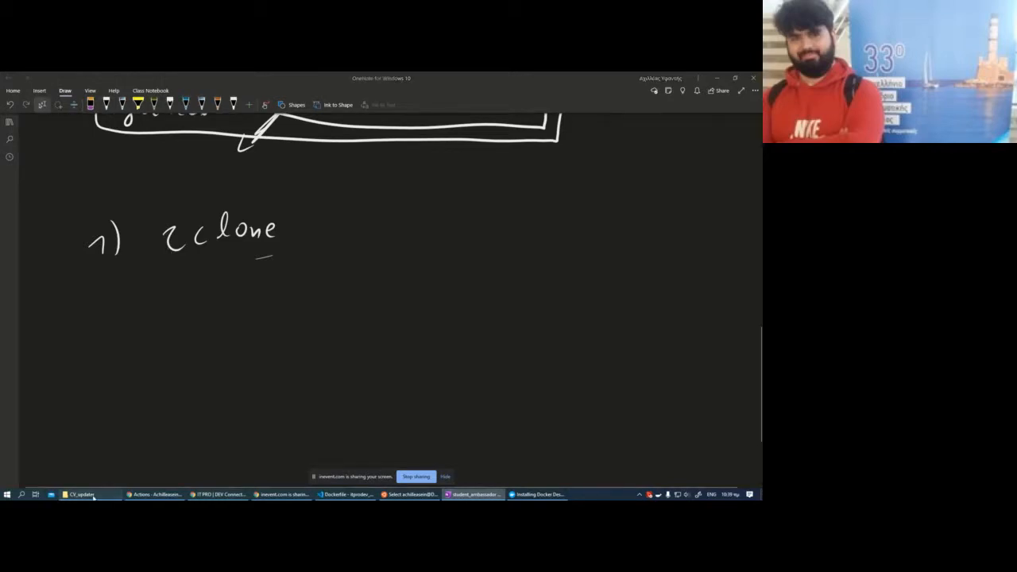
Step: Browse drive E's projects folder into the rclone windows-amd64 download folder containing rclone.exe
{"action": "left_click", "coordinate": [63, 494]}
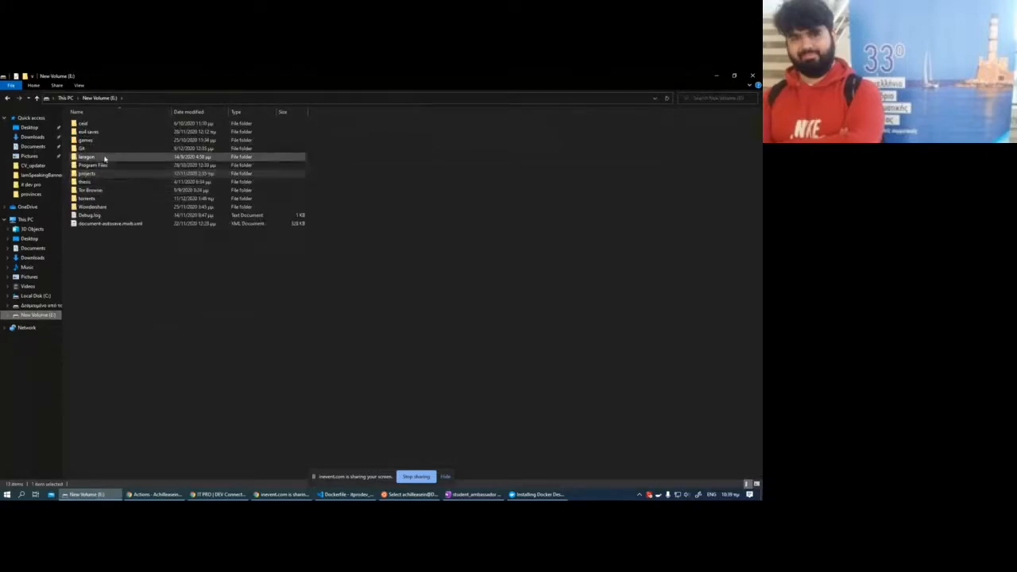
{"action": "left_click", "coordinate": [86, 173]}
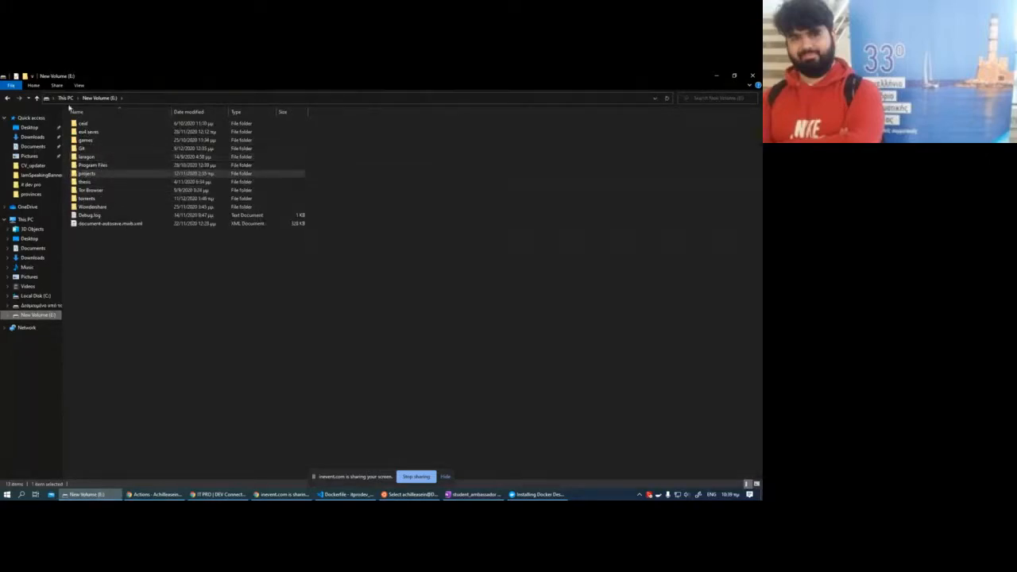
{"action": "double_click", "coordinate": [86, 173]}
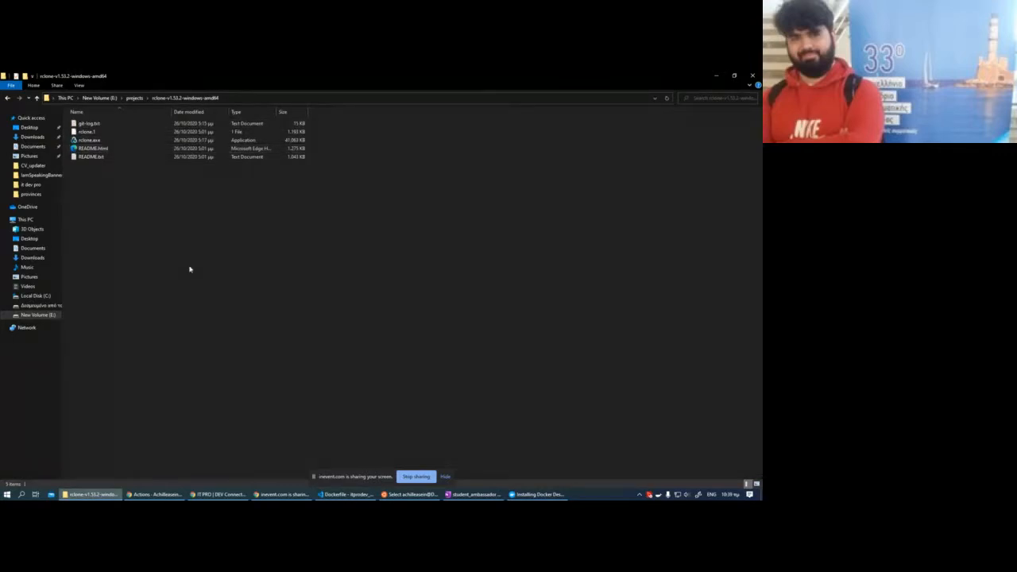
{"action": "mouse_move", "coordinate": [36, 99]}
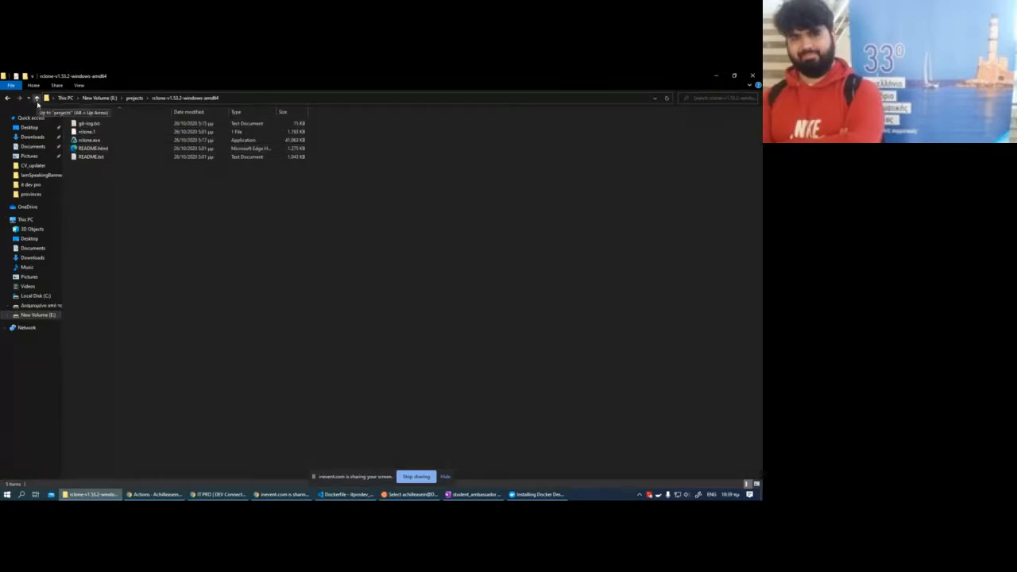
{"action": "left_click", "coordinate": [156, 494]}
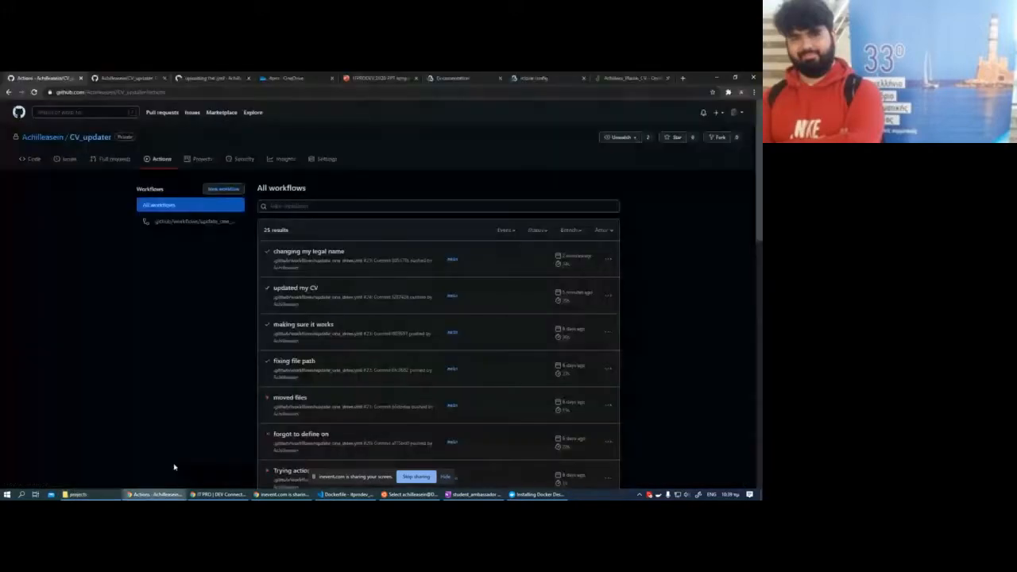
Step: Search 'extract rclone config' in a new tab and open rclone.org's 'rclone config file' page
{"action": "left_click", "coordinate": [682, 78]}
{"action": "type", "text": "extract rclone"}
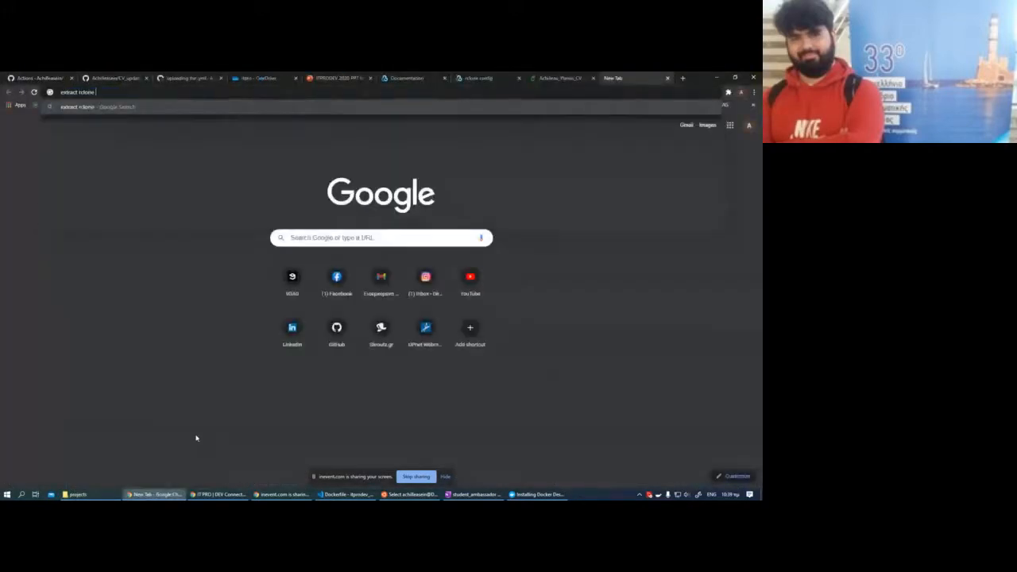
{"action": "type", "text": "config"}
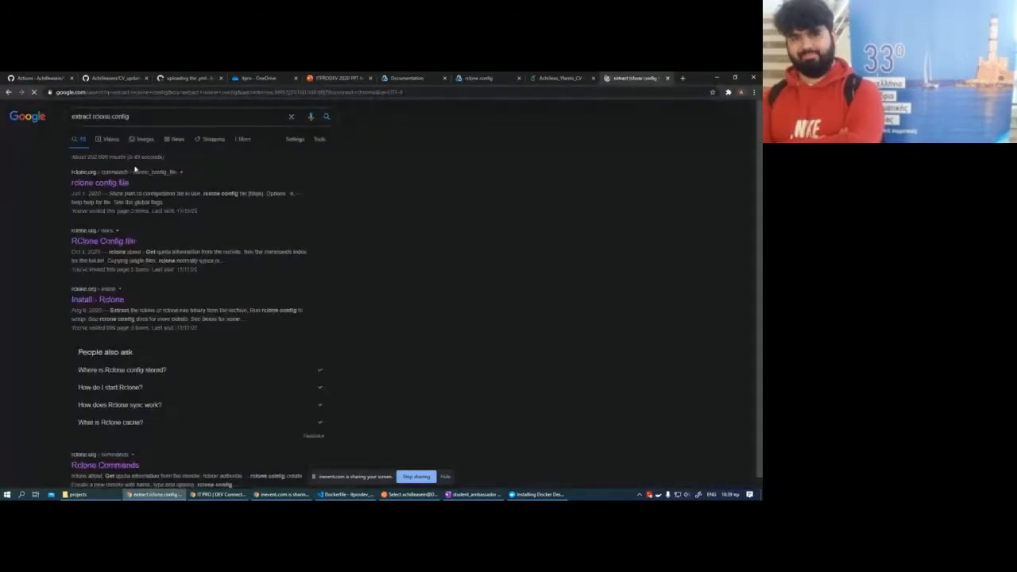
{"action": "left_click", "coordinate": [98, 181]}
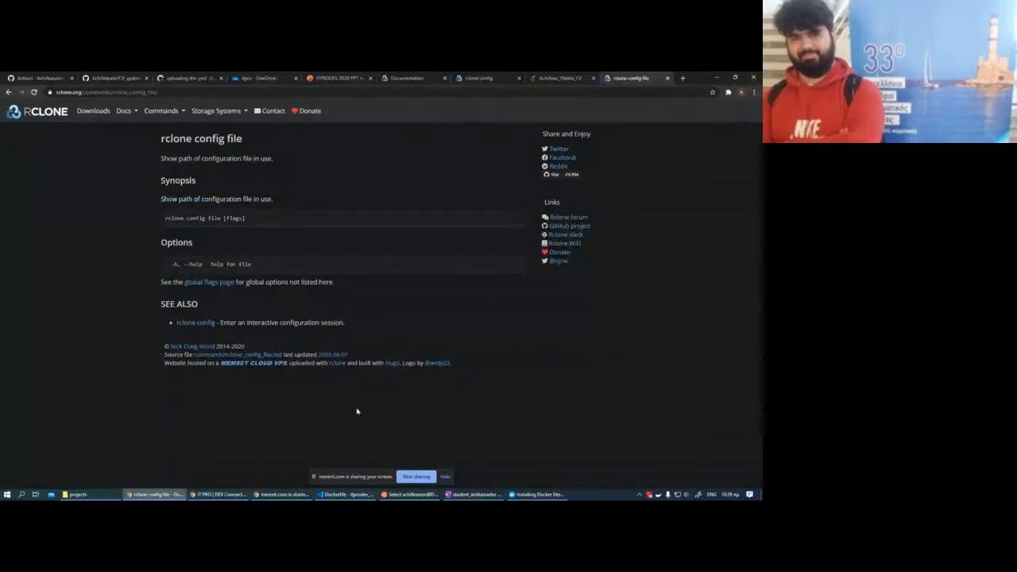
{"action": "mouse_move", "coordinate": [387, 359]}
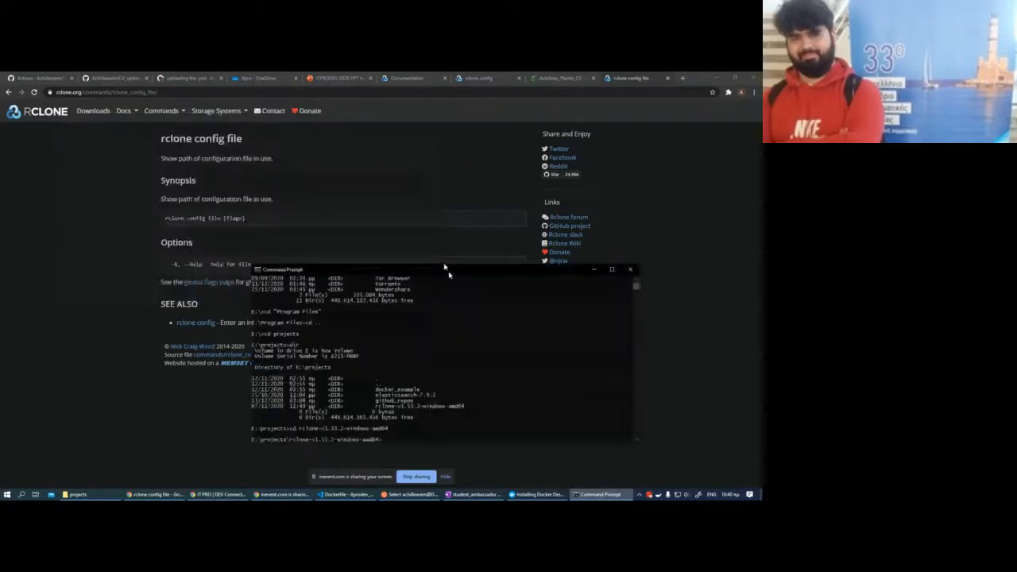
Step: Reposition the Command Prompt over the docs before running 'rclone config file' in the rclone folder
{"action": "left_click_drag", "start_coordinate": [445, 269], "coordinate": [432, 241]}
{"action": "type", "text": "rclone config file"}
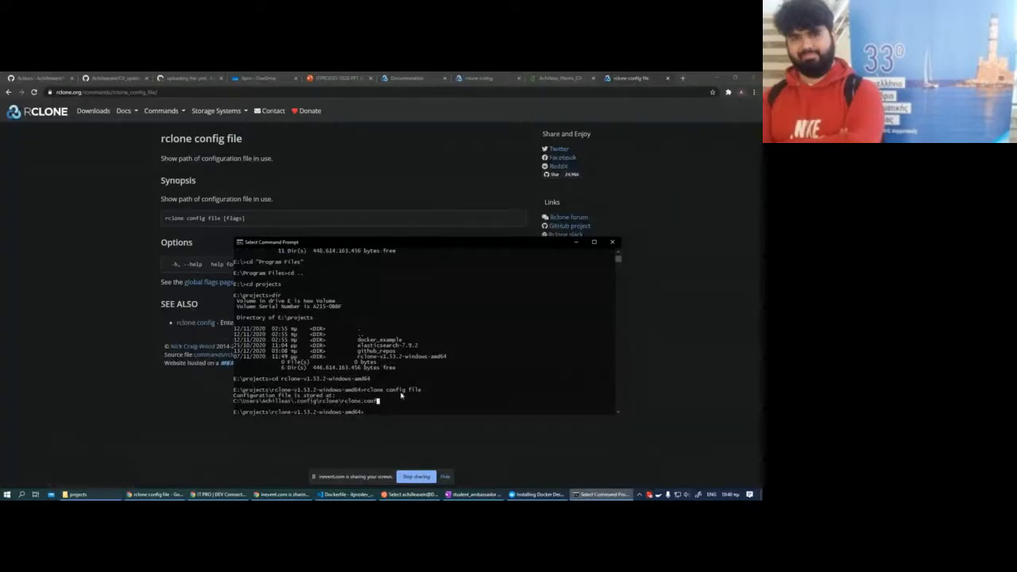
{"action": "mouse_move", "coordinate": [349, 406]}
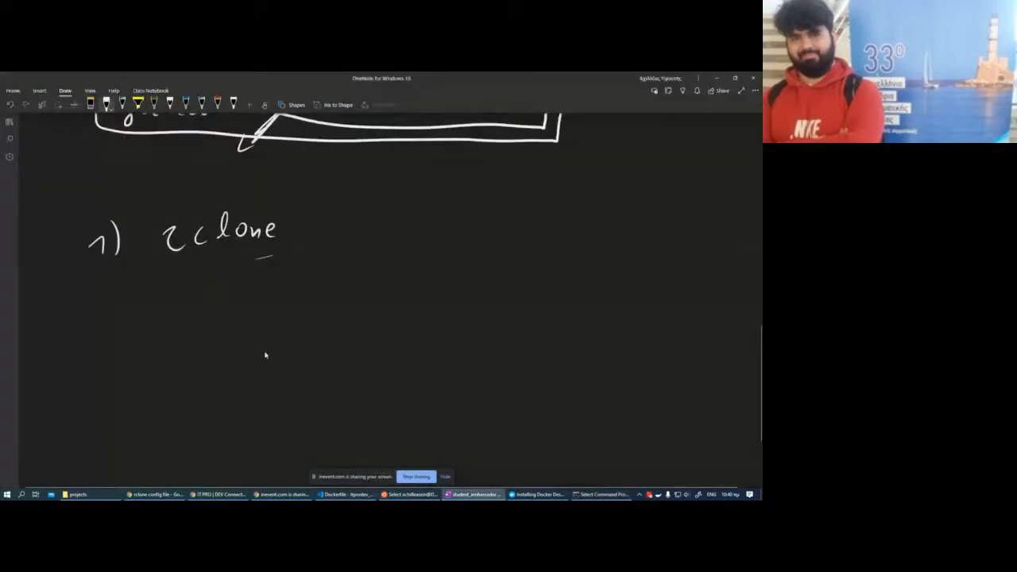
Step: Handwrite '2) docker' below '1) rclone' with the pen, rewriting the first letter of docker
{"action": "left_click_drag", "start_coordinate": [103, 286], "coordinate": [96, 299]}
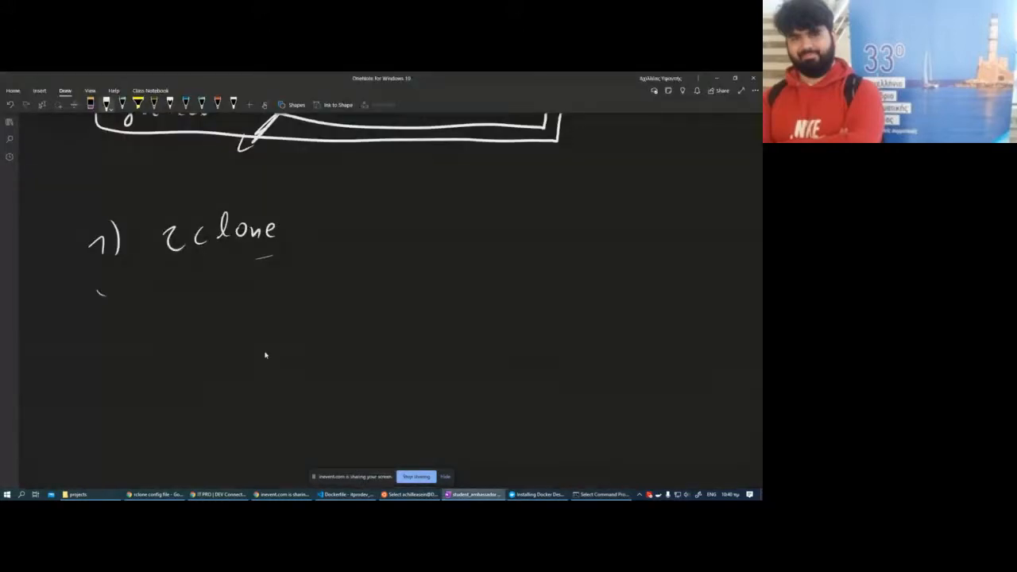
{"action": "left_click_drag", "start_coordinate": [94, 294], "coordinate": [191, 294]}
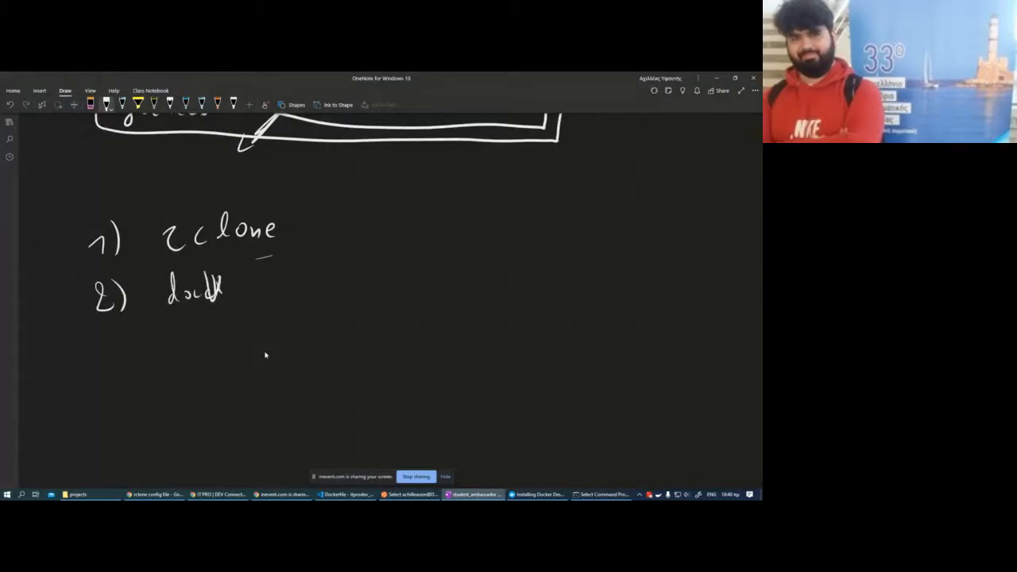
{"action": "left_click_drag", "start_coordinate": [223, 289], "coordinate": [246, 289]}
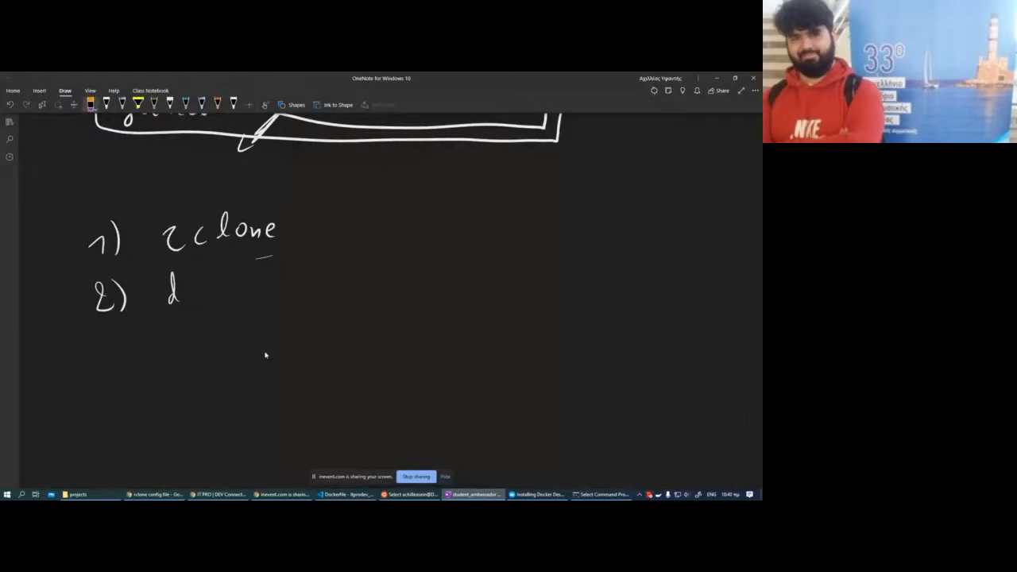
{"action": "left_click_drag", "start_coordinate": [183, 294], "coordinate": [193, 293]}
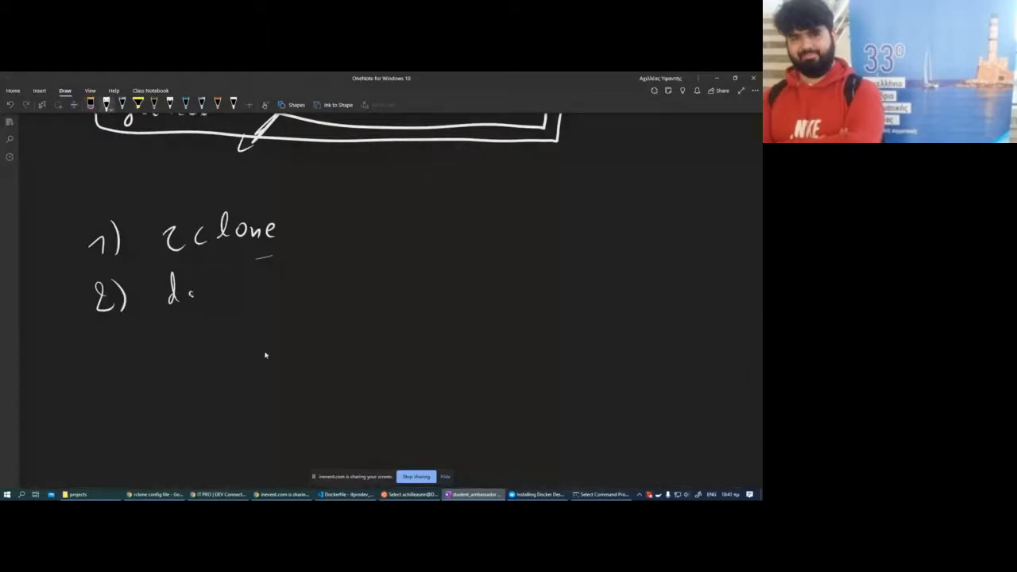
{"action": "left_click_drag", "start_coordinate": [183, 294], "coordinate": [223, 283]}
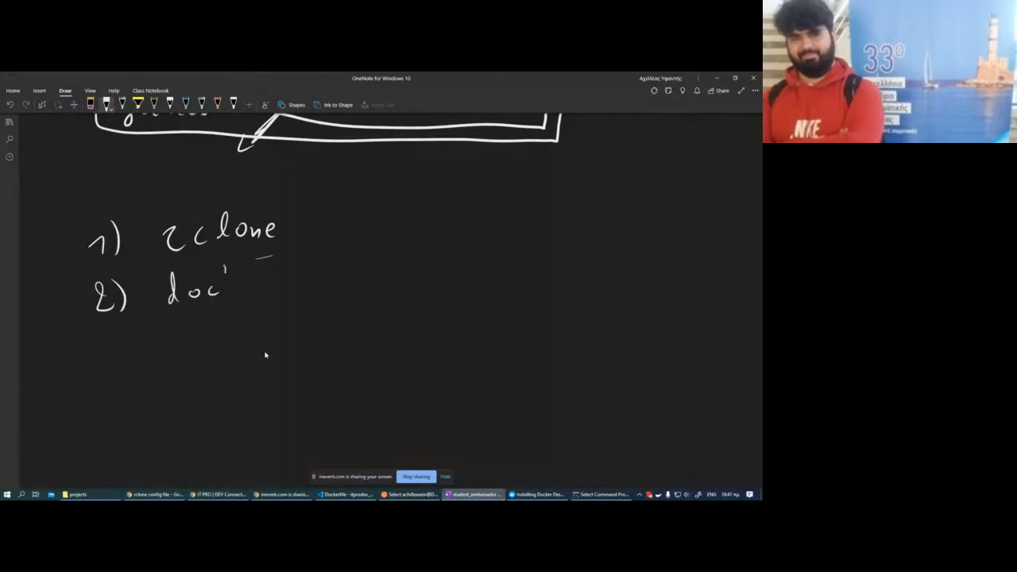
{"action": "left_click_drag", "start_coordinate": [222, 286], "coordinate": [257, 286]}
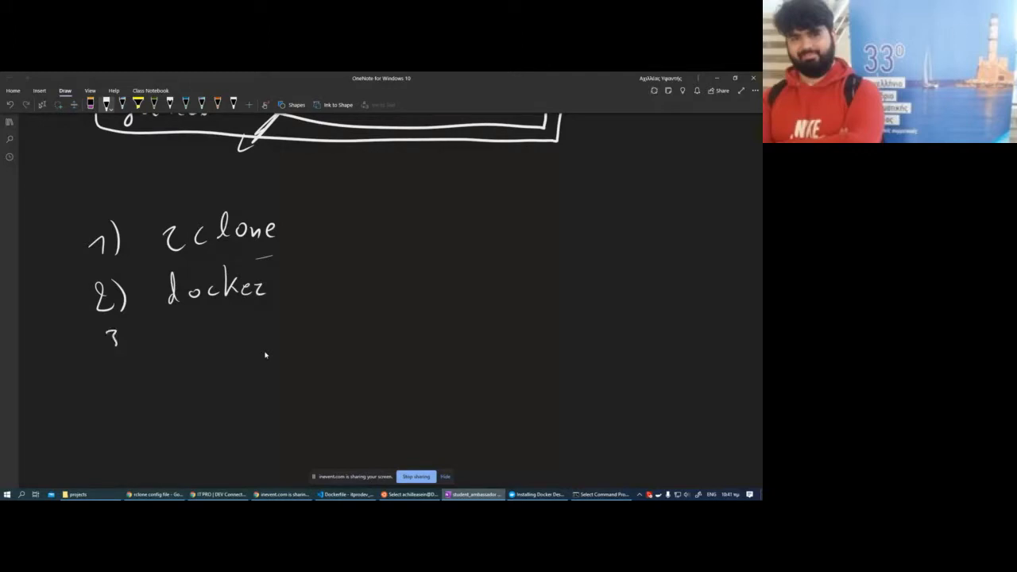
Step: Handwrite '3) actions' as the third item of the list
{"action": "left_click_drag", "start_coordinate": [114, 326], "coordinate": [183, 342]}
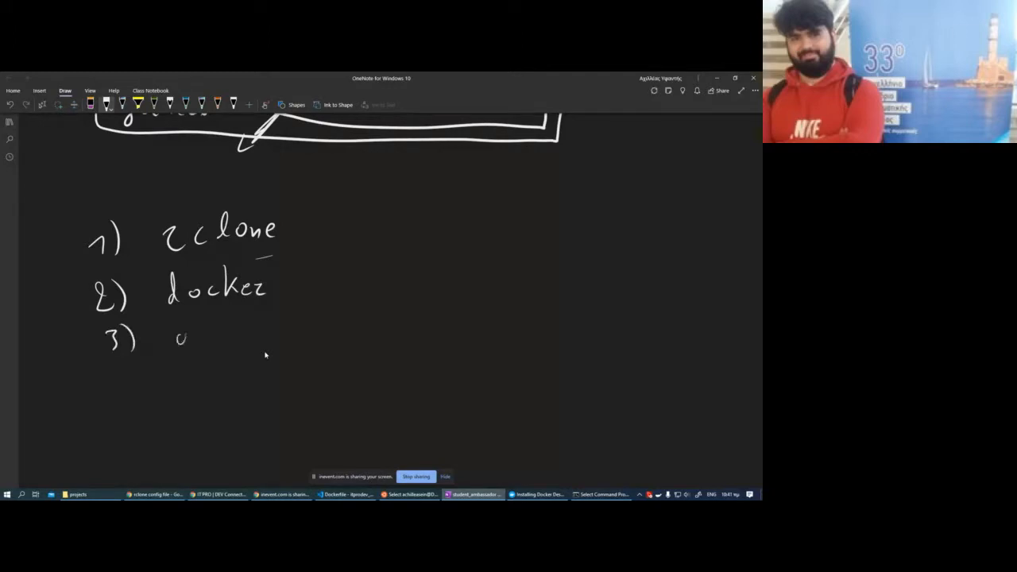
{"action": "left_click_drag", "start_coordinate": [175, 334], "coordinate": [236, 334]}
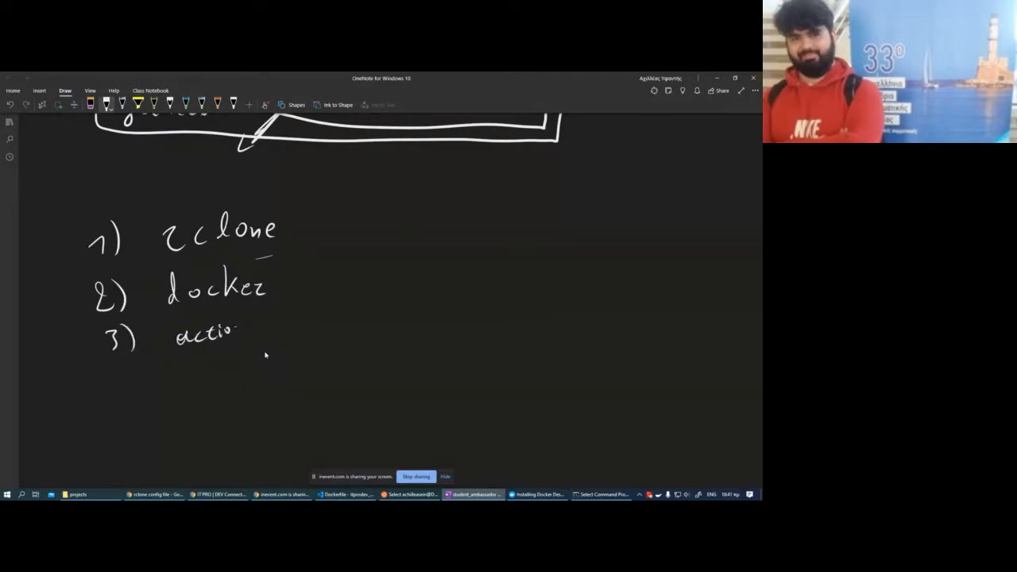
{"action": "left_click_drag", "start_coordinate": [230, 329], "coordinate": [254, 333]}
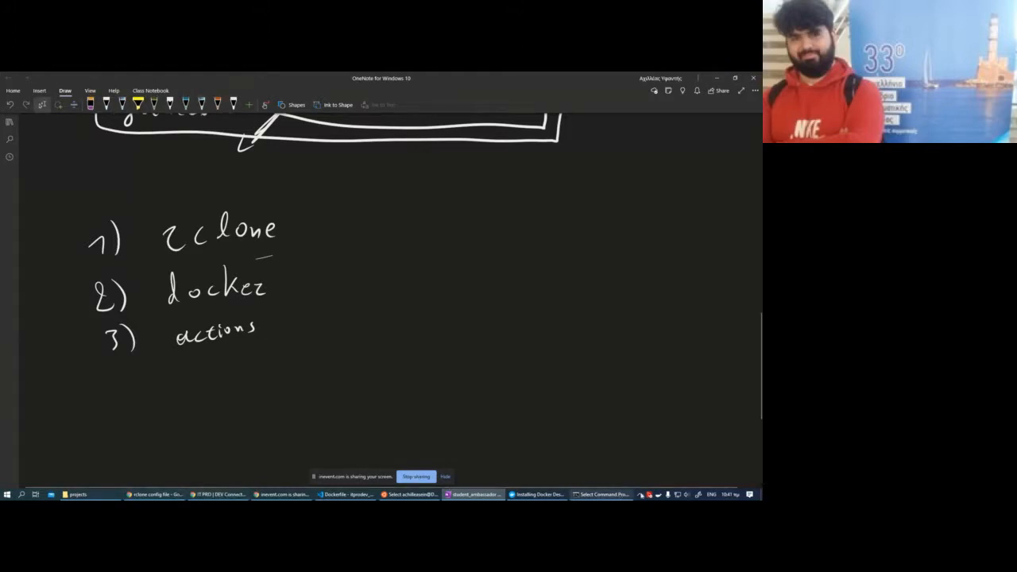
Step: Switch from OneNote to Chrome's GitHub Actions tab listing CV_updater's workflow runs
{"action": "left_click", "coordinate": [537, 495]}
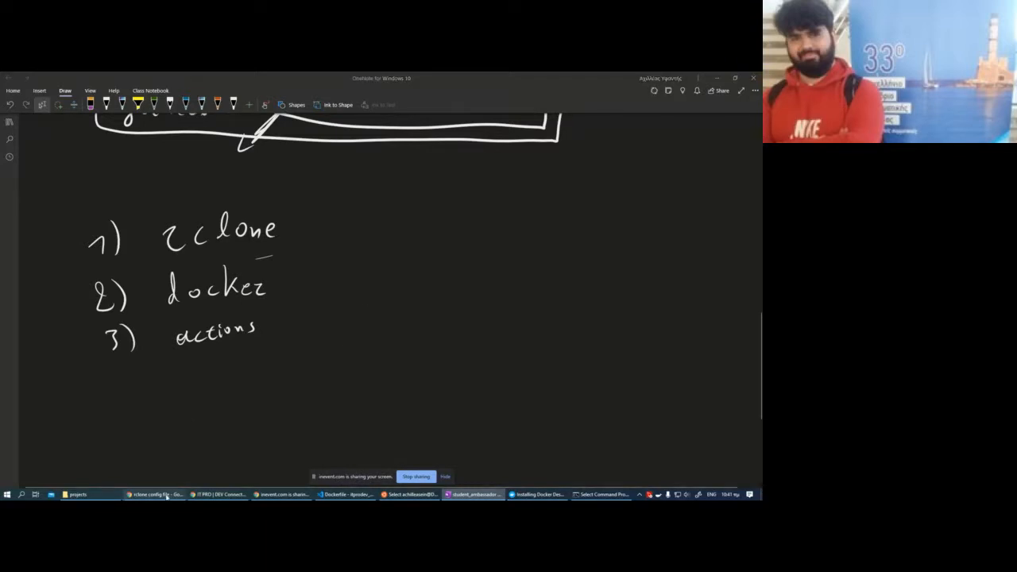
{"action": "left_click", "coordinate": [156, 495]}
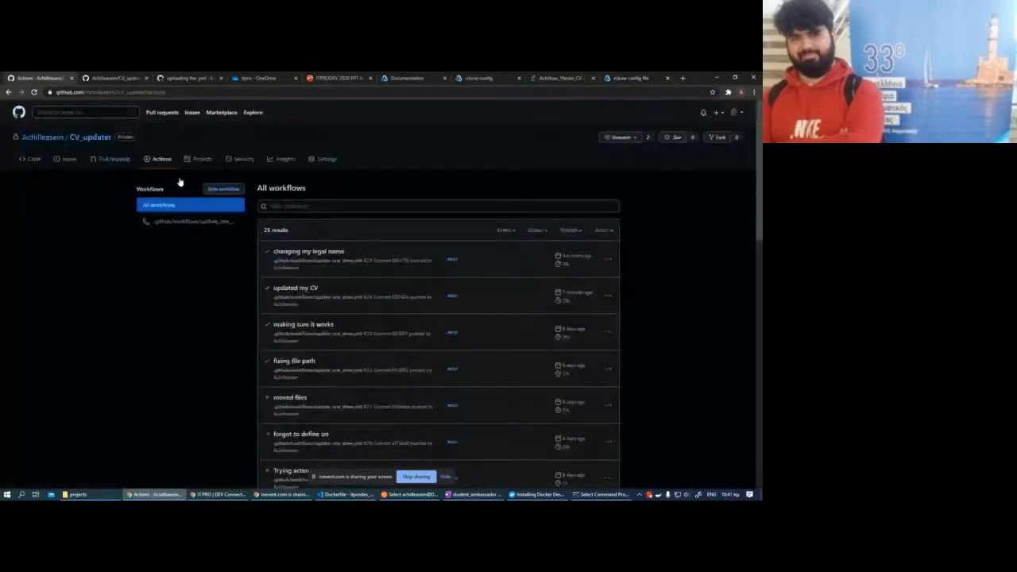
{"action": "mouse_move", "coordinate": [41, 136]}
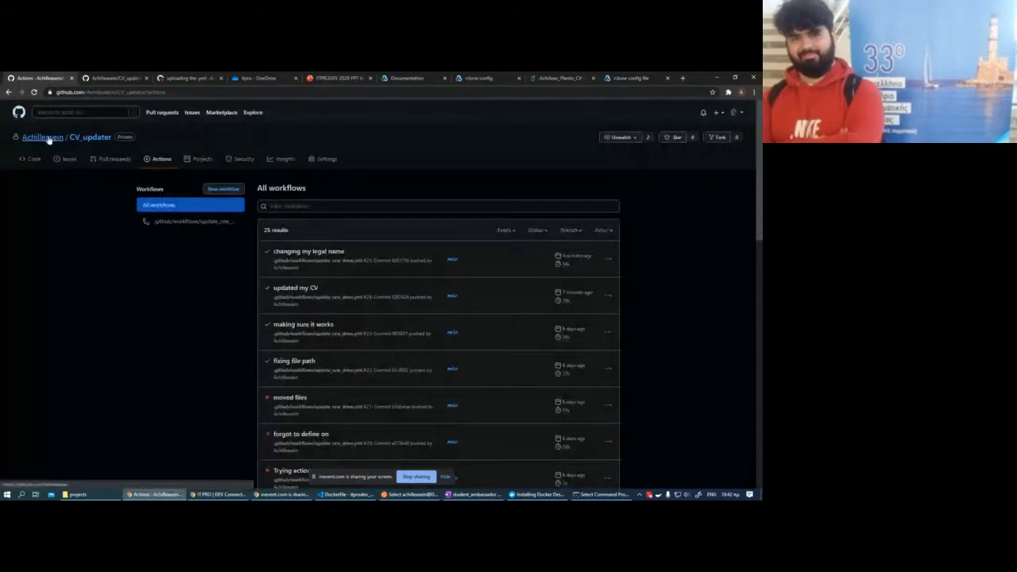
Step: Go to the account's profile and show its Repositories list (itprodev_code, OS_project, thesis, CV_updater)
{"action": "left_click", "coordinate": [41, 137]}
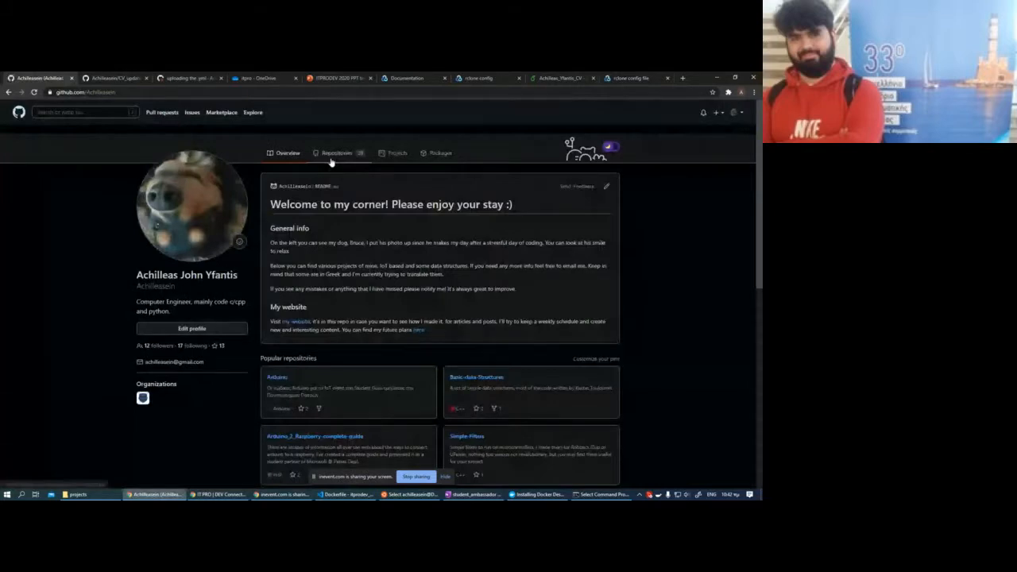
{"action": "left_click", "coordinate": [337, 153]}
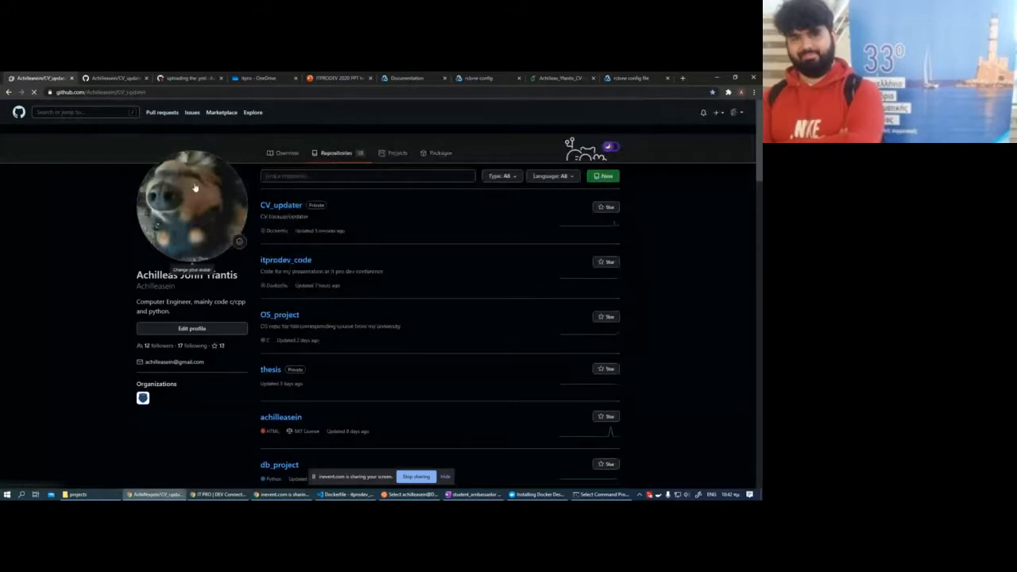
{"action": "left_click", "coordinate": [280, 205]}
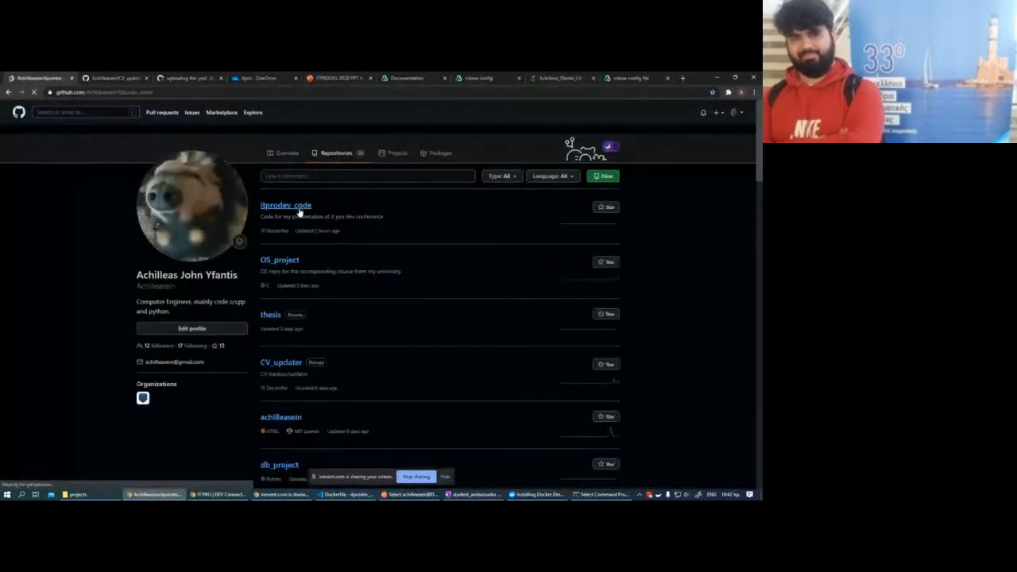
Step: Open the itprodev_code repository and browse its file listing with workflows, Dockerfile, README.md and action.yml
{"action": "left_click", "coordinate": [286, 205]}
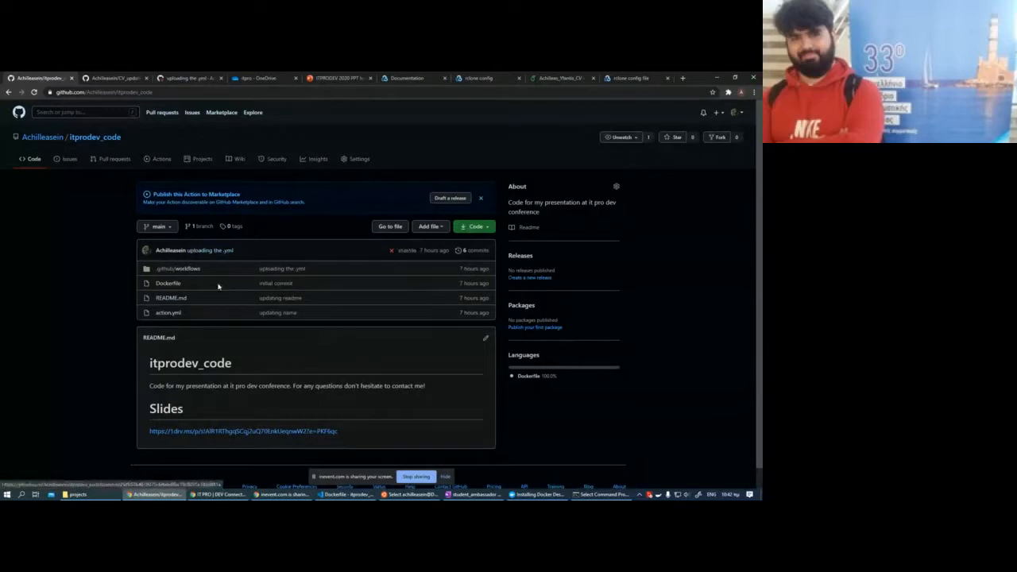
{"action": "scroll", "scroll_direction": "up", "scroll_amount": 3}
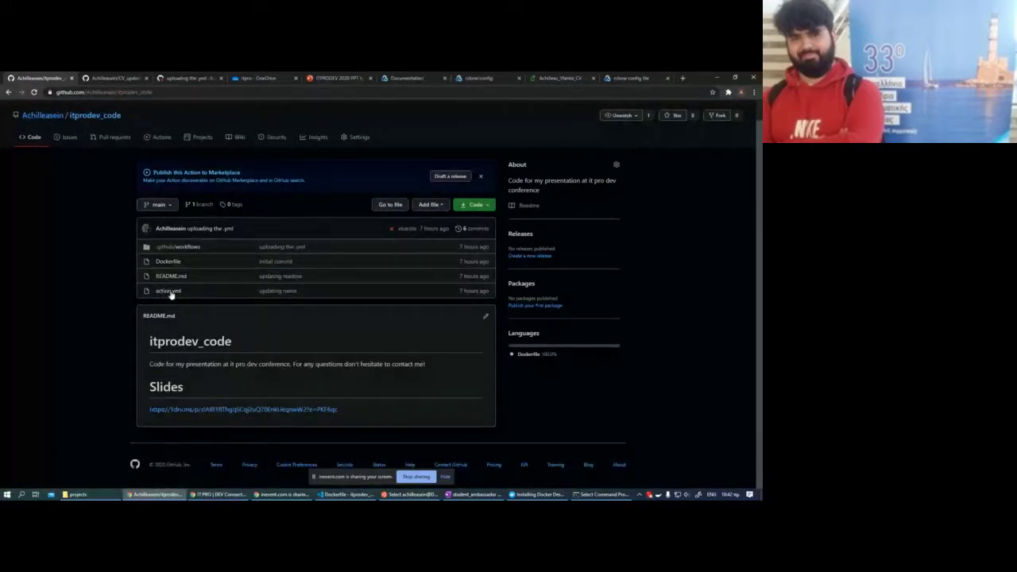
{"action": "mouse_move", "coordinate": [197, 299]}
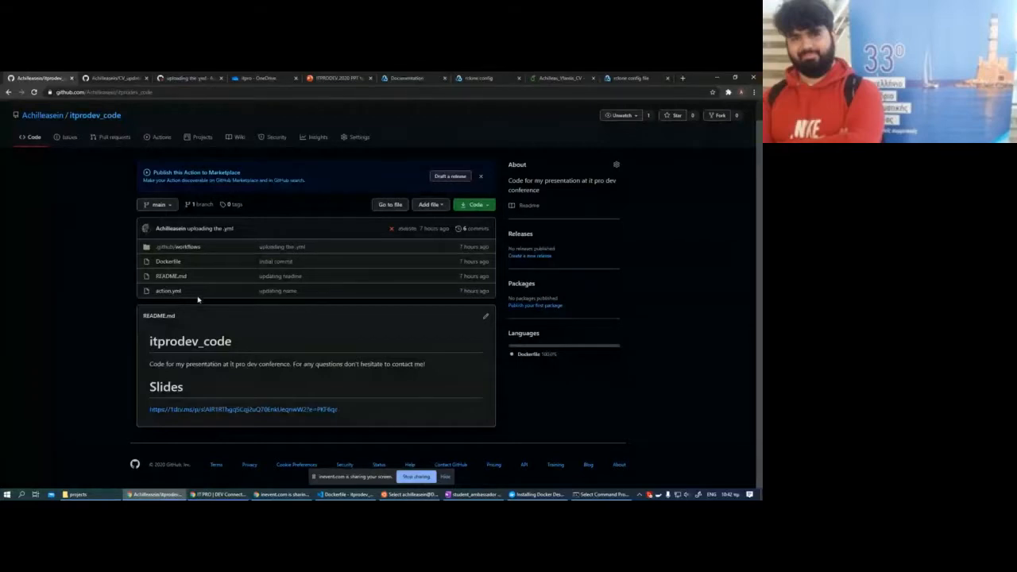
{"action": "mouse_move", "coordinate": [252, 297]}
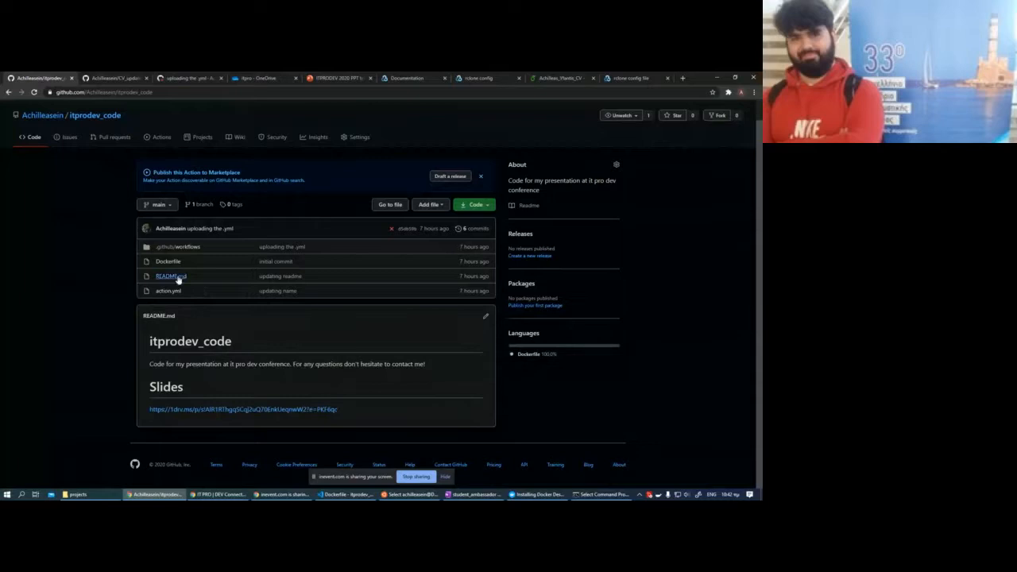
{"action": "mouse_move", "coordinate": [171, 277]}
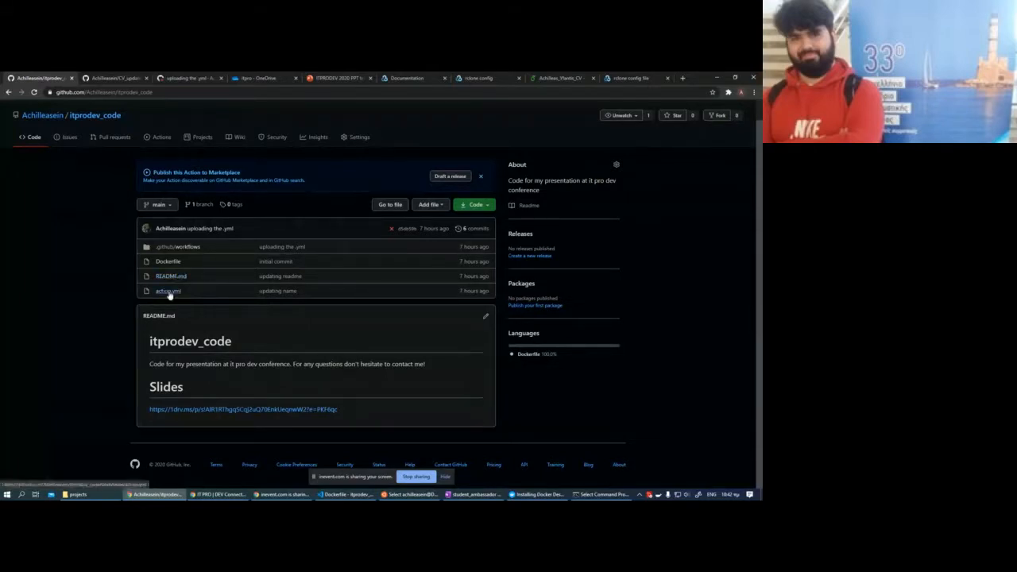
{"action": "mouse_move", "coordinate": [167, 291]}
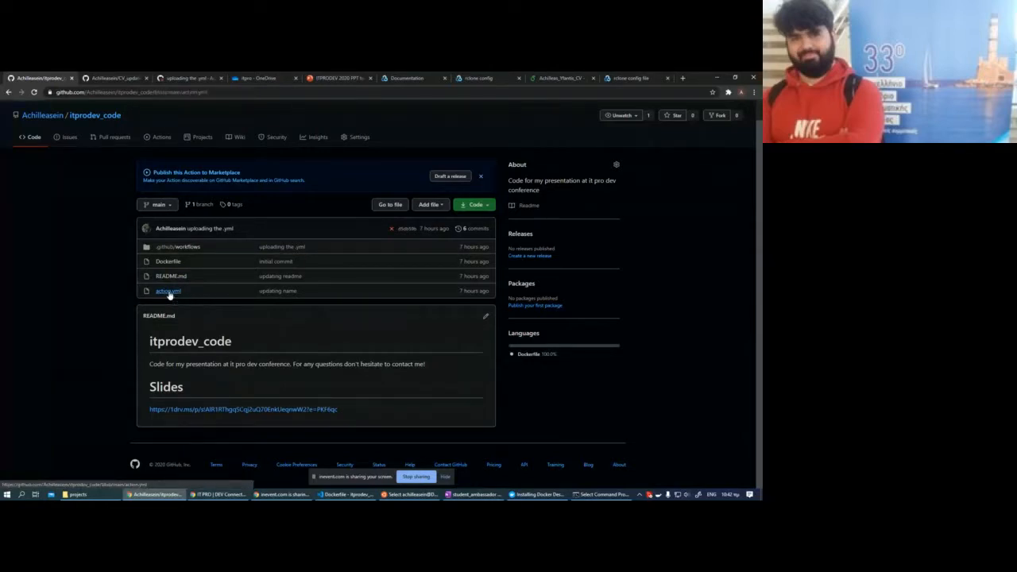
{"action": "left_click", "coordinate": [169, 290]}
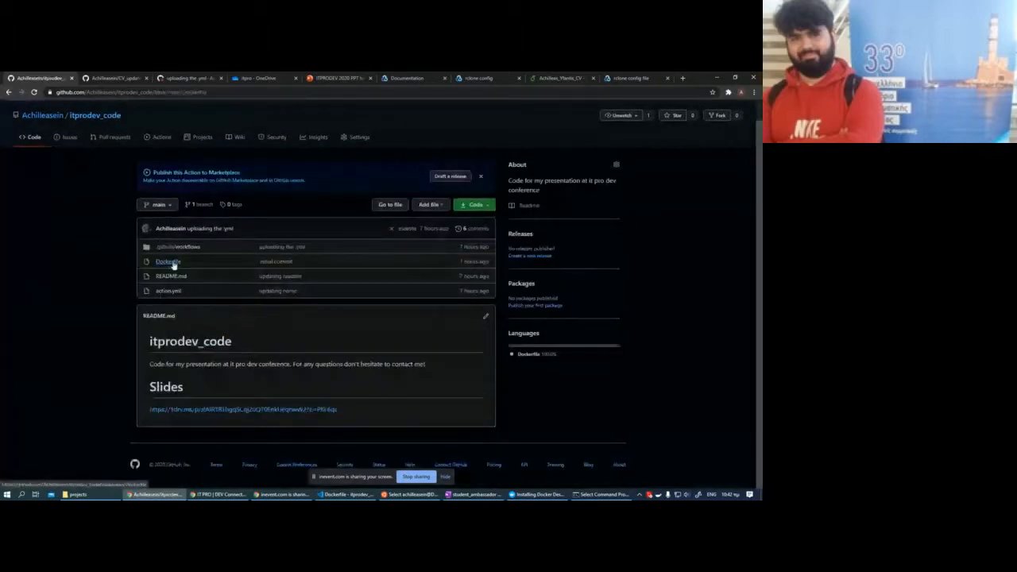
Step: Open itprodev_code's Dockerfile and highlight the PDF file name in its COPY line
{"action": "left_click", "coordinate": [168, 260]}
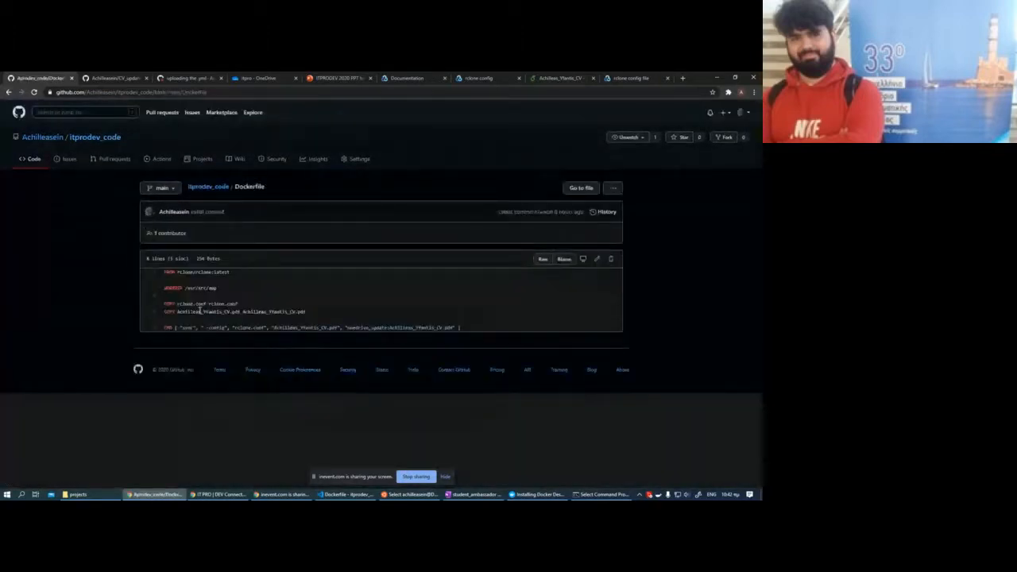
{"action": "double_click", "coordinate": [239, 312]}
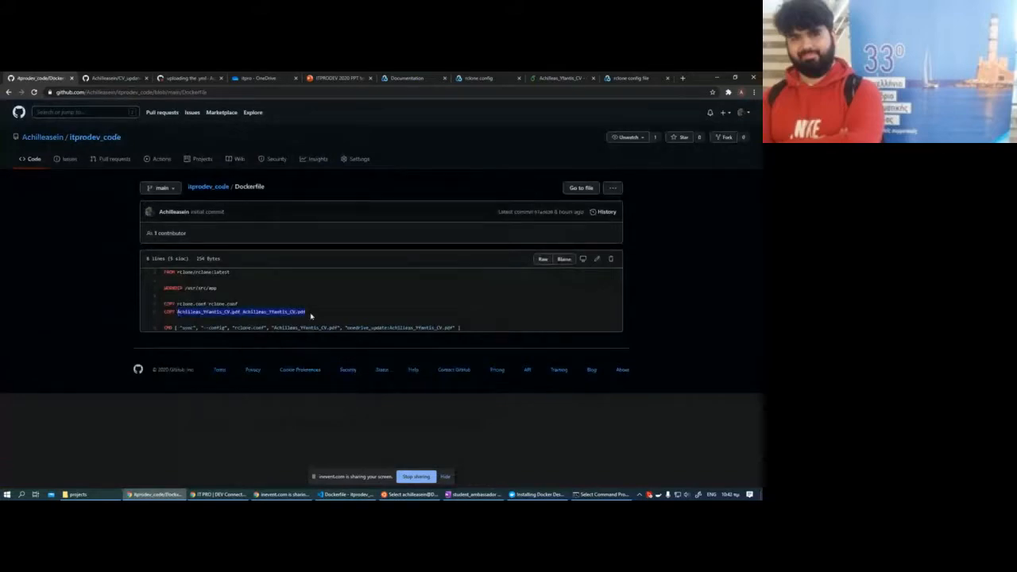
{"action": "mouse_move", "coordinate": [388, 321]}
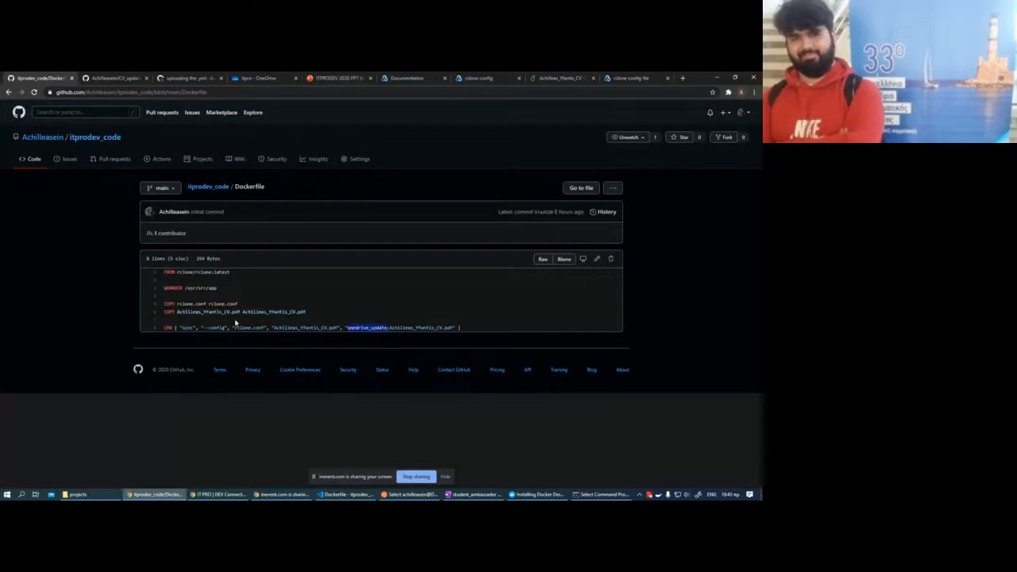
{"action": "mouse_move", "coordinate": [239, 300]}
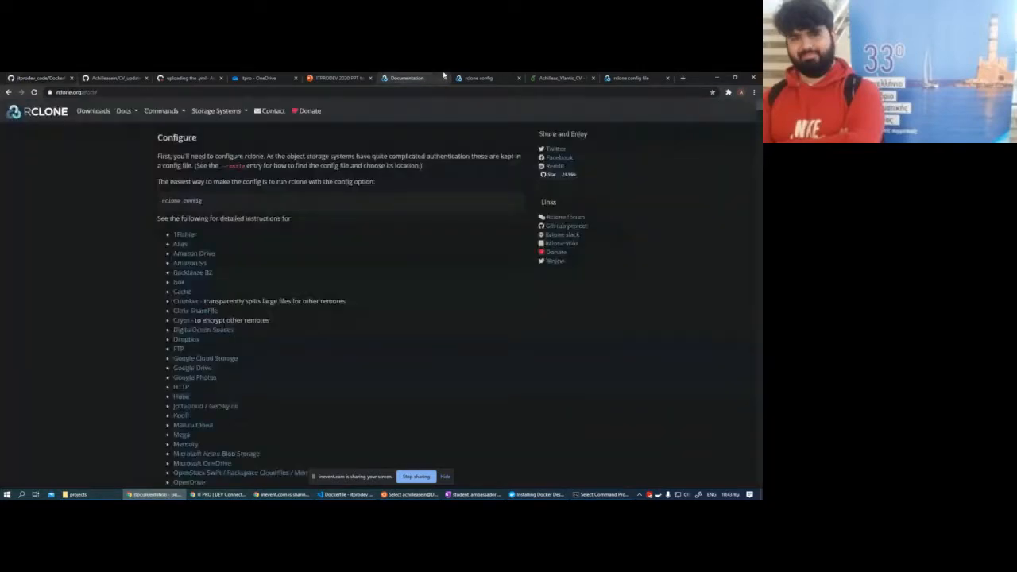
{"action": "scroll", "scroll_direction": "down", "scroll_amount": 3}
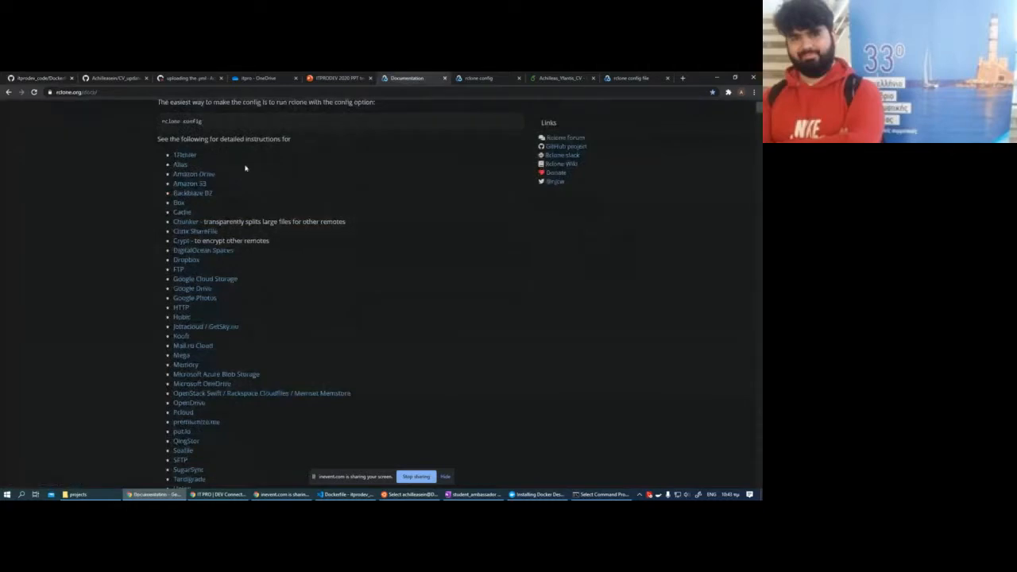
{"action": "mouse_move", "coordinate": [159, 225]}
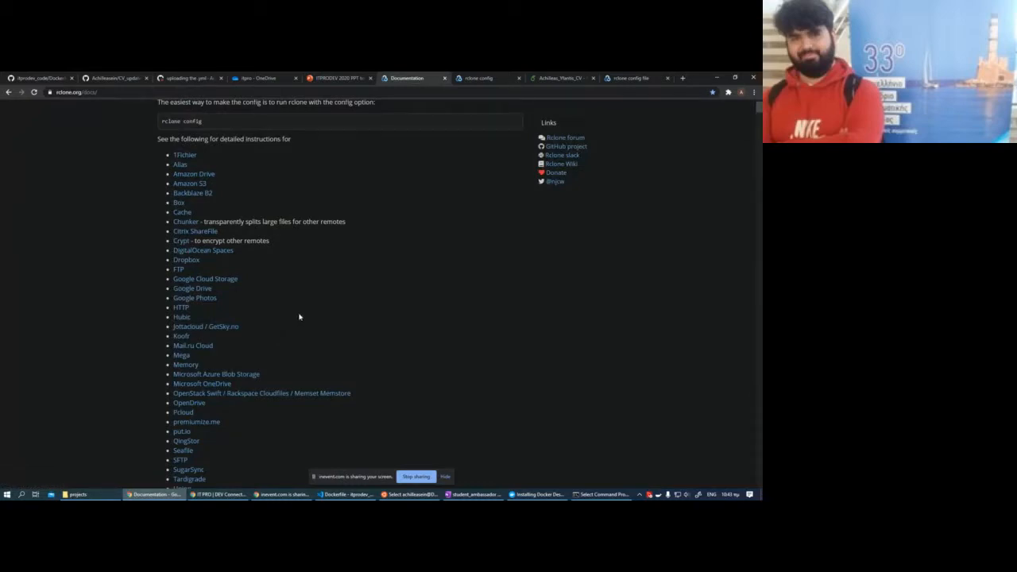
{"action": "scroll", "scroll_direction": "down", "scroll_amount": 3}
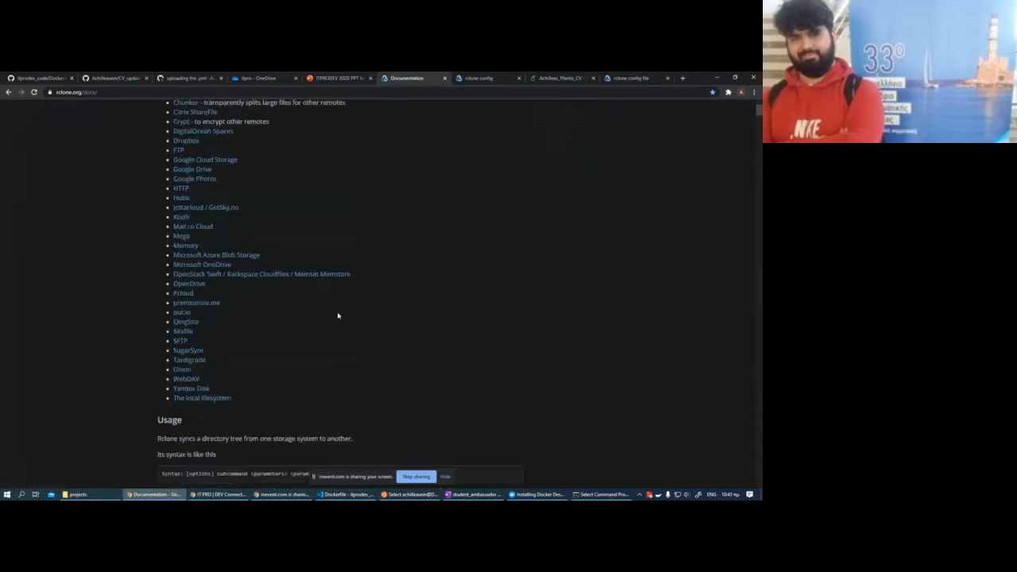
{"action": "scroll", "scroll_direction": "down", "scroll_amount": 3}
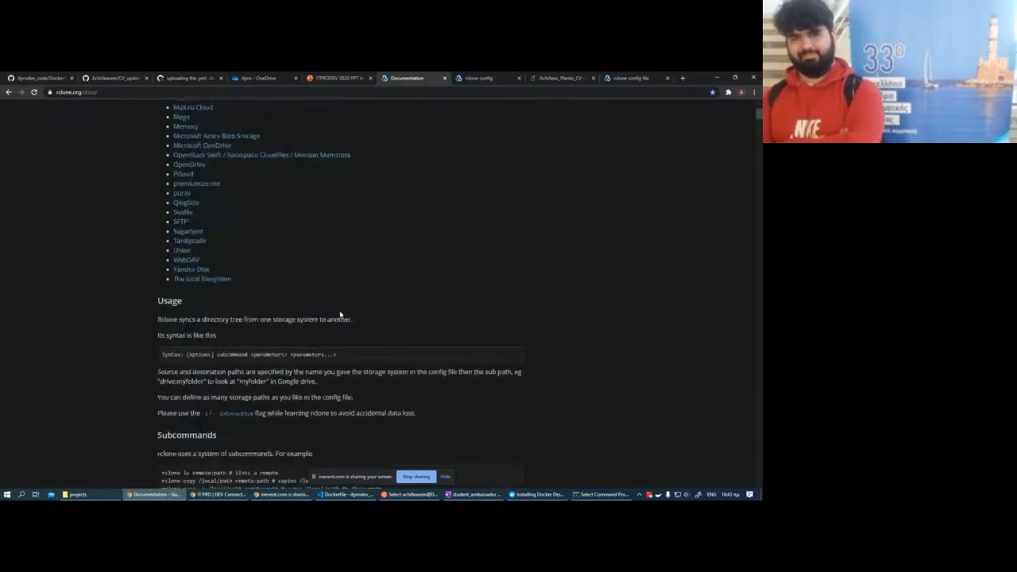
{"action": "scroll", "scroll_direction": "up", "scroll_amount": 3}
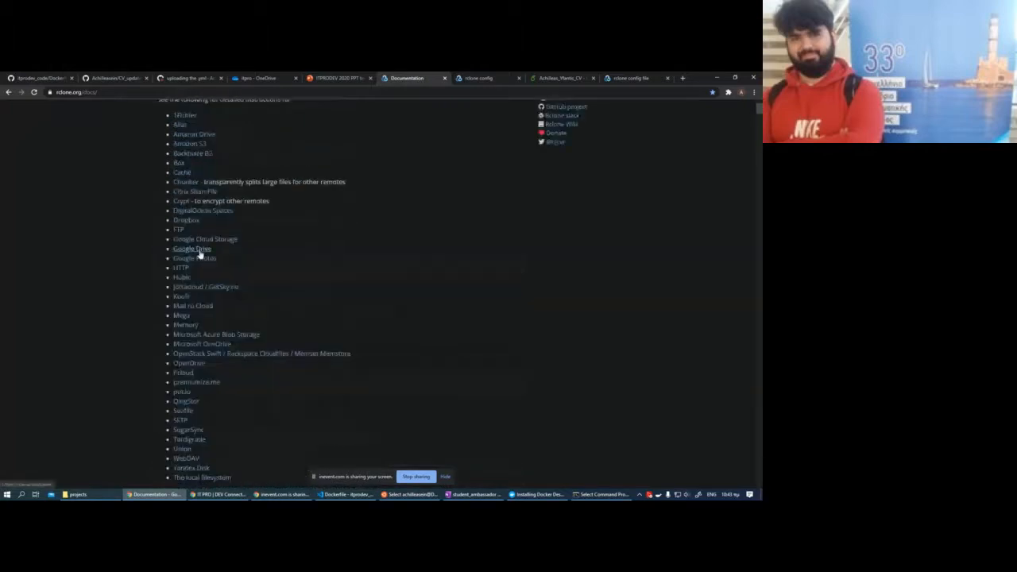
Step: Read through rclone's Google Drive guide, its scopes and service account sections, then return to the closing Q&A slide
{"action": "left_click", "coordinate": [191, 248]}
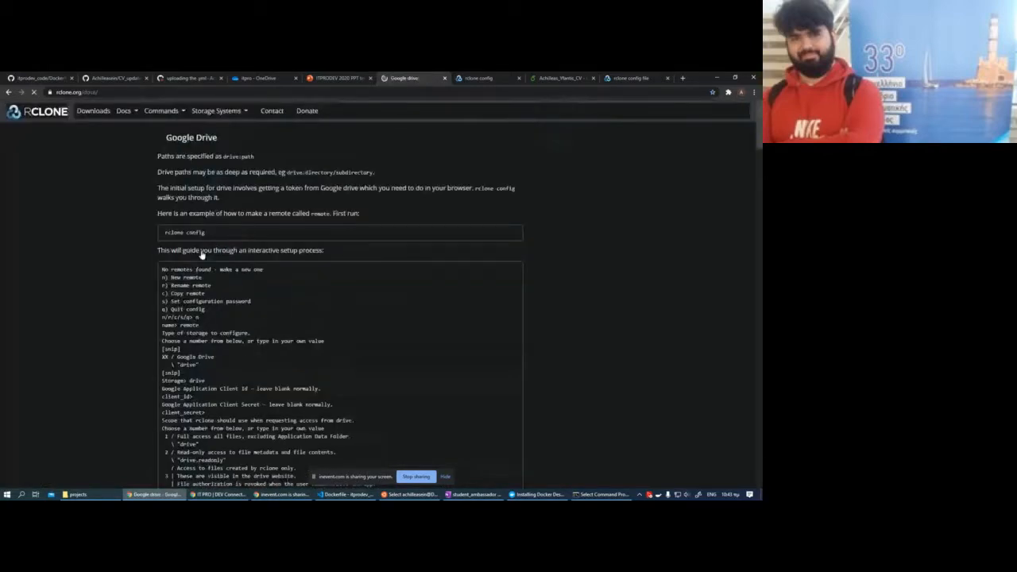
{"action": "scroll", "scroll_direction": "down", "scroll_amount": 3}
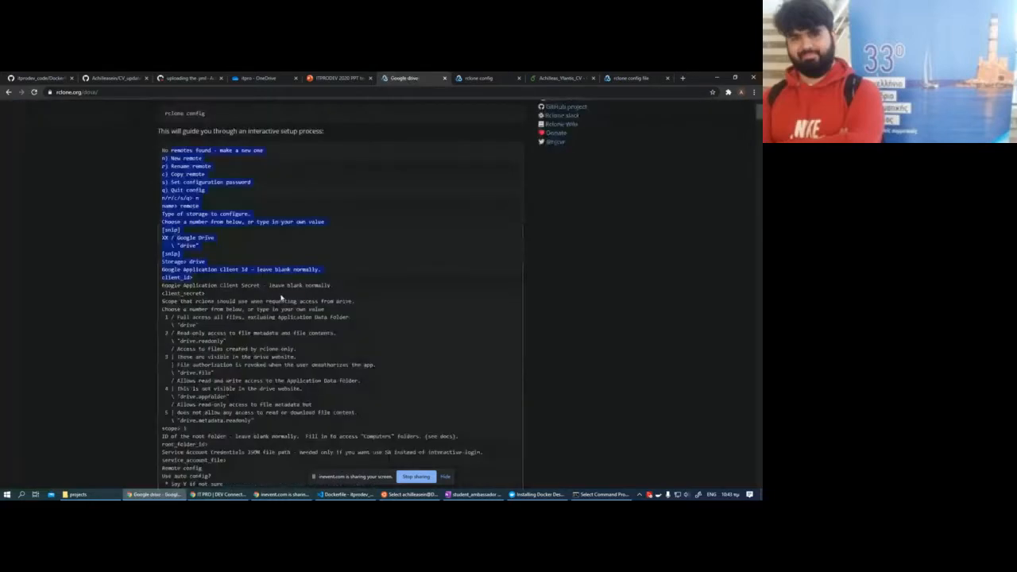
{"action": "scroll", "scroll_direction": "down", "scroll_amount": 3}
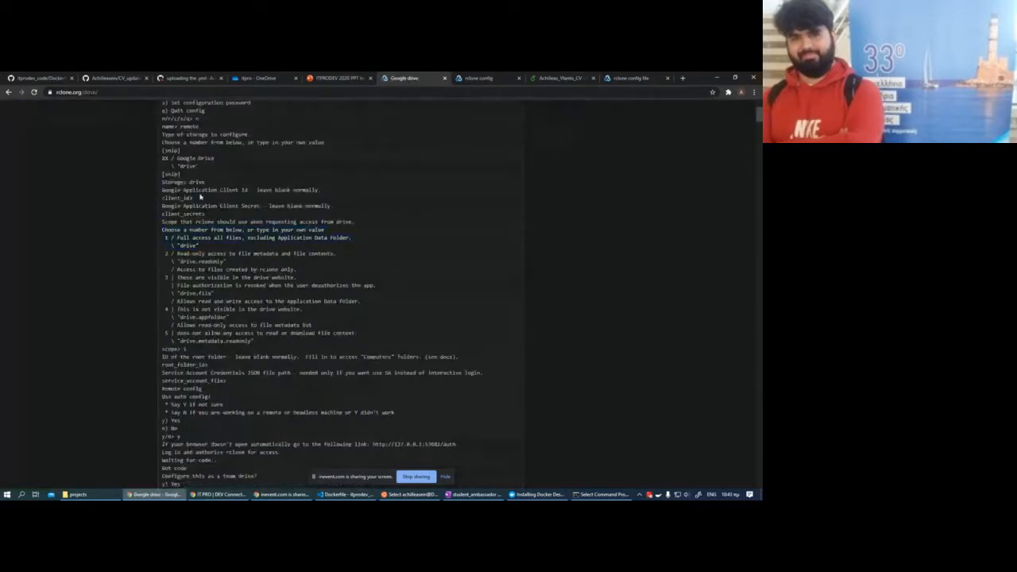
{"action": "scroll", "scroll_direction": "up", "scroll_amount": 3}
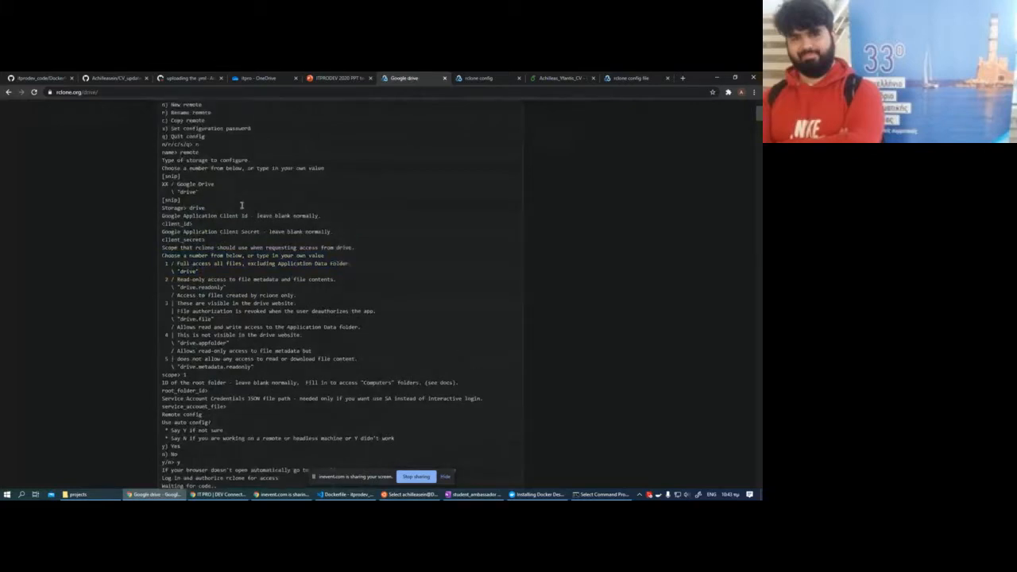
{"action": "scroll", "scroll_direction": "down", "scroll_amount": 3}
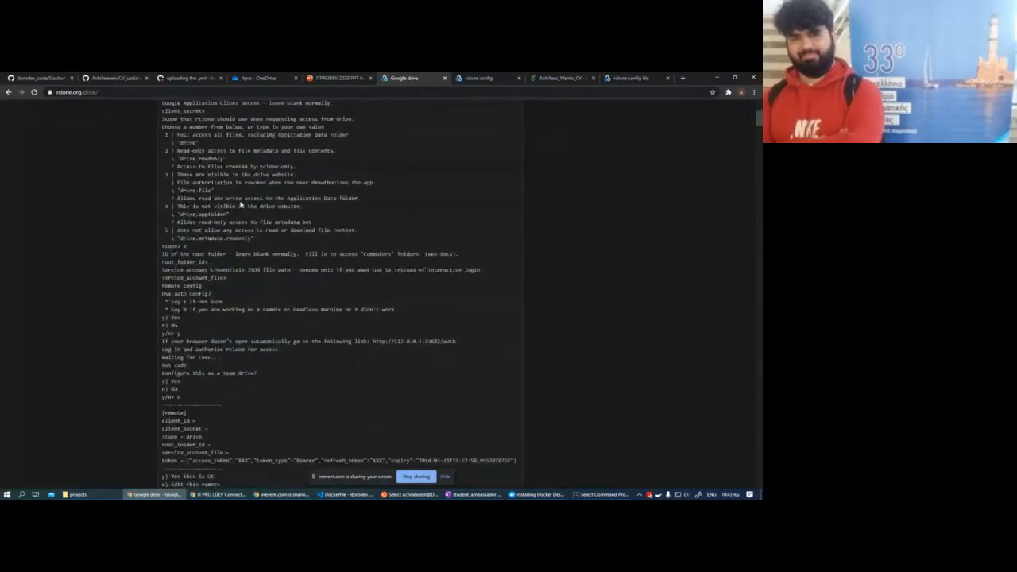
{"action": "scroll", "scroll_direction": "down", "scroll_amount": 3}
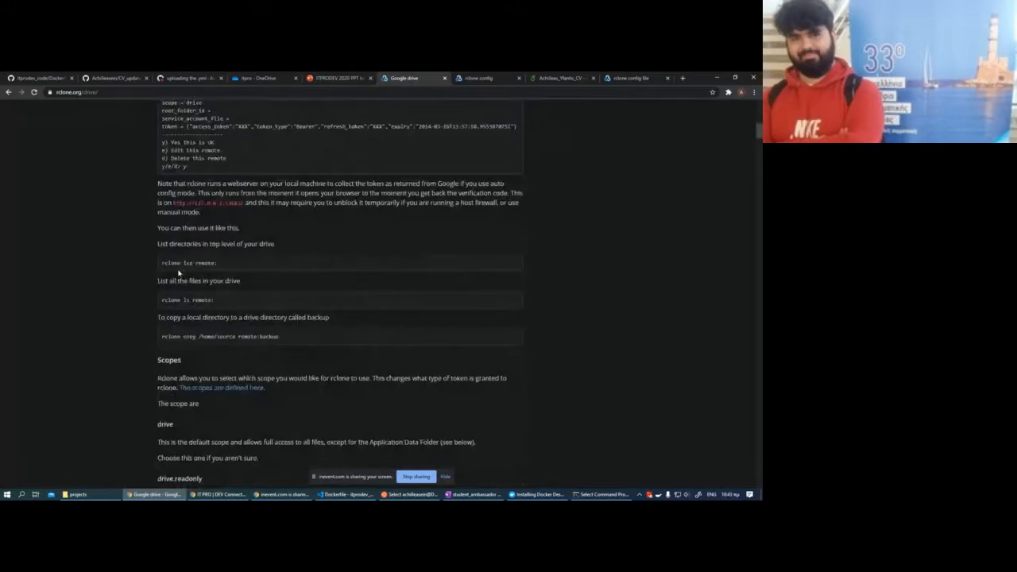
{"action": "scroll", "scroll_direction": "down", "scroll_amount": 3}
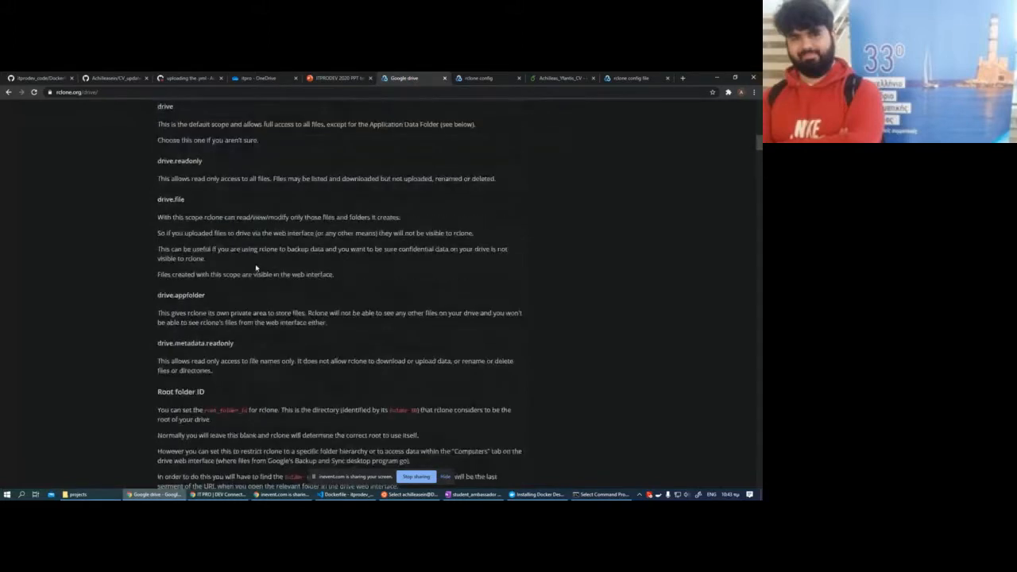
{"action": "mouse_move", "coordinate": [356, 236]}
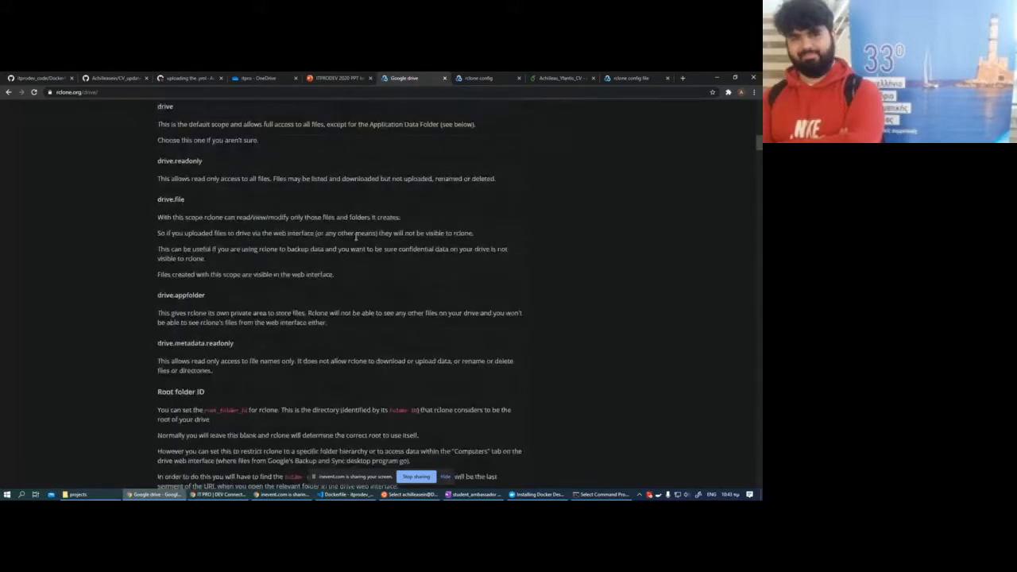
{"action": "scroll", "scroll_direction": "down", "scroll_amount": 3}
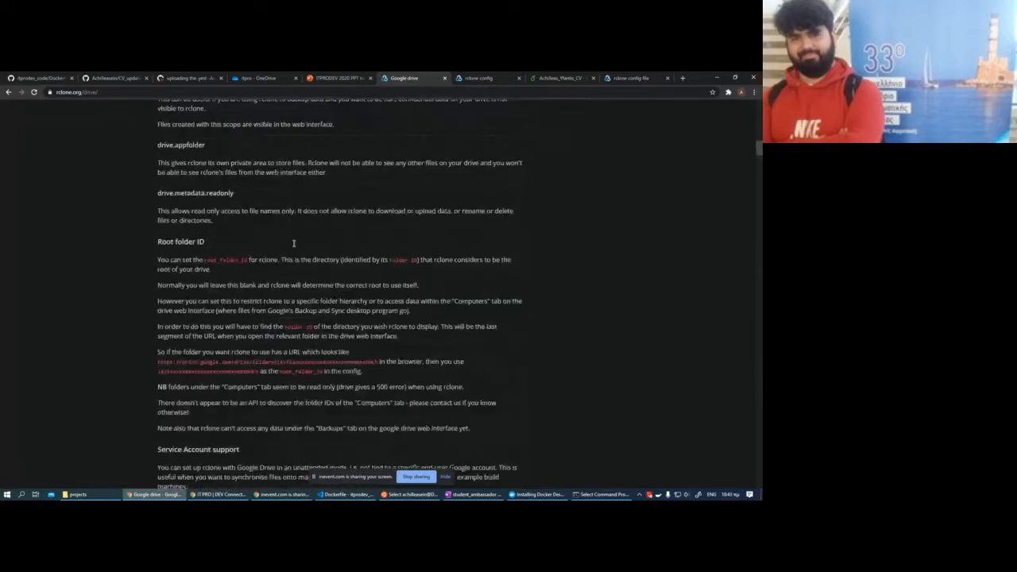
{"action": "scroll", "scroll_direction": "down", "scroll_amount": 3}
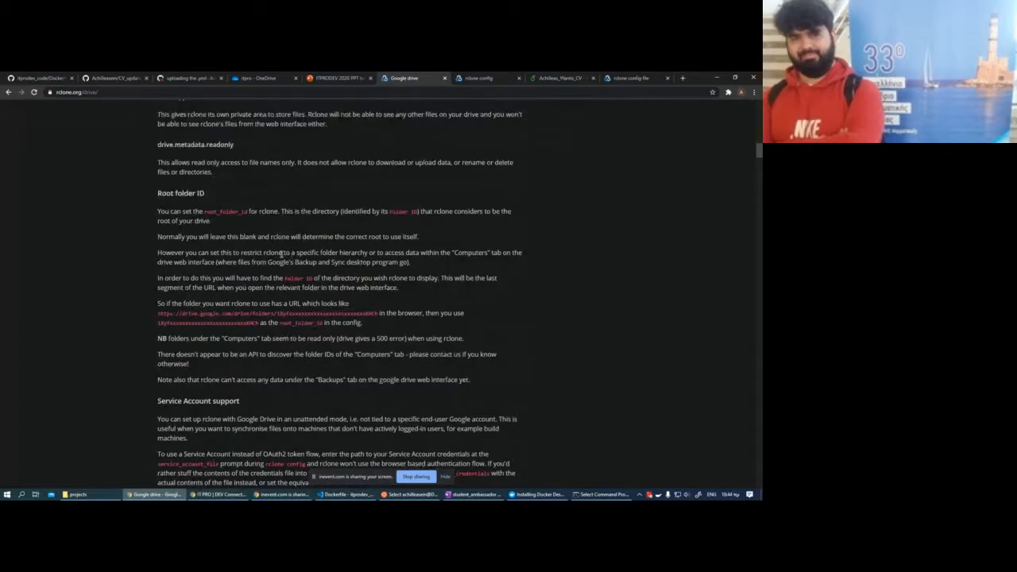
{"action": "scroll", "scroll_direction": "down", "scroll_amount": 3}
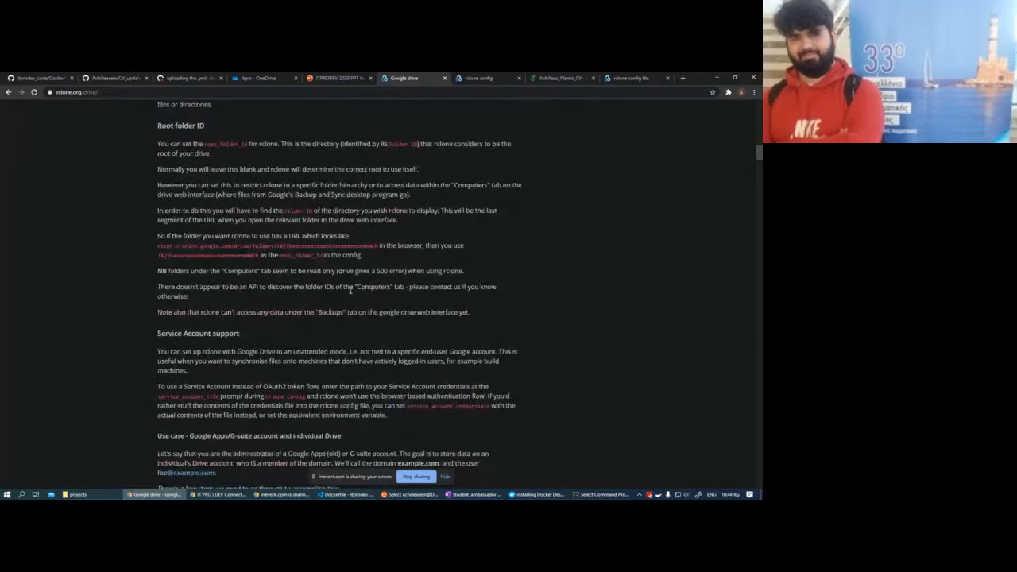
{"action": "scroll", "scroll_direction": "down", "scroll_amount": 3}
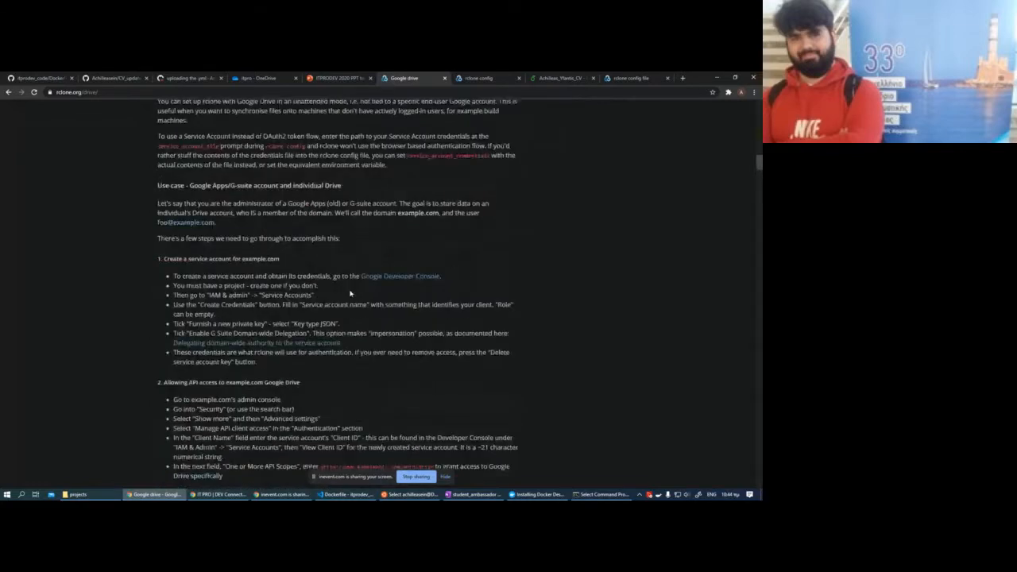
{"action": "scroll", "scroll_direction": "down", "scroll_amount": 3}
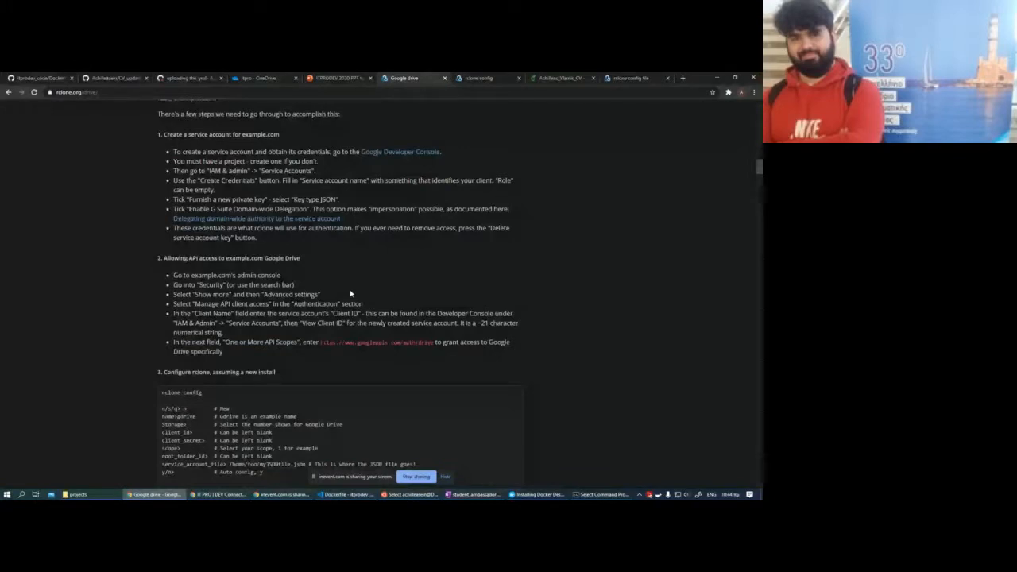
{"action": "left_click", "coordinate": [337, 77]}
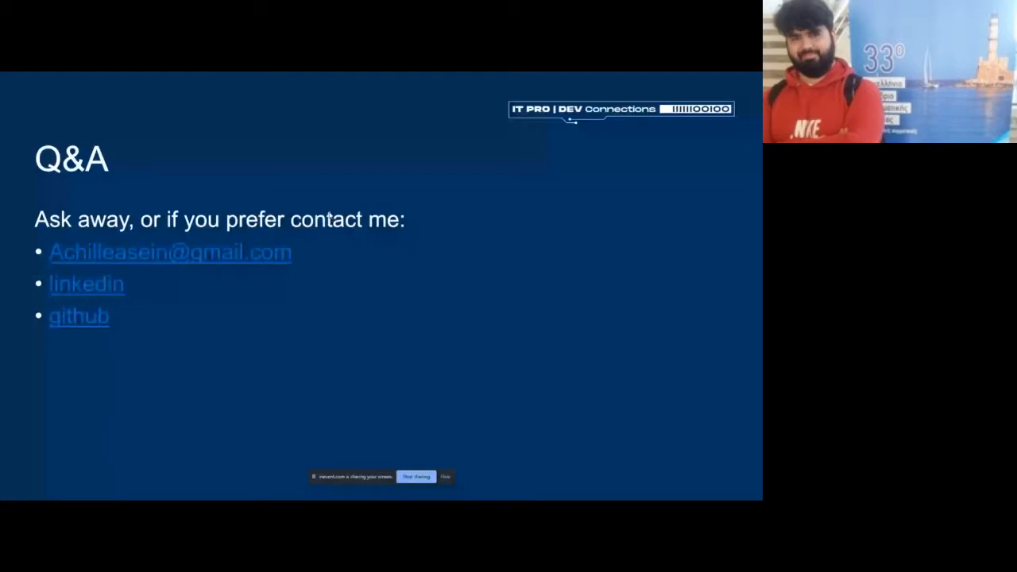
{"action": "mouse_move", "coordinate": [225, 246]}
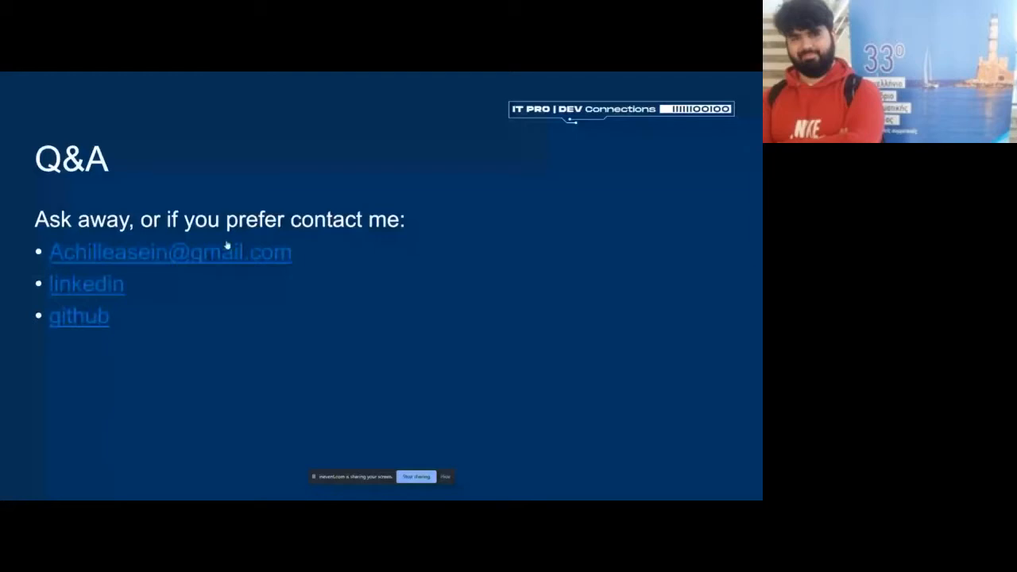
{"action": "mouse_move", "coordinate": [450, 394]}
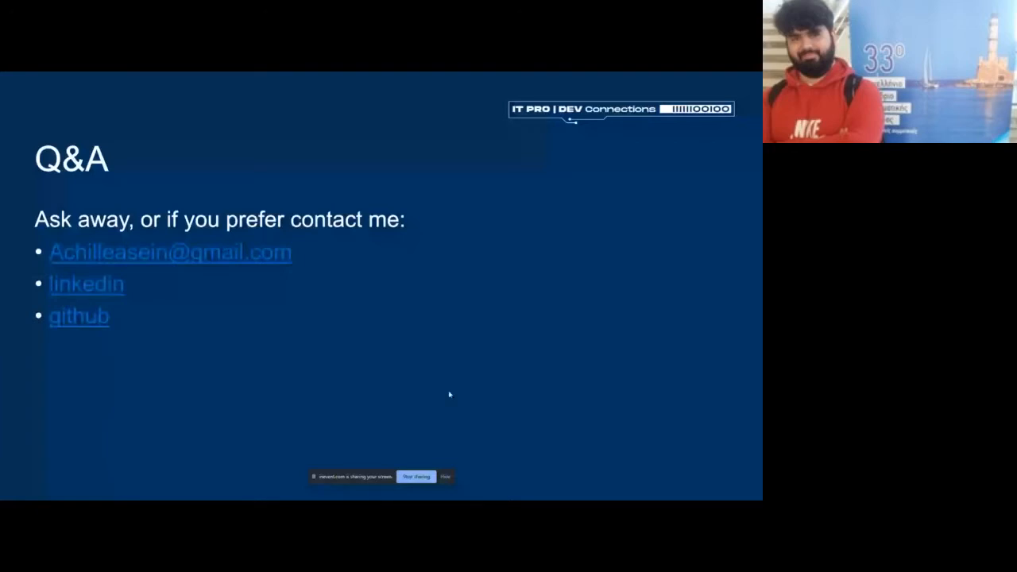
{"action": "mouse_move", "coordinate": [359, 284]}
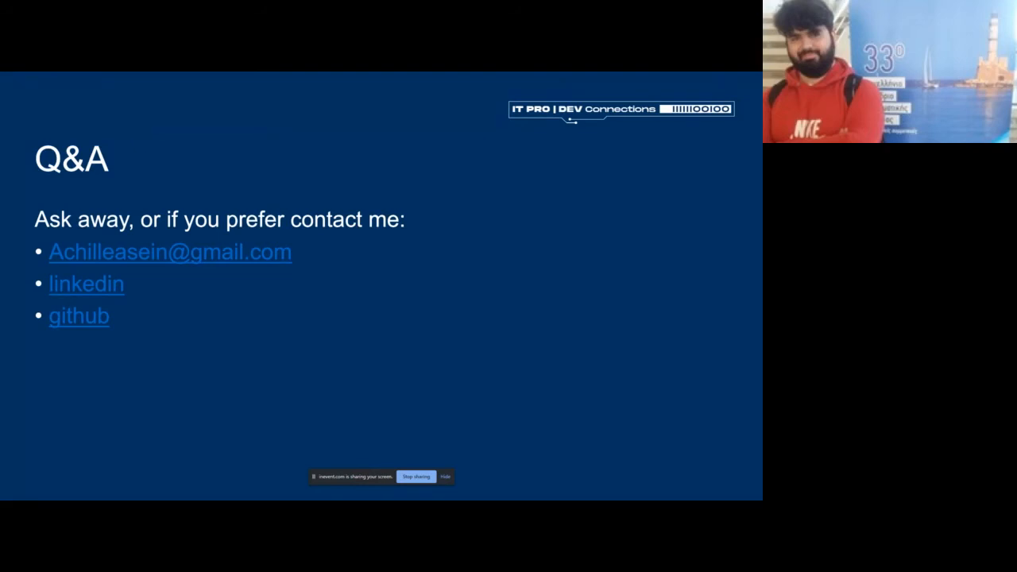
{"action": "mouse_move", "coordinate": [346, 395]}
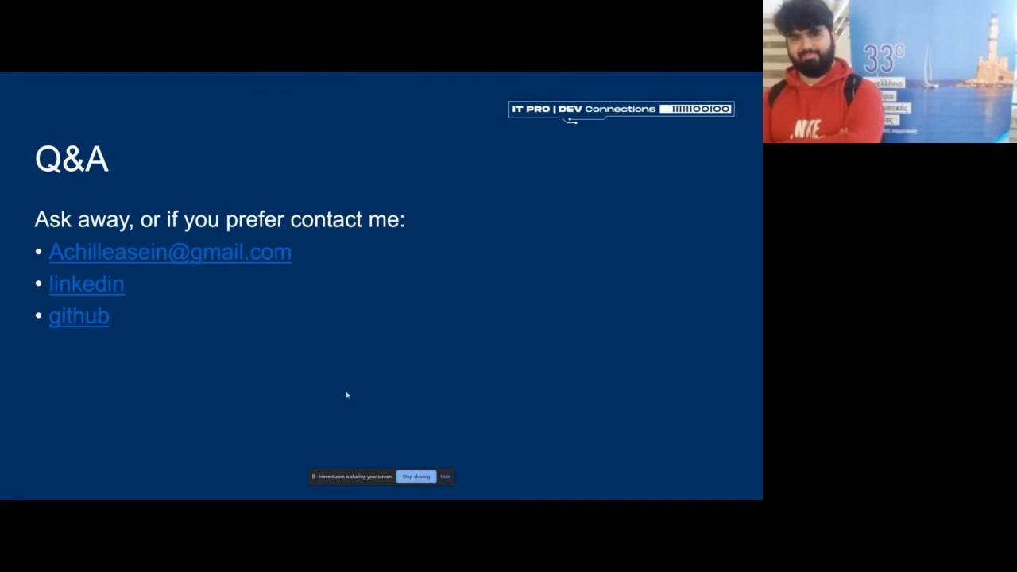